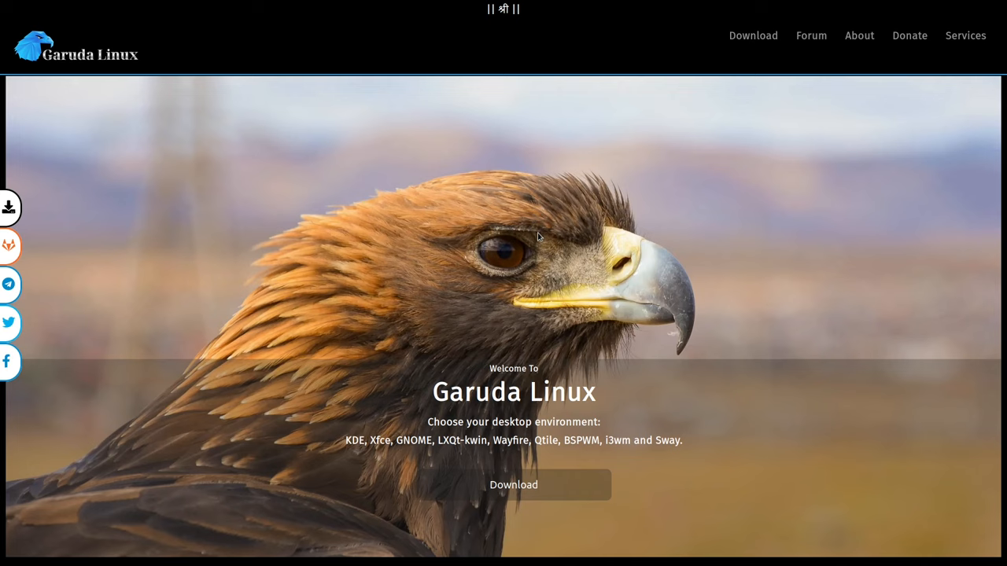
{"action": "mouse_move", "coordinate": [371, 116]}
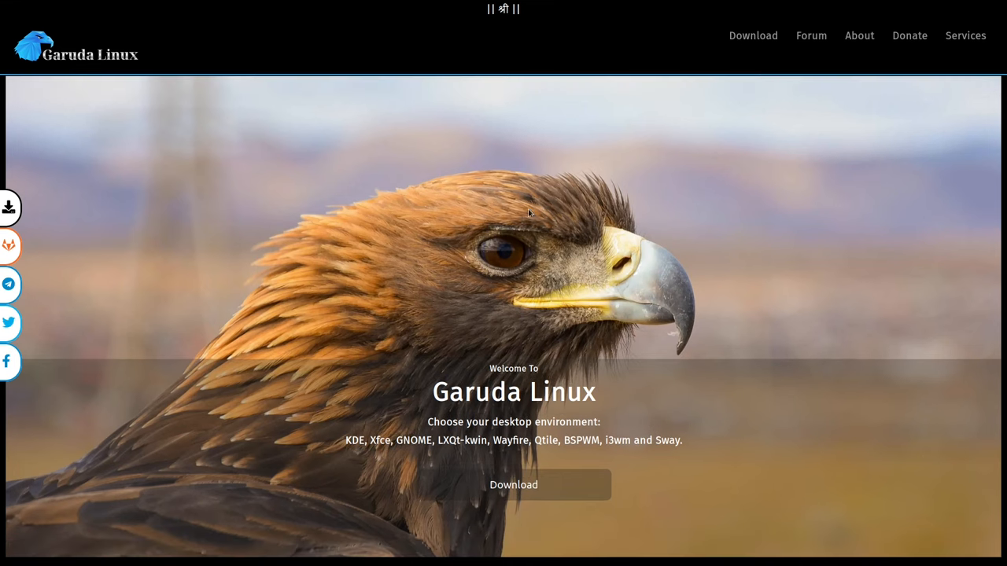
{"action": "mouse_move", "coordinate": [541, 227]}
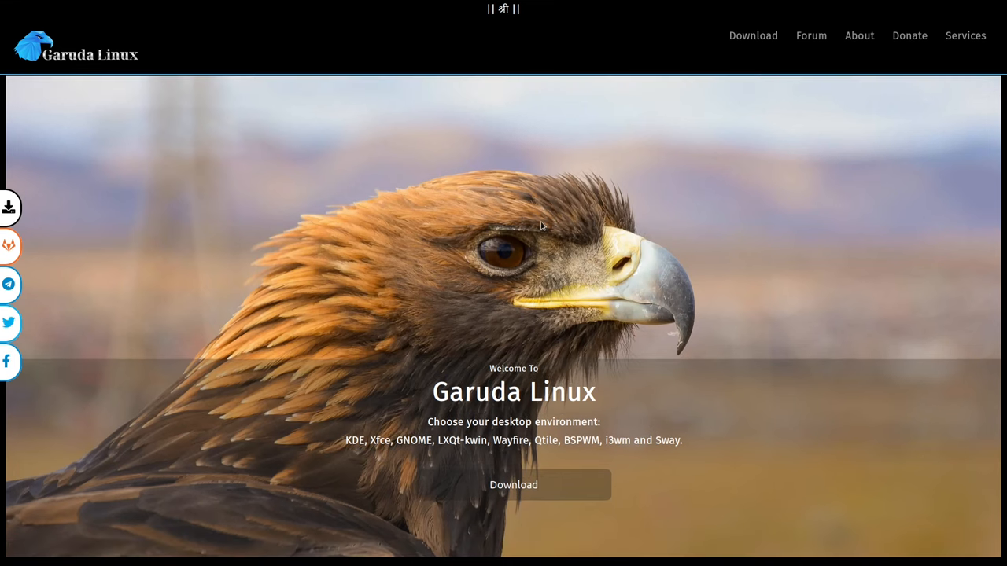
Scroll down the Garuda Linux home page toward the download section.
{"action": "scroll", "scroll_direction": "down", "scroll_amount": 3}
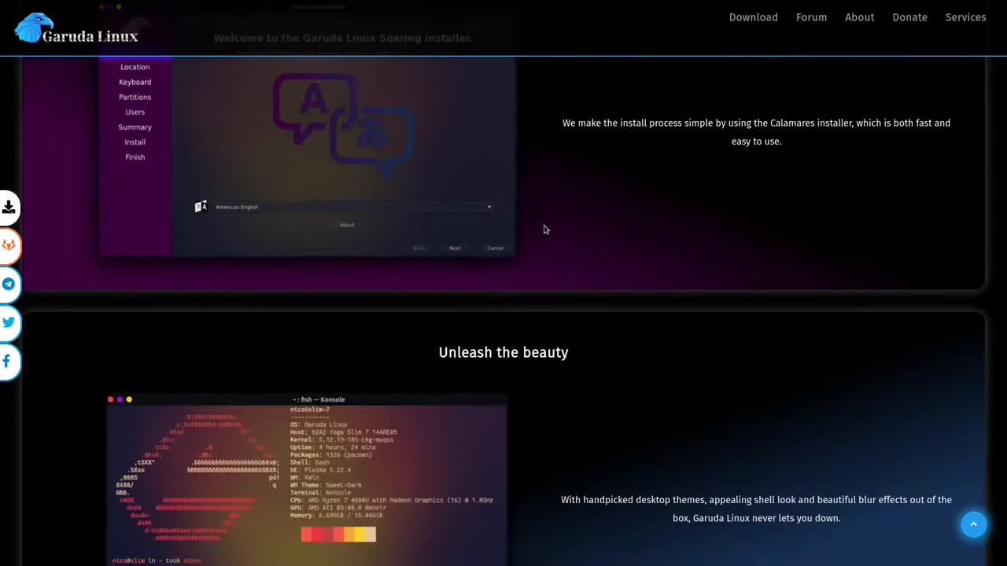
{"action": "scroll", "scroll_direction": "down", "scroll_amount": 3}
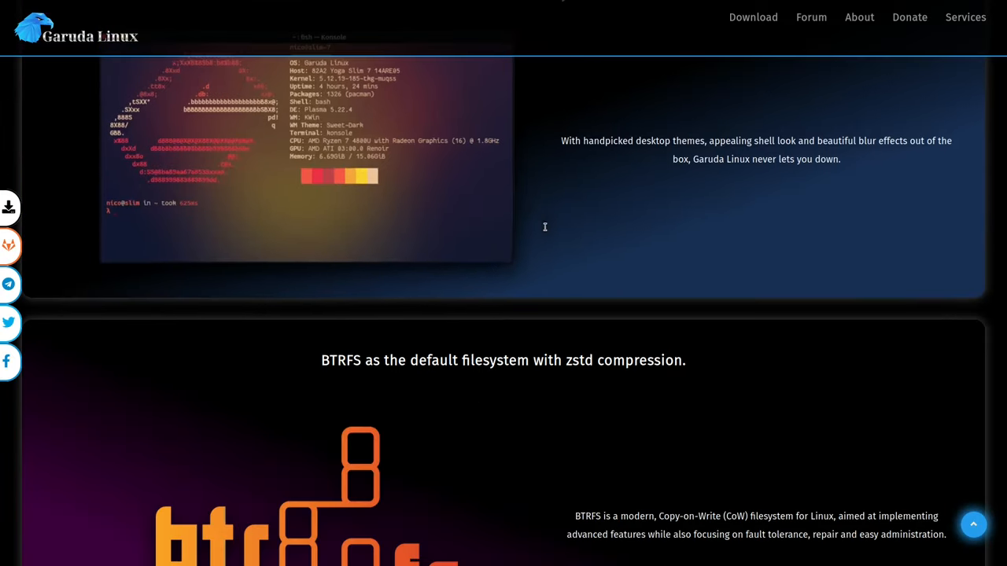
{"action": "scroll", "scroll_direction": "down", "scroll_amount": 3}
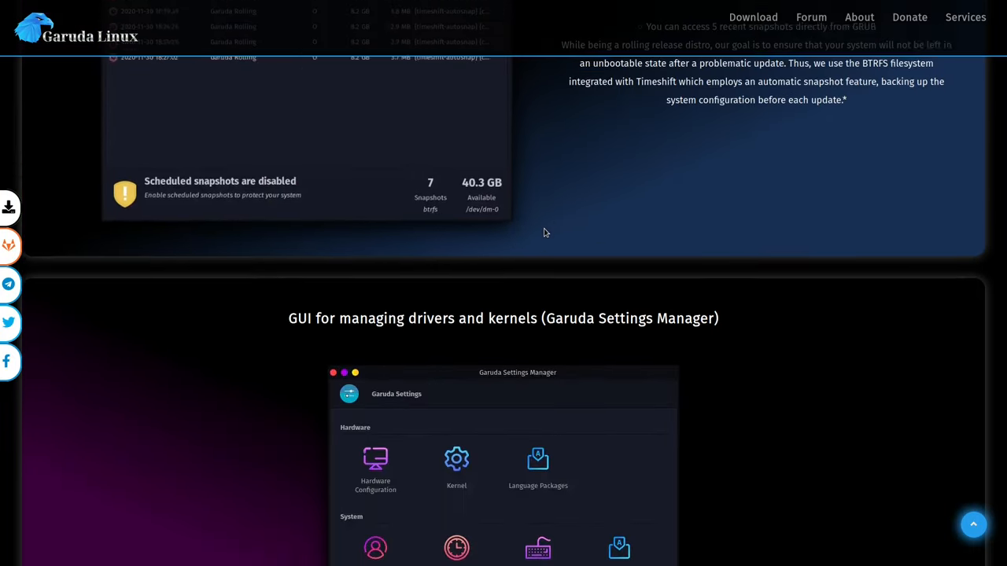
{"action": "scroll", "scroll_direction": "down", "scroll_amount": 3}
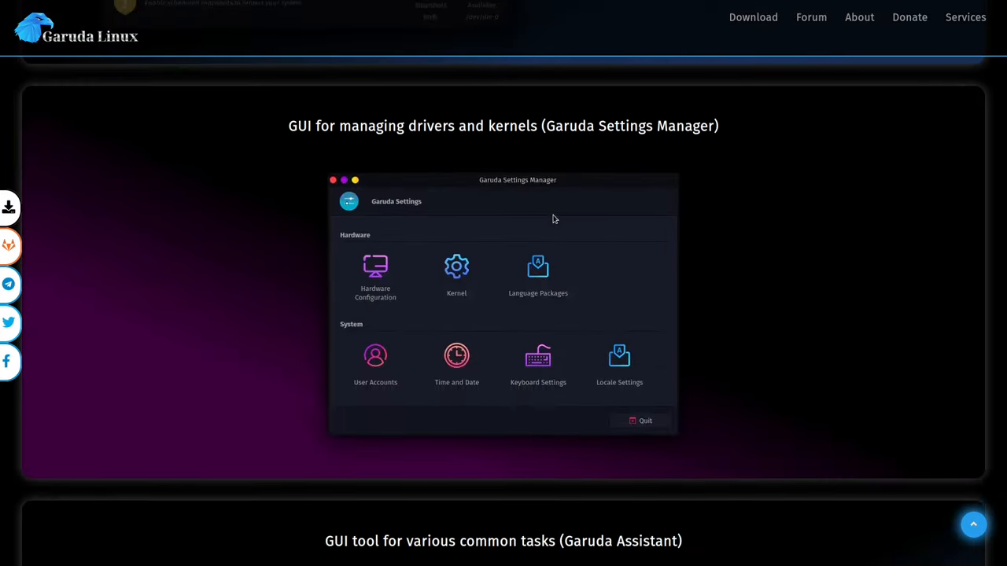
{"action": "scroll", "scroll_direction": "down", "scroll_amount": 3}
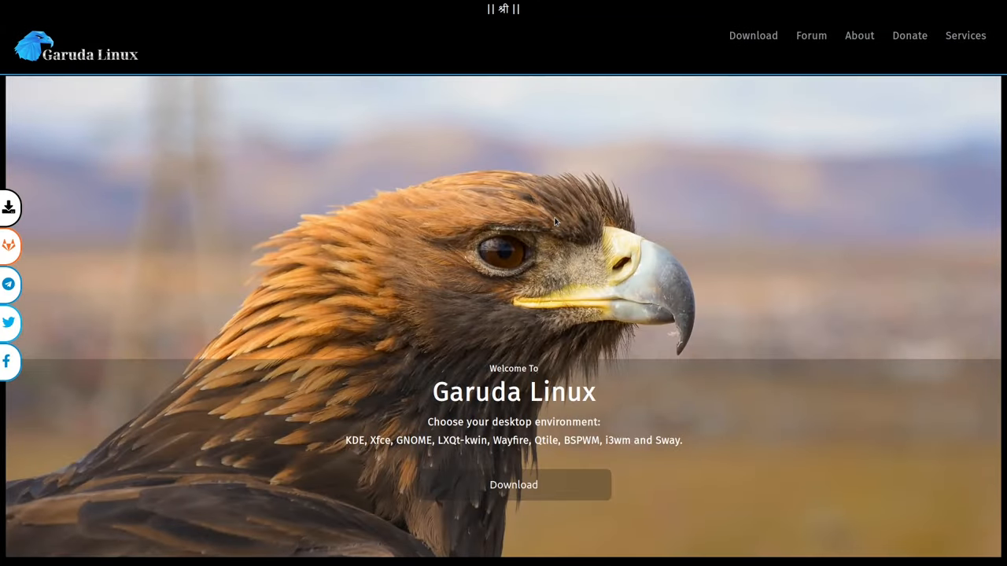
{"action": "mouse_move", "coordinate": [701, 147]}
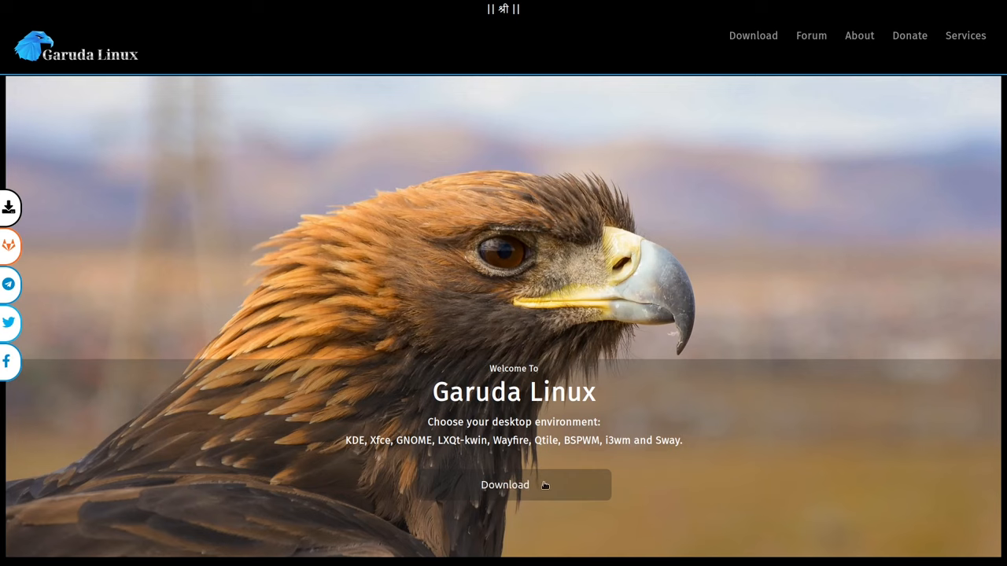
{"action": "mouse_move", "coordinate": [616, 434]}
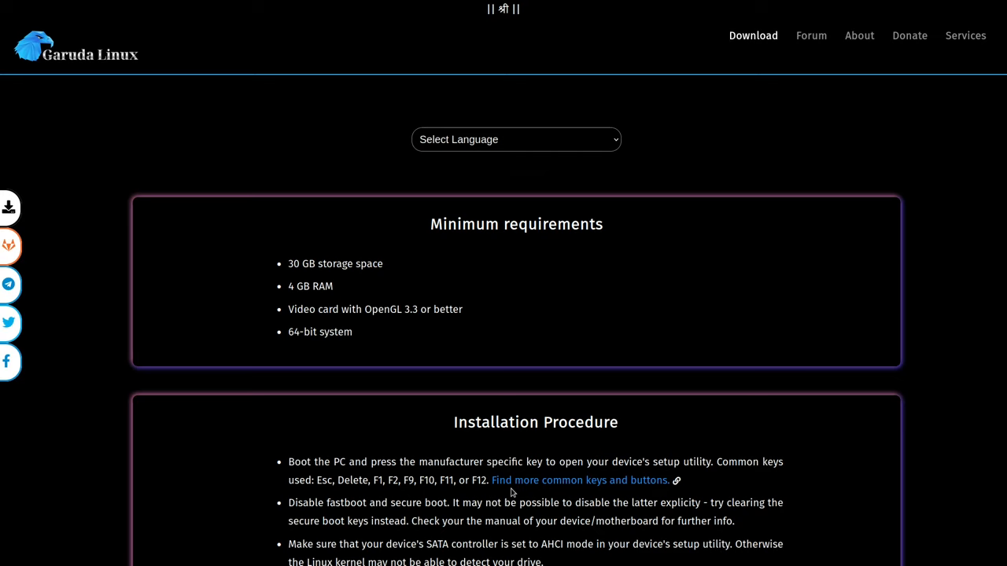
{"action": "mouse_move", "coordinate": [601, 299]}
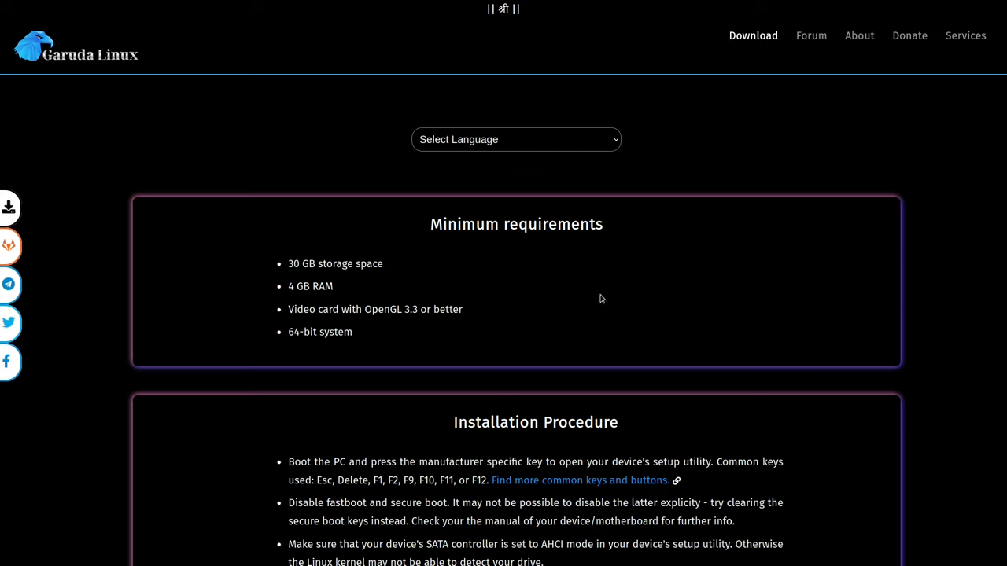
{"action": "mouse_move", "coordinate": [460, 254]}
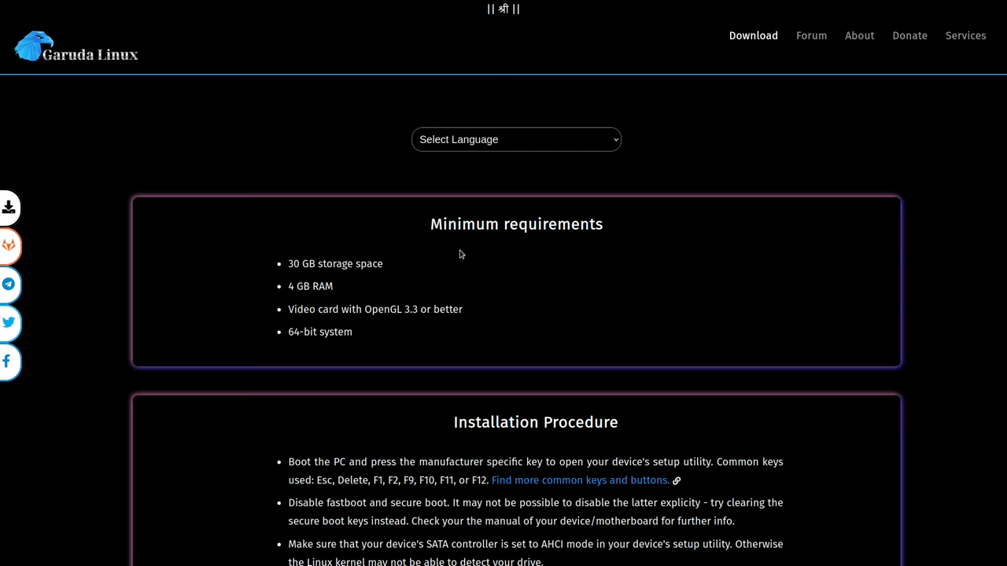
{"action": "mouse_move", "coordinate": [536, 250]}
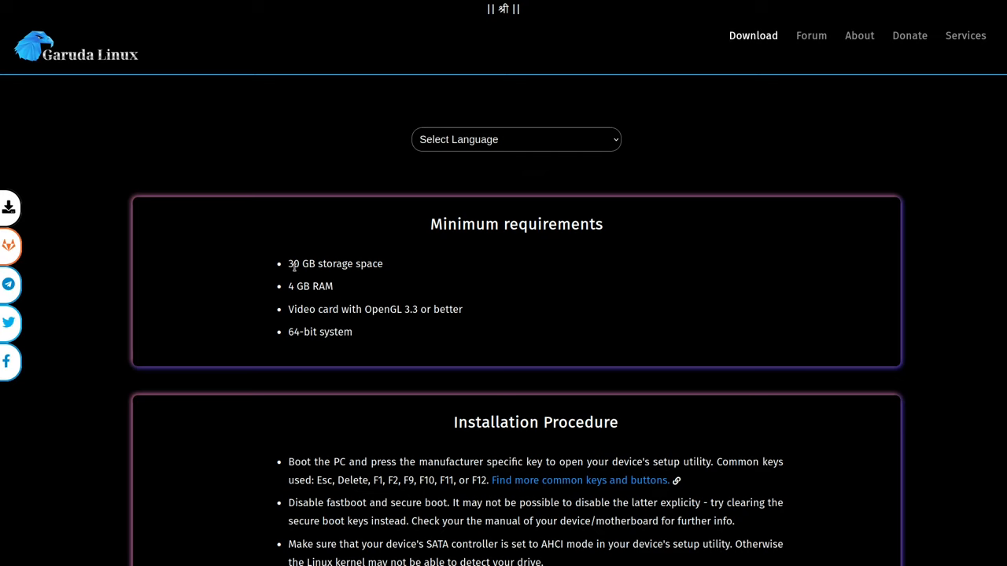
{"action": "mouse_move", "coordinate": [330, 273]}
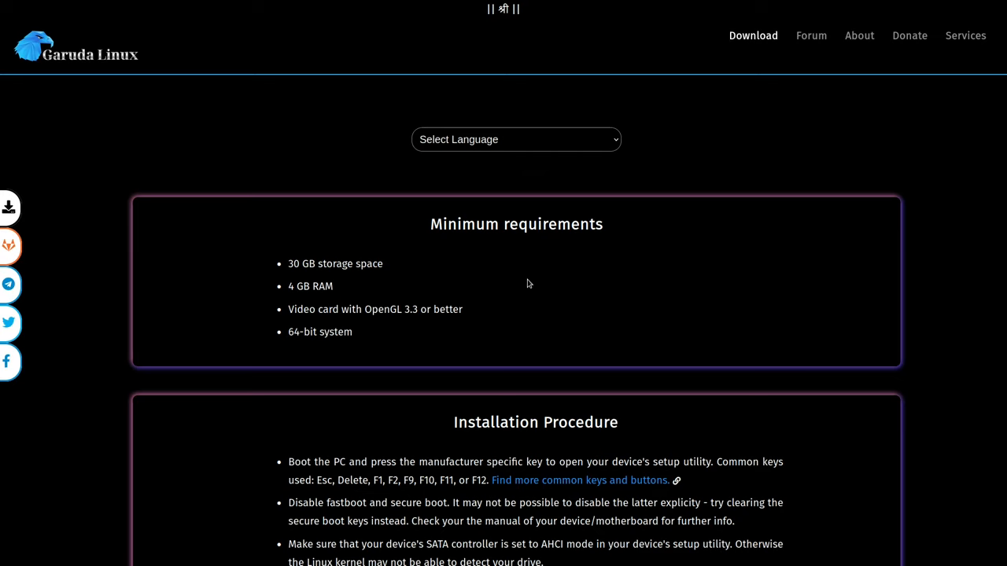
{"action": "mouse_move", "coordinate": [848, 146]}
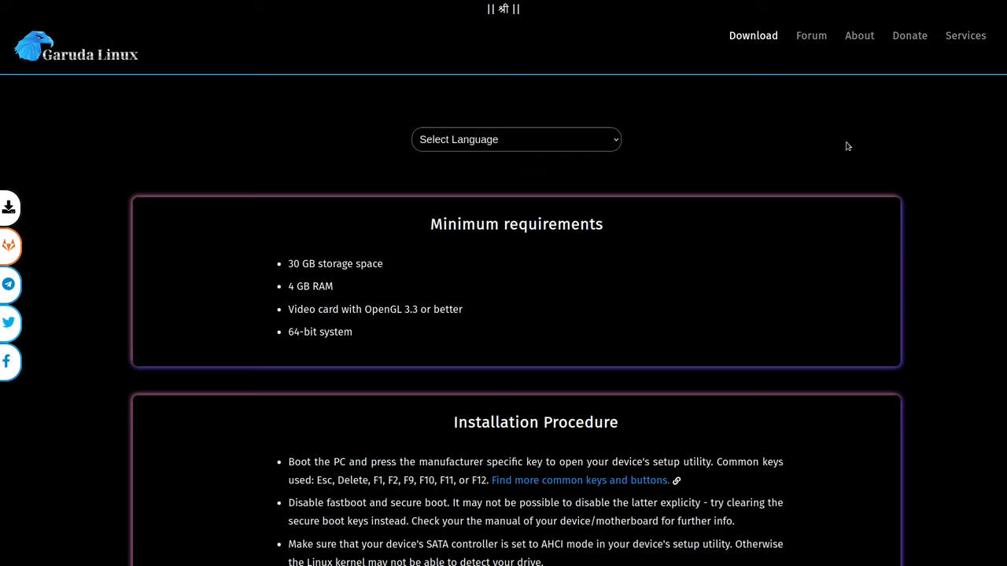
{"action": "mouse_move", "coordinate": [667, 287]}
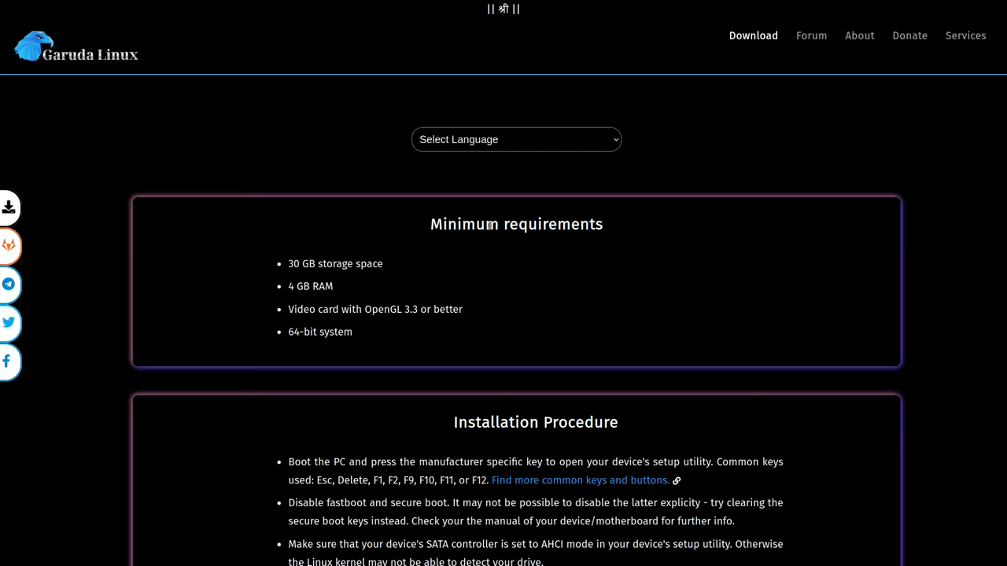
{"action": "mouse_move", "coordinate": [535, 276]}
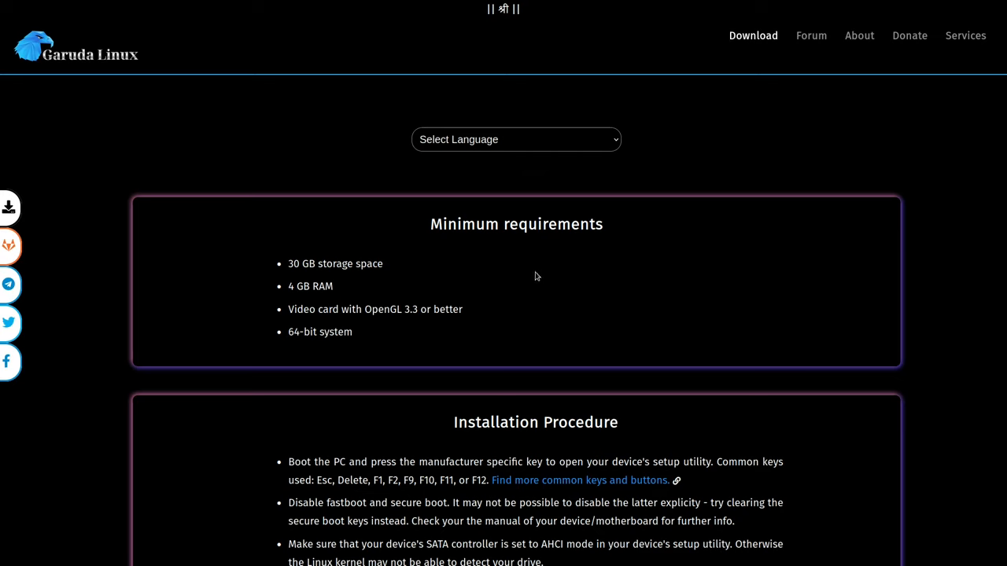
{"action": "mouse_move", "coordinate": [720, 285]}
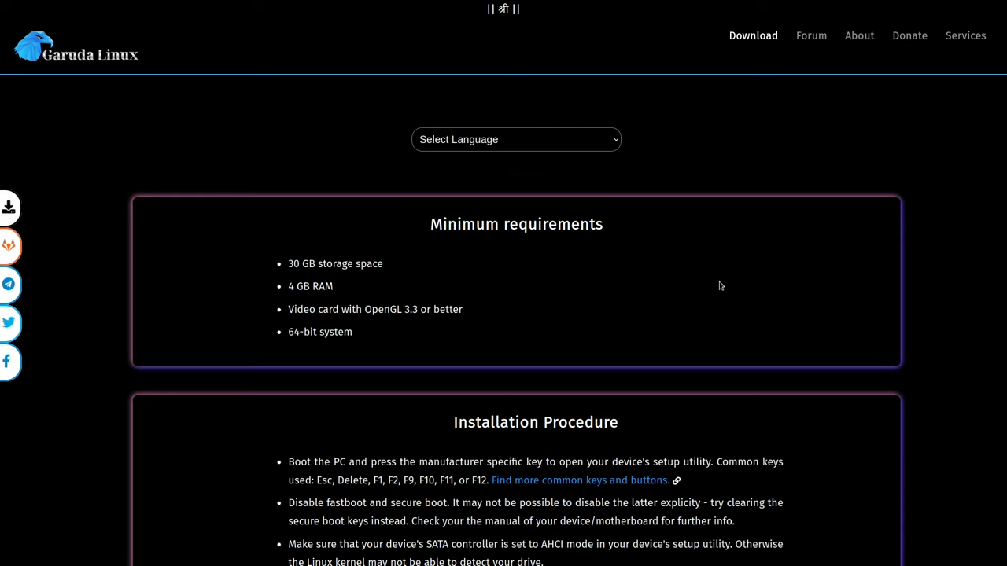
Scroll until the full Installation Procedure and Recommendations section are visible.
{"action": "scroll", "scroll_direction": "down", "scroll_amount": 3}
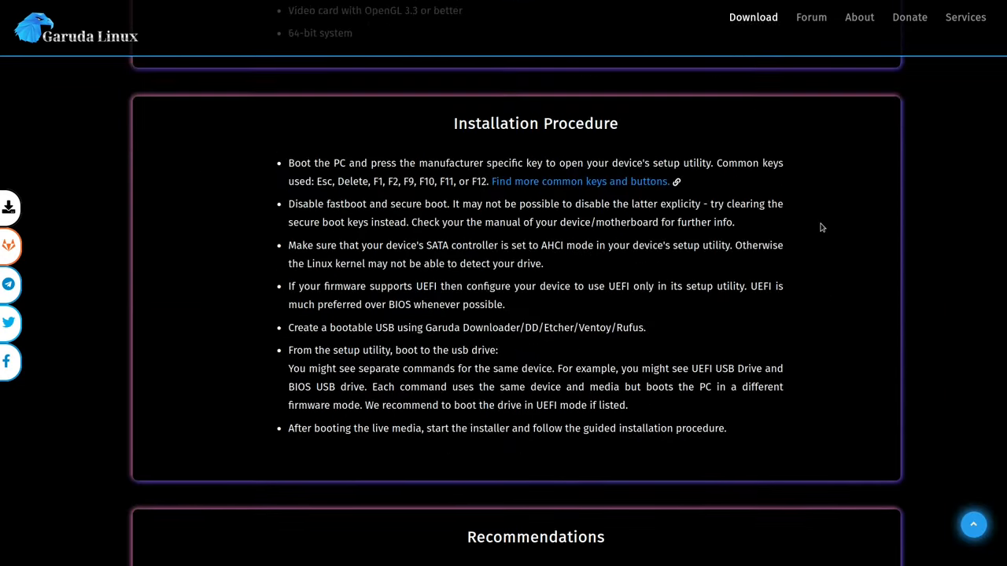
{"action": "mouse_move", "coordinate": [544, 122]}
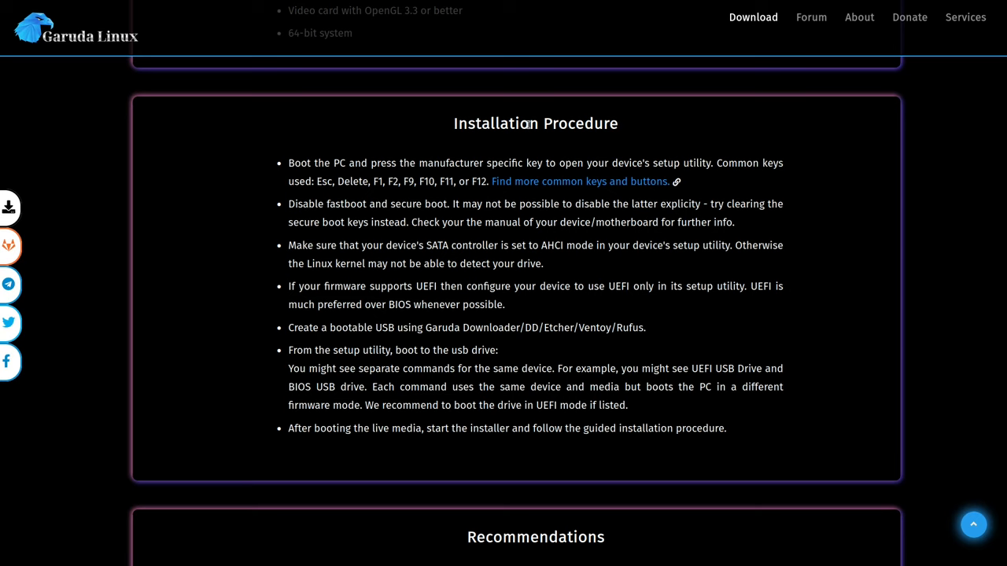
{"action": "mouse_move", "coordinate": [377, 182]}
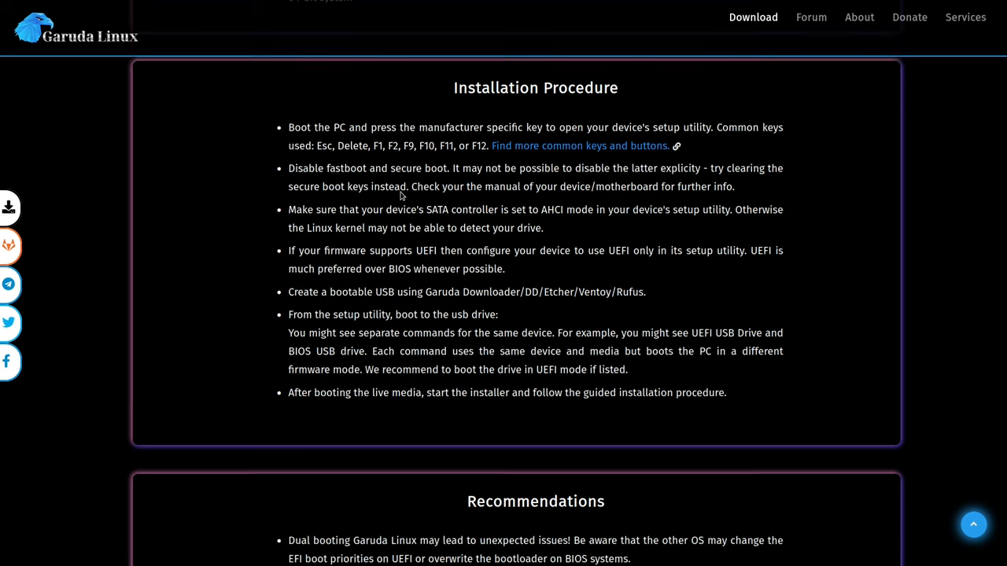
Browse the download page's edition listings down to the KDE Dr460nized editions.
{"action": "scroll", "scroll_direction": "up", "scroll_amount": 3}
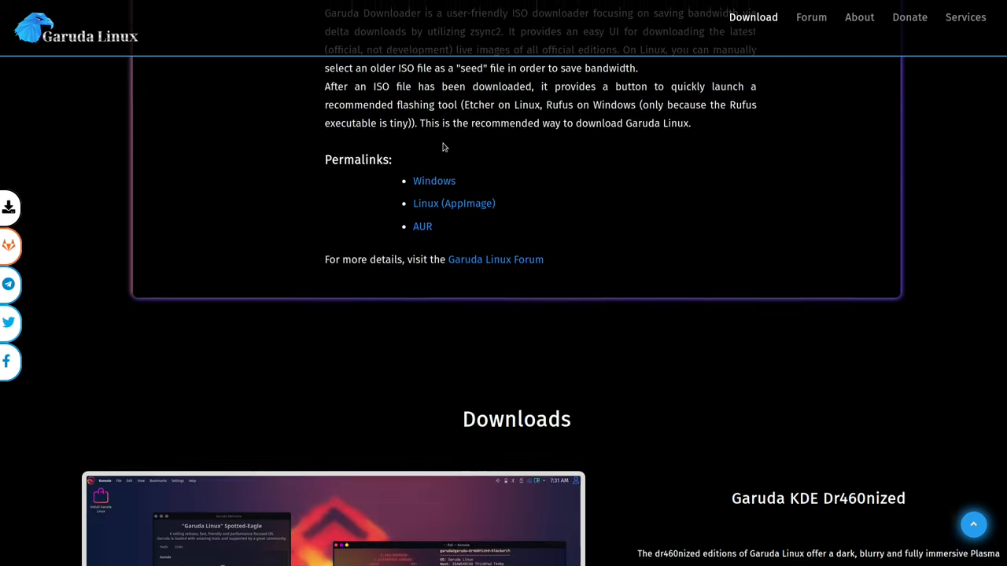
{"action": "scroll", "scroll_direction": "down", "scroll_amount": 3}
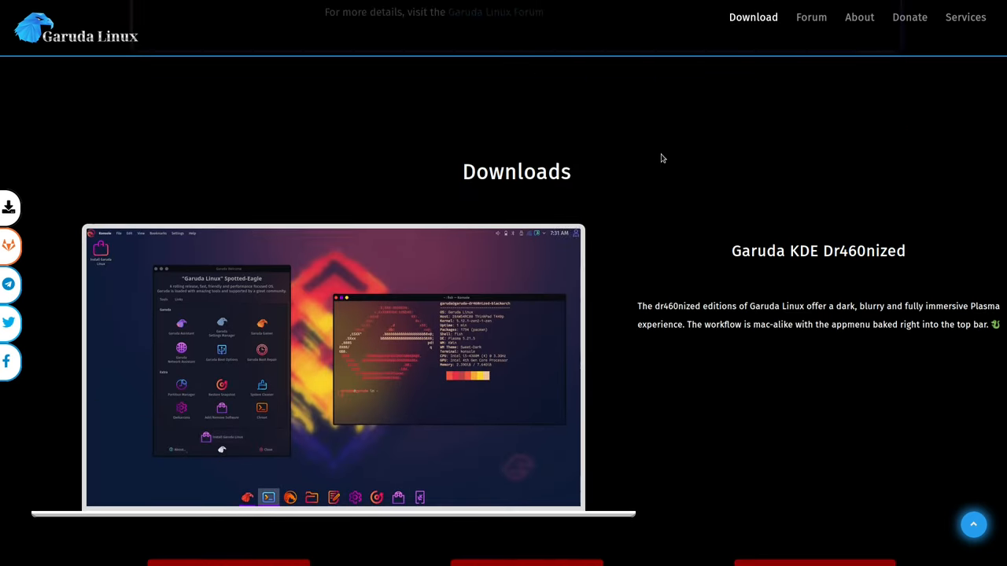
{"action": "scroll", "scroll_direction": "down", "scroll_amount": 3}
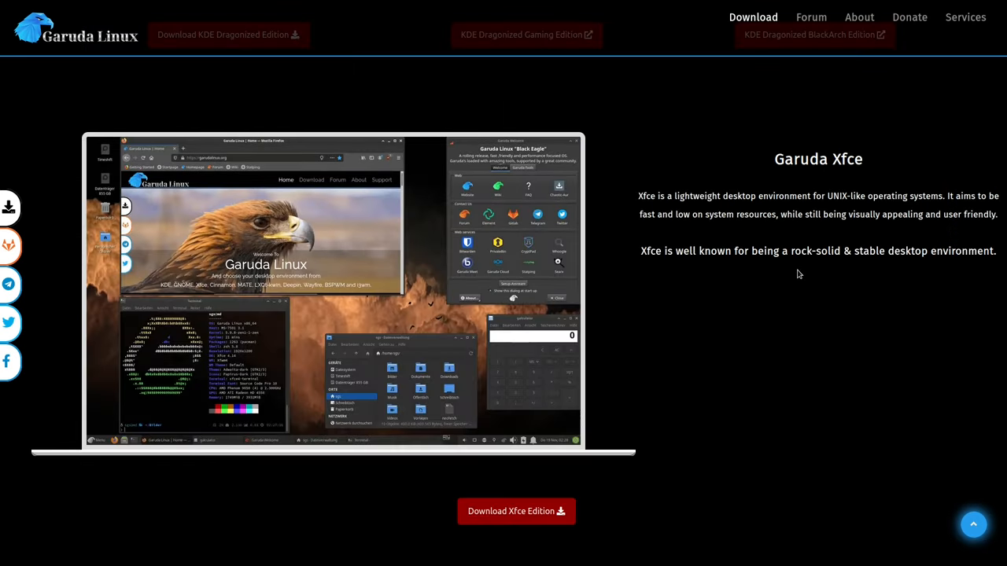
{"action": "scroll", "scroll_direction": "down", "scroll_amount": 3}
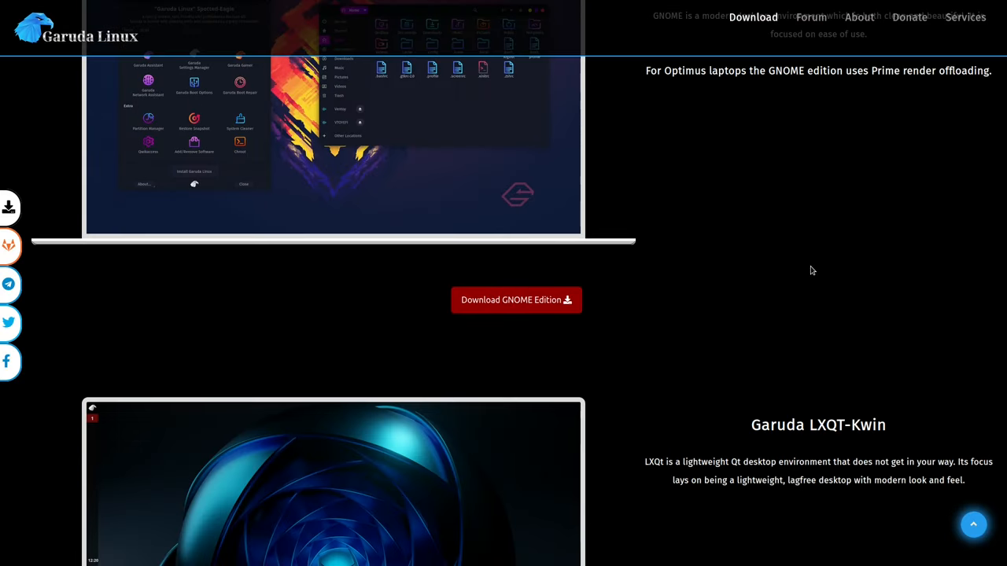
{"action": "scroll", "scroll_direction": "down", "scroll_amount": 3}
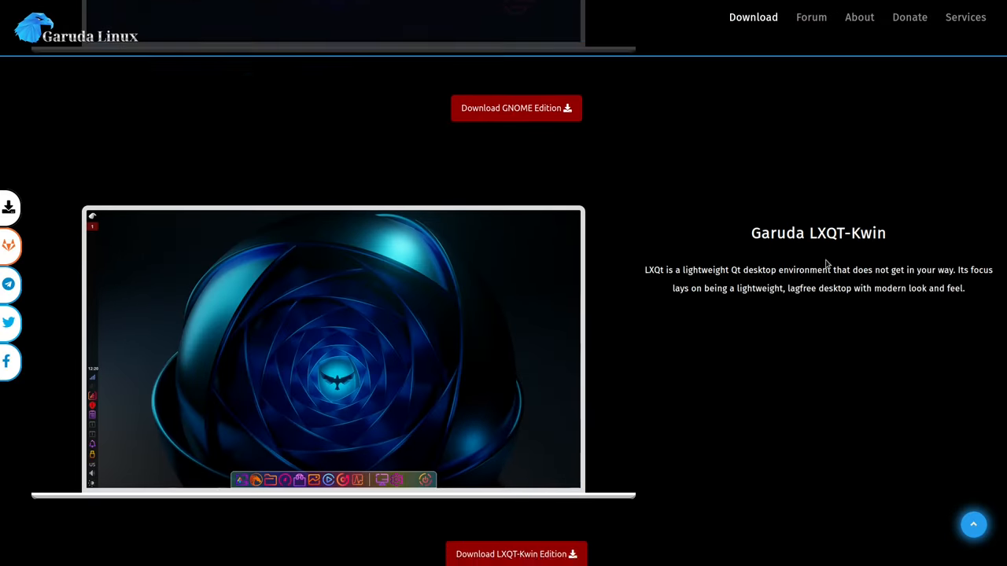
{"action": "scroll", "scroll_direction": "down", "scroll_amount": 3}
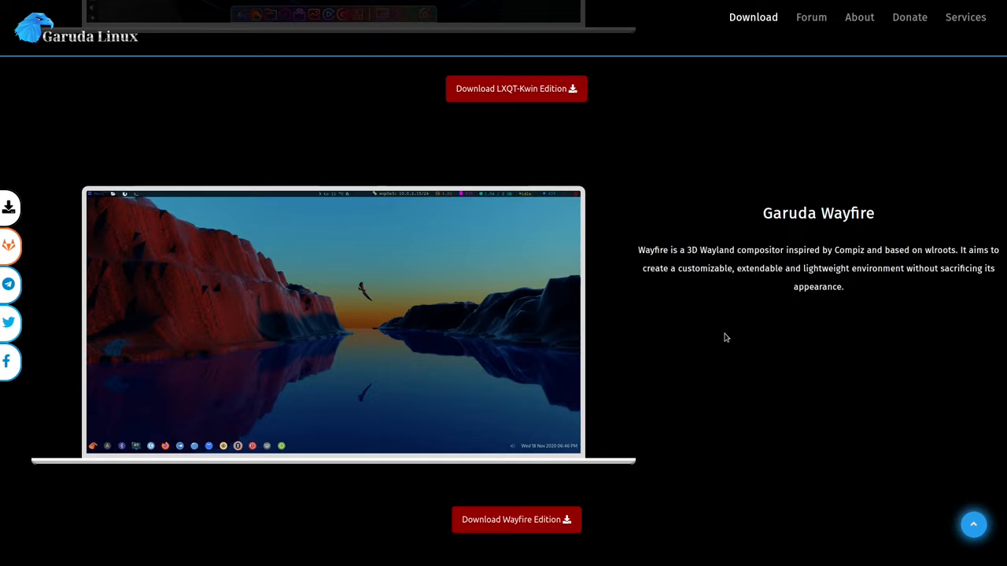
{"action": "scroll", "scroll_direction": "down", "scroll_amount": 3}
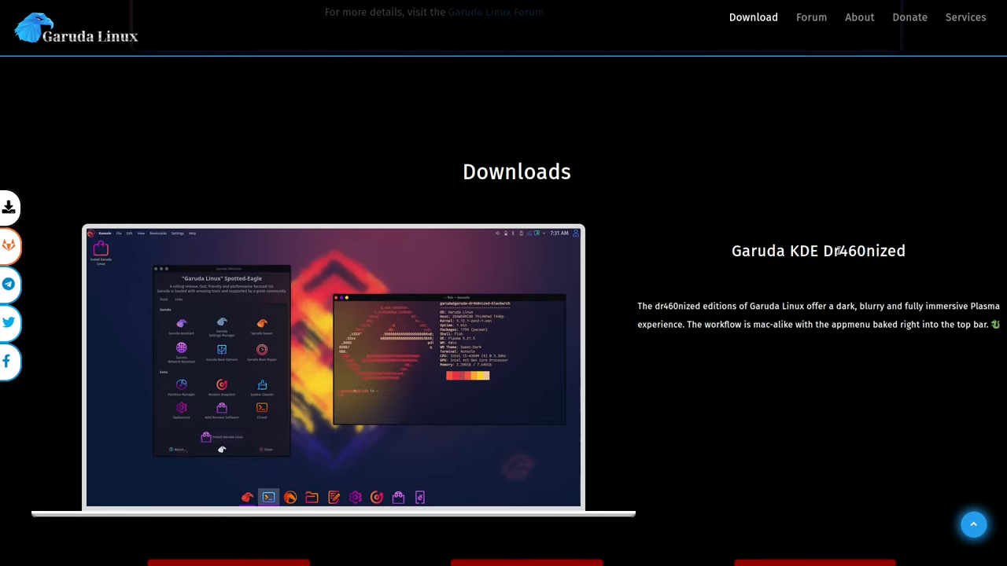
{"action": "mouse_move", "coordinate": [851, 269]}
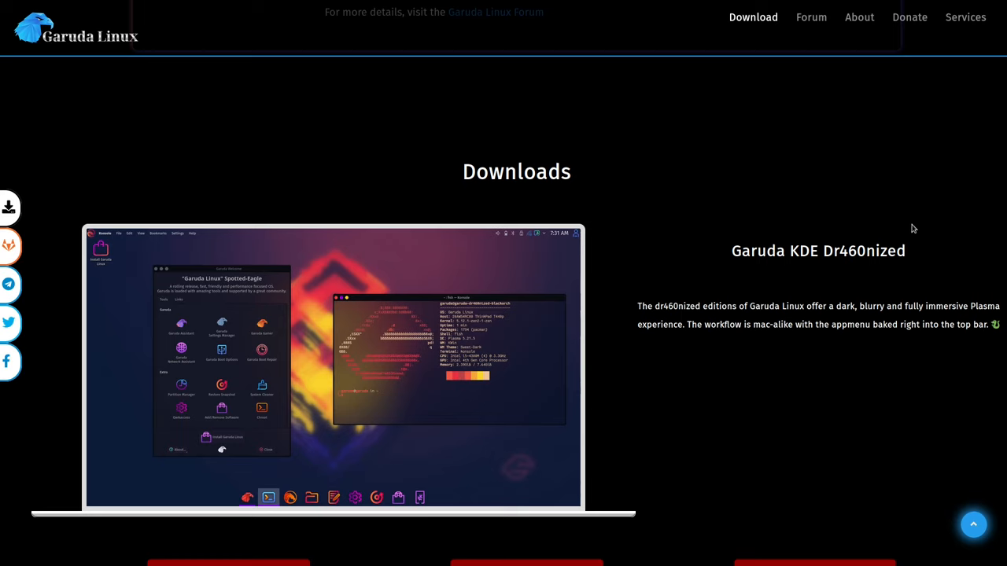
{"action": "mouse_move", "coordinate": [851, 156]}
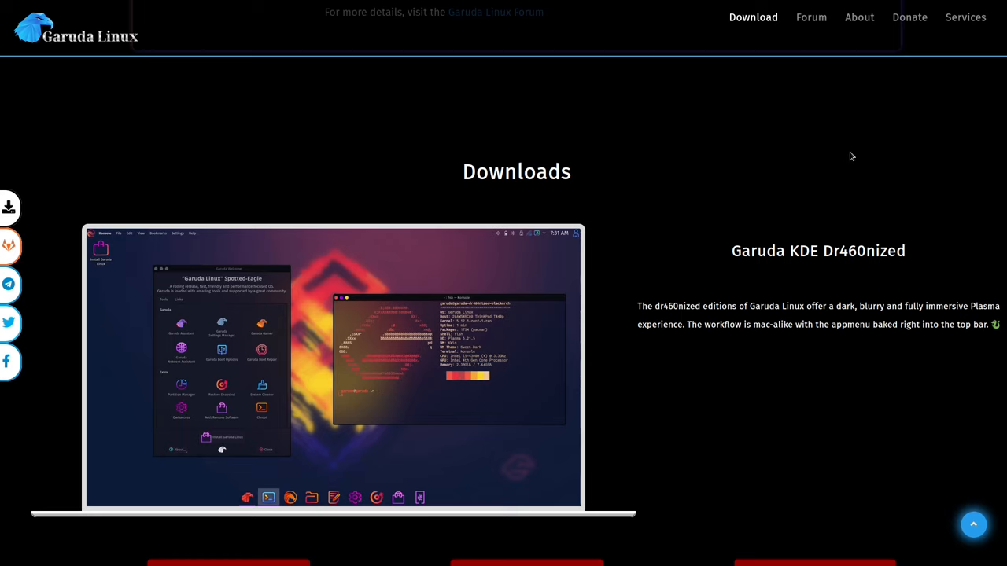
{"action": "scroll", "scroll_direction": "down", "scroll_amount": 3}
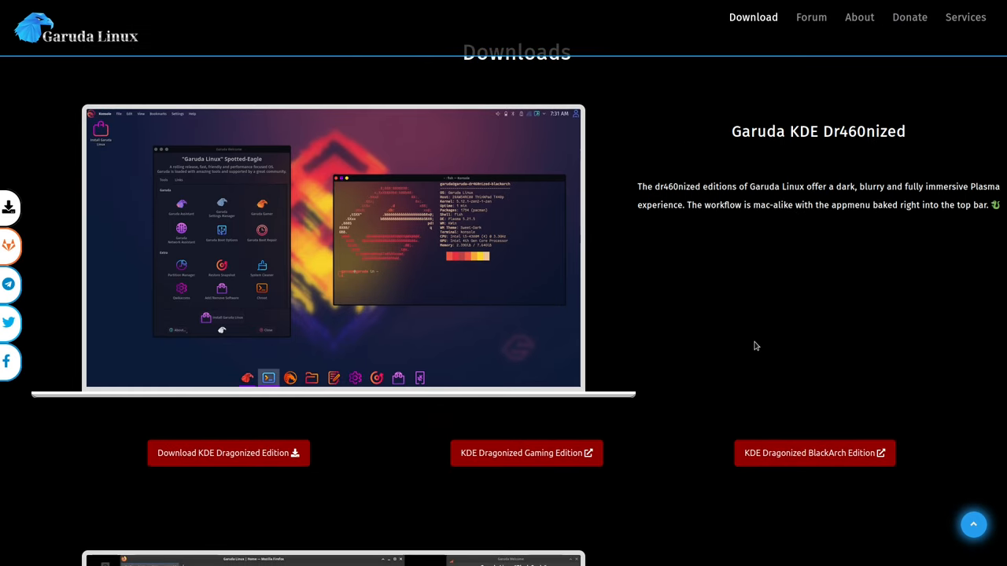
{"action": "mouse_move", "coordinate": [531, 459]}
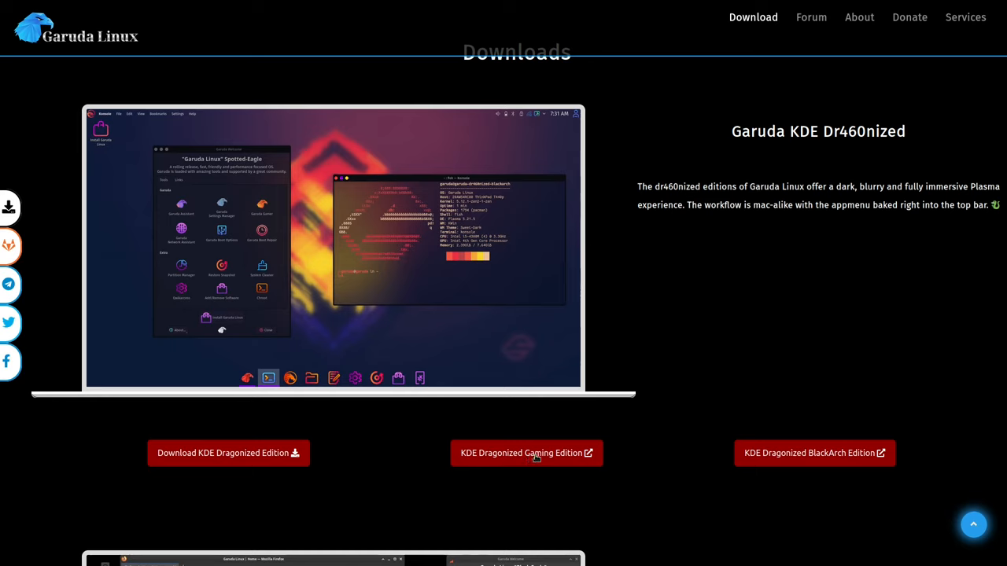
{"action": "left_click", "coordinate": [526, 453]}
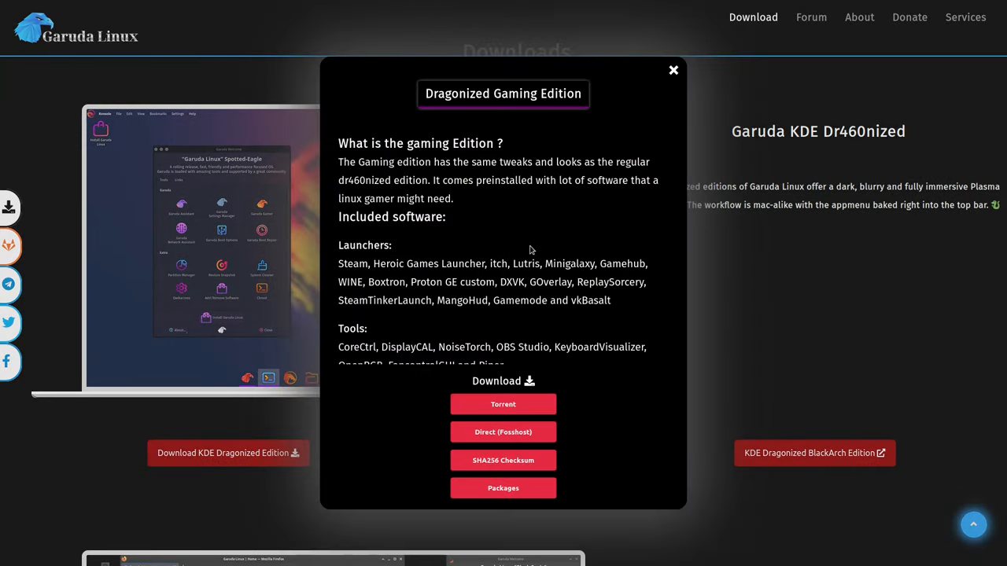
{"action": "mouse_move", "coordinate": [481, 246]}
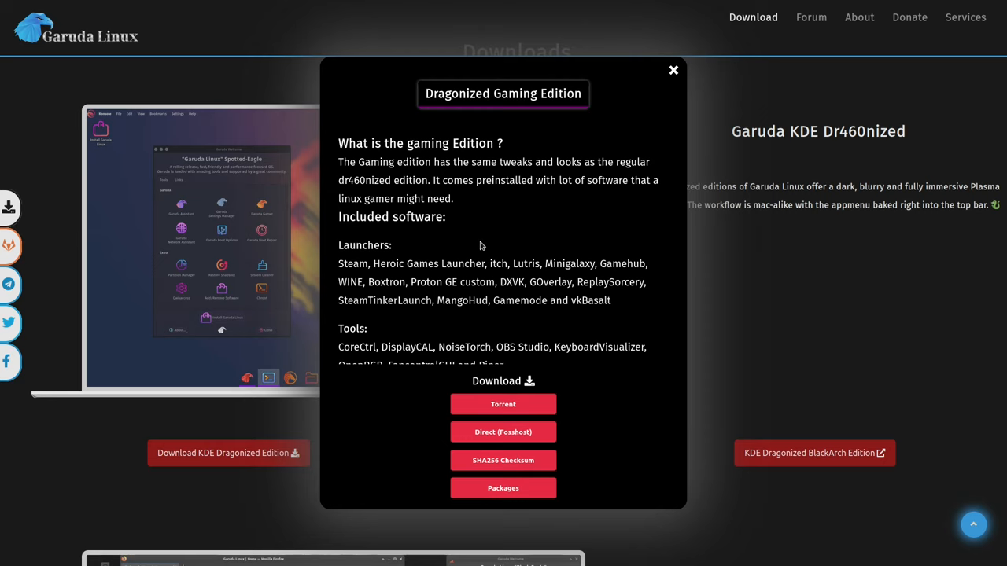
{"action": "mouse_move", "coordinate": [674, 71]}
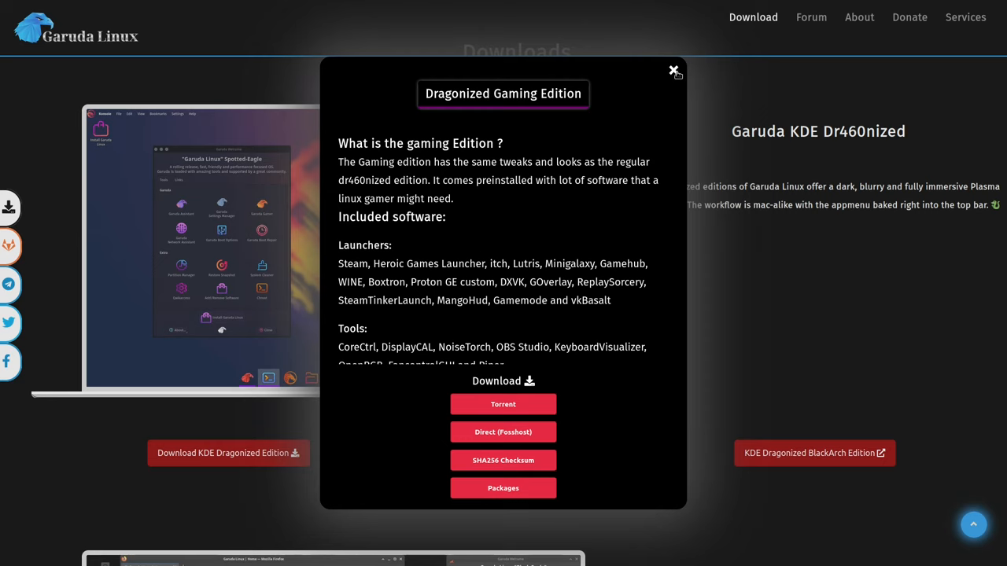
{"action": "left_click", "coordinate": [673, 71]}
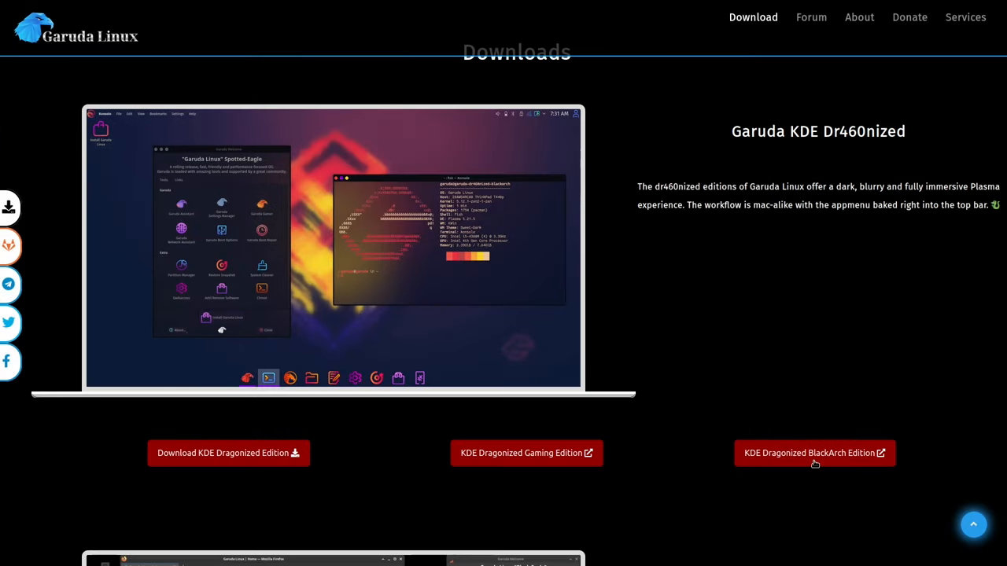
{"action": "left_click", "coordinate": [815, 453]}
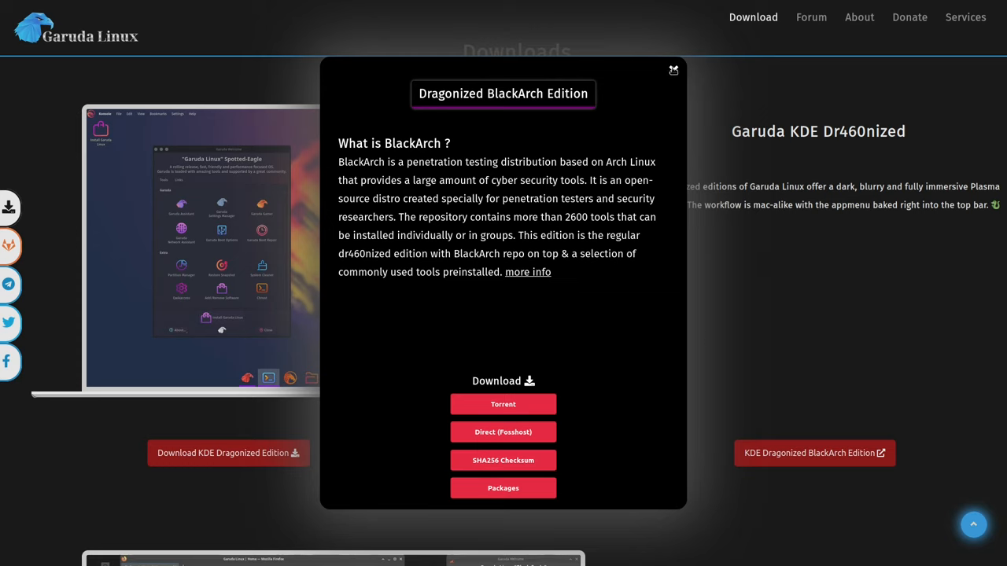
{"action": "left_click", "coordinate": [673, 70]}
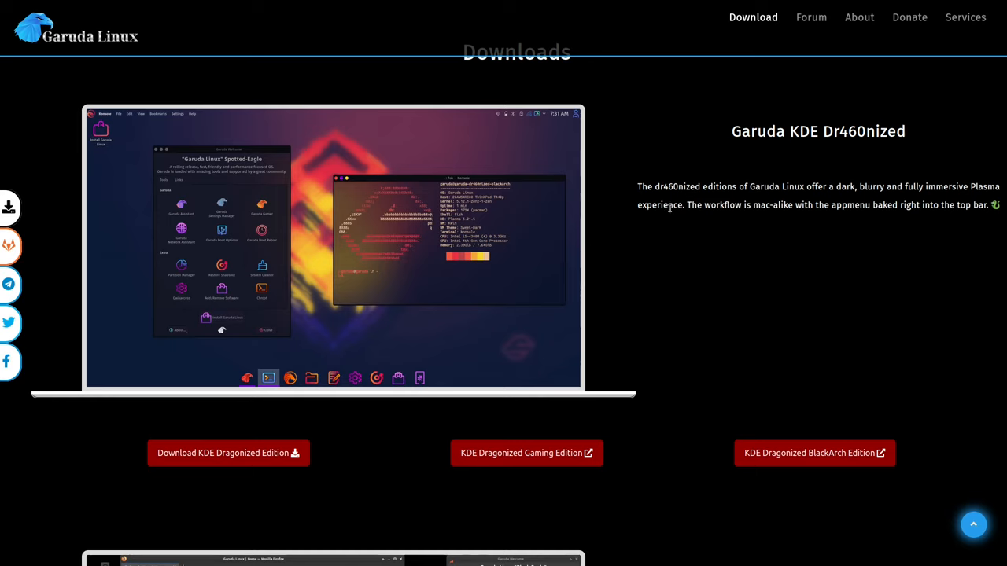
{"action": "mouse_move", "coordinate": [827, 497]}
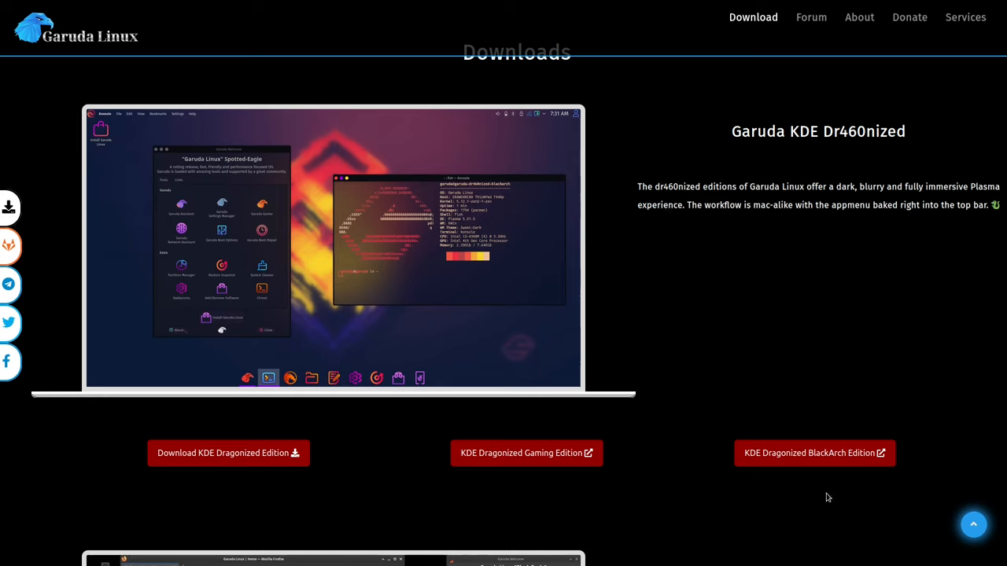
{"action": "mouse_move", "coordinate": [834, 505]}
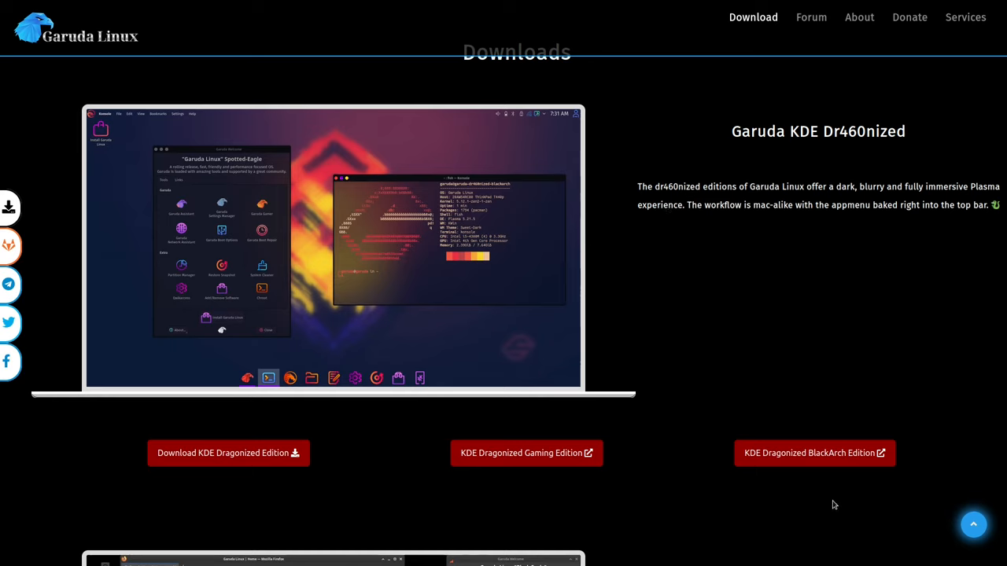
{"action": "mouse_move", "coordinate": [837, 475]}
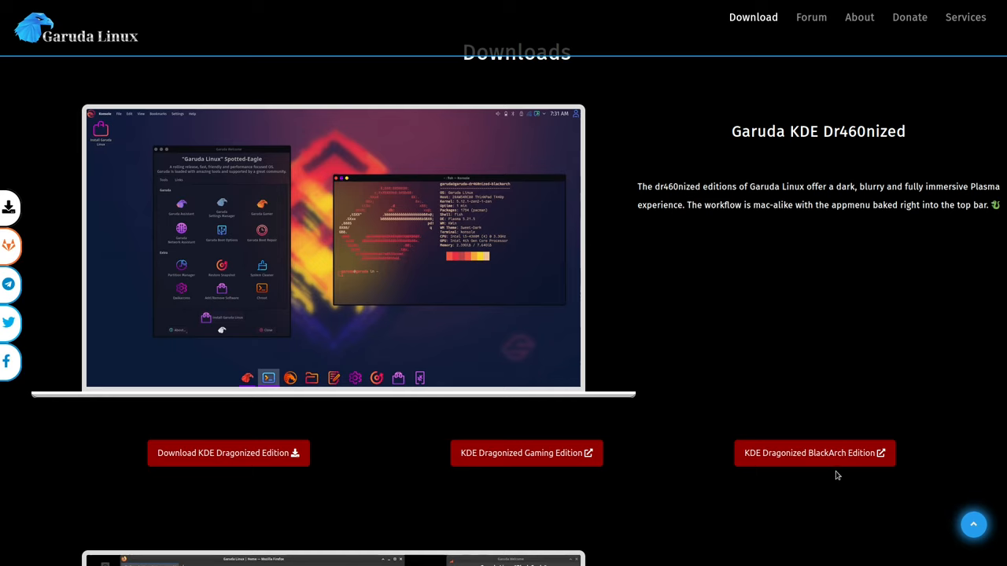
{"action": "mouse_move", "coordinate": [812, 484]}
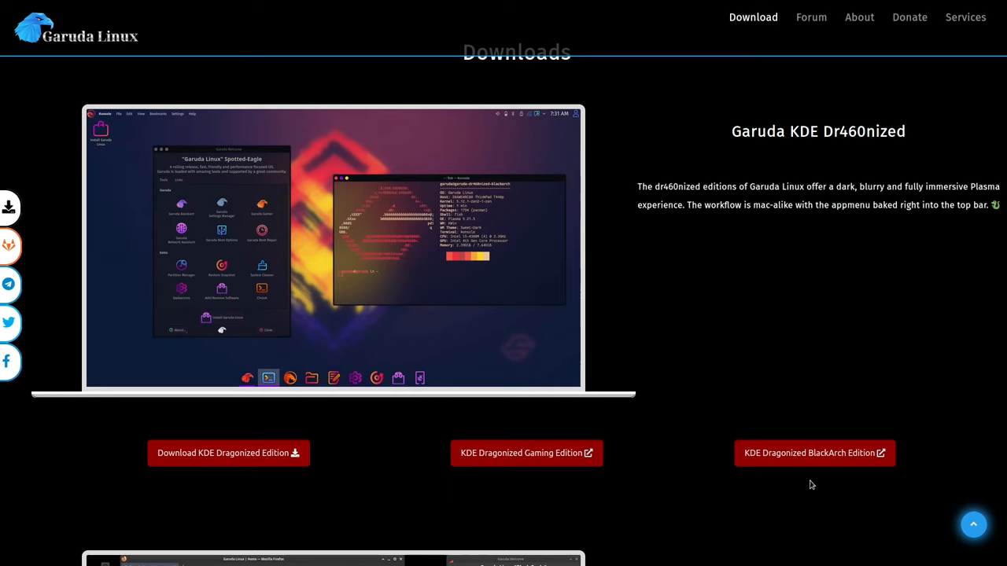
{"action": "mouse_move", "coordinate": [779, 331]}
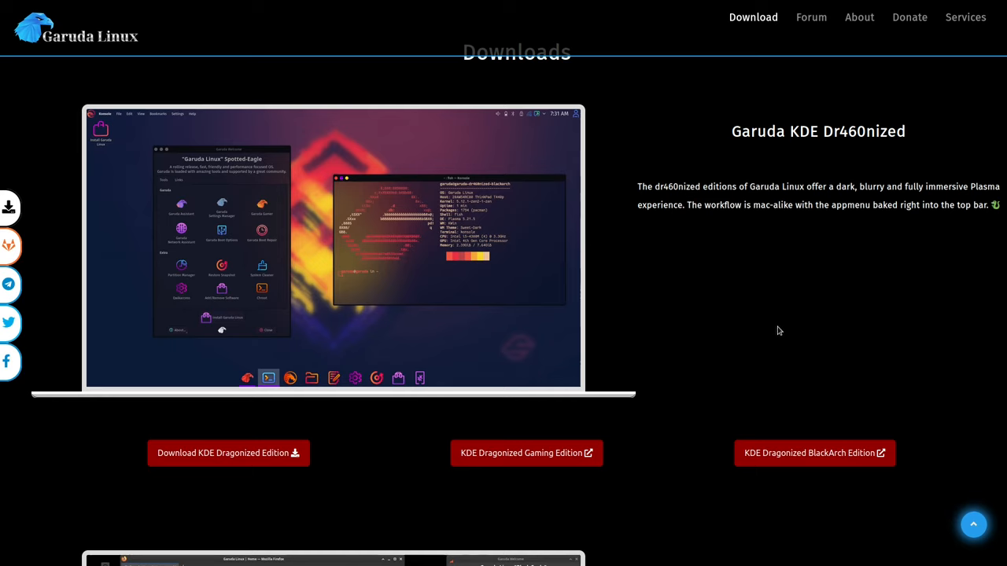
{"action": "mouse_move", "coordinate": [663, 304]}
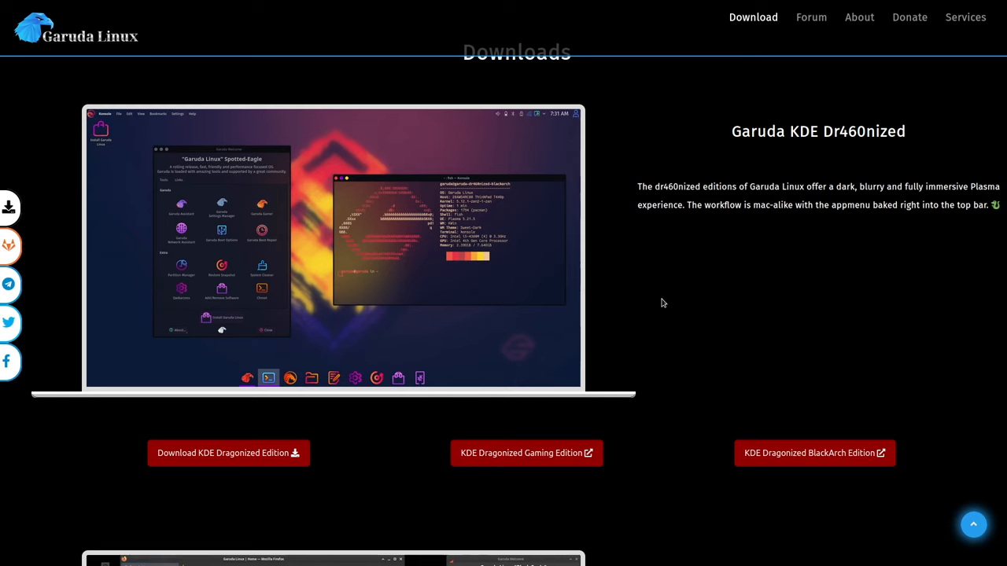
Choose the Torrent download for KDE Dr460nized and open it in qBittorrent.
{"action": "left_click", "coordinate": [228, 452]}
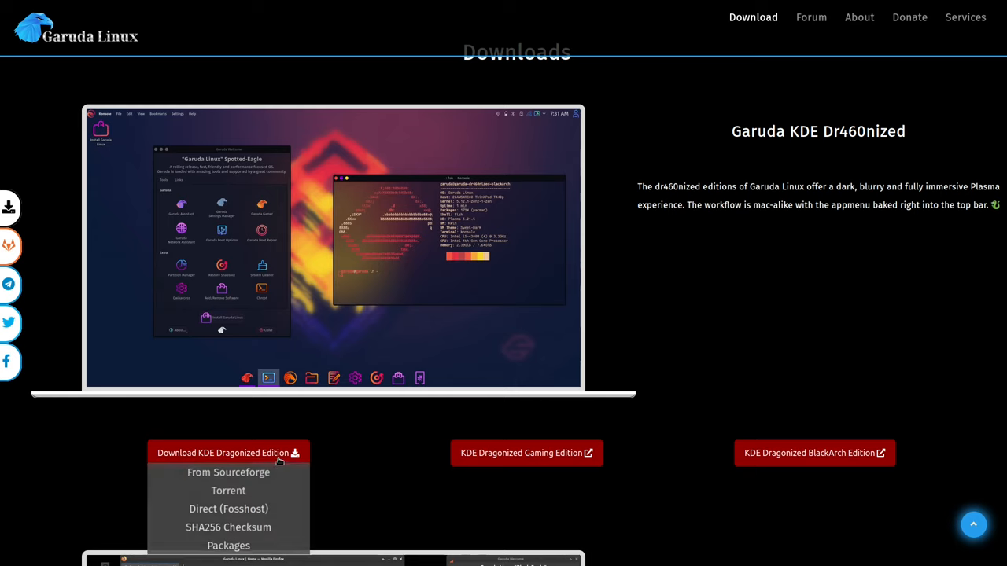
{"action": "mouse_move", "coordinate": [228, 493]}
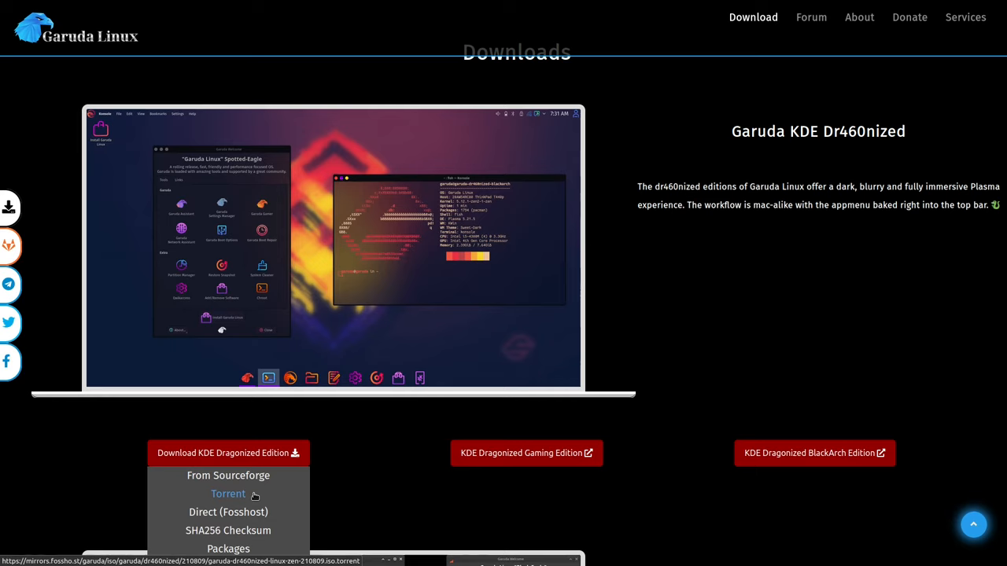
{"action": "left_click", "coordinate": [228, 494]}
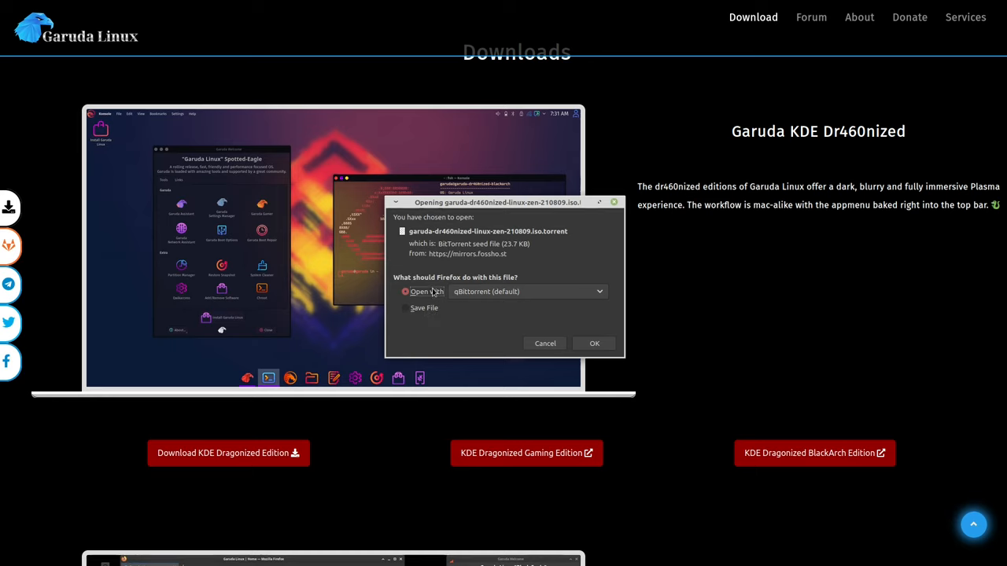
{"action": "left_click", "coordinate": [594, 343]}
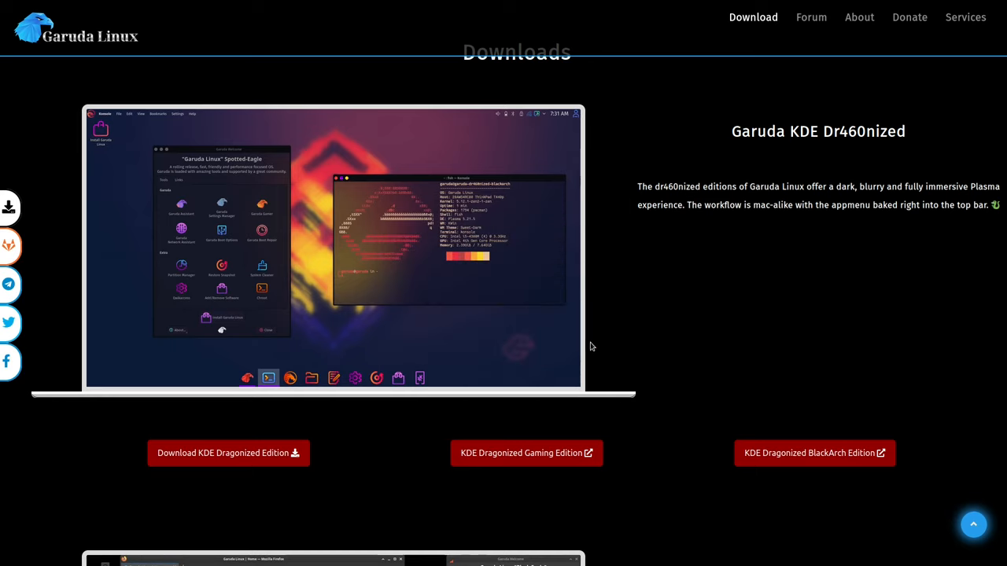
{"action": "mouse_move", "coordinate": [476, 425]}
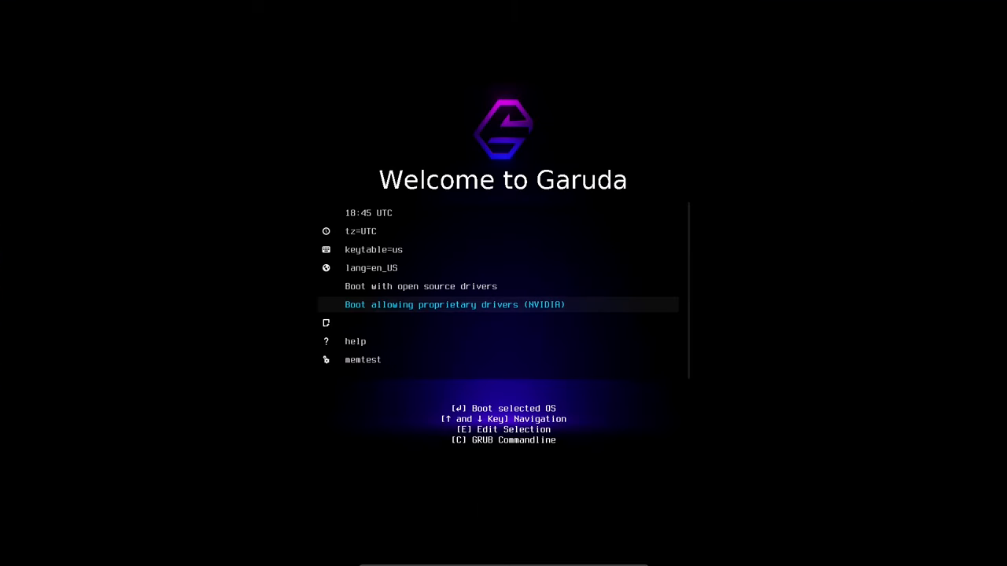
Boot the live system with 'Boot allowing proprietary drivers (NVIDIA)'.
{"action": "key", "text": "Up"}
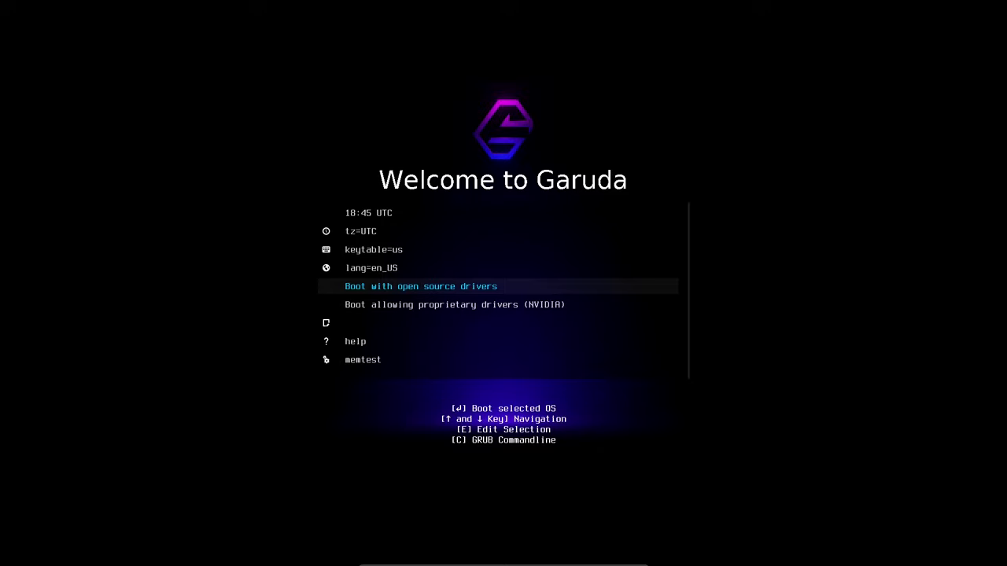
{"action": "key", "text": "up"}
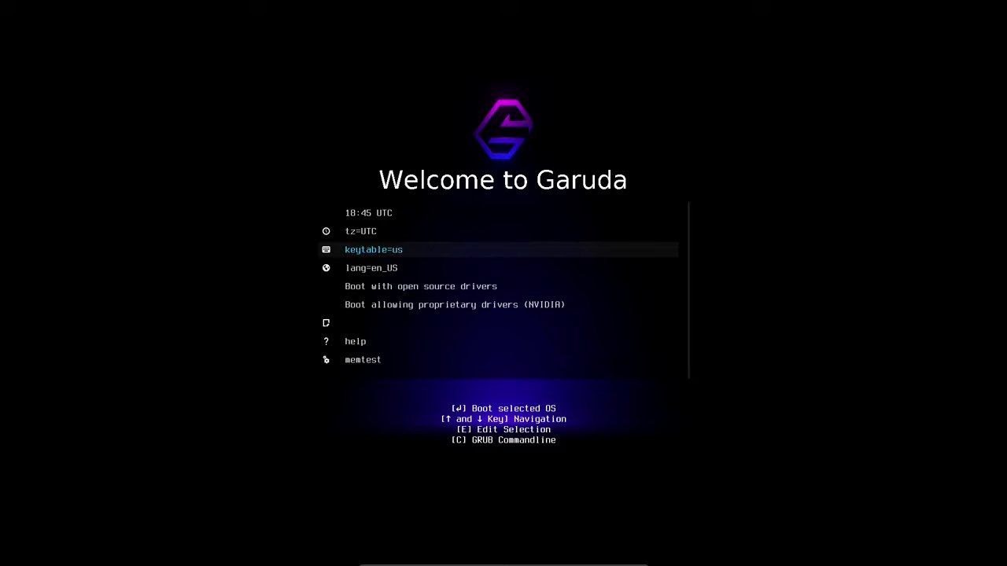
{"action": "key", "text": "Down"}
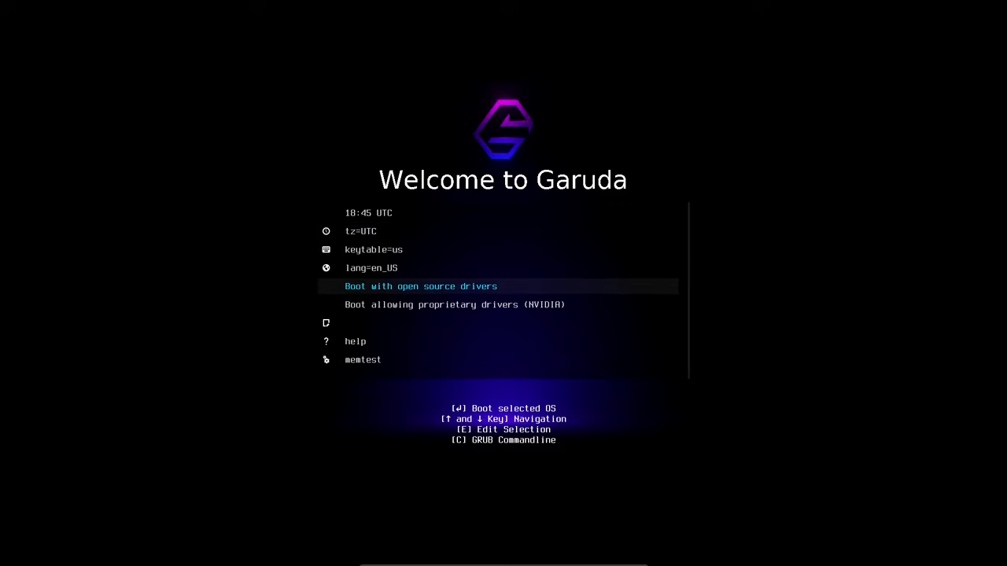
{"action": "key", "text": "Down"}
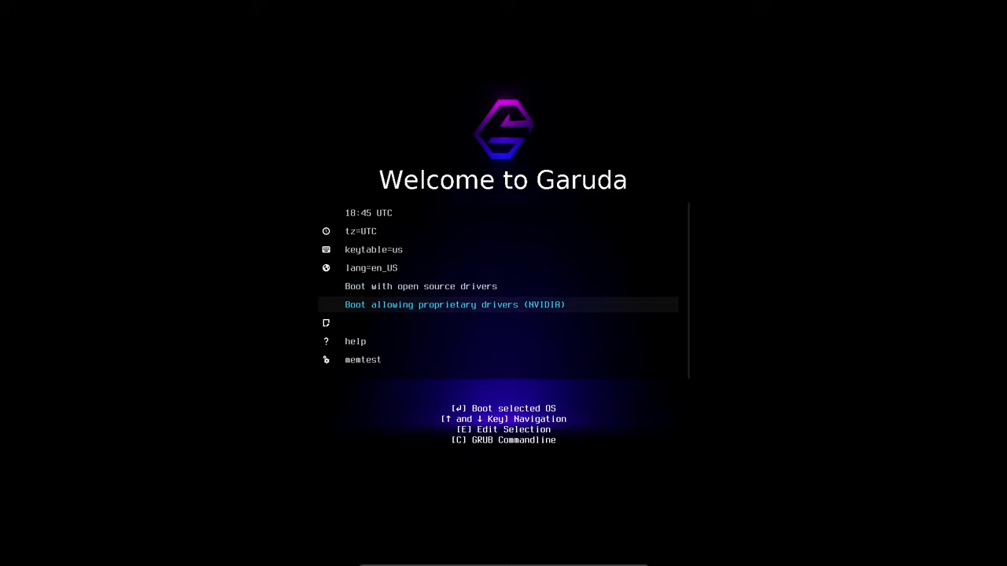
{"action": "key", "text": "Return"}
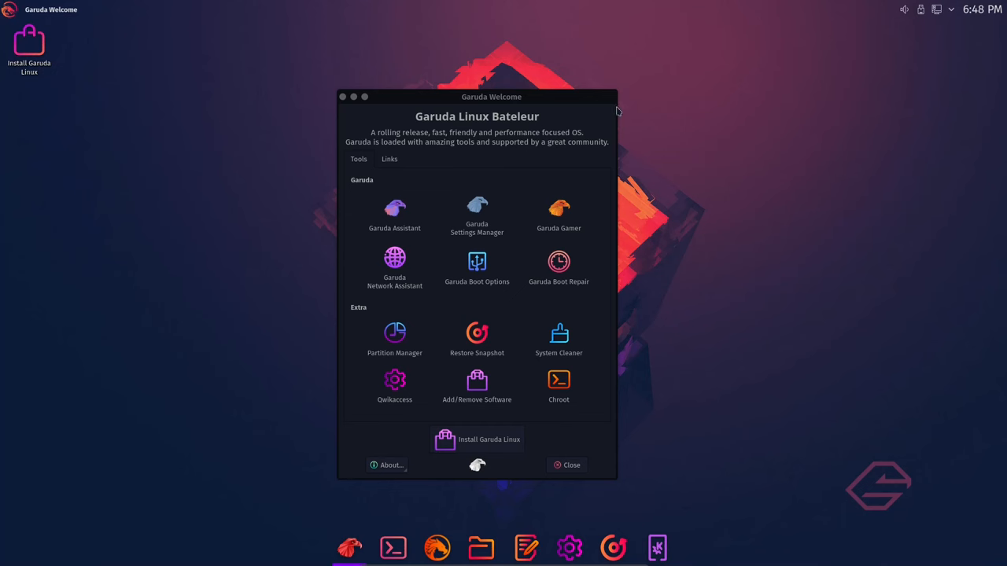
{"action": "mouse_move", "coordinate": [567, 110]}
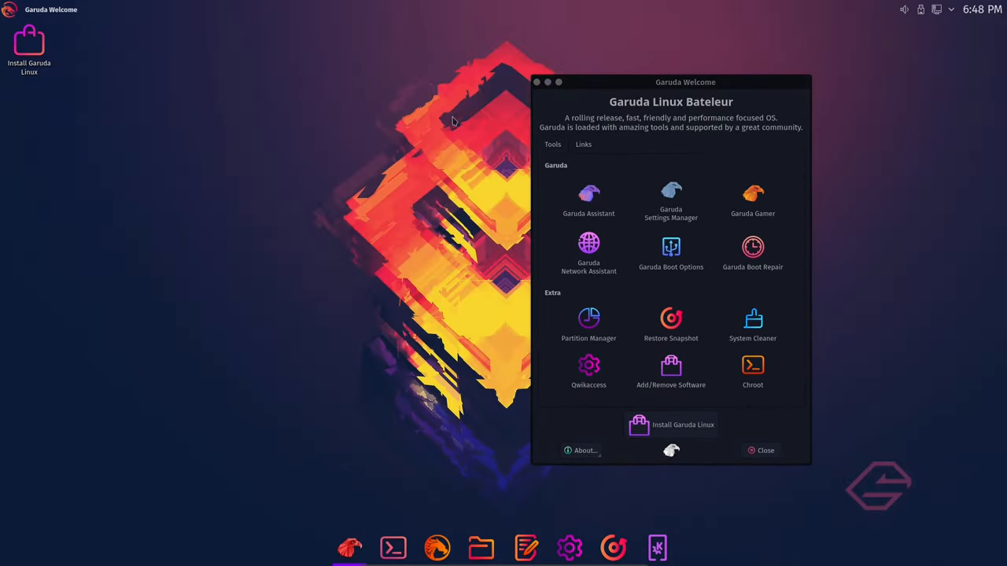
{"action": "mouse_move", "coordinate": [621, 84]}
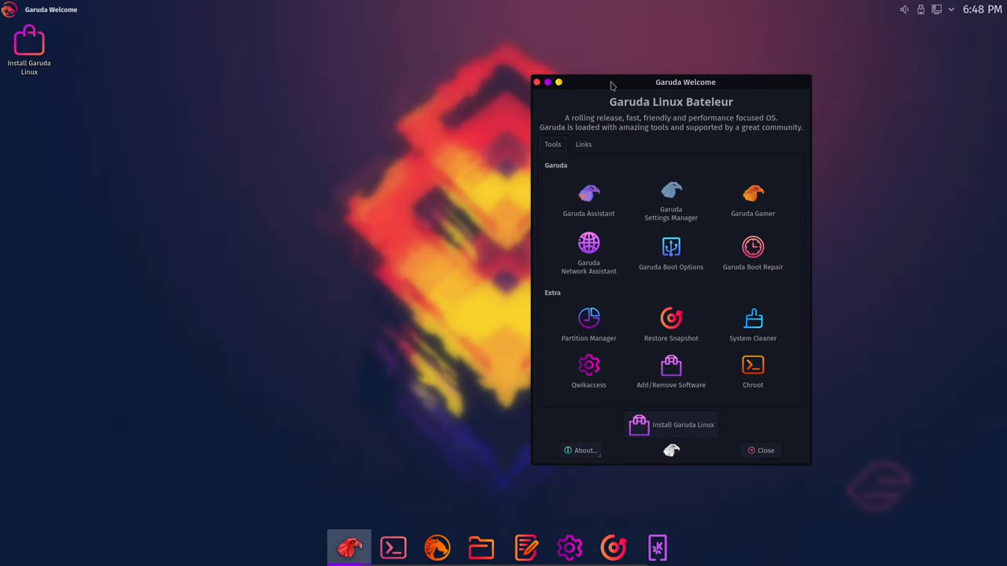
{"action": "mouse_move", "coordinate": [641, 74]}
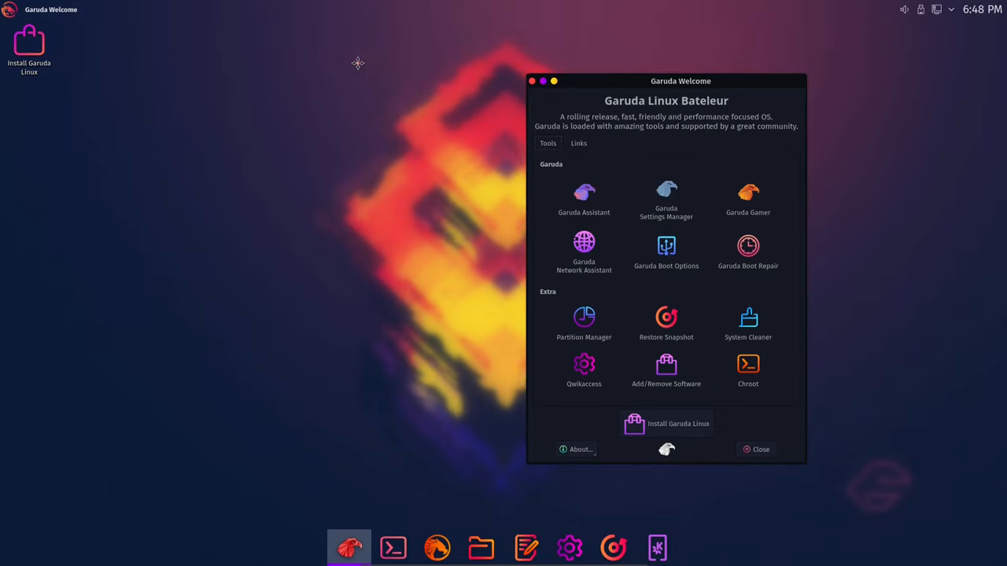
Move the Garuda Welcome window to the right side of the desktop.
{"action": "left_click_drag", "start_coordinate": [680, 81], "coordinate": [578, 146]}
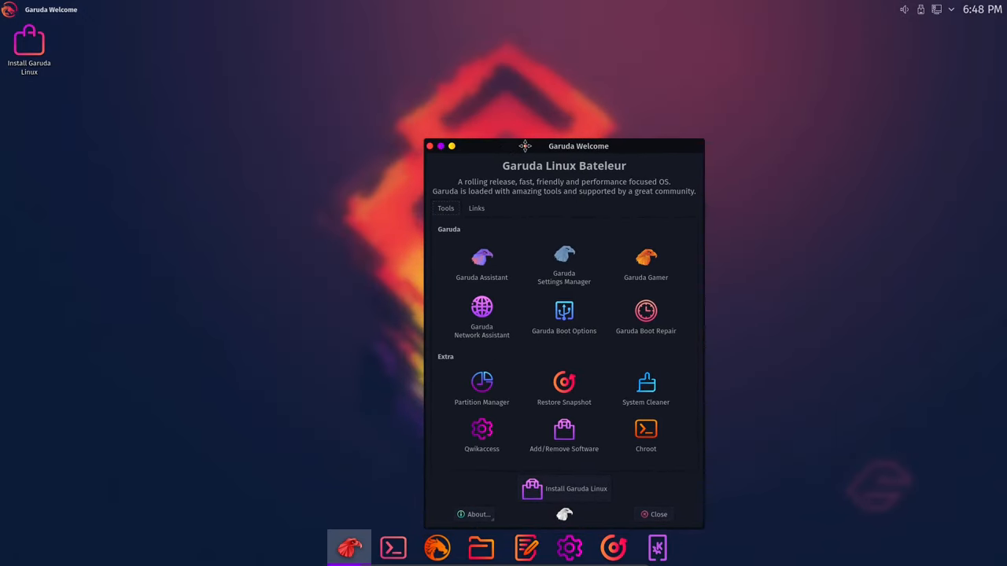
{"action": "left_click_drag", "start_coordinate": [525, 145], "coordinate": [692, 143]}
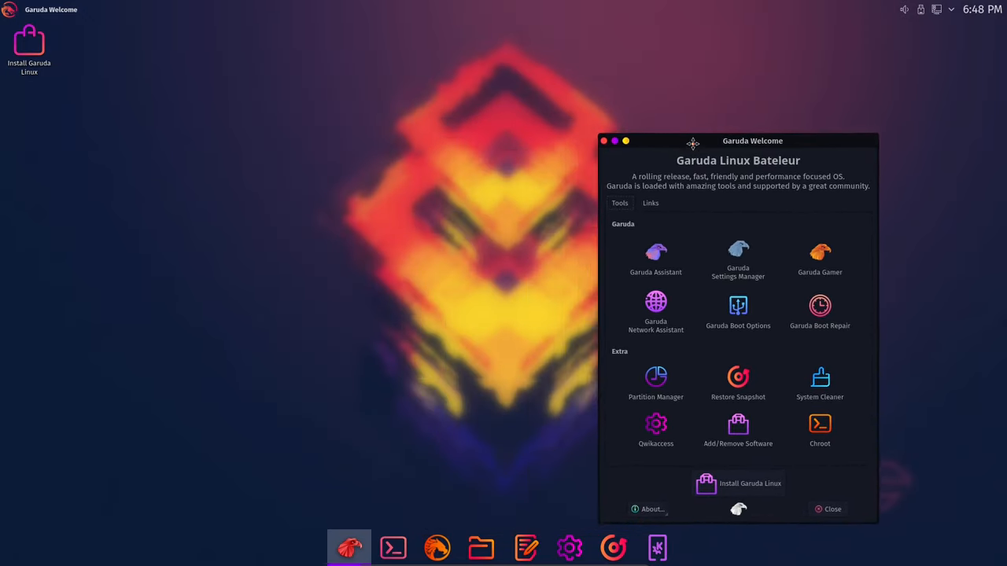
{"action": "left_click_drag", "start_coordinate": [692, 143], "coordinate": [775, 146]}
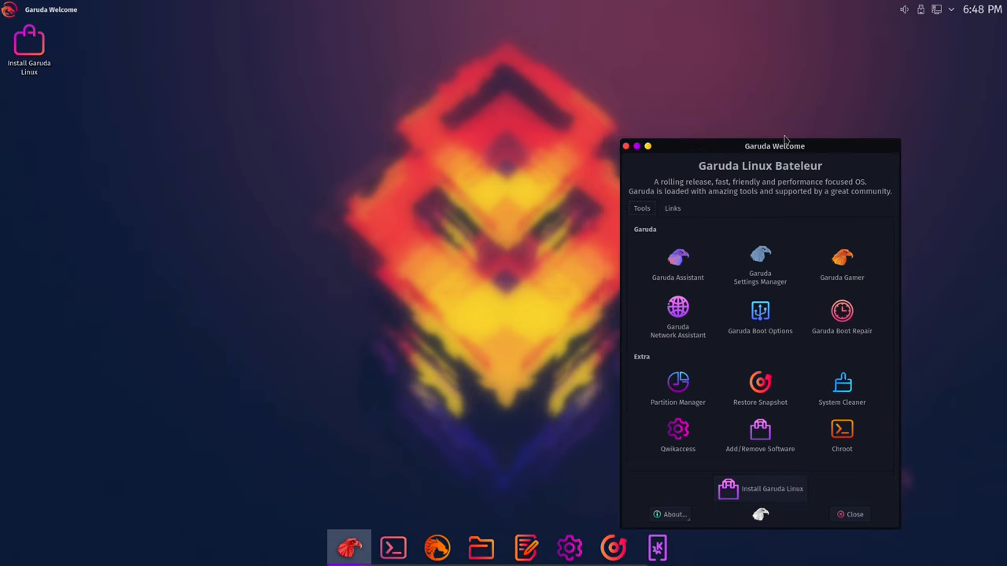
{"action": "mouse_move", "coordinate": [508, 98]}
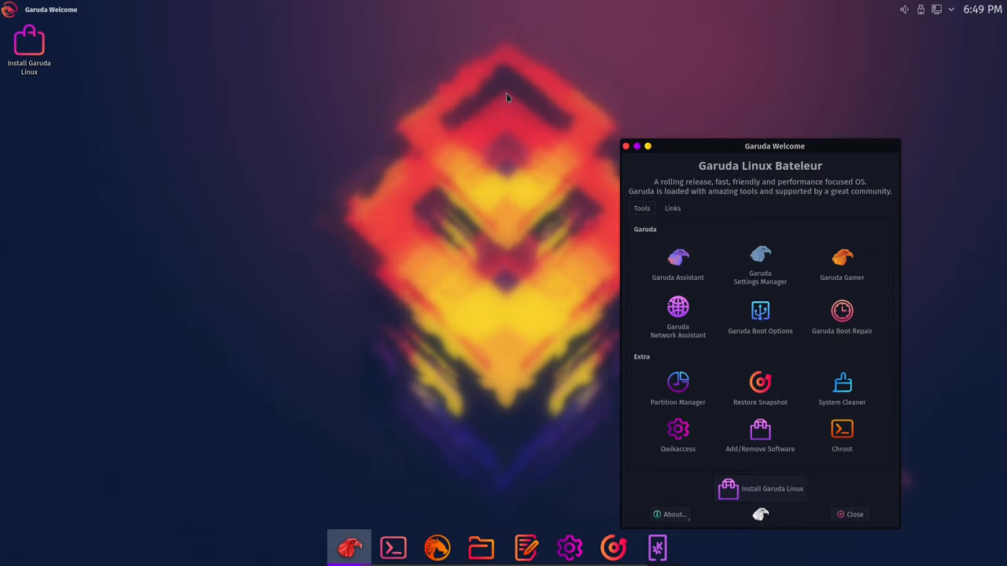
{"action": "mouse_move", "coordinate": [736, 111]}
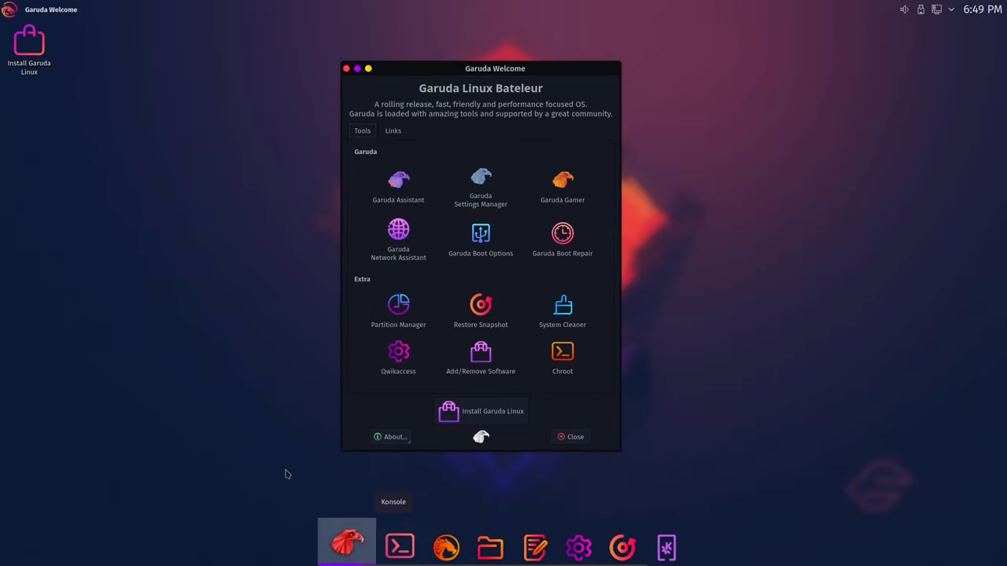
{"action": "mouse_move", "coordinate": [244, 217]}
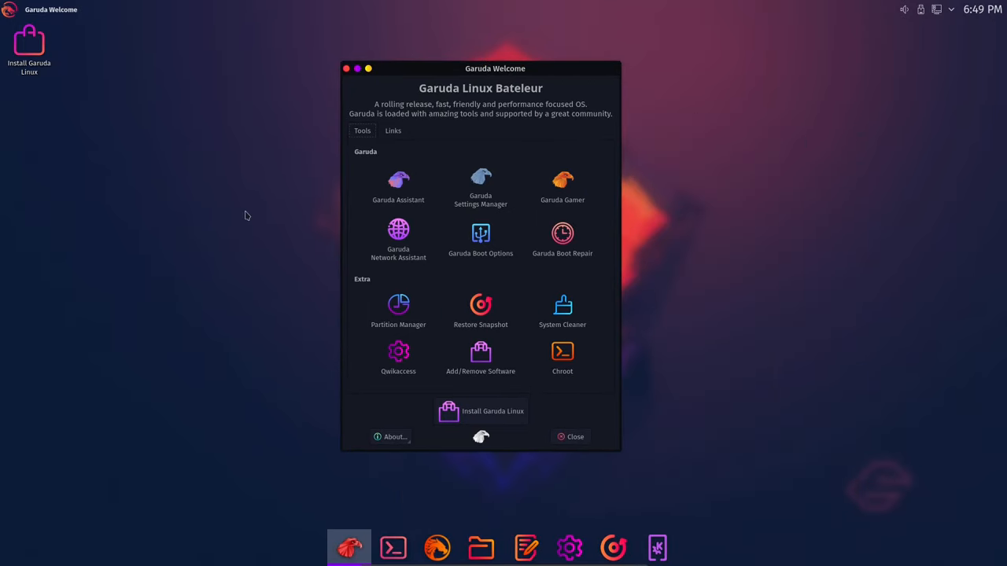
{"action": "mouse_move", "coordinate": [398, 187]}
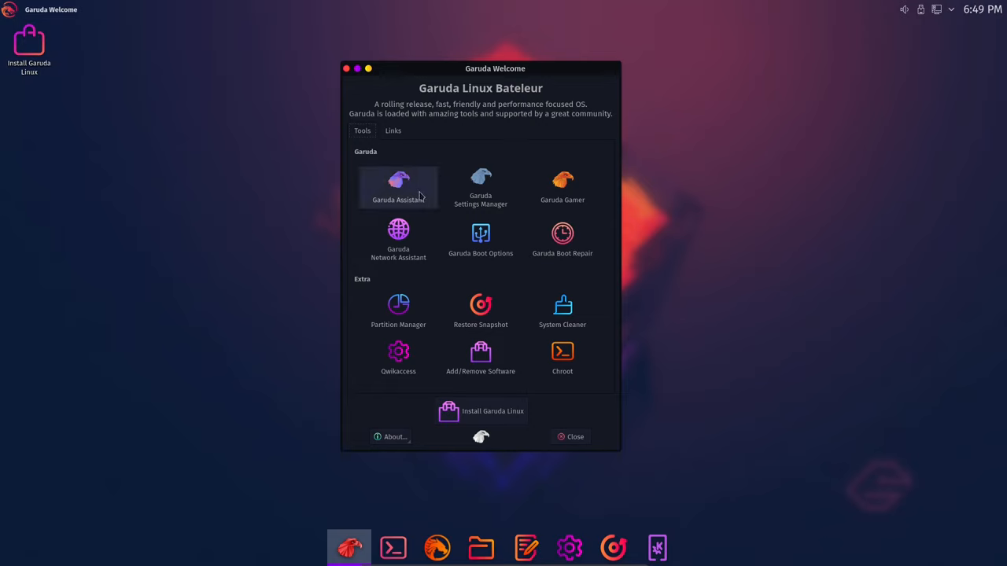
{"action": "mouse_move", "coordinate": [481, 187]}
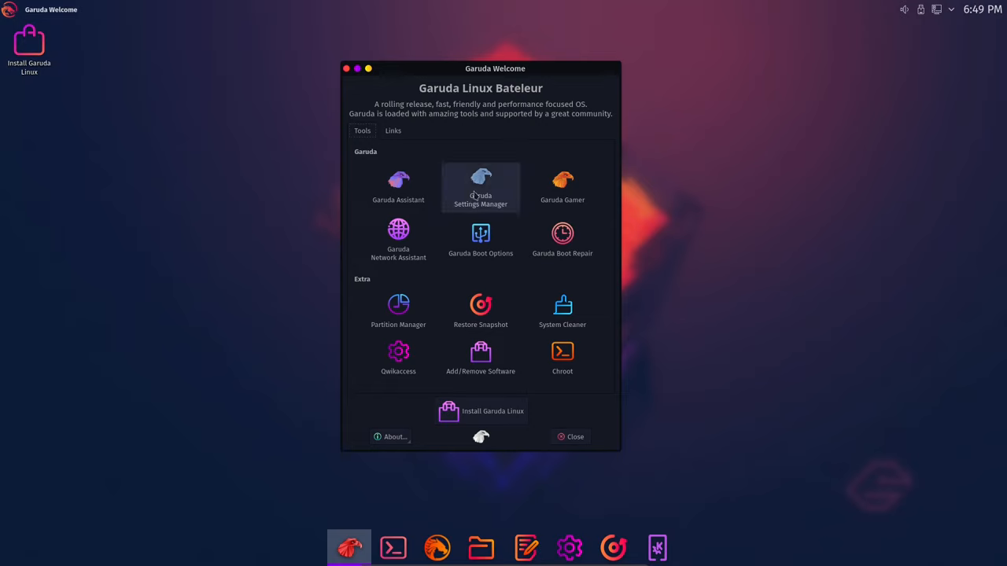
{"action": "mouse_move", "coordinate": [398, 188]}
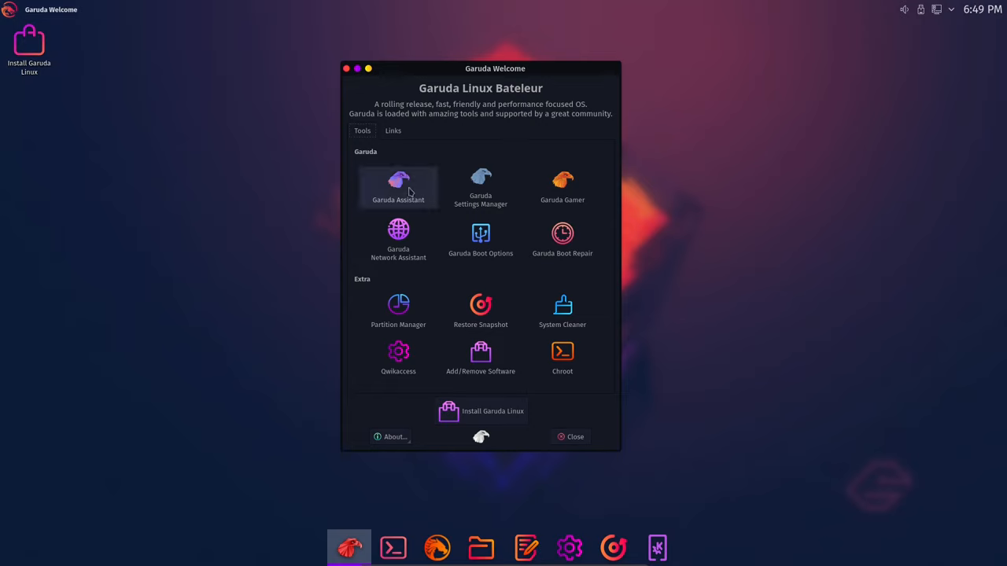
{"action": "mouse_move", "coordinate": [562, 188]}
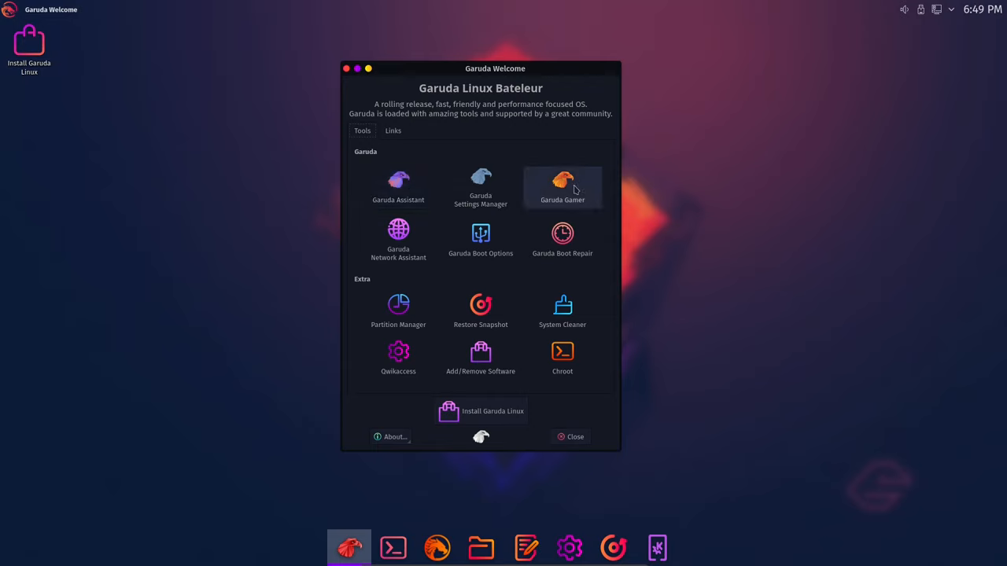
{"action": "mouse_move", "coordinate": [563, 310]}
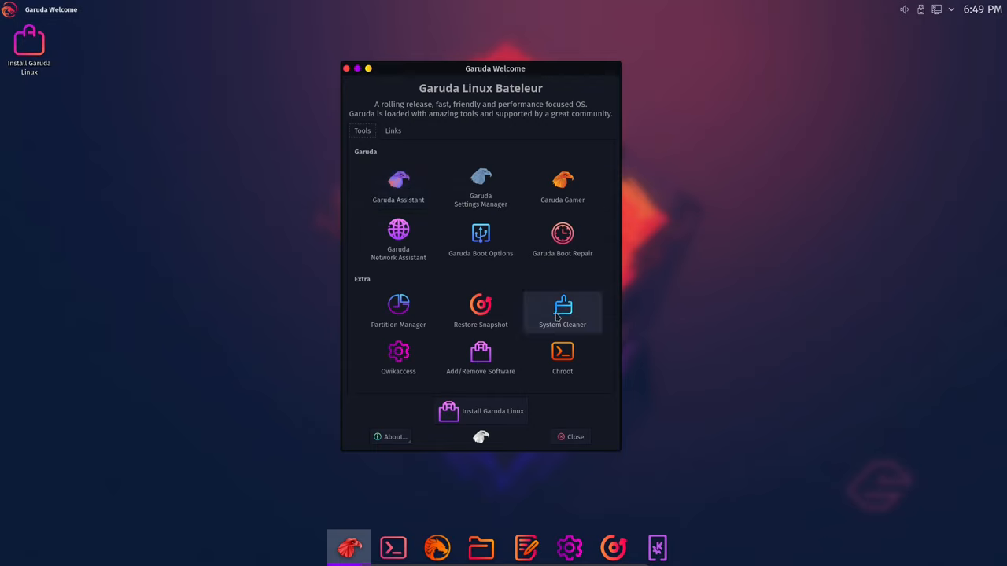
{"action": "mouse_move", "coordinate": [502, 415]}
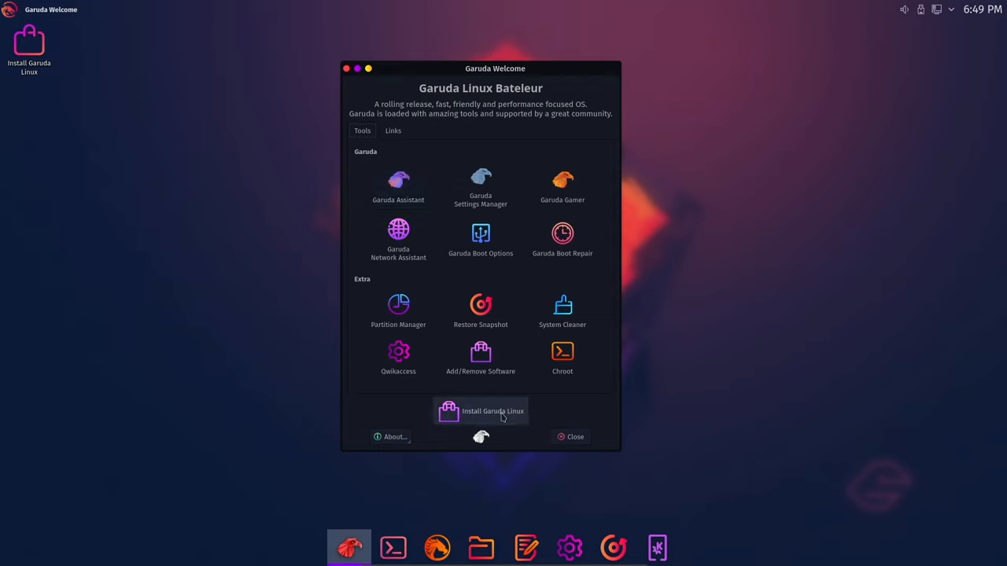
Launch the installer, keeping American English, New York time zone and English (US) keyboard.
{"action": "left_click", "coordinate": [571, 436]}
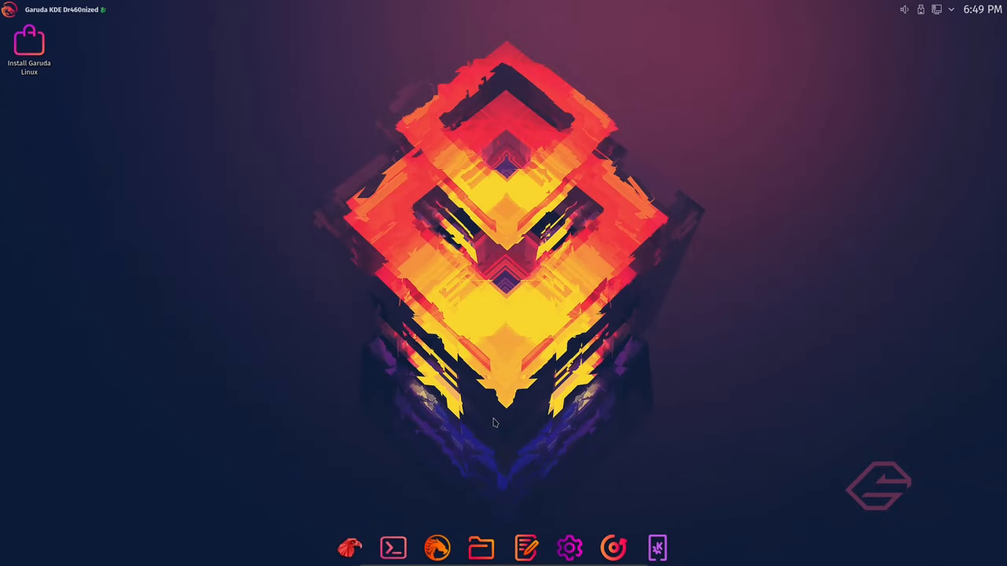
{"action": "mouse_move", "coordinate": [107, 84]}
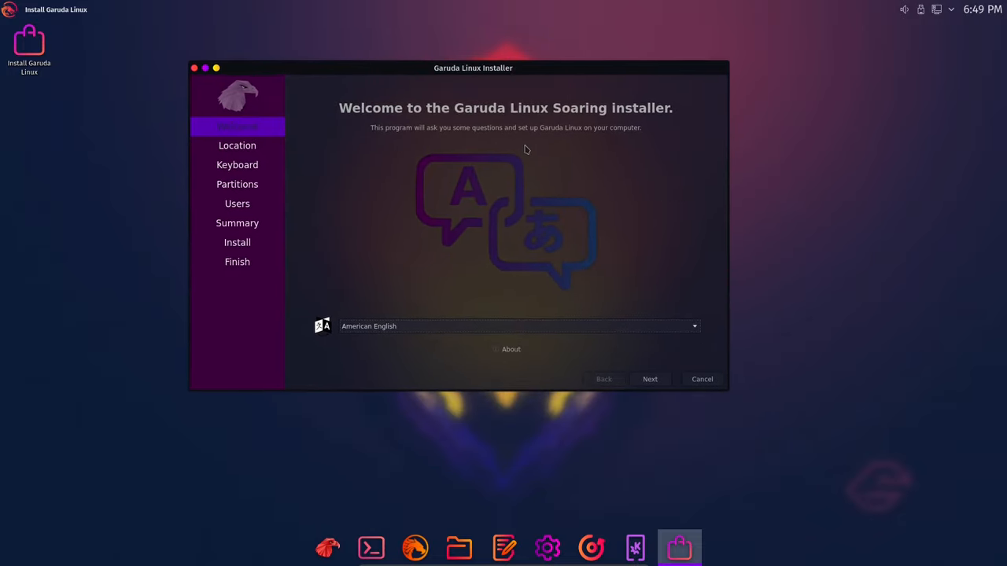
{"action": "mouse_move", "coordinate": [462, 318]}
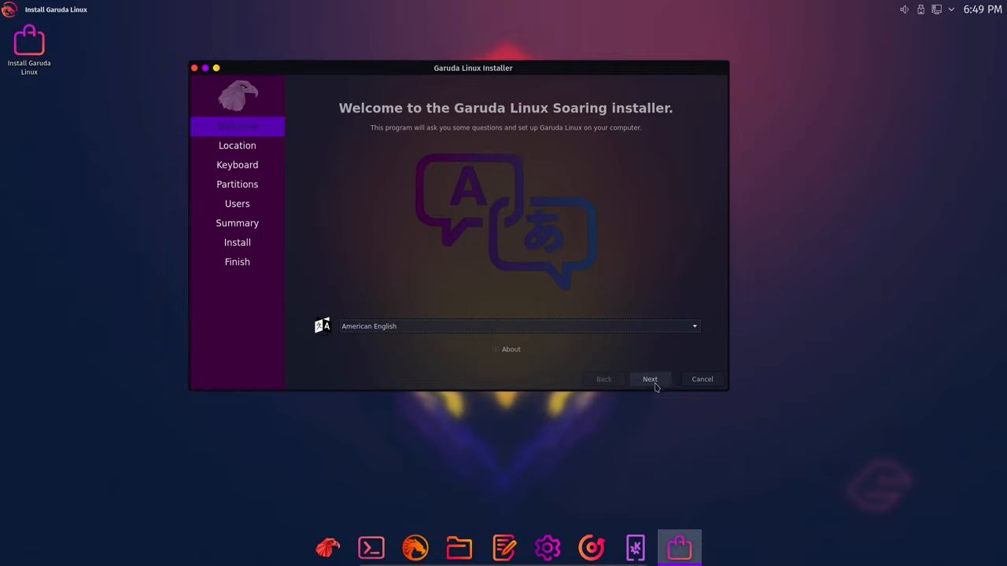
{"action": "left_click", "coordinate": [649, 379]}
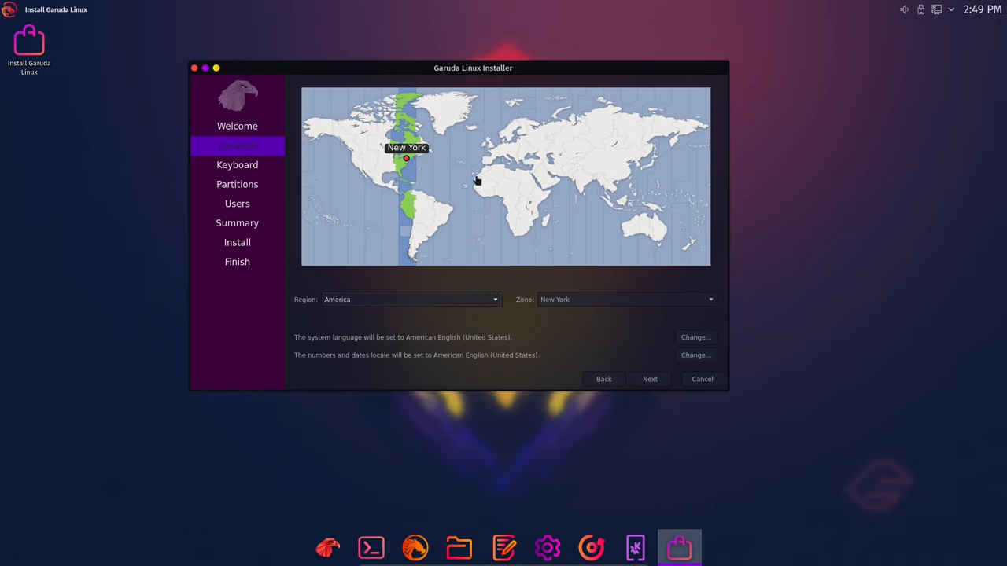
{"action": "mouse_move", "coordinate": [650, 380]}
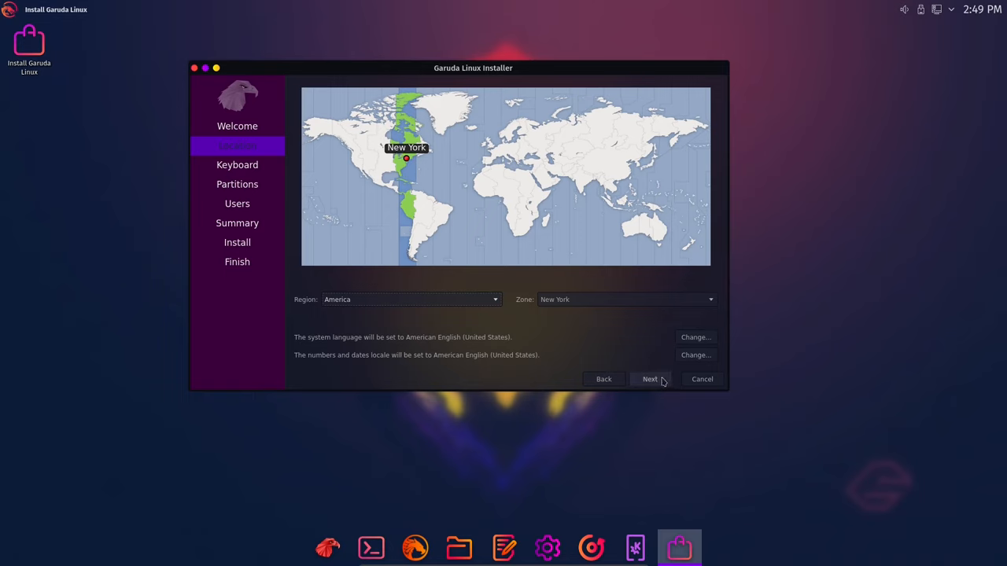
{"action": "left_click", "coordinate": [650, 379]}
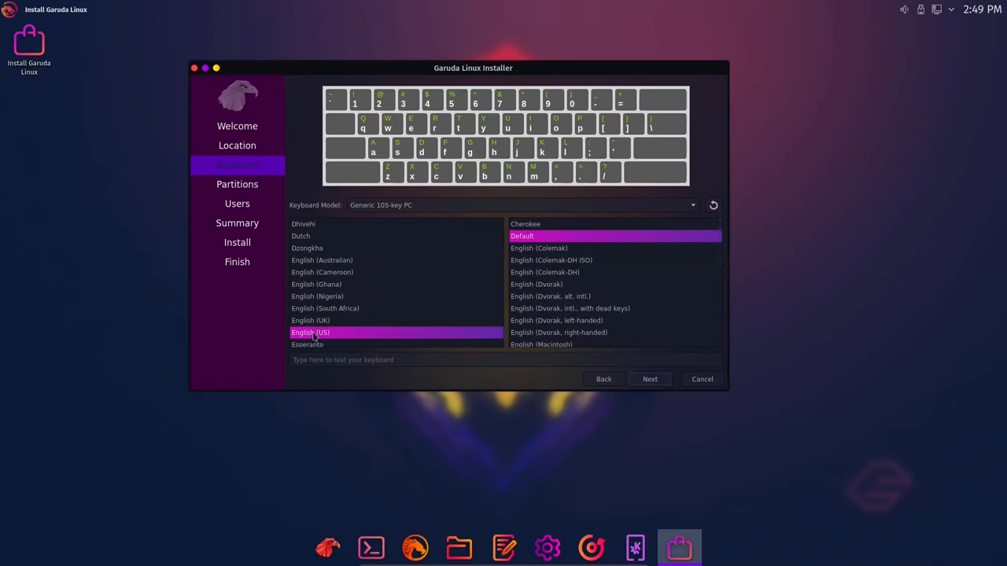
{"action": "left_click", "coordinate": [649, 380]}
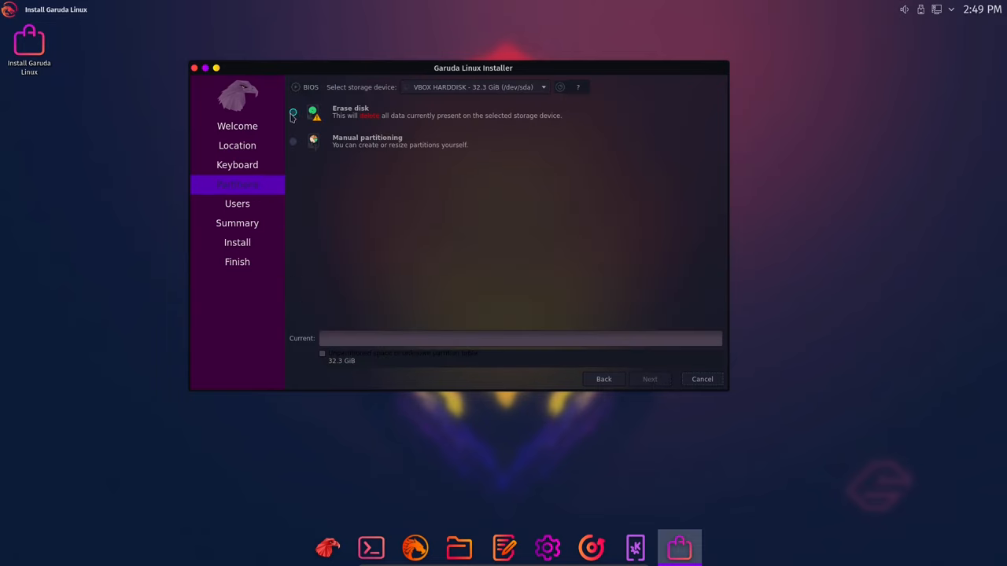
Choose Erase disk on the 32.3 GiB VBOX disk with No Swap.
{"action": "left_click", "coordinate": [293, 113]}
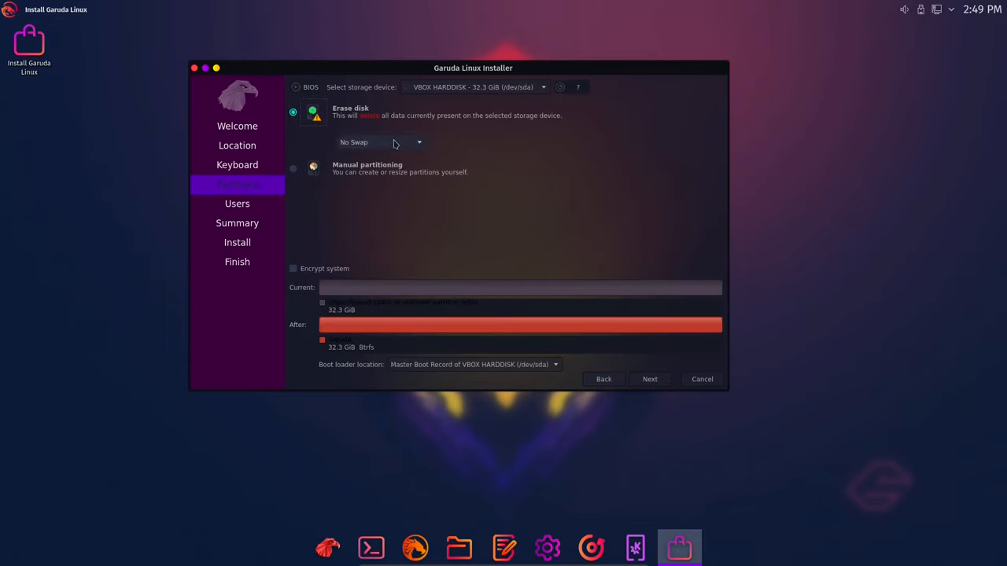
{"action": "left_click", "coordinate": [378, 143]}
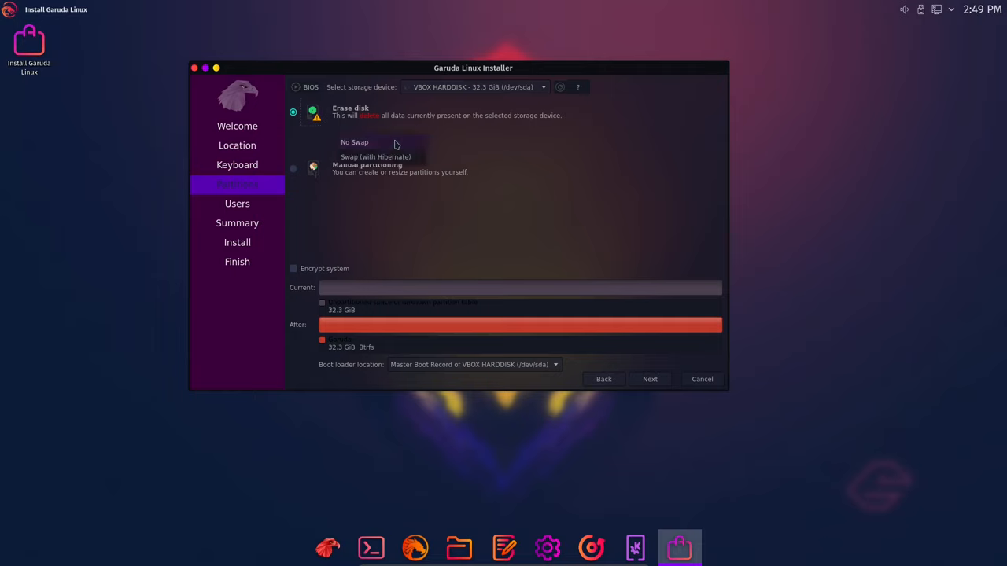
{"action": "left_click", "coordinate": [381, 142]}
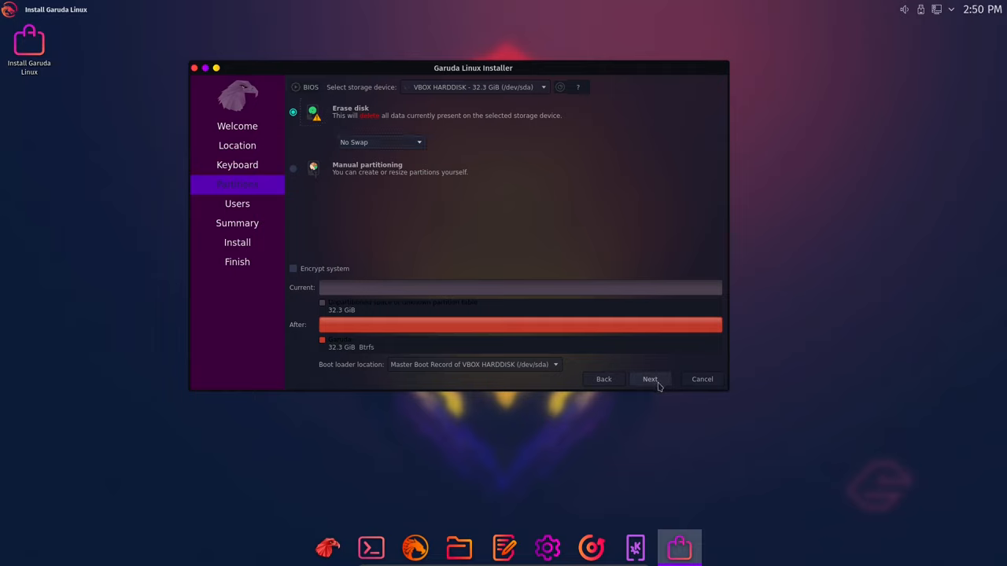
Enter the user name 'kenny' and begin entering the account password.
{"action": "left_click", "coordinate": [650, 379]}
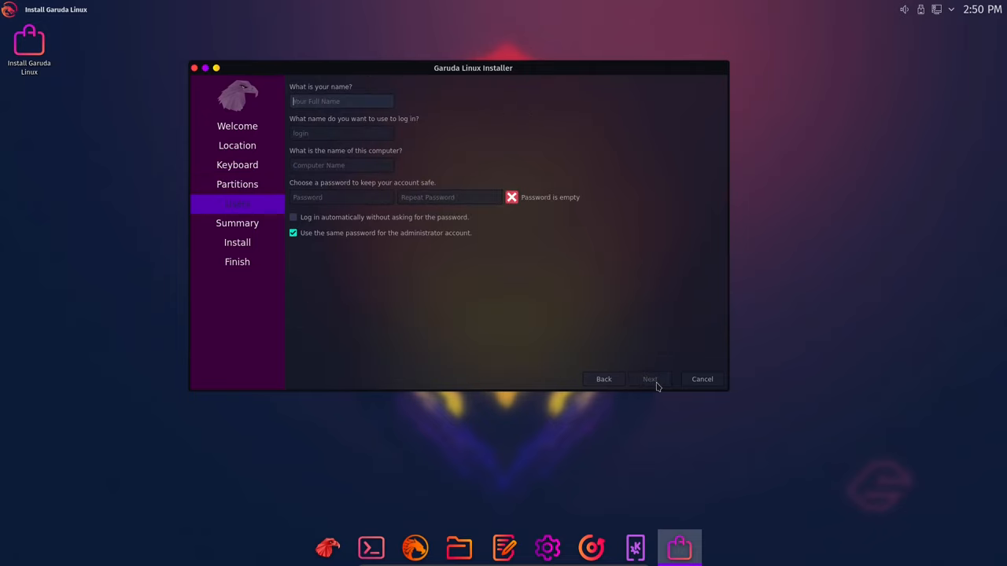
{"action": "mouse_move", "coordinate": [443, 15]}
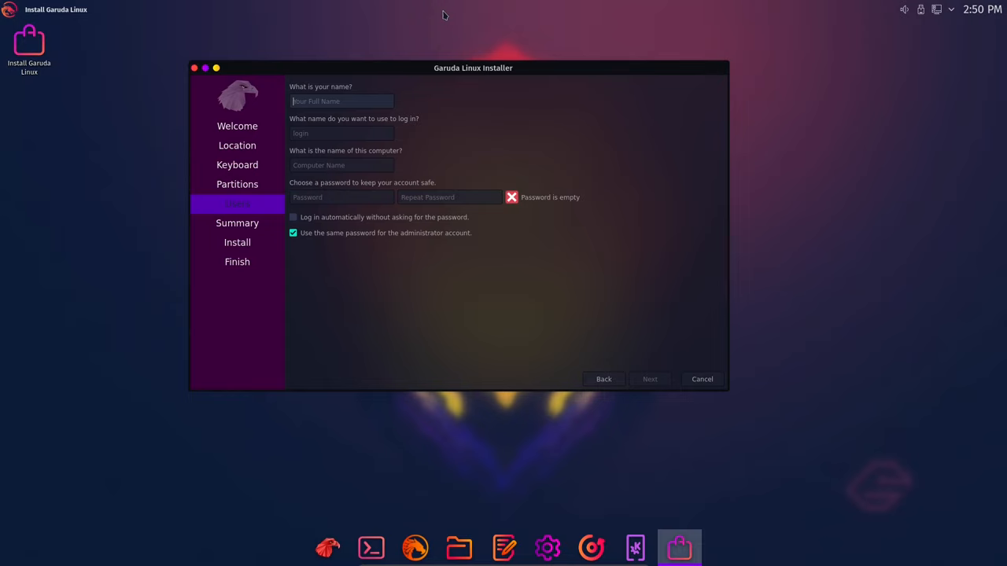
{"action": "type", "text": "k"}
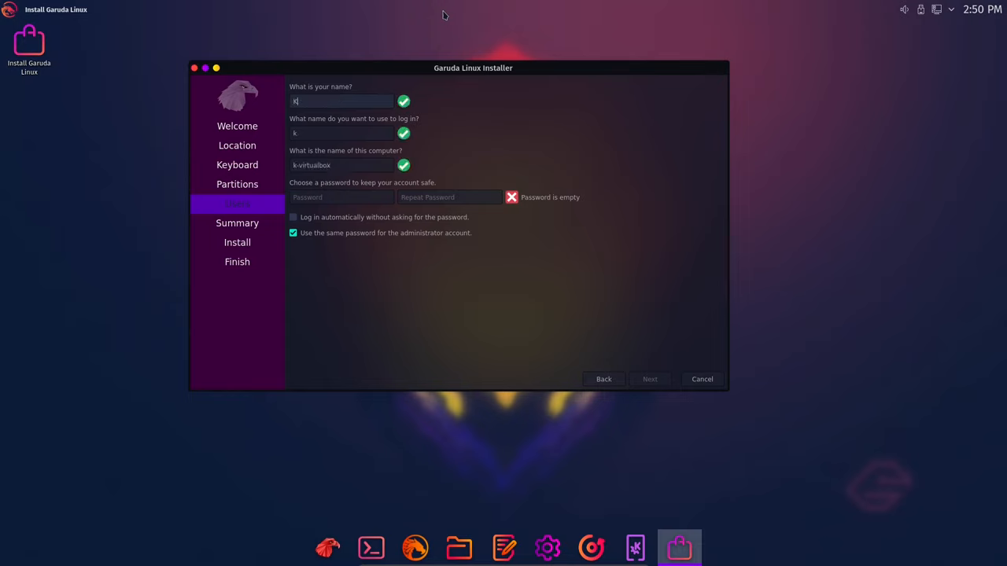
{"action": "type", "text": "enny"}
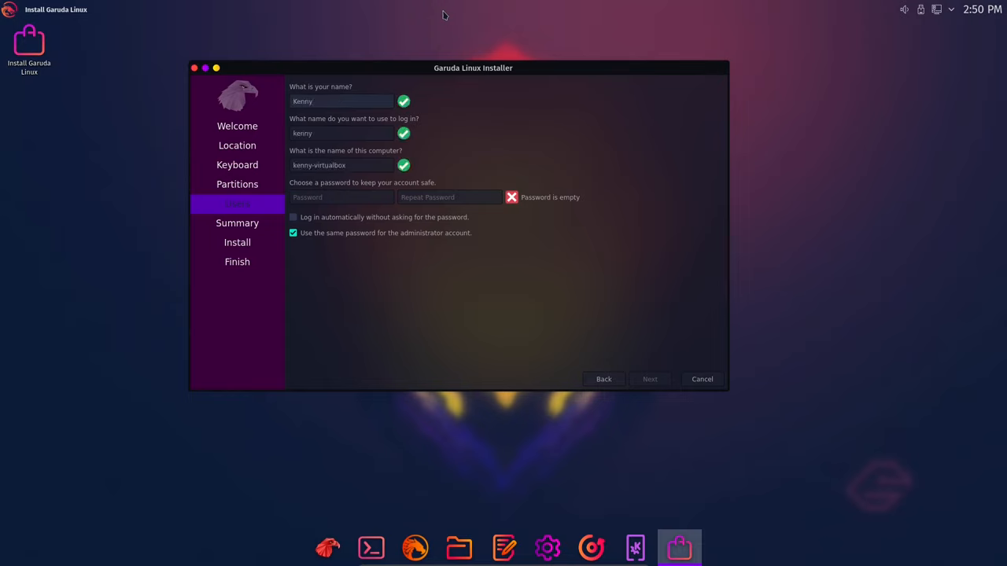
{"action": "left_click", "coordinate": [448, 198]}
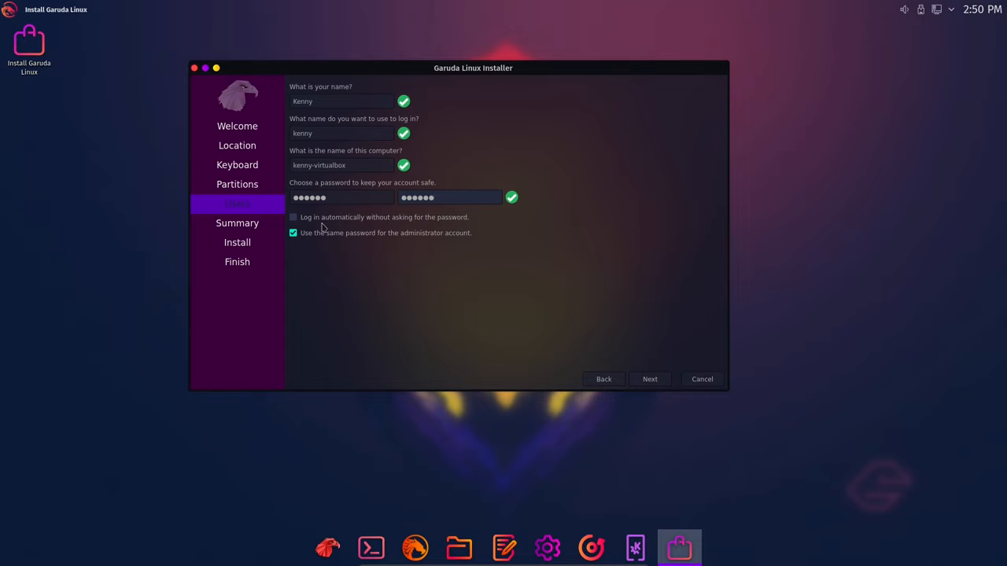
Review the summary, then confirm Install now to start the installation.
{"action": "left_click", "coordinate": [649, 379]}
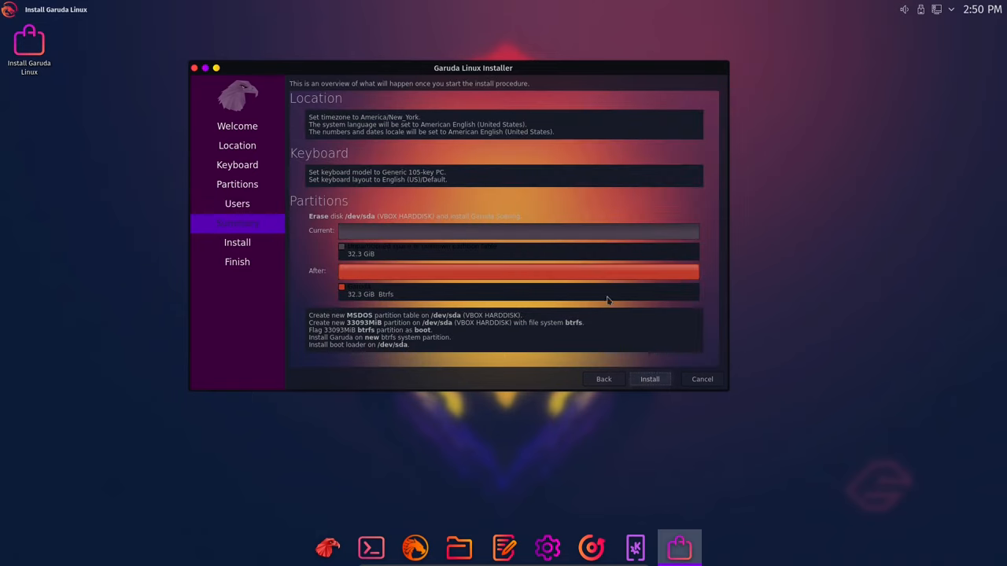
{"action": "mouse_move", "coordinate": [446, 161]}
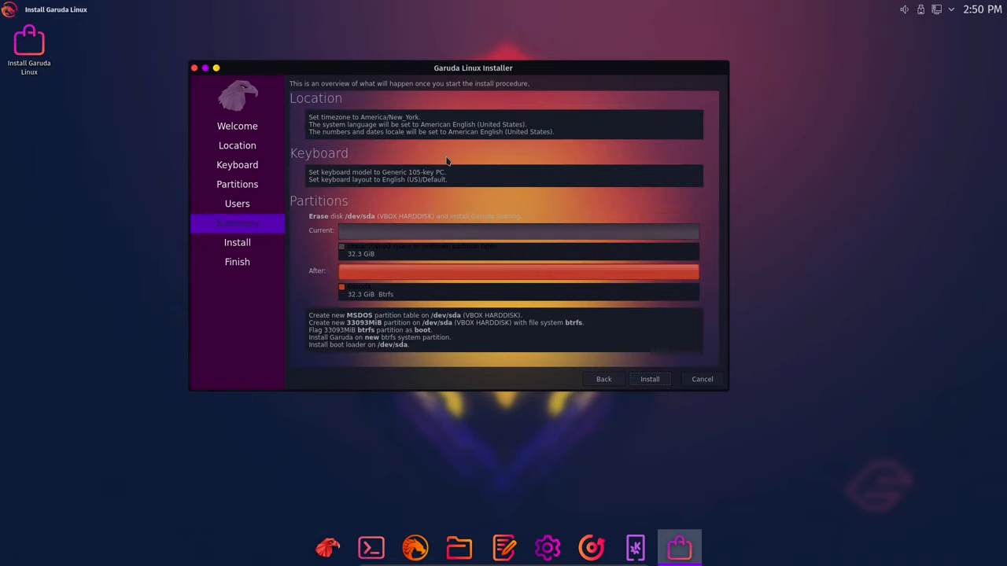
{"action": "mouse_move", "coordinate": [398, 130]}
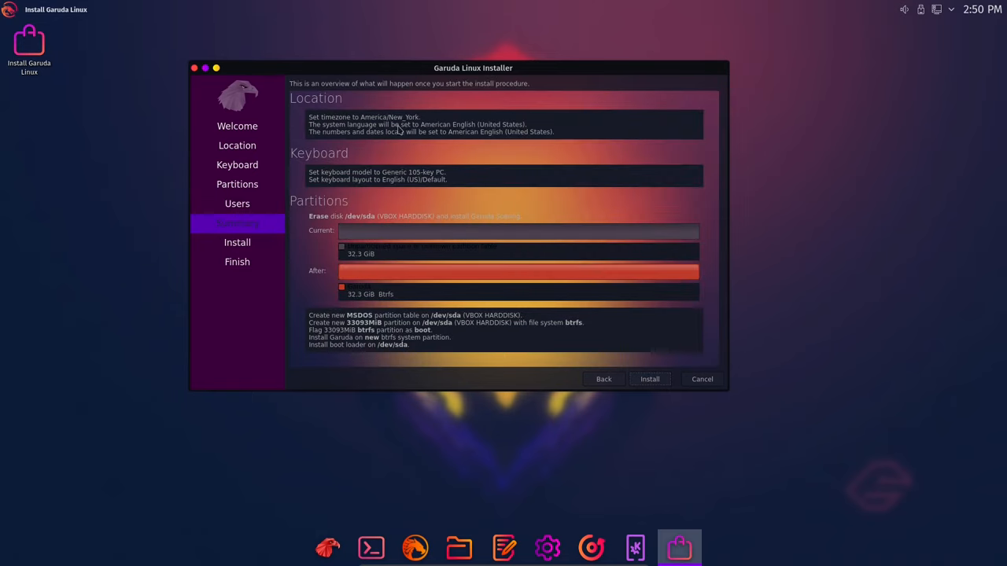
{"action": "mouse_move", "coordinate": [651, 351]}
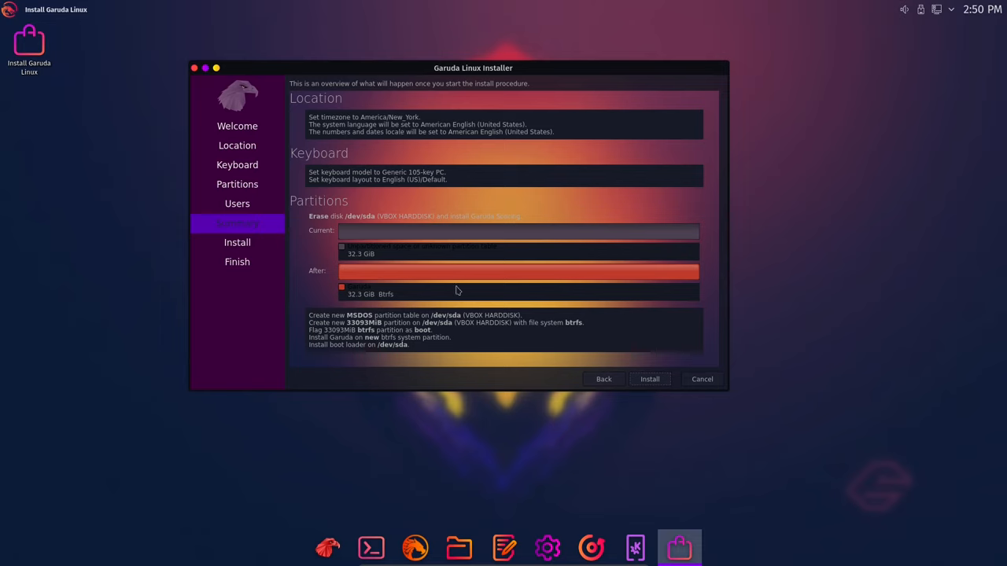
{"action": "mouse_move", "coordinate": [453, 295]}
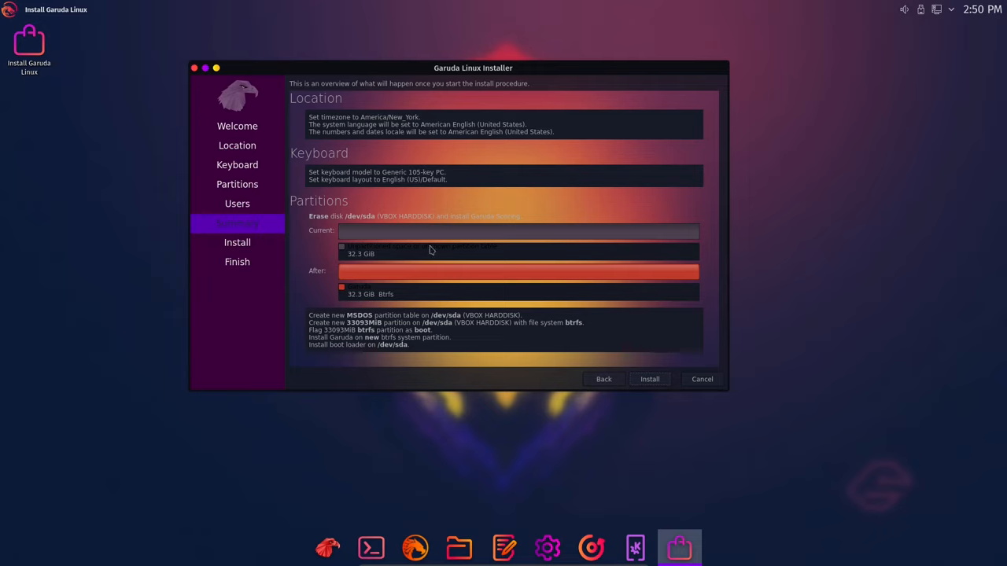
{"action": "mouse_move", "coordinate": [499, 262]}
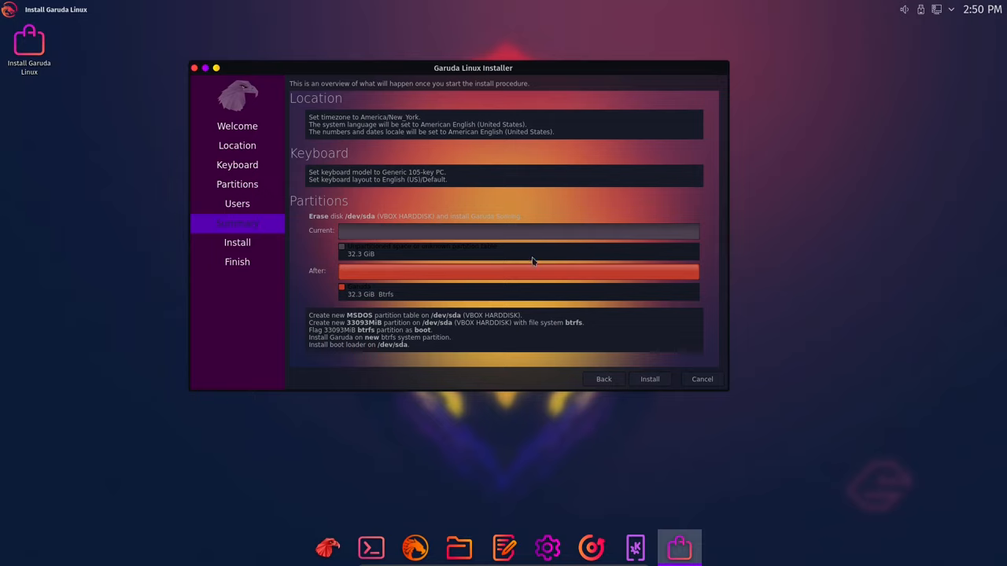
{"action": "left_click", "coordinate": [649, 379]}
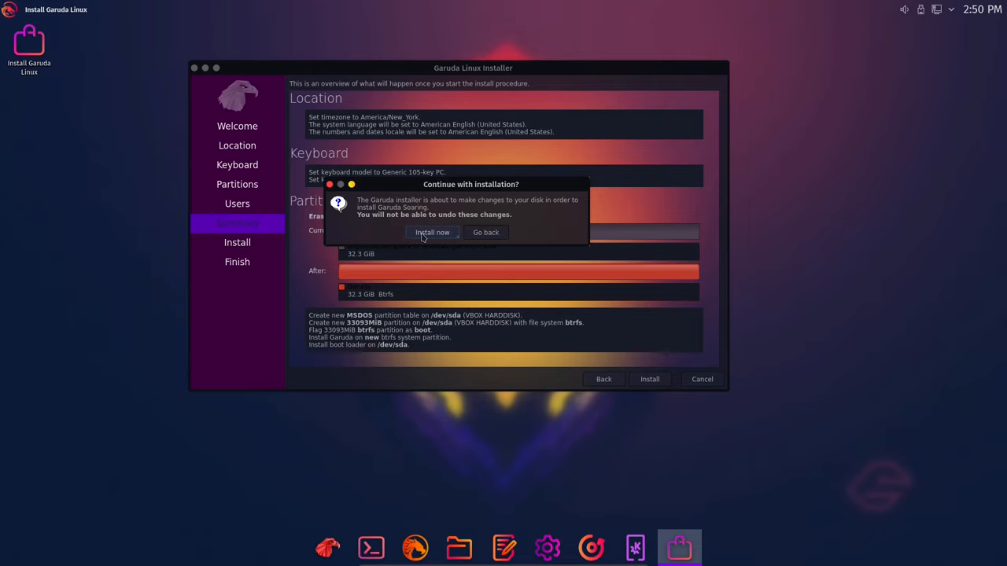
{"action": "left_click", "coordinate": [431, 232]}
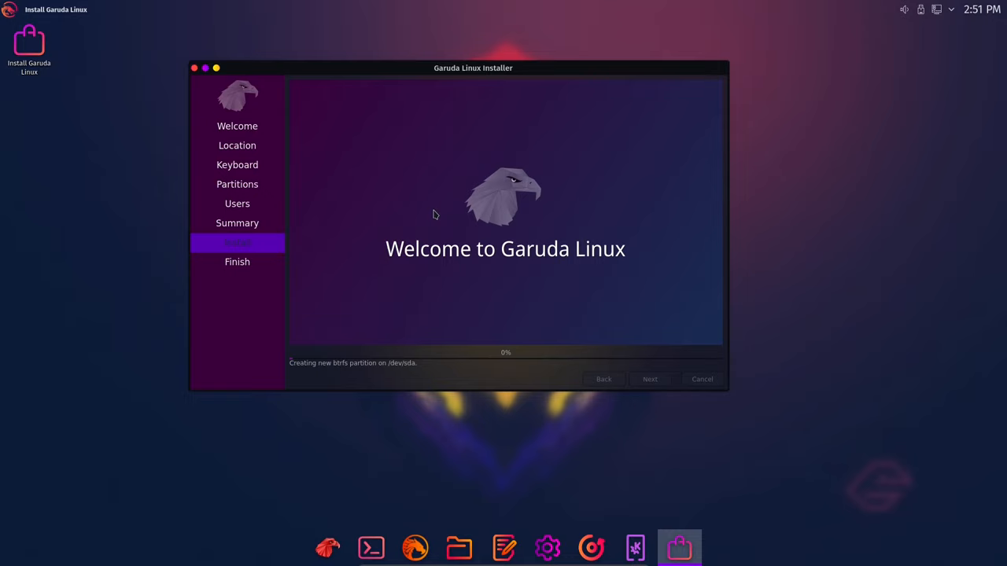
{"action": "mouse_move", "coordinate": [794, 113]}
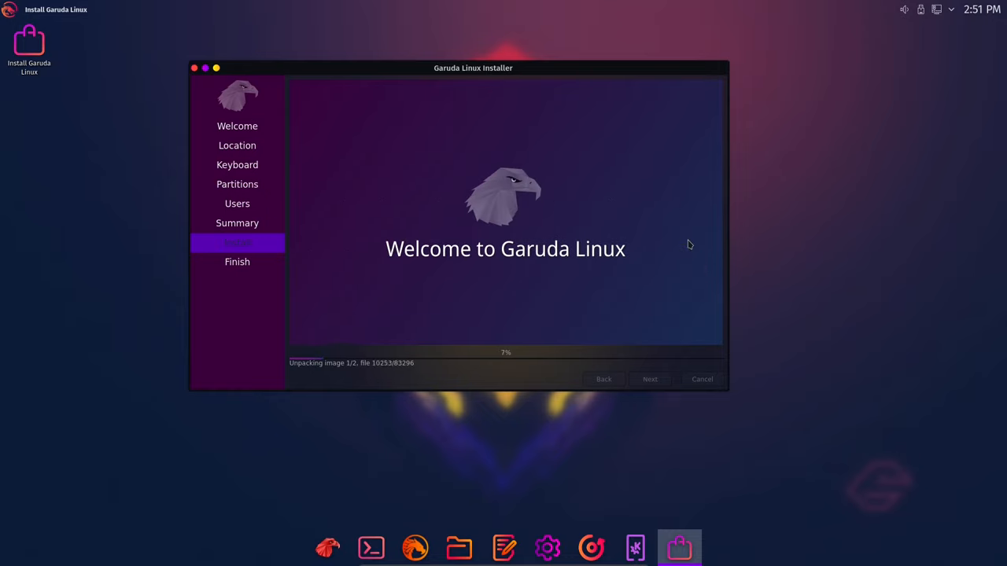
{"action": "mouse_move", "coordinate": [401, 244]}
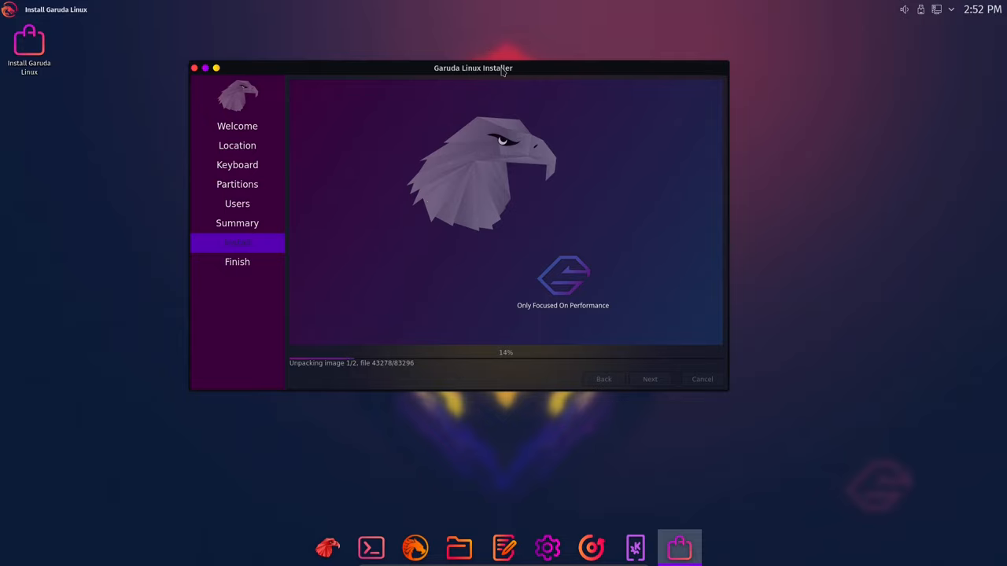
Move the installer window aside while the image unpacks, until the Finish page shows 'All done.'.
{"action": "left_click_drag", "start_coordinate": [472, 68], "coordinate": [581, 103]}
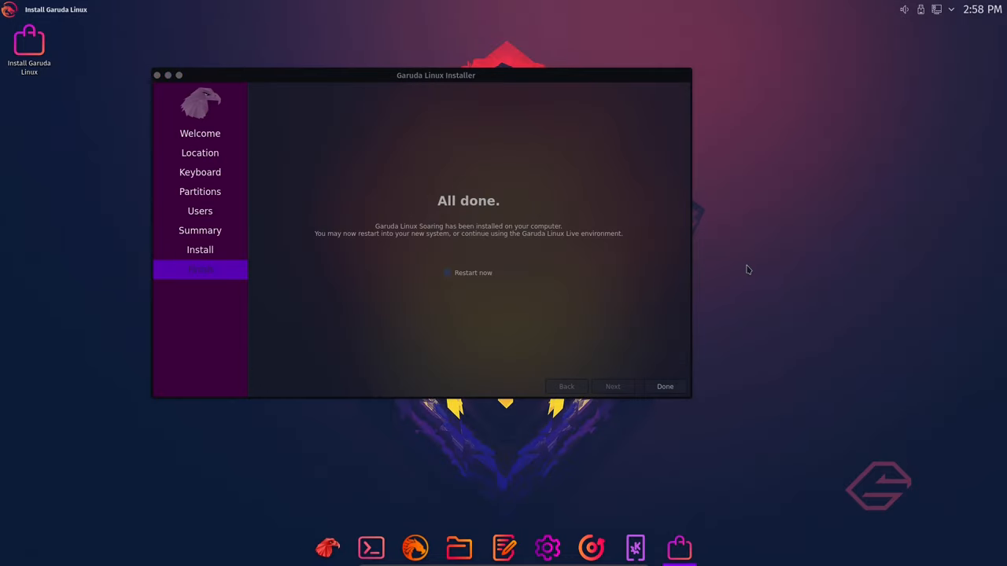
{"action": "mouse_move", "coordinate": [550, 245]}
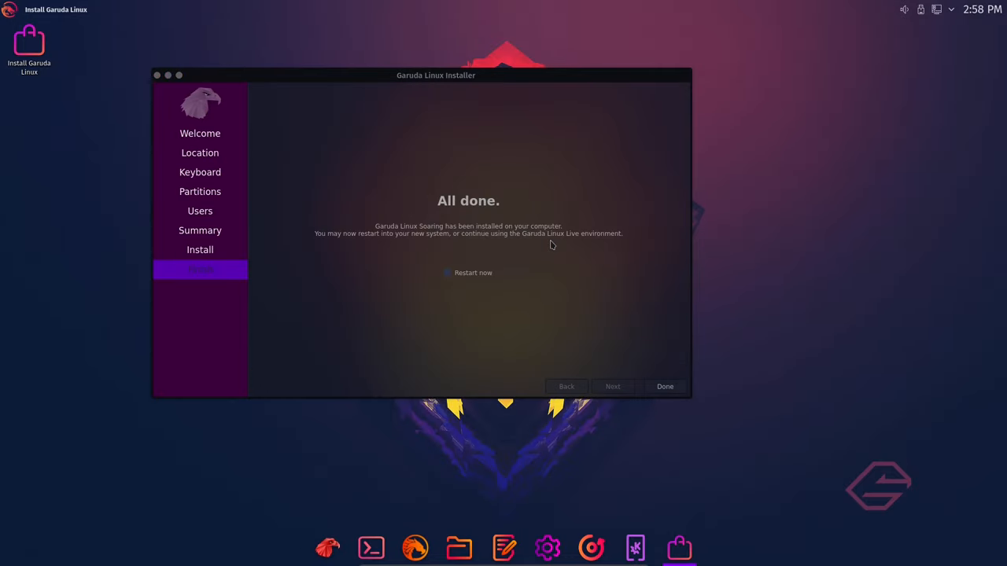
{"action": "mouse_move", "coordinate": [626, 337]}
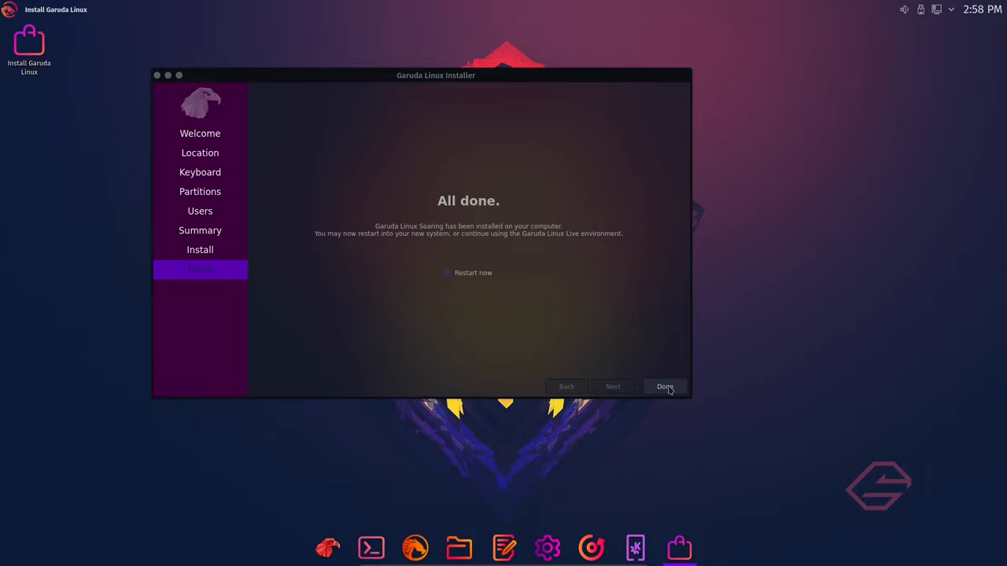
Dismiss the 'All done' page with Done, without restarting the computer.
{"action": "left_click", "coordinate": [665, 386]}
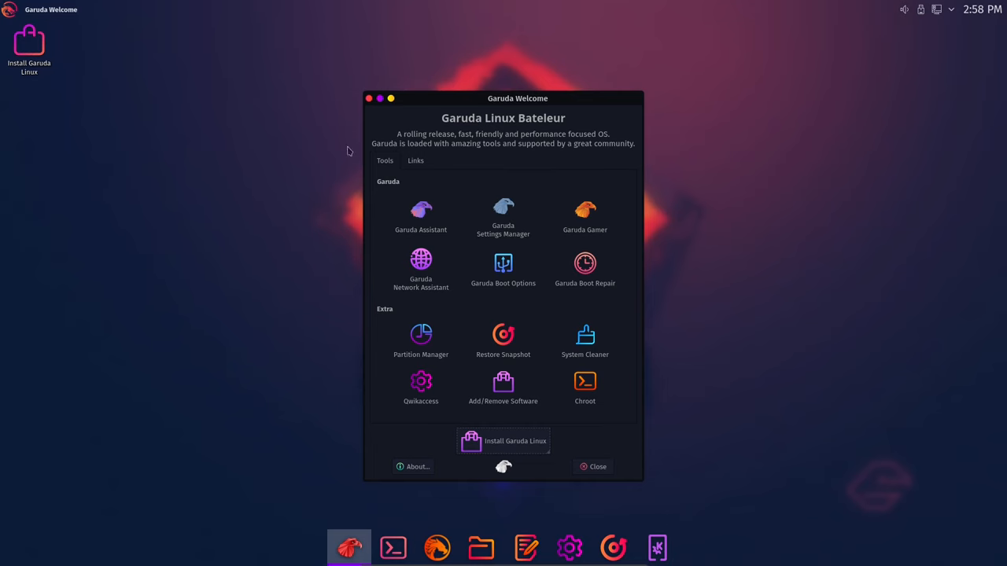
Choose Shut Down from the leave menu and boot into the installed system.
{"action": "left_click", "coordinate": [594, 467]}
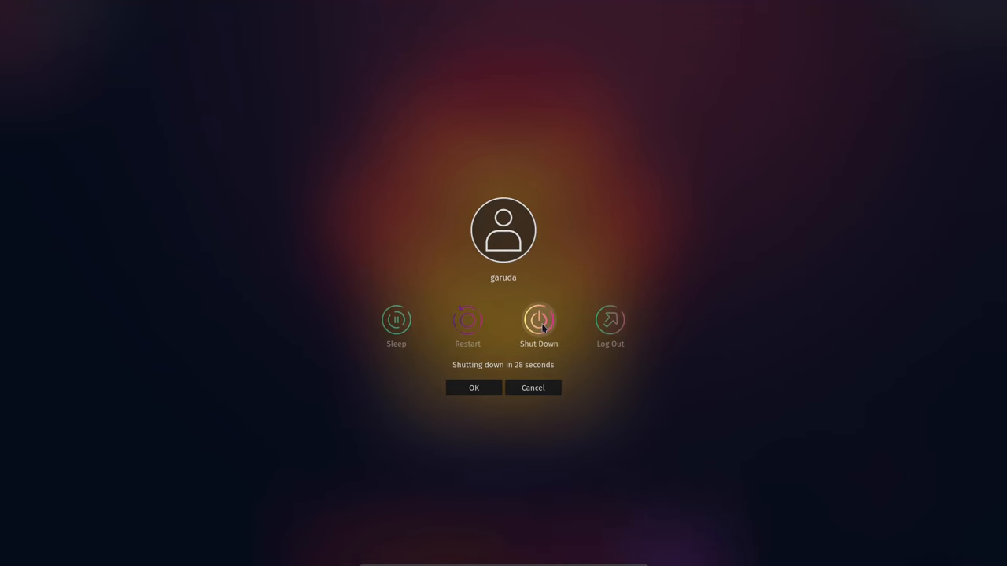
{"action": "left_click", "coordinate": [474, 387]}
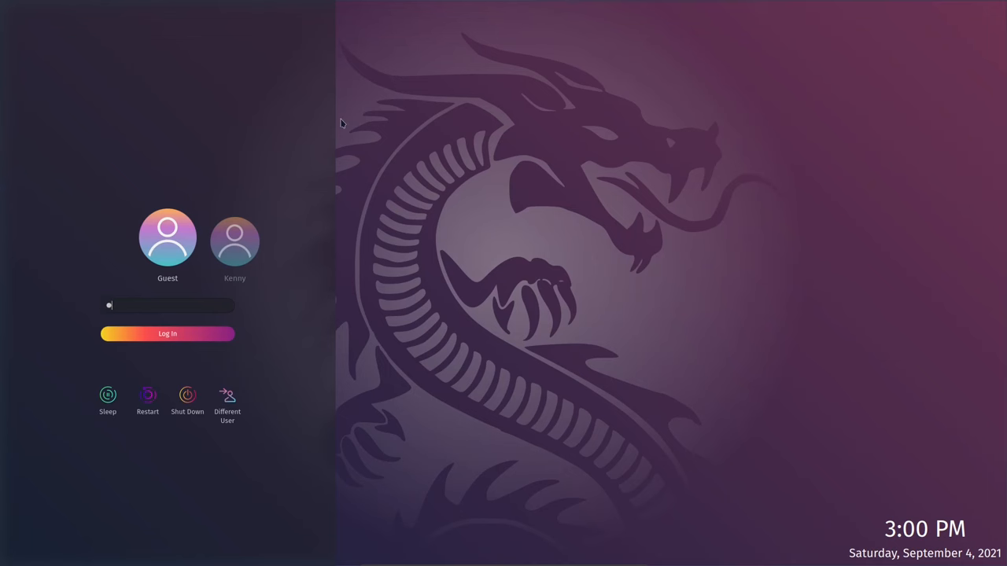
Enter the account password on the SDDM screen and log in.
{"action": "left_click", "coordinate": [211, 236]}
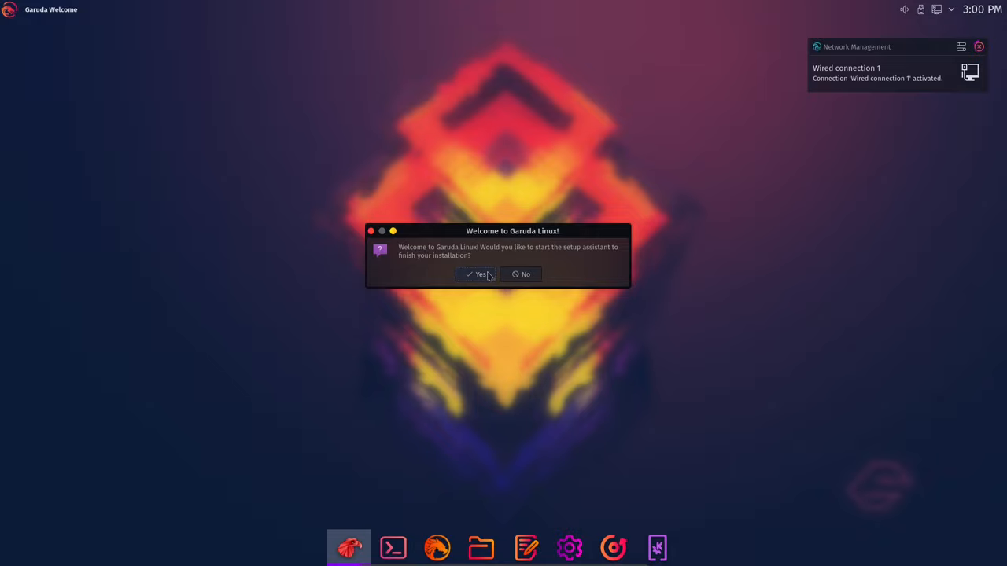
Accept the setup assistant, system update and post-install wizard, then answer the Asian fonts and printer questions.
{"action": "left_click", "coordinate": [476, 274]}
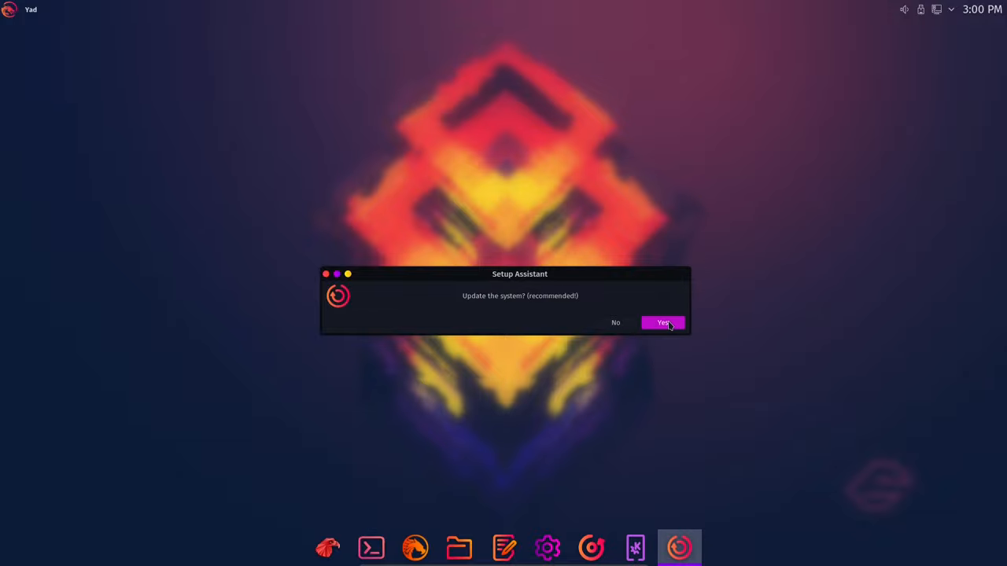
{"action": "left_click", "coordinate": [662, 322]}
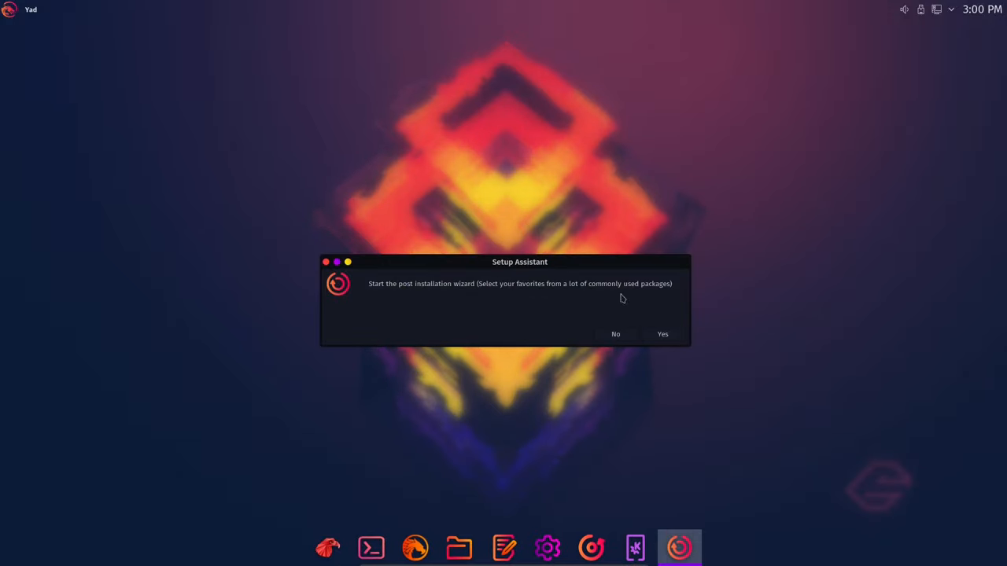
{"action": "mouse_move", "coordinate": [594, 294]}
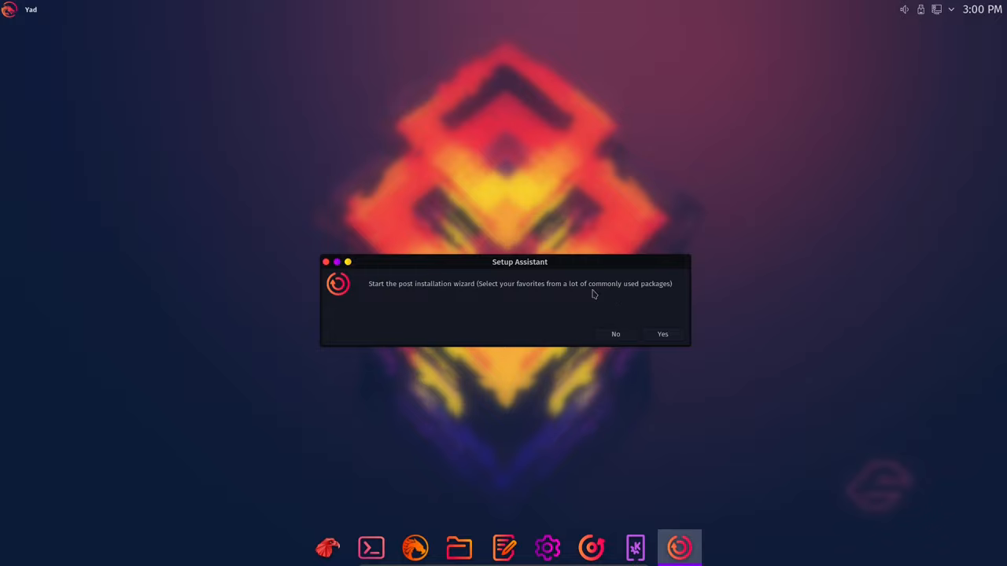
{"action": "mouse_move", "coordinate": [699, 340]}
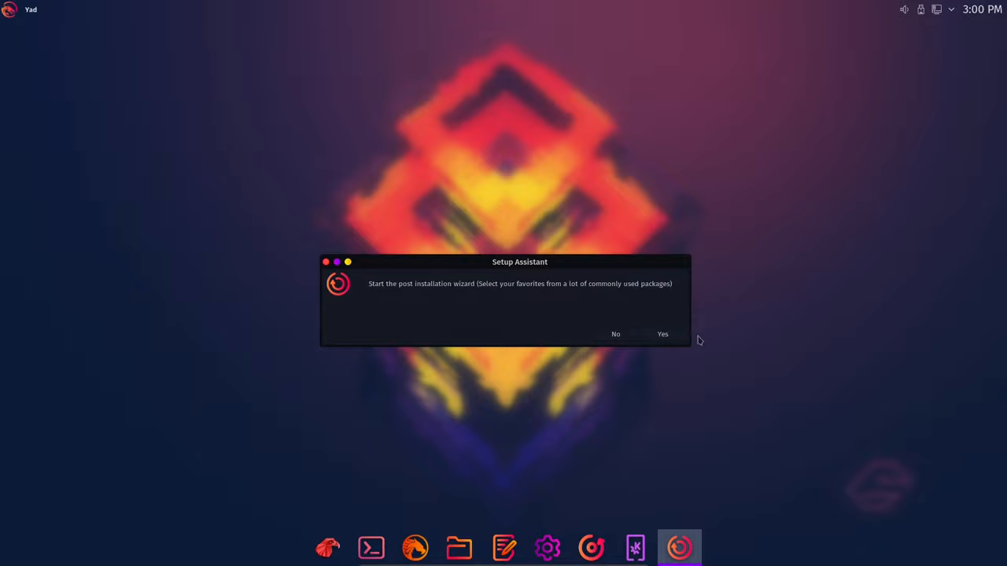
{"action": "left_click", "coordinate": [662, 334]}
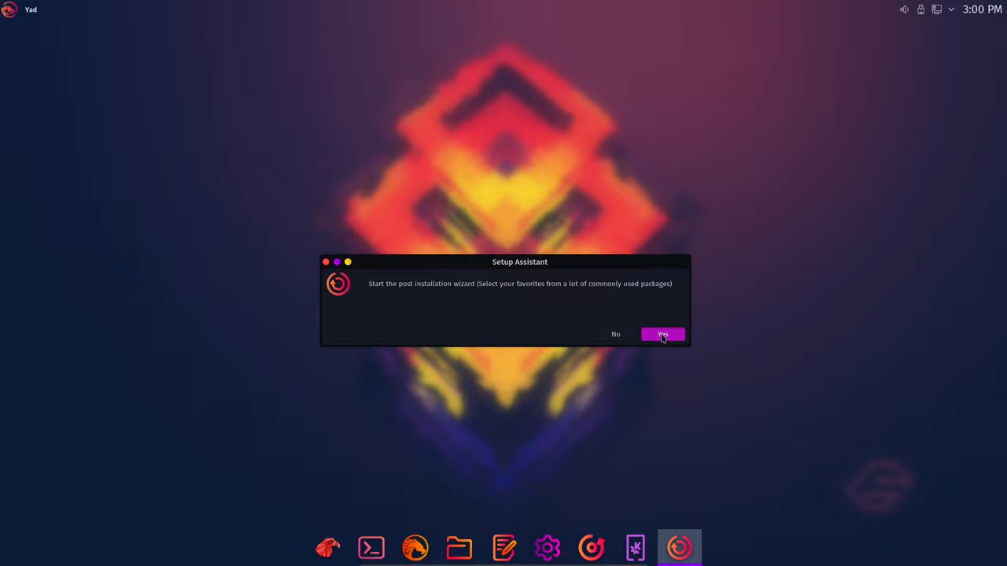
{"action": "left_click", "coordinate": [661, 335]}
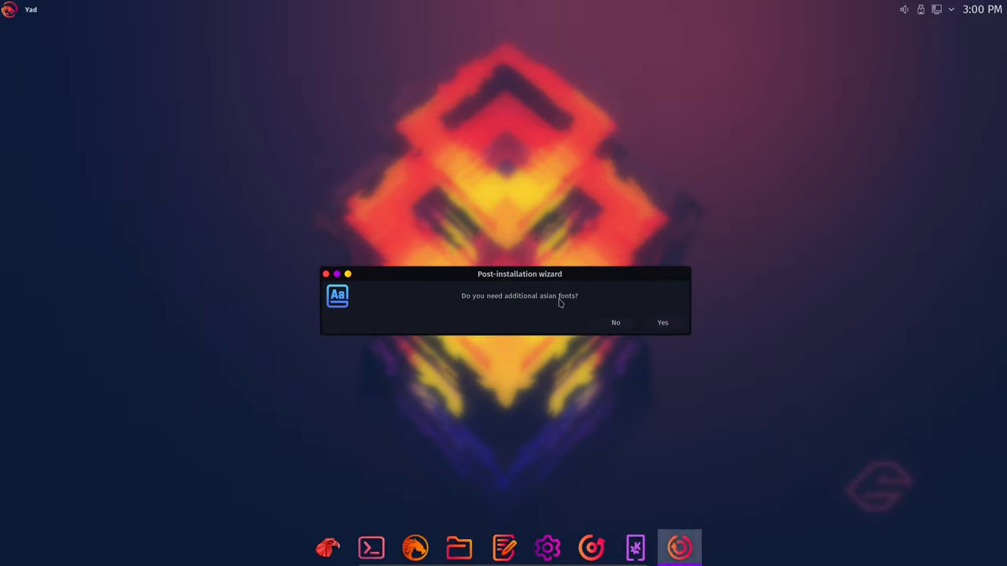
{"action": "left_click", "coordinate": [615, 322]}
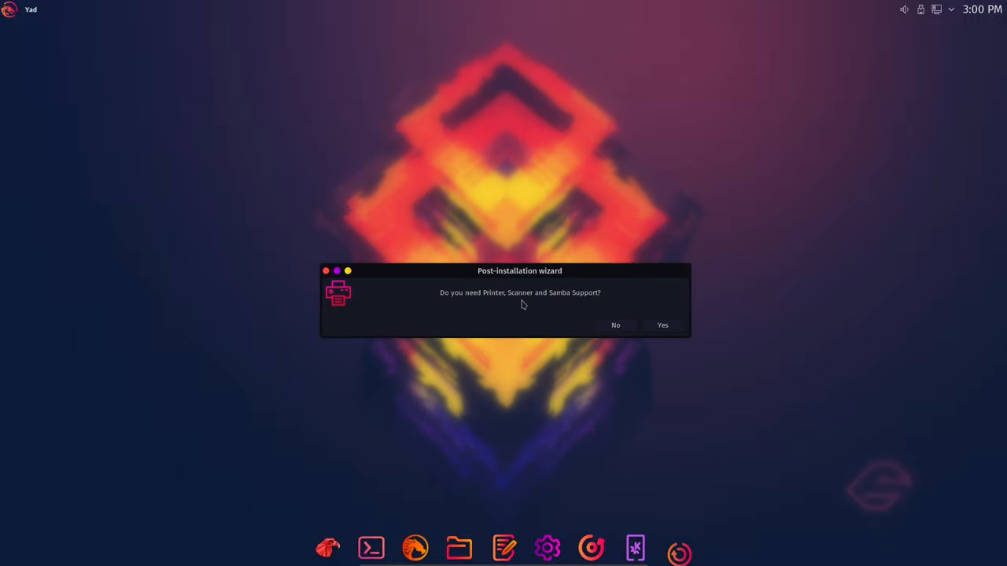
{"action": "left_click", "coordinate": [615, 325]}
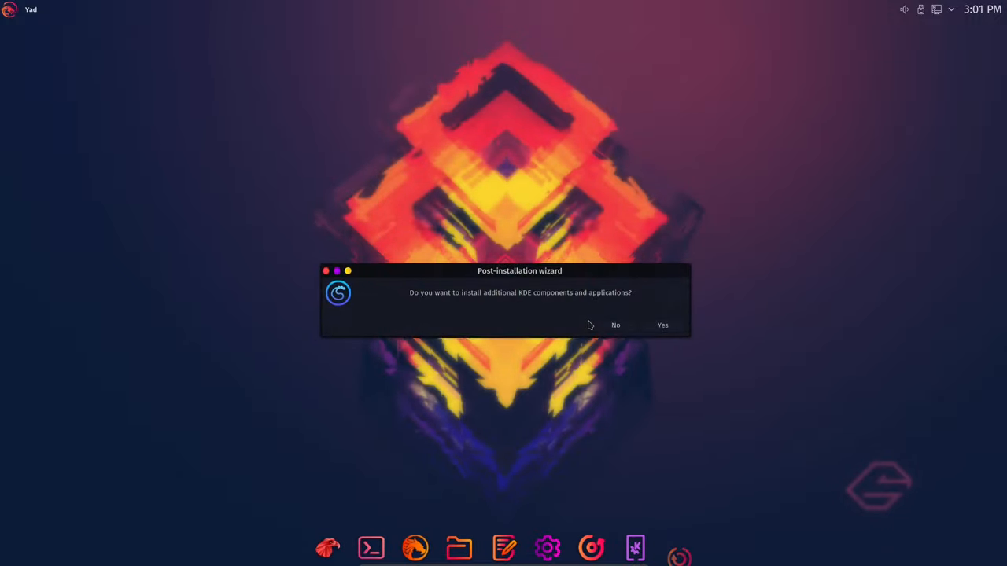
Answer the KDE components dialog and confirm the software centre and extra kernel lists.
{"action": "left_click", "coordinate": [662, 325]}
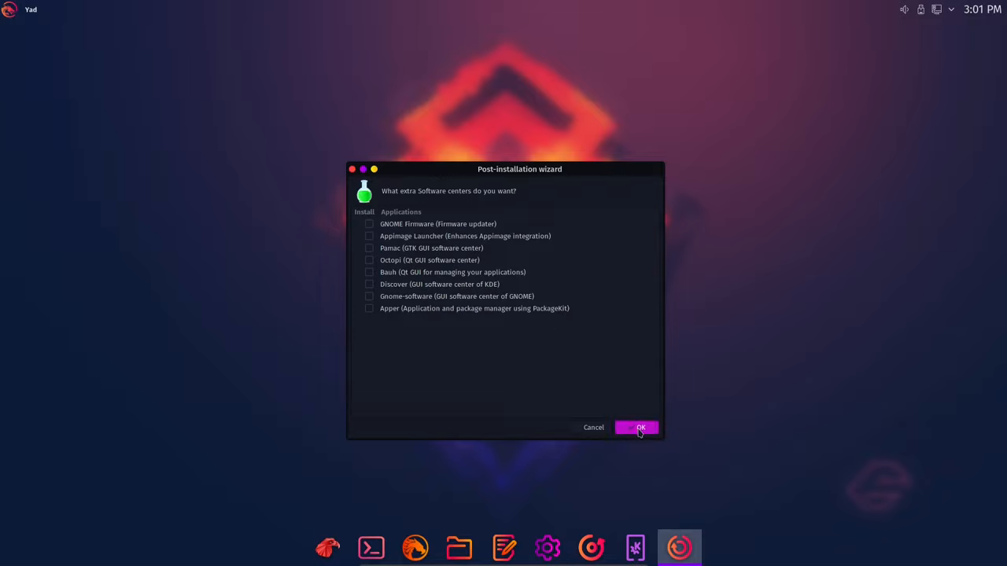
{"action": "left_click", "coordinate": [638, 428]}
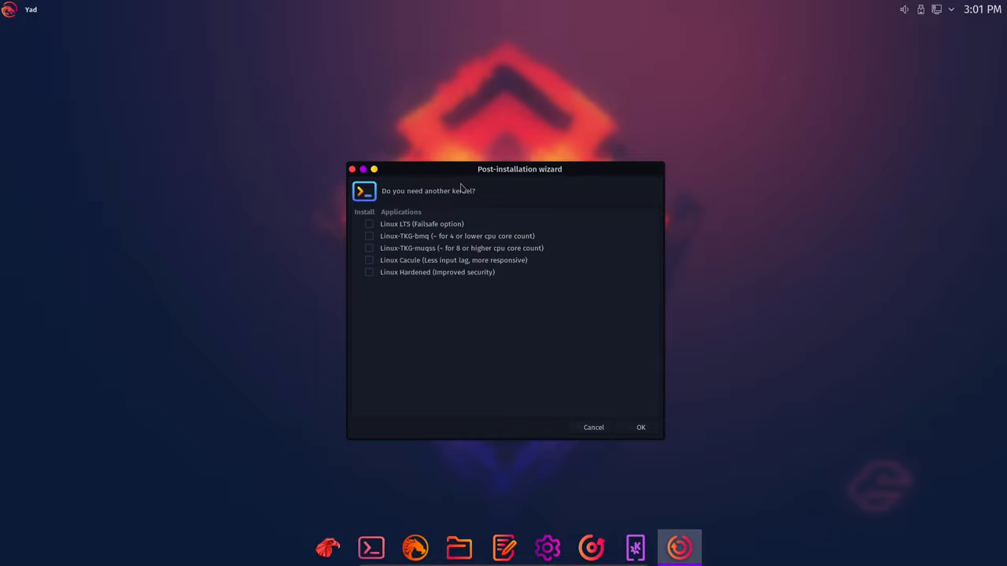
{"action": "mouse_move", "coordinate": [446, 195]}
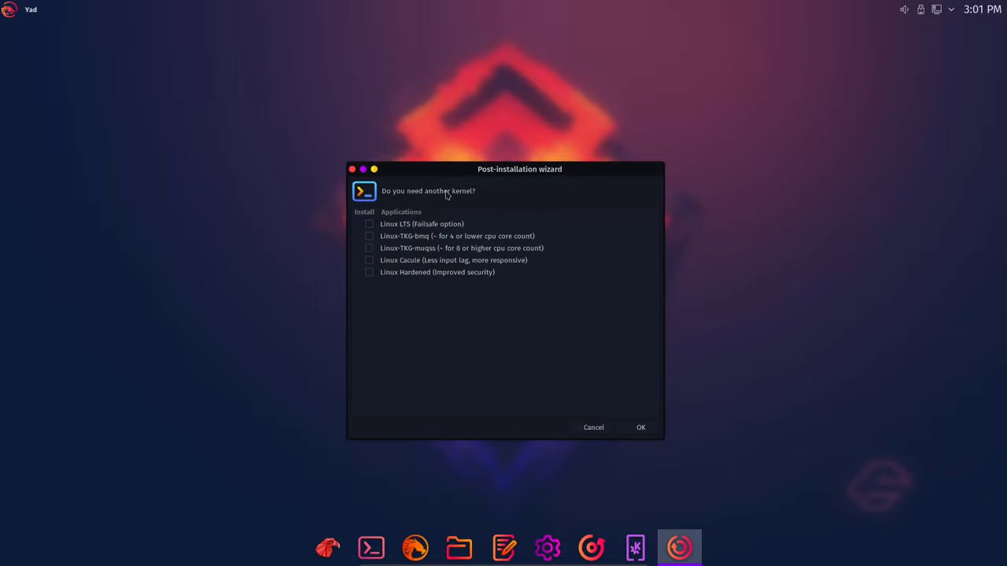
{"action": "left_click", "coordinate": [369, 236]}
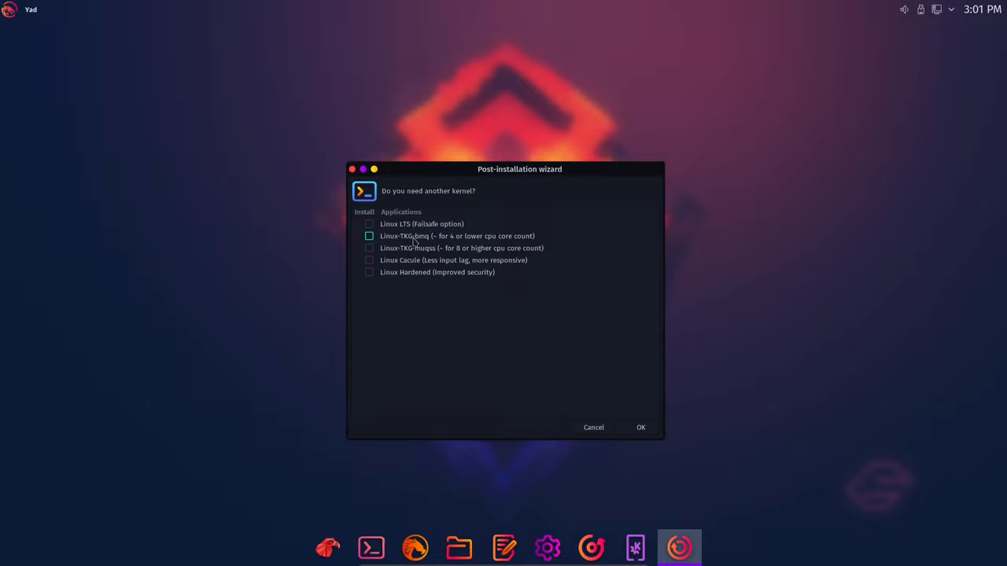
{"action": "left_click", "coordinate": [640, 427]}
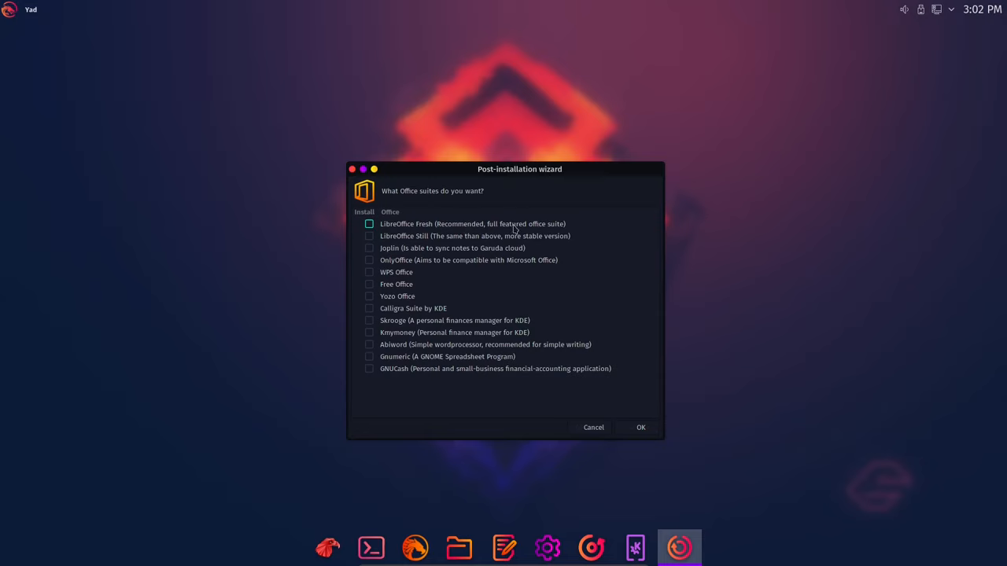
Confirm the Office suites and extra browsers lists with no boxes left ticked.
{"action": "left_click", "coordinate": [368, 284]}
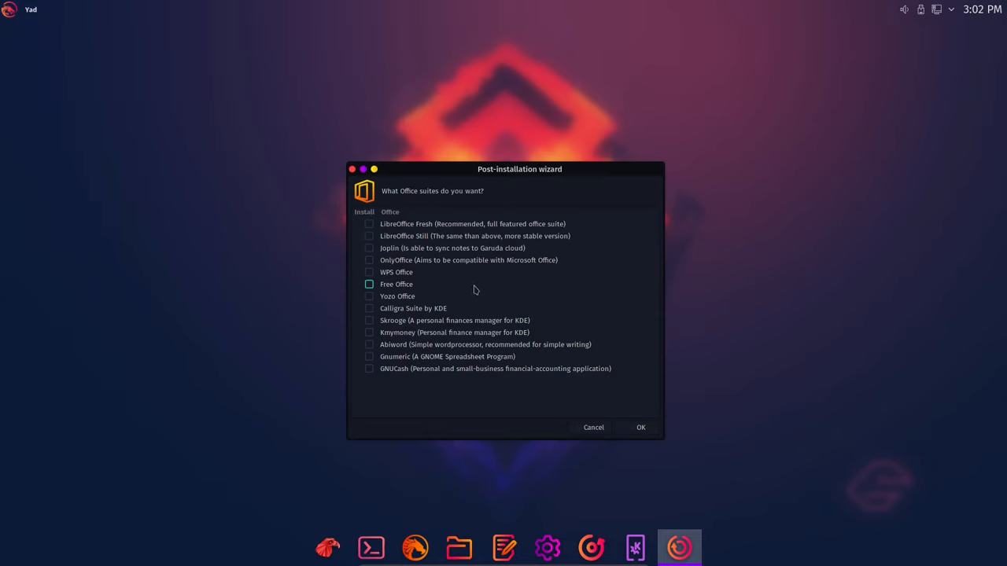
{"action": "left_click", "coordinate": [369, 284]}
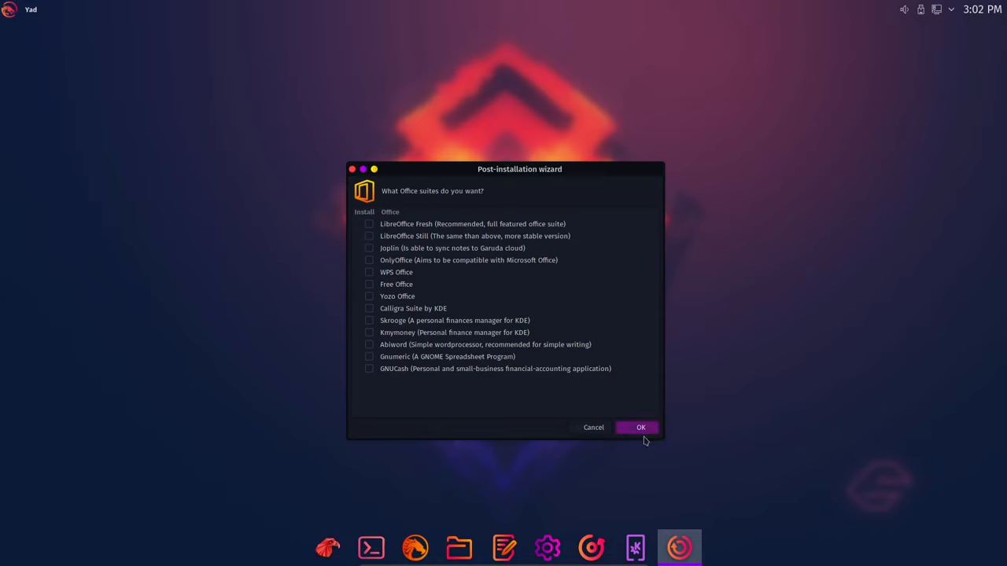
{"action": "left_click", "coordinate": [640, 427]}
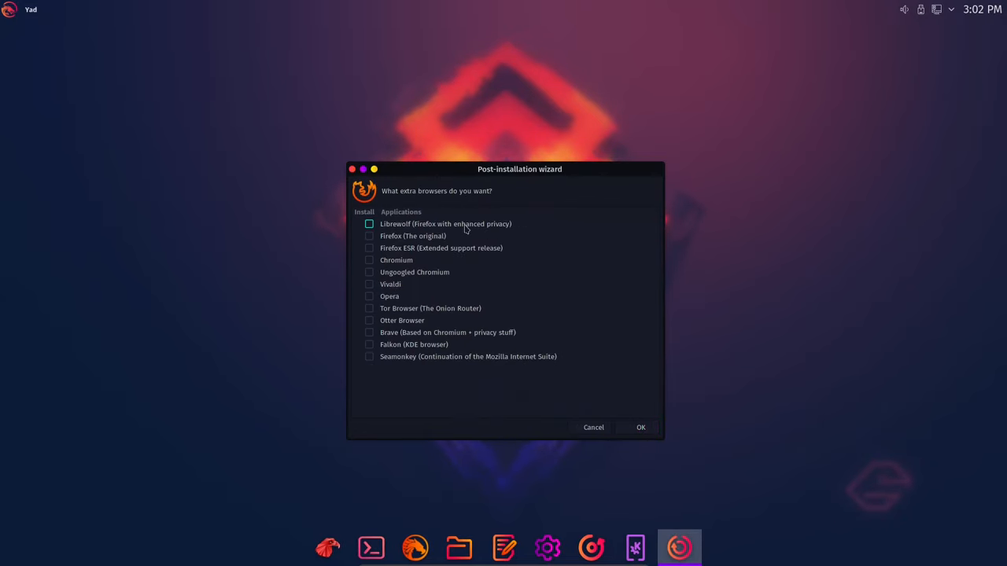
{"action": "mouse_move", "coordinate": [438, 233]}
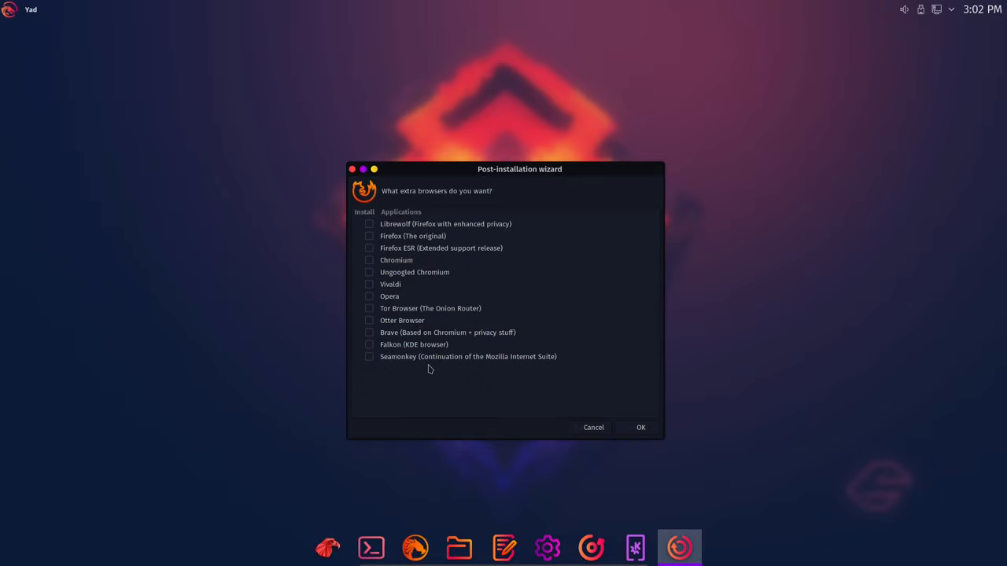
{"action": "left_click", "coordinate": [369, 356]}
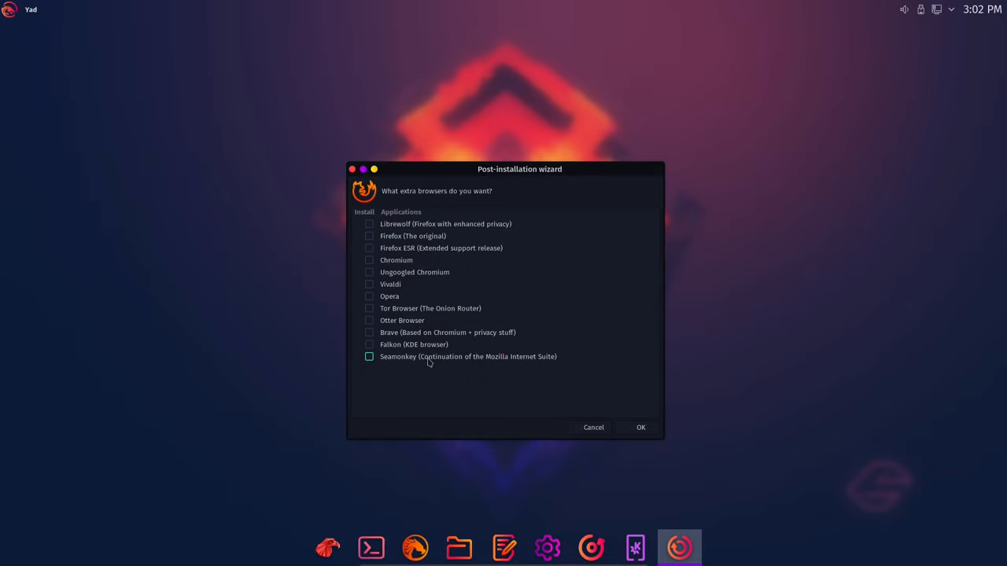
{"action": "left_click", "coordinate": [640, 428]}
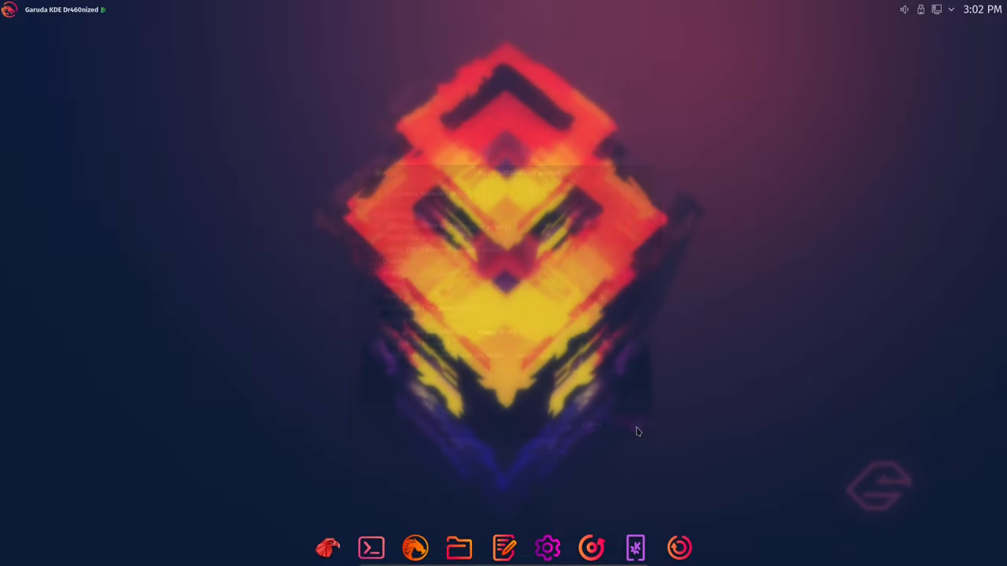
{"action": "left_click", "coordinate": [679, 548]}
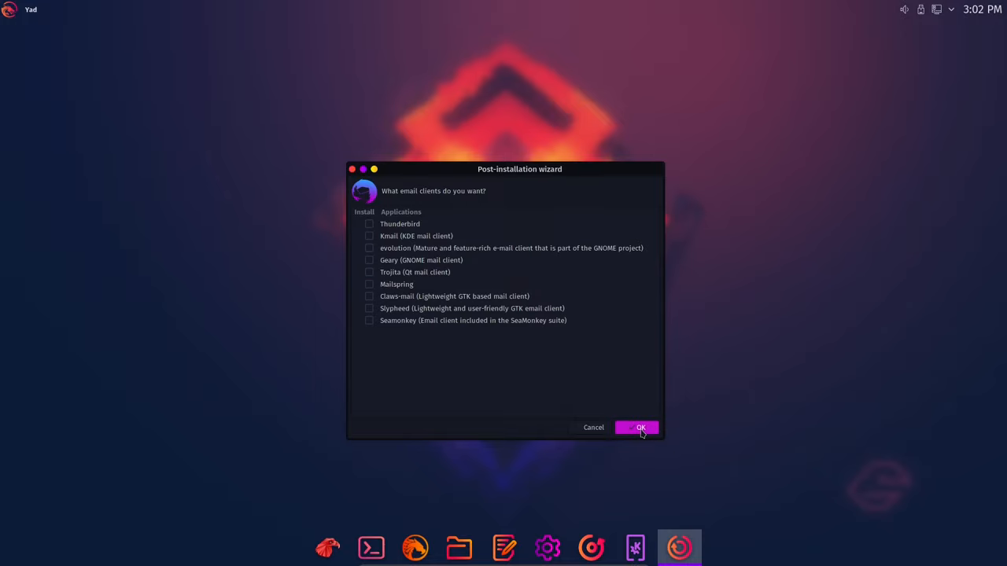
Pass the email, communication, file-transfer and audio lists without selecting anything.
{"action": "left_click", "coordinate": [636, 427]}
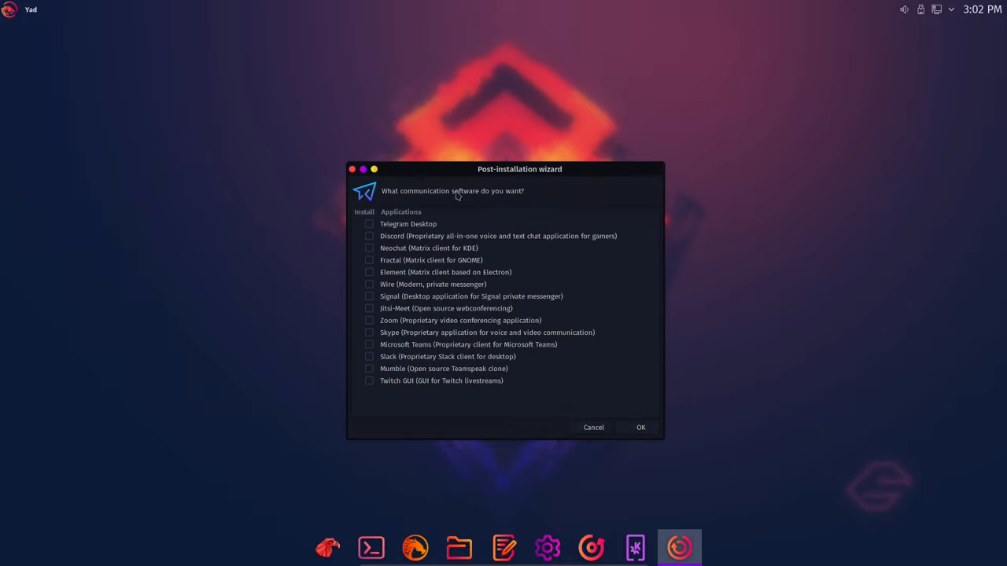
{"action": "left_click", "coordinate": [369, 223]}
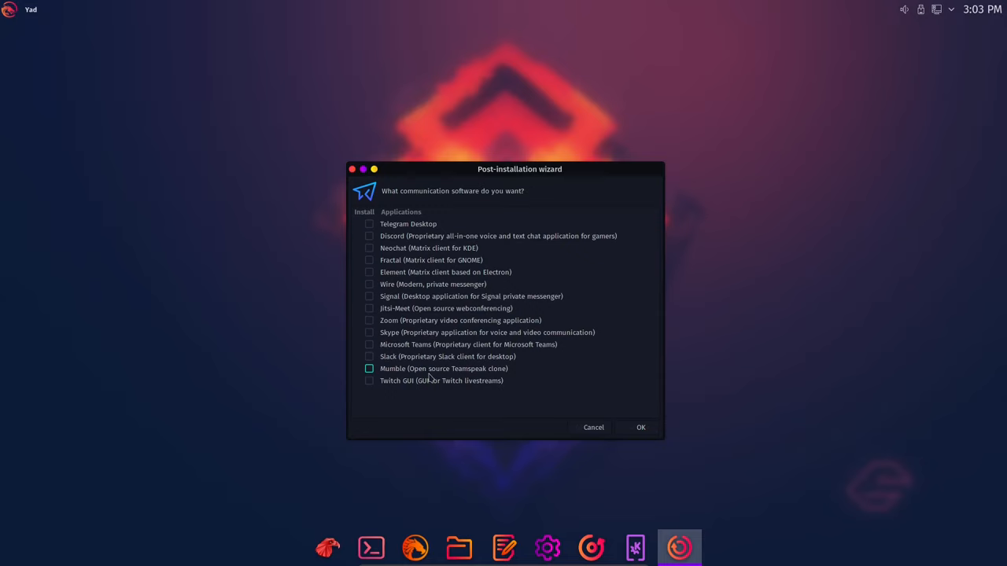
{"action": "left_click", "coordinate": [369, 381]}
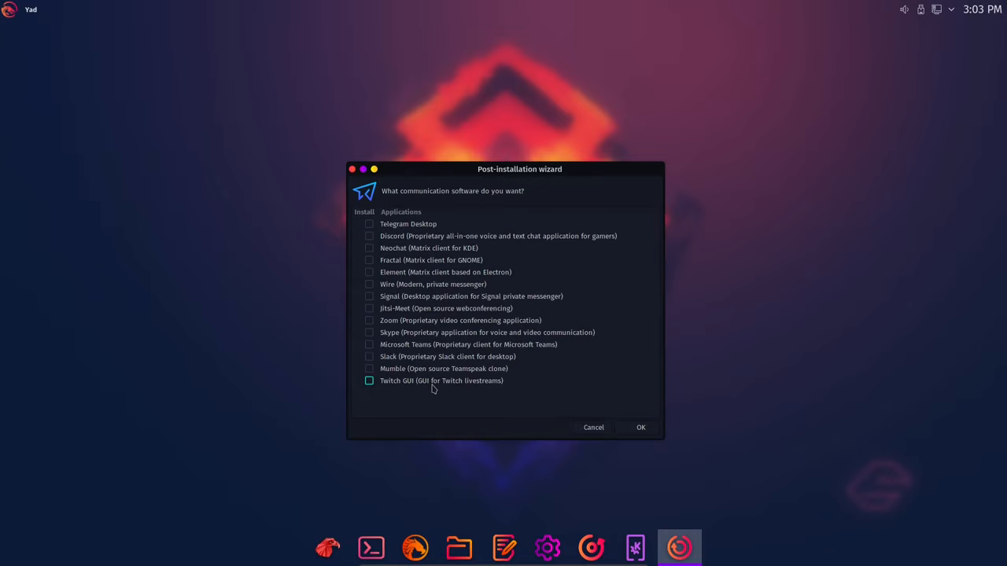
{"action": "left_click", "coordinate": [640, 427]}
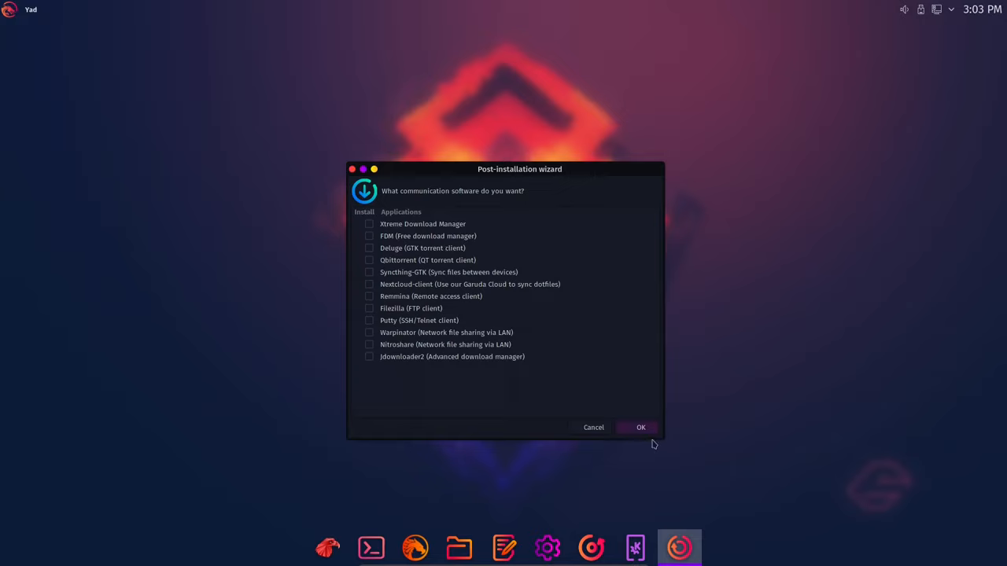
{"action": "left_click", "coordinate": [640, 427]}
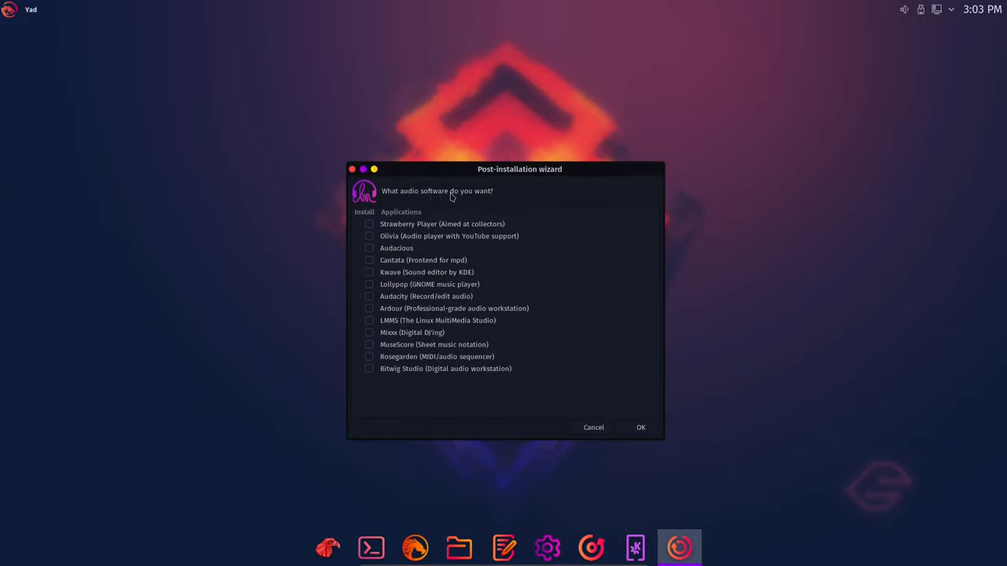
{"action": "mouse_move", "coordinate": [449, 203]}
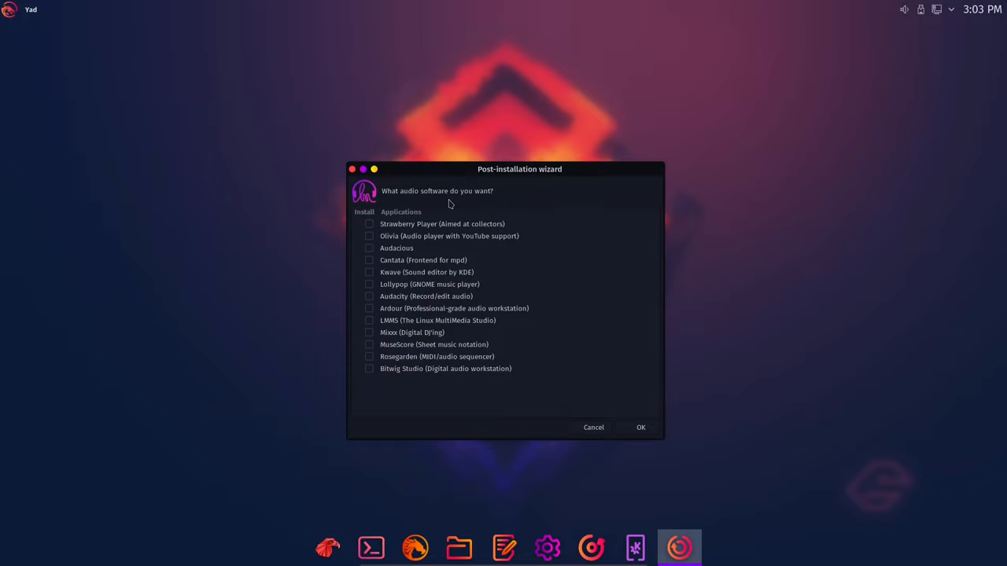
{"action": "left_click", "coordinate": [640, 427]}
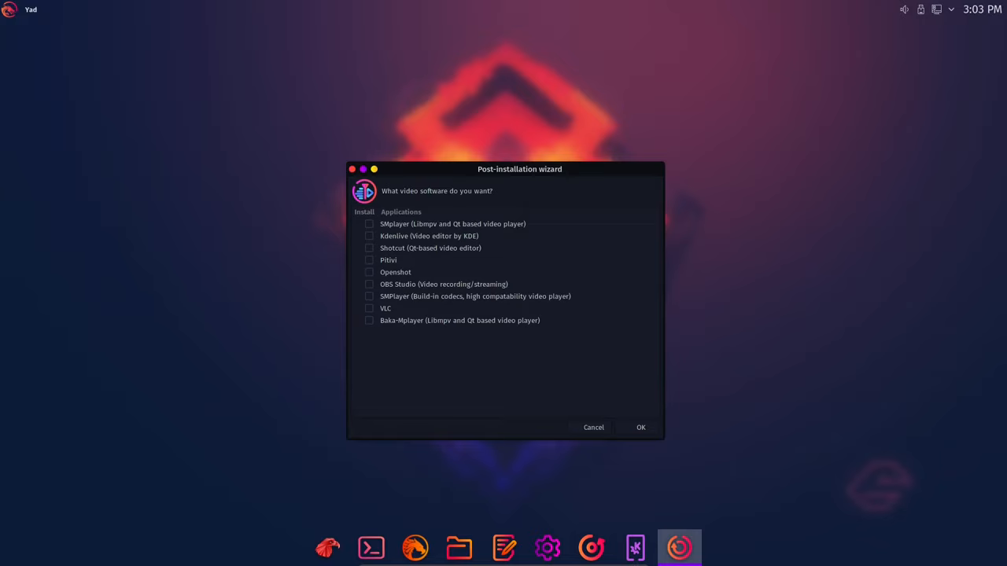
Pass the video and graphics software lists with nothing selected.
{"action": "left_click", "coordinate": [369, 260]}
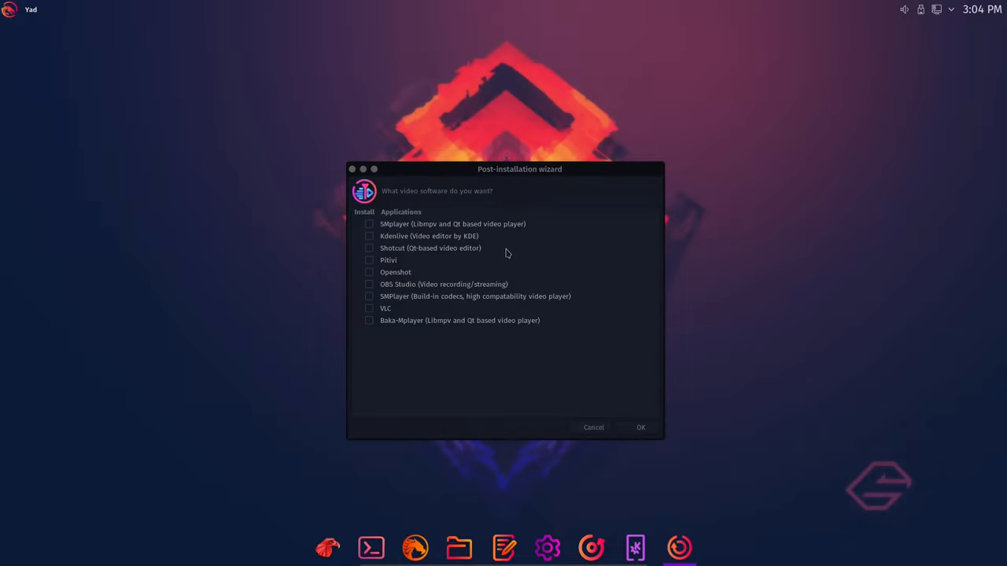
{"action": "mouse_move", "coordinate": [495, 176]}
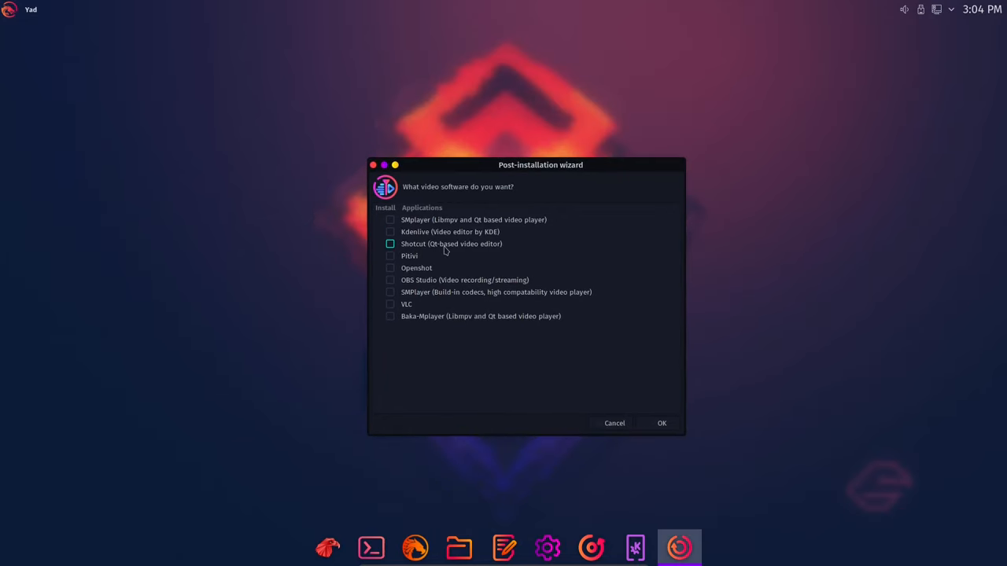
{"action": "mouse_move", "coordinate": [455, 247]}
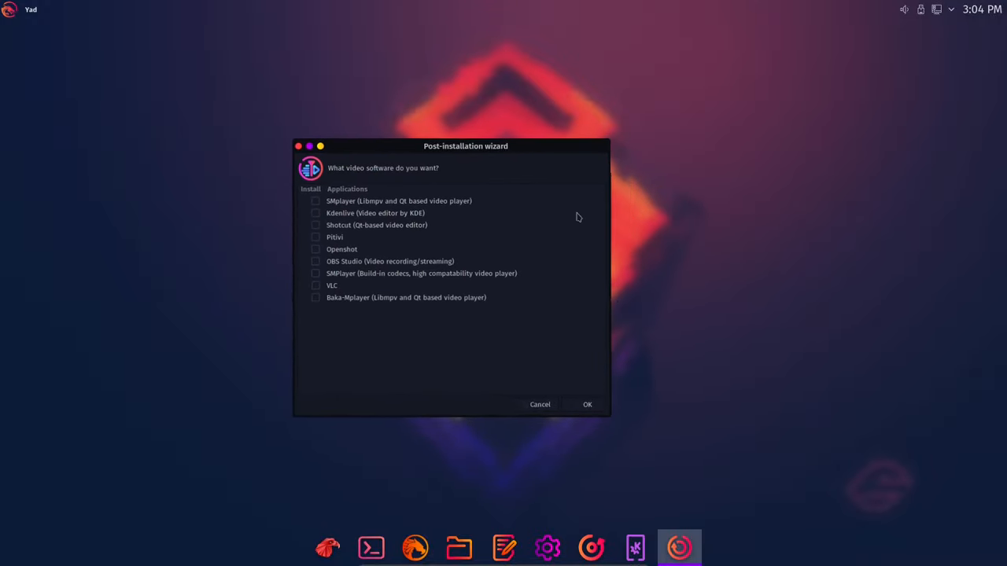
{"action": "left_click", "coordinate": [587, 405]}
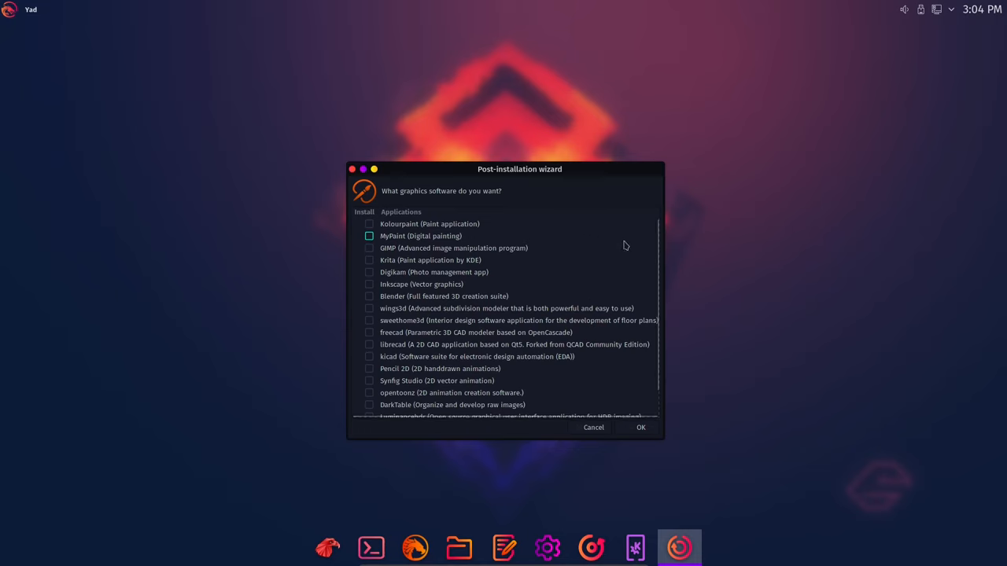
{"action": "scroll", "scroll_direction": "down", "scroll_amount": 3}
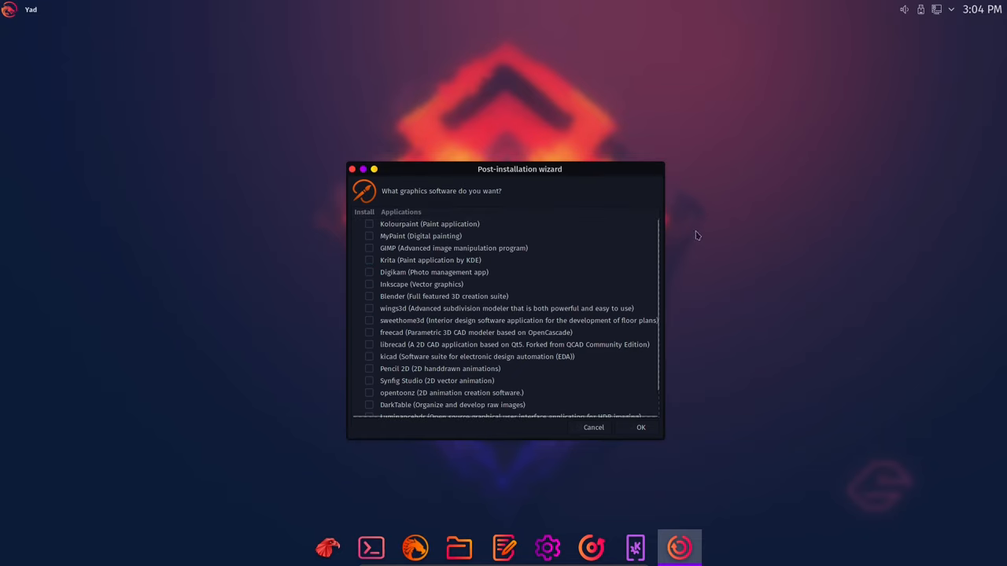
{"action": "left_click", "coordinate": [641, 427]}
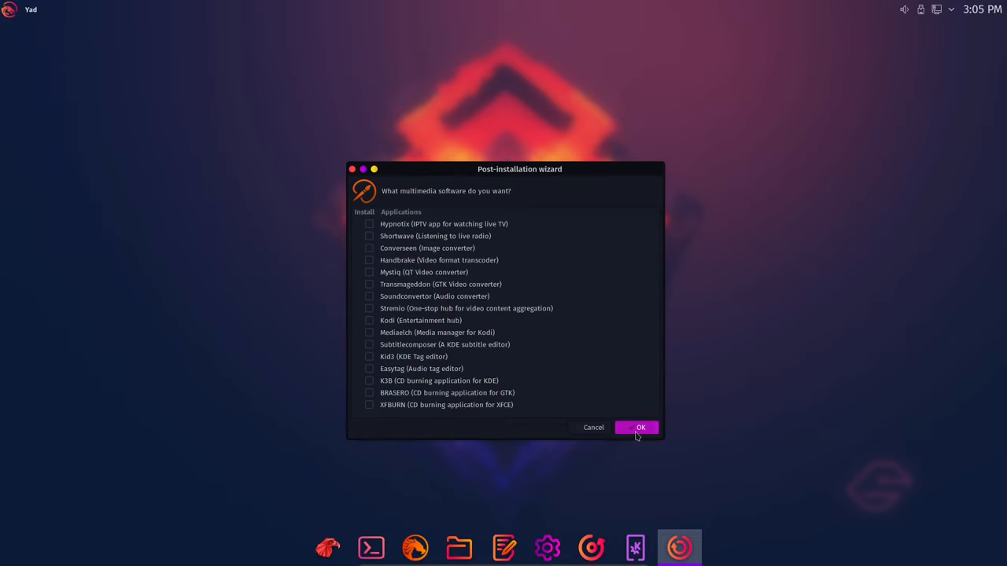
Pass the multimedia, games, development, virtualization and other software lists with nothing picked.
{"action": "left_click", "coordinate": [641, 427]}
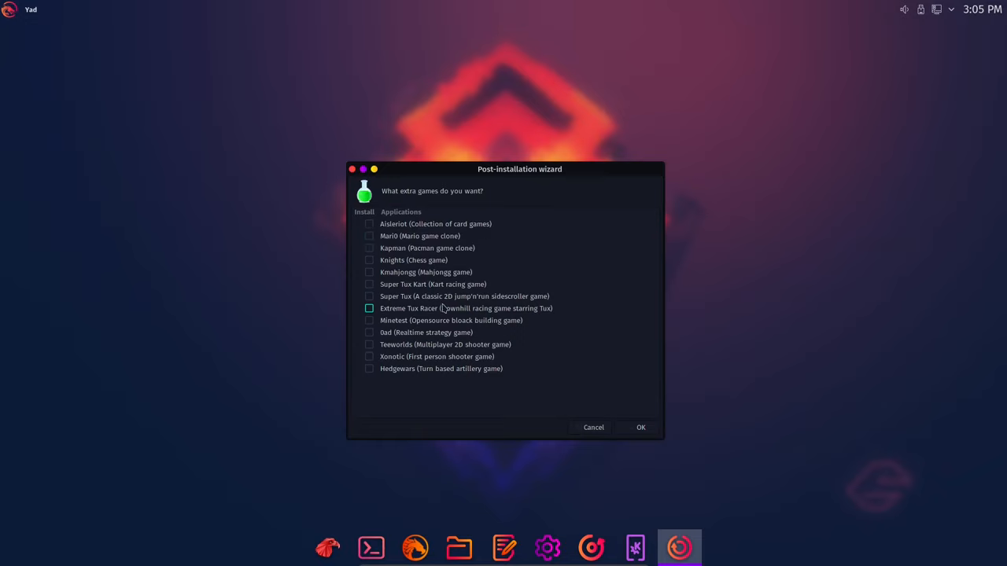
{"action": "left_click", "coordinate": [640, 427]}
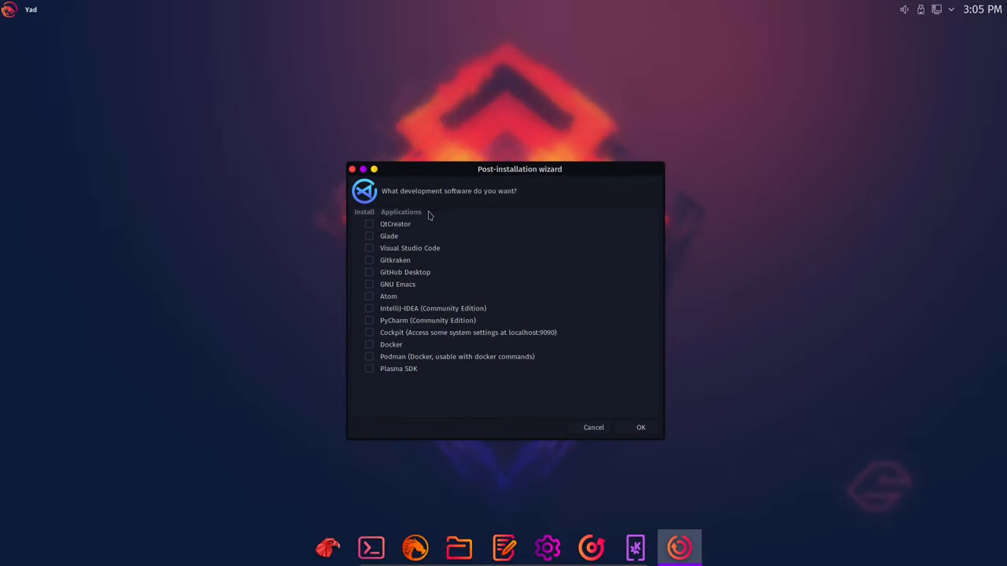
{"action": "left_click", "coordinate": [369, 248]}
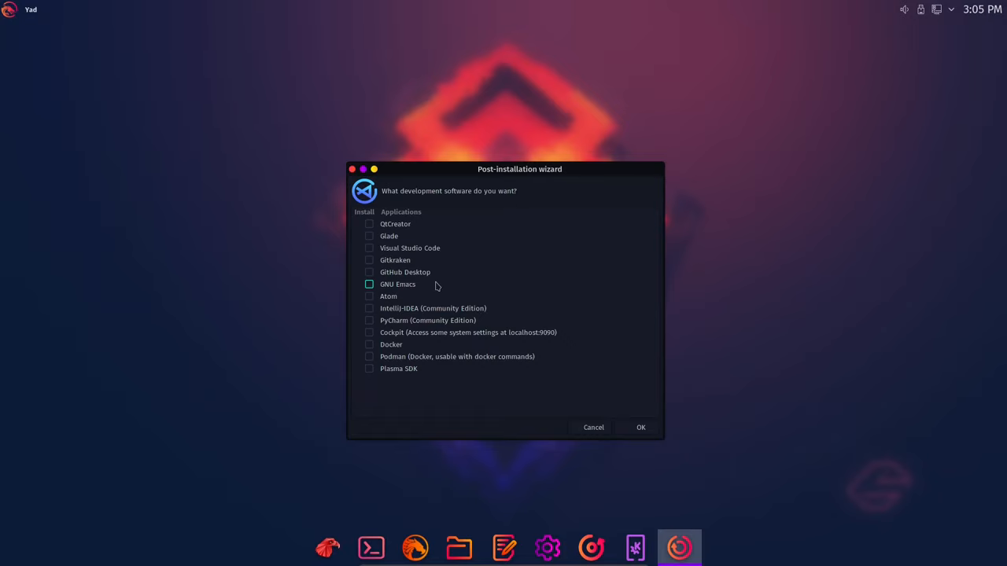
{"action": "left_click", "coordinate": [640, 427]}
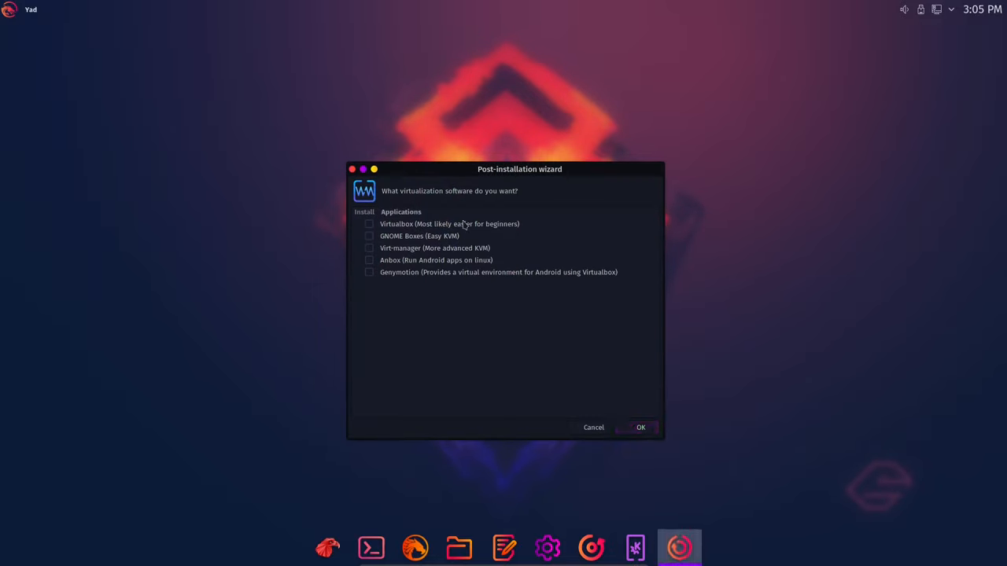
{"action": "left_click", "coordinate": [368, 224]}
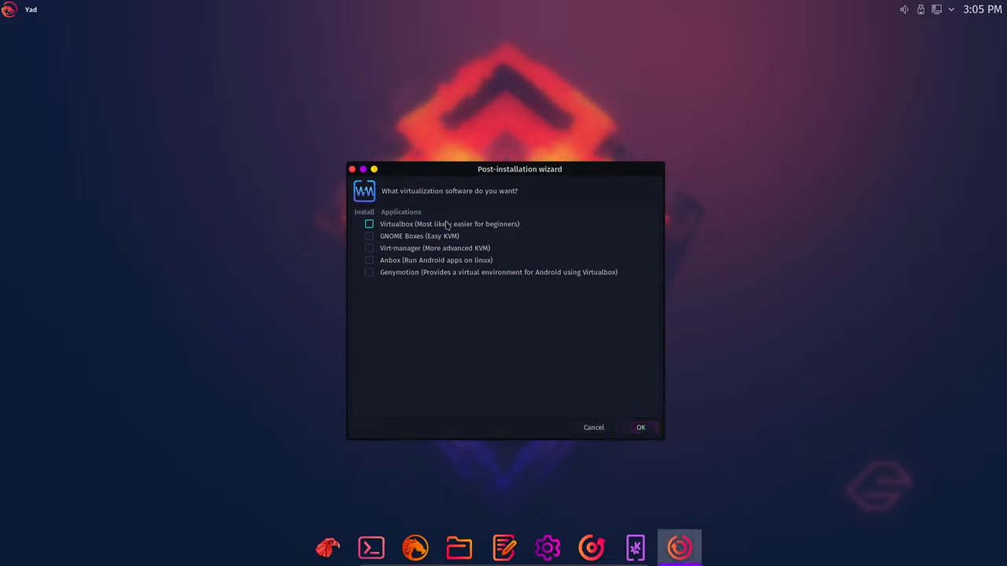
{"action": "left_click", "coordinate": [641, 427]}
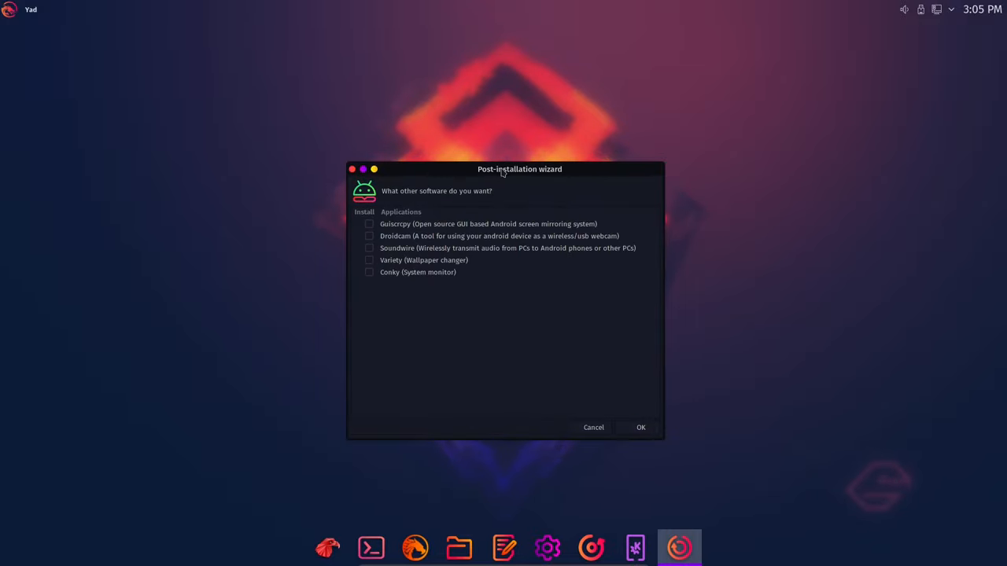
{"action": "left_click", "coordinate": [640, 427]}
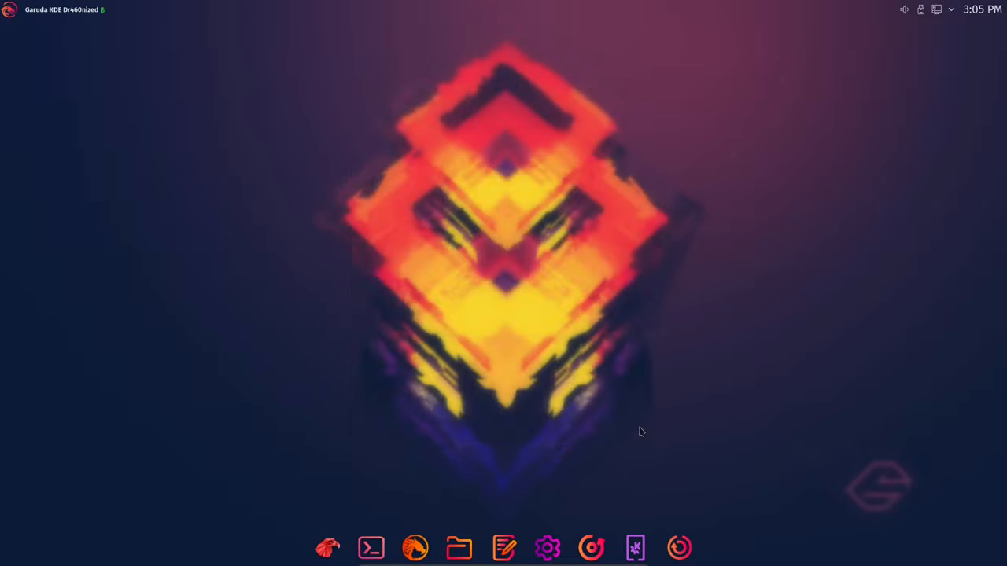
{"action": "left_click", "coordinate": [679, 549]}
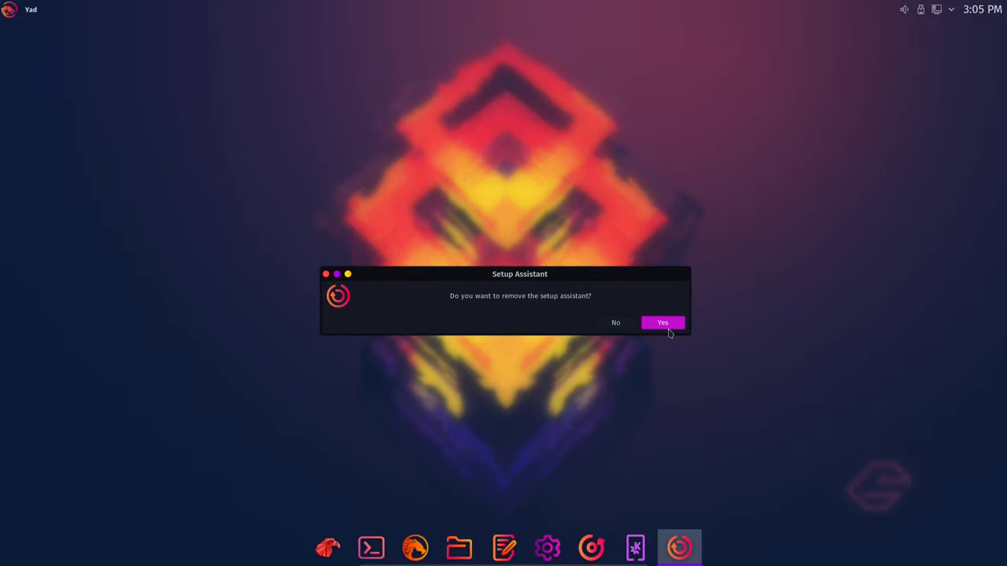
Confirm removal of garuda-setup-assistant, apply it in Pamac, and authenticate.
{"action": "left_click", "coordinate": [662, 322]}
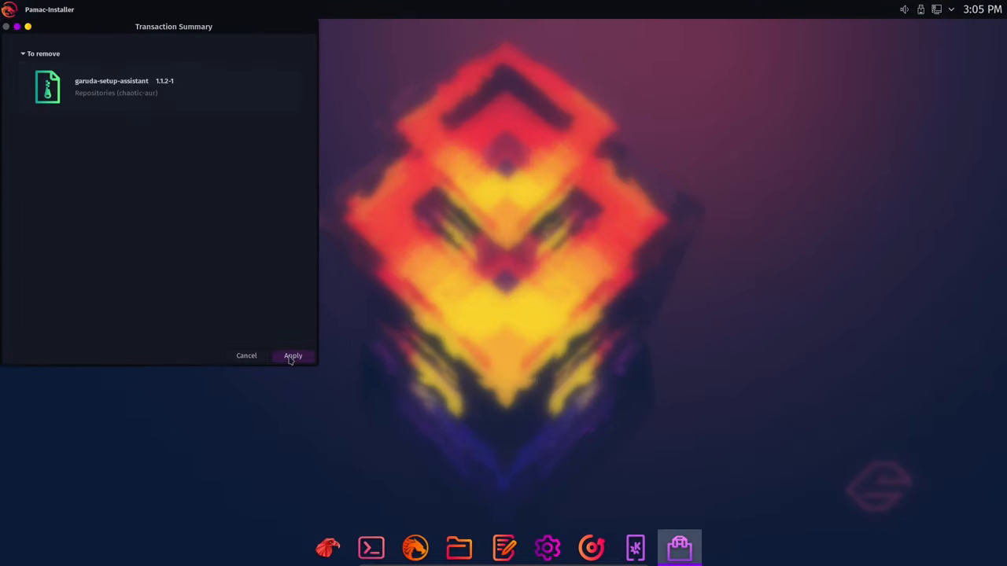
{"action": "left_click", "coordinate": [293, 355]}
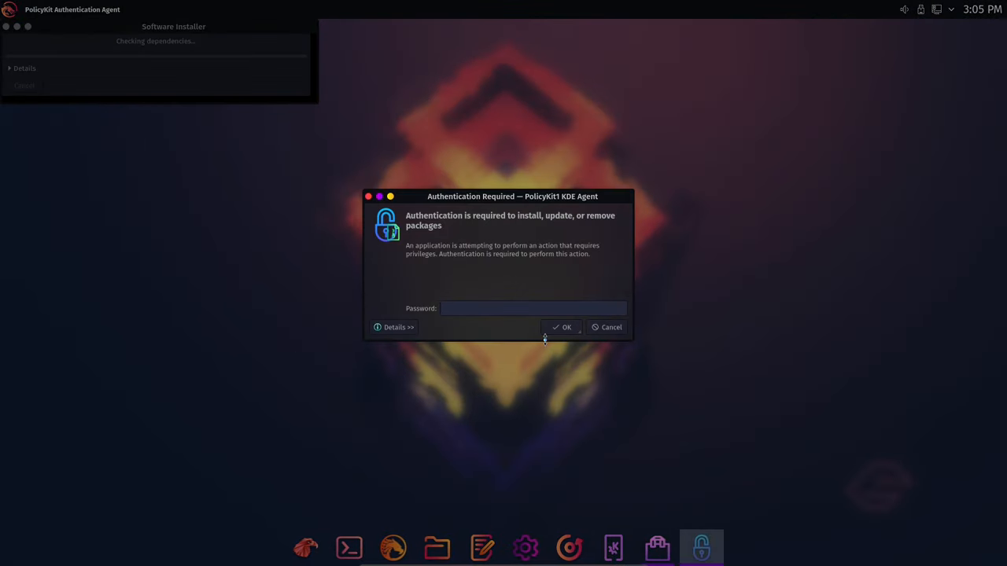
{"action": "left_click", "coordinate": [562, 327]}
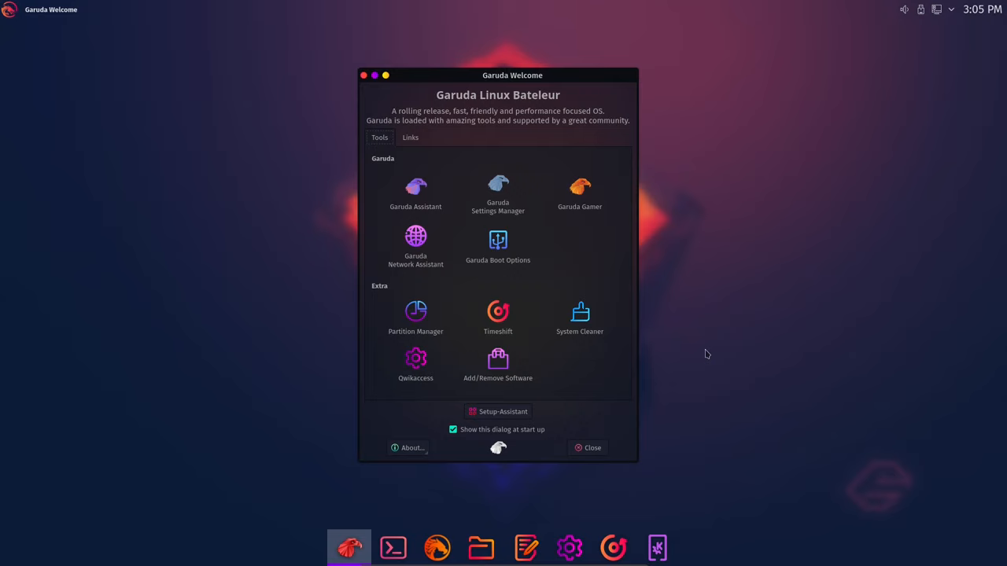
{"action": "mouse_move", "coordinate": [711, 343]}
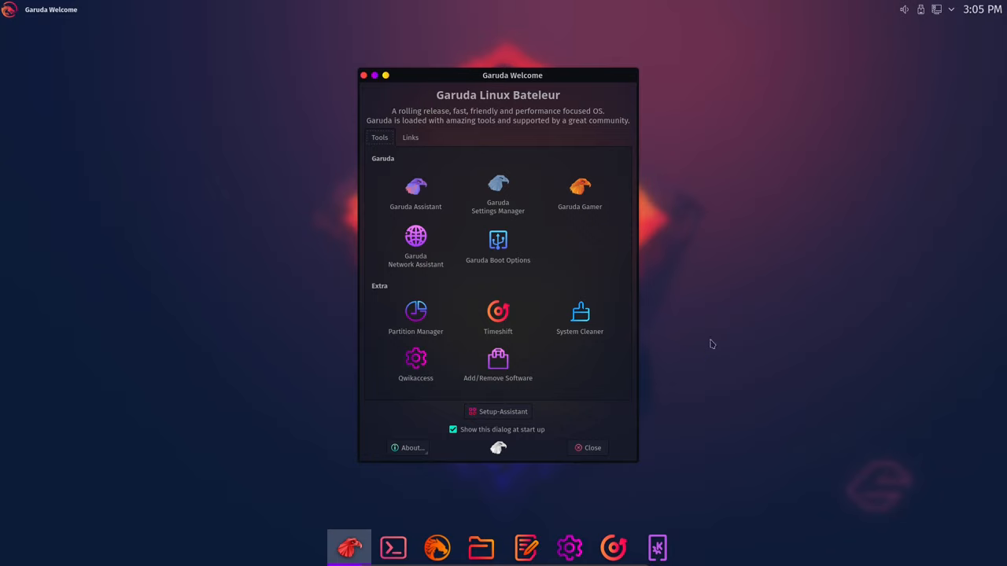
{"action": "mouse_move", "coordinate": [759, 153]}
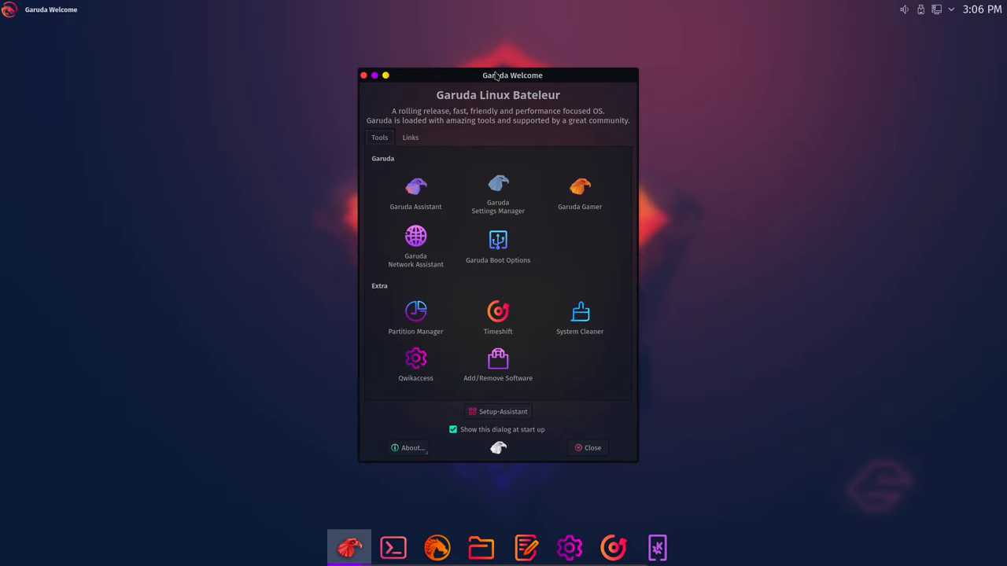
{"action": "mouse_move", "coordinate": [495, 78]}
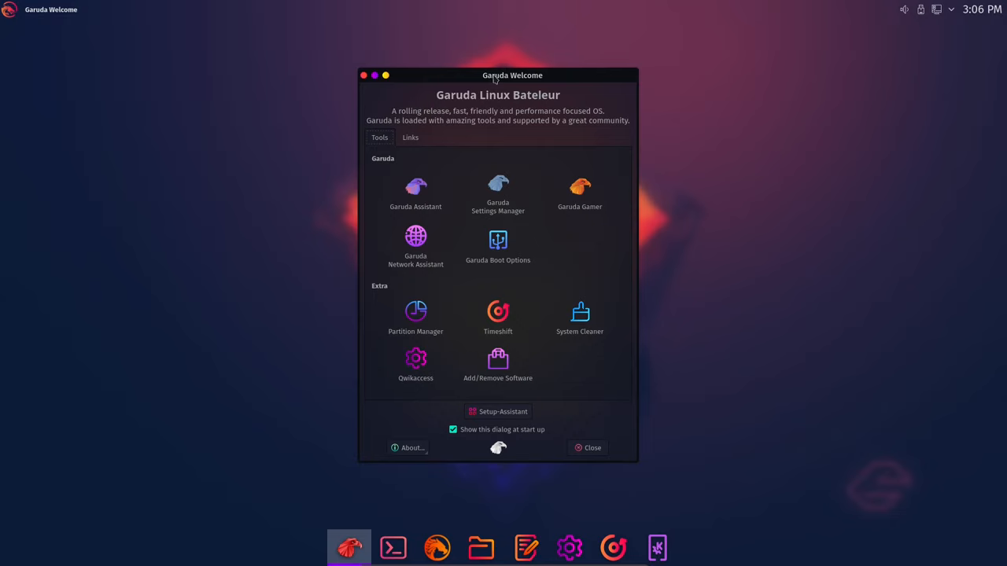
{"action": "mouse_move", "coordinate": [531, 96]}
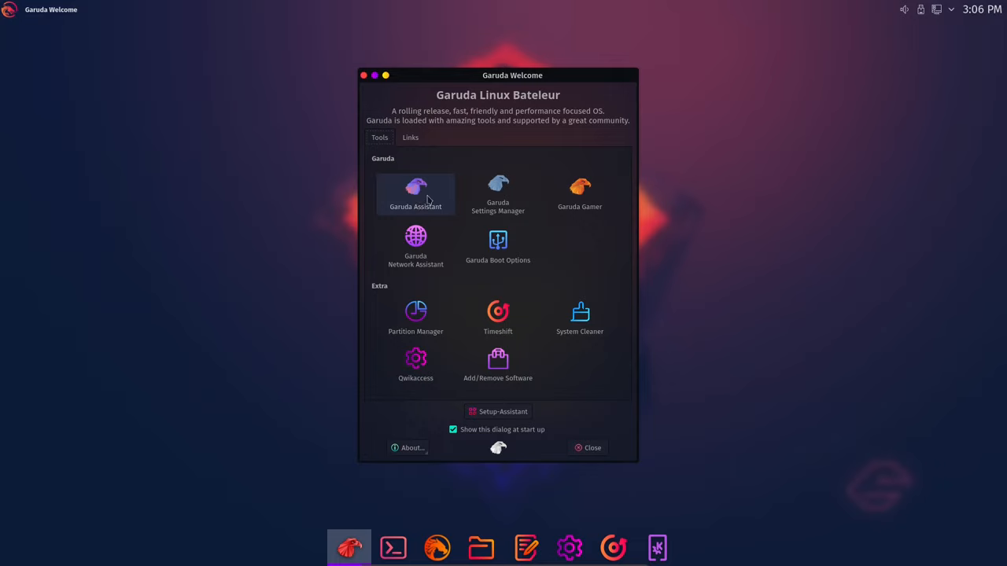
{"action": "mouse_move", "coordinate": [426, 199]}
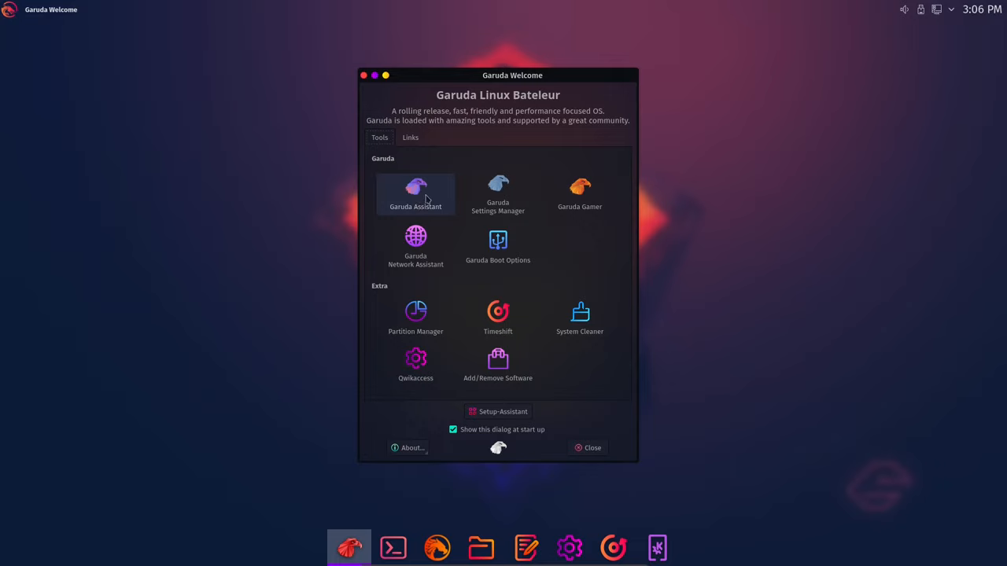
Launch Garuda Assistant from the Garuda tools in Garuda Welcome.
{"action": "left_click", "coordinate": [588, 448]}
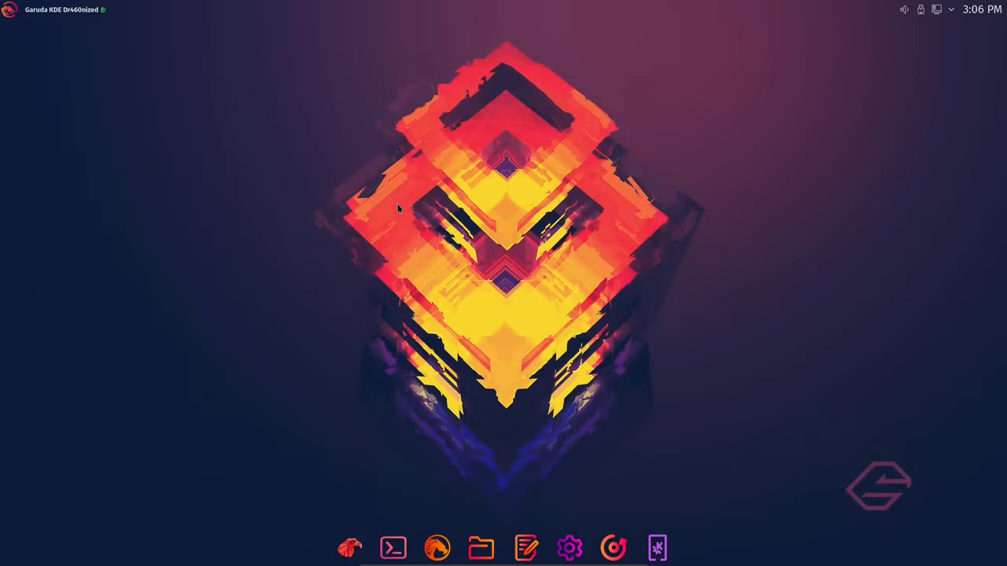
Open Garuda Assistant on its Maintenance tab and move the window up and left.
{"action": "left_click", "coordinate": [678, 549]}
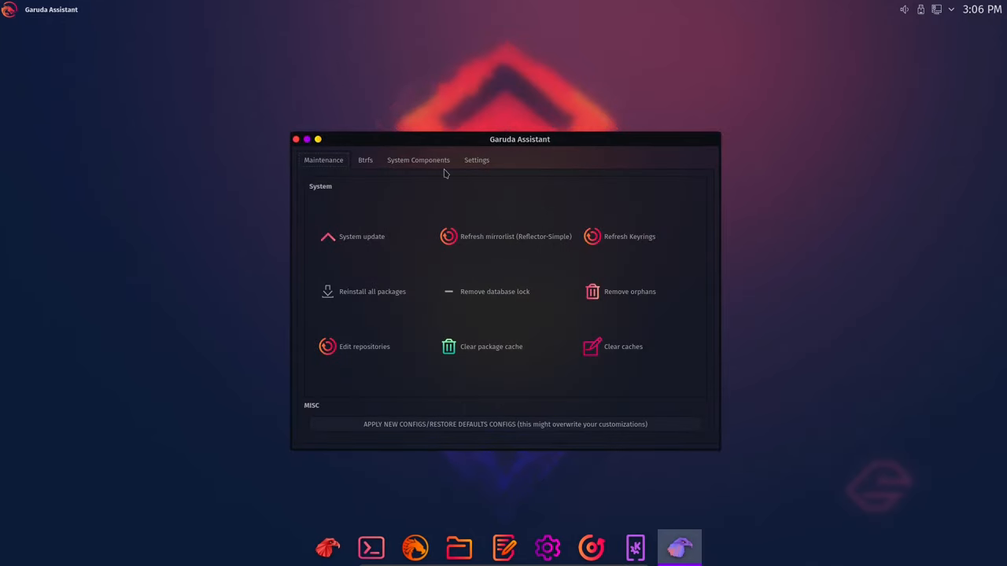
{"action": "left_click_drag", "start_coordinate": [519, 139], "coordinate": [466, 87]}
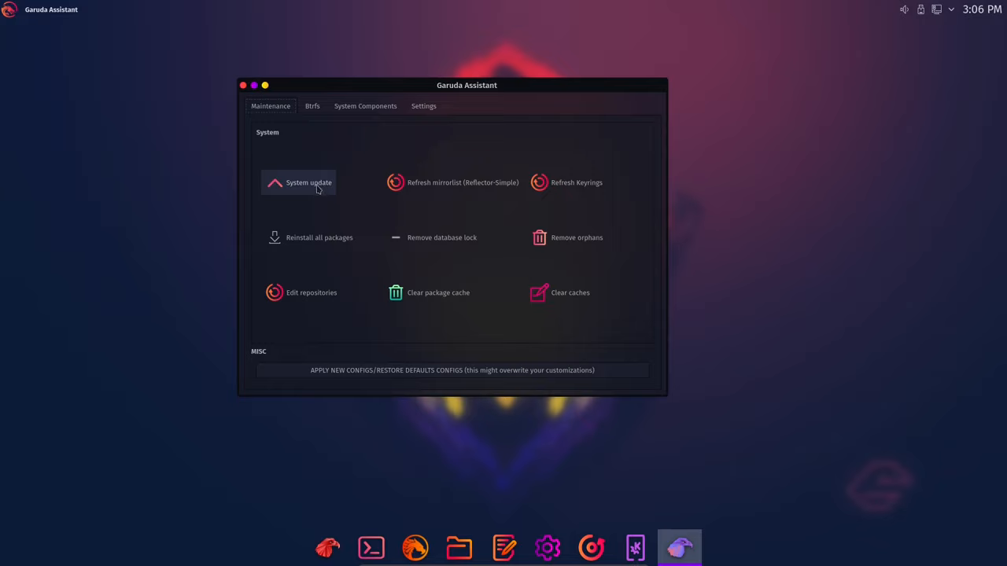
{"action": "mouse_move", "coordinate": [318, 238]}
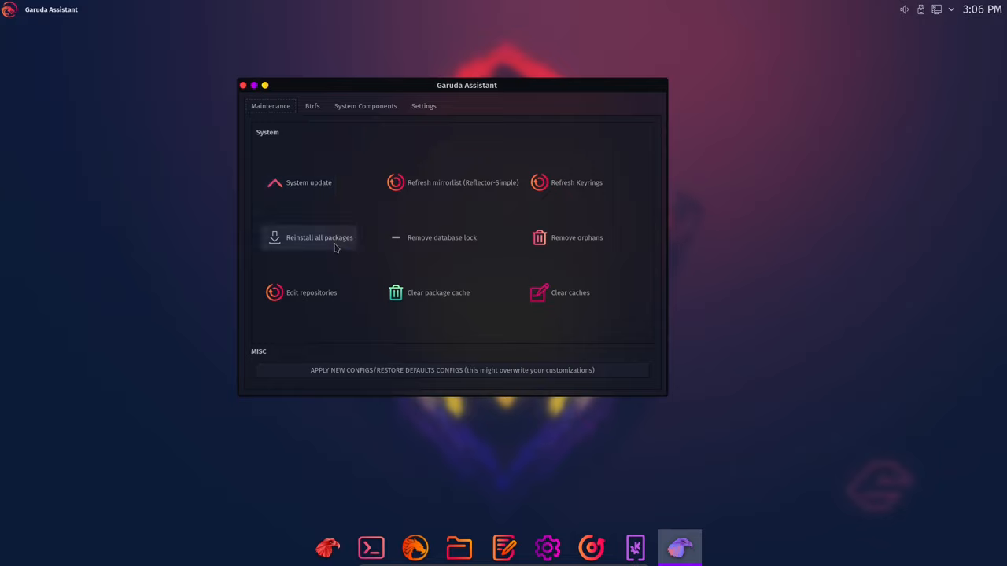
{"action": "mouse_move", "coordinate": [440, 190]}
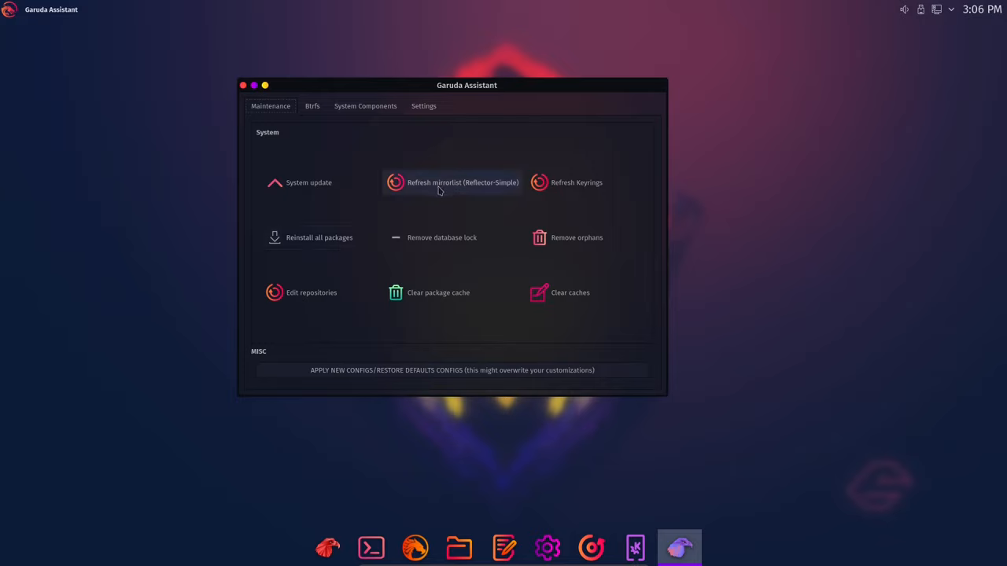
{"action": "mouse_move", "coordinate": [578, 189]}
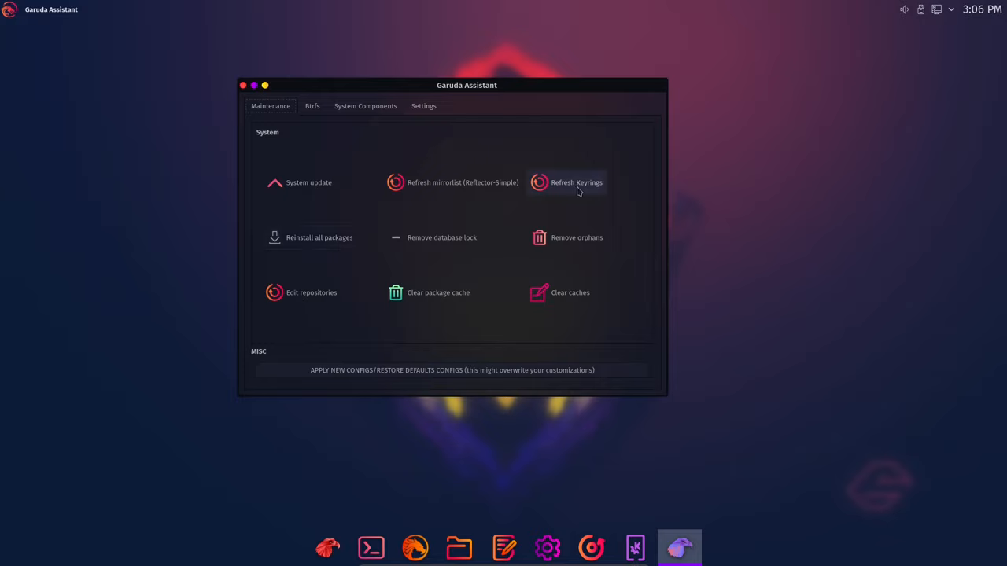
{"action": "mouse_move", "coordinate": [563, 243]}
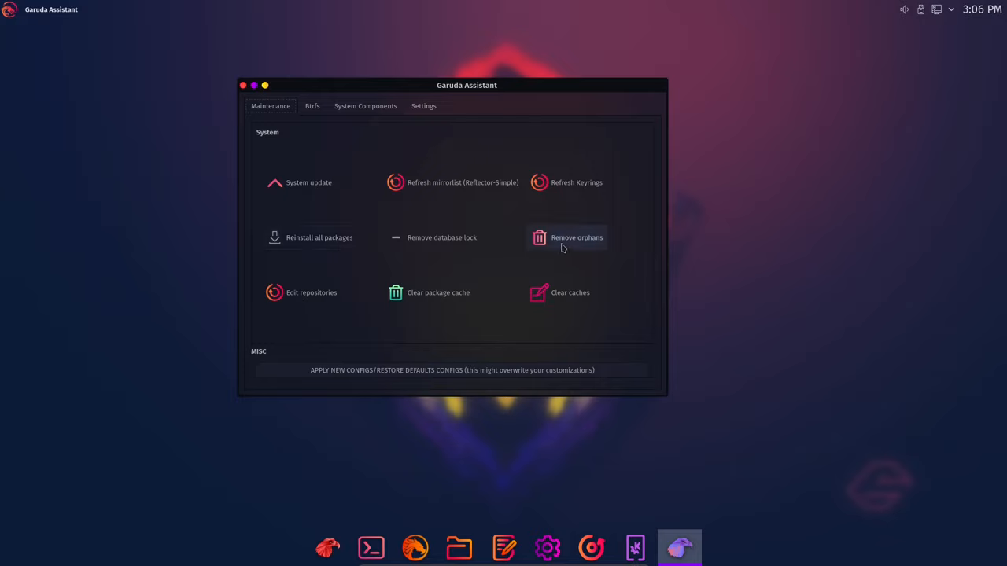
{"action": "mouse_move", "coordinate": [417, 303]}
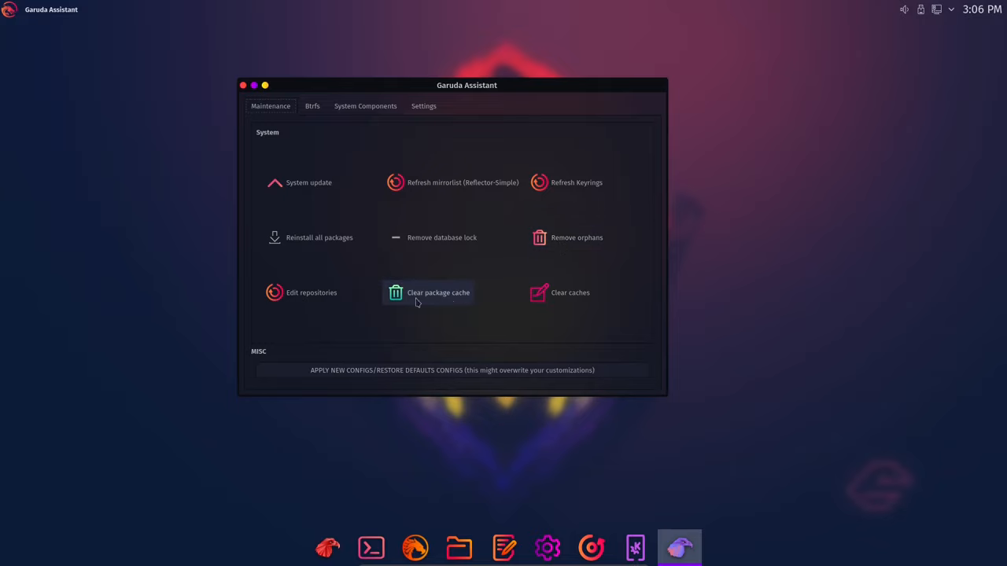
{"action": "mouse_move", "coordinate": [352, 305]}
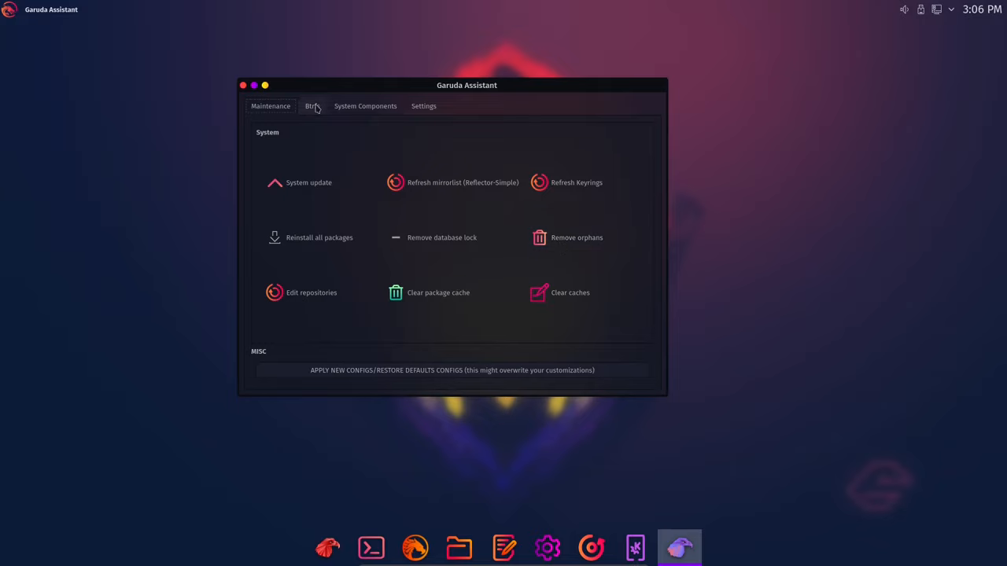
View the Btrfs disk space tab, then browse the System Components checkboxes.
{"action": "left_click", "coordinate": [313, 106]}
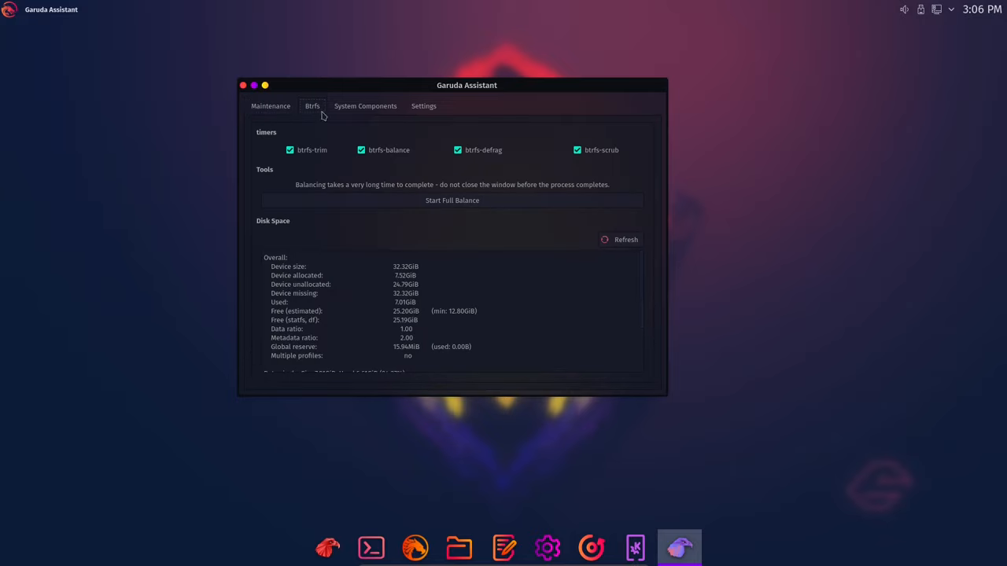
{"action": "mouse_move", "coordinate": [413, 333]}
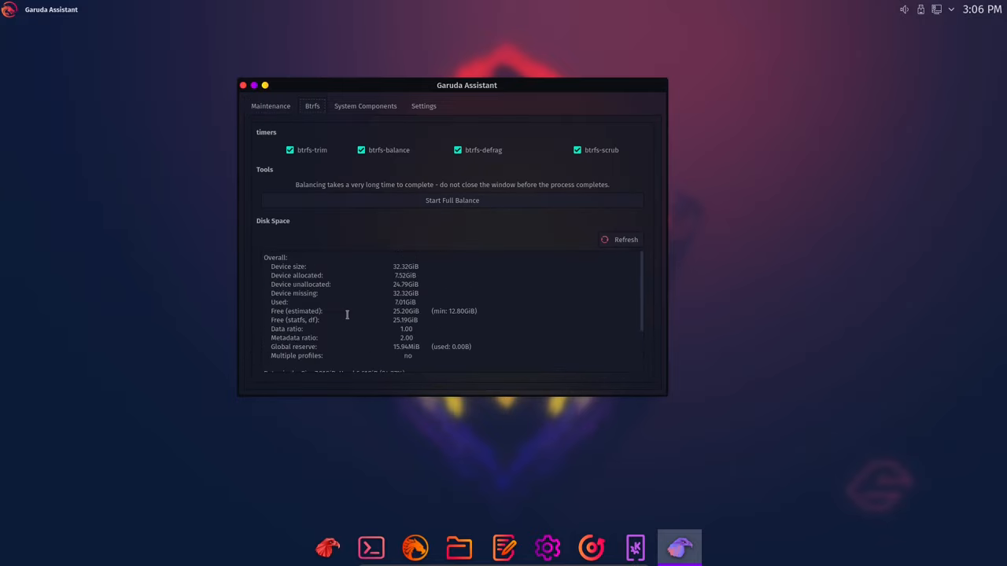
{"action": "left_click", "coordinate": [365, 107]}
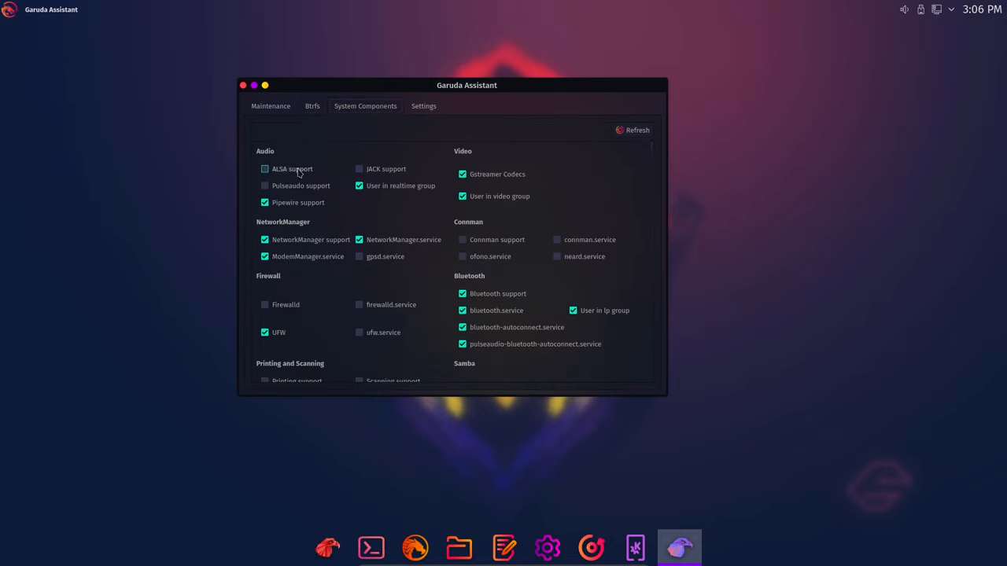
{"action": "mouse_move", "coordinate": [337, 171]}
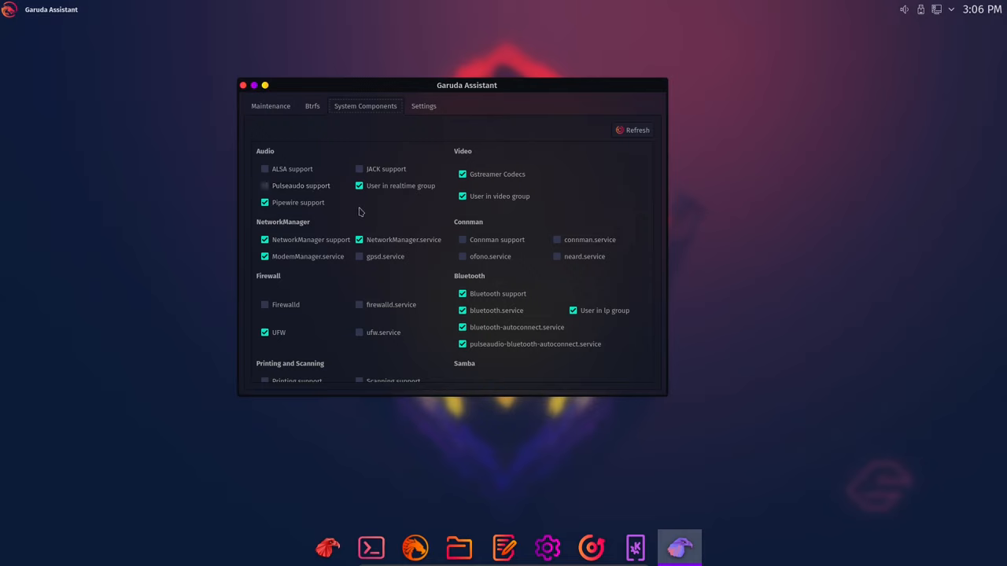
{"action": "mouse_move", "coordinate": [301, 187]}
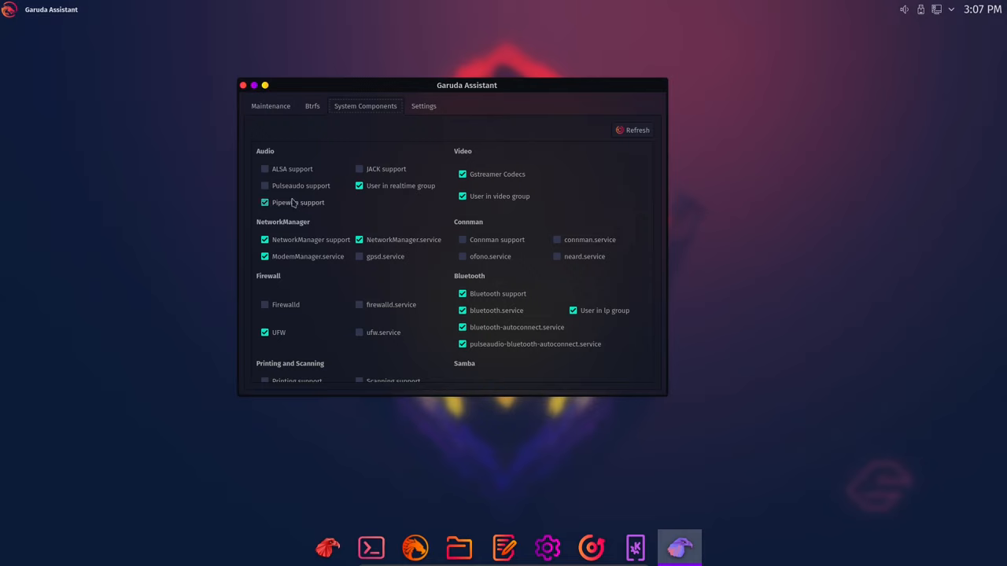
{"action": "left_click", "coordinate": [265, 202]}
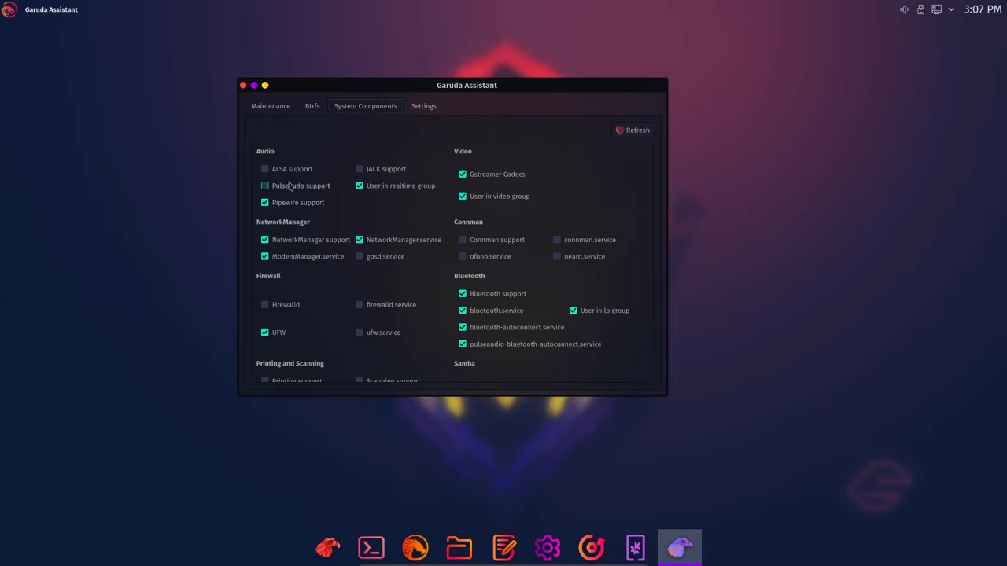
{"action": "mouse_move", "coordinate": [306, 193]}
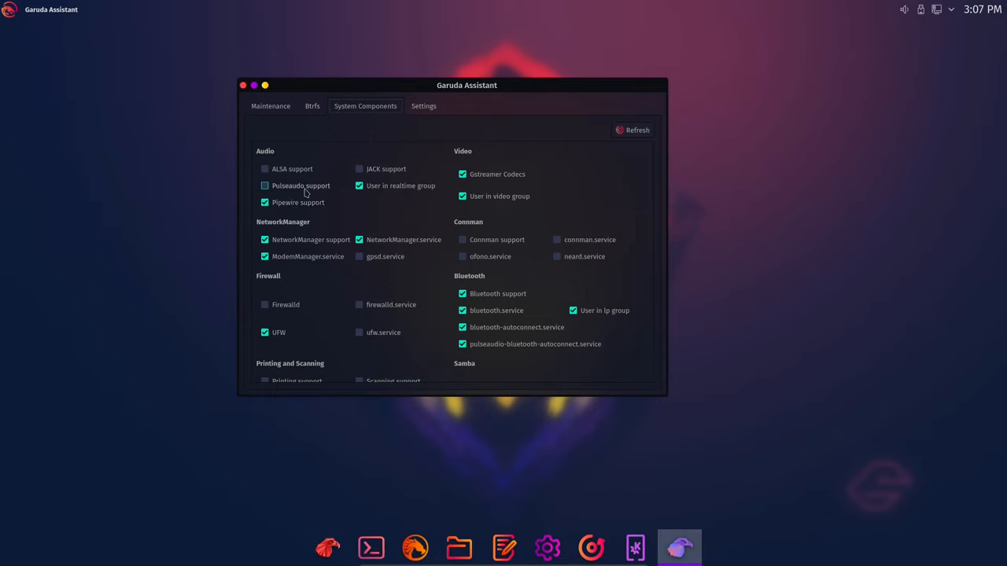
{"action": "left_click", "coordinate": [264, 186]}
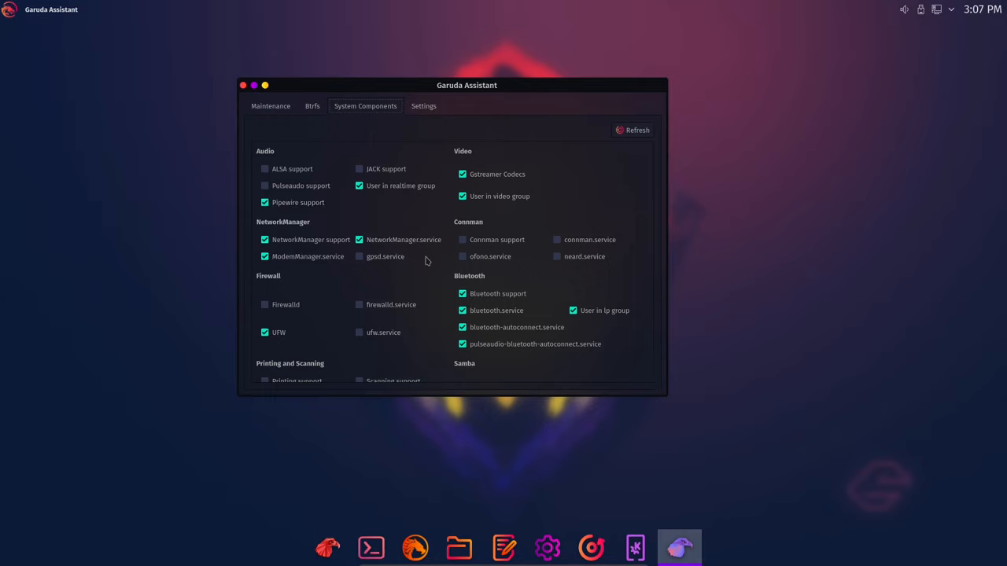
Show the Settings tab with shell, DNS, hblock, performance and powersave options.
{"action": "left_click", "coordinate": [423, 106]}
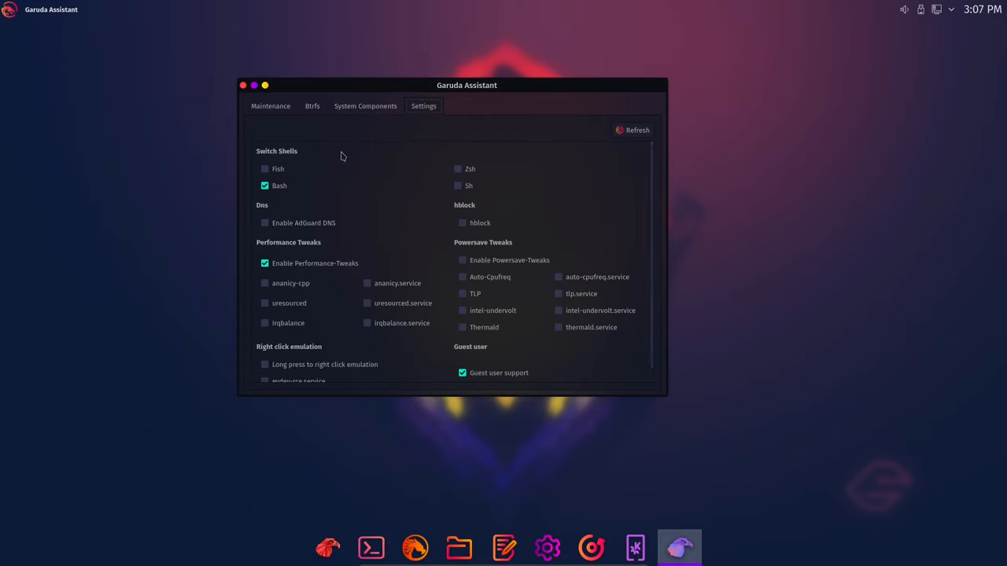
{"action": "mouse_move", "coordinate": [284, 164]}
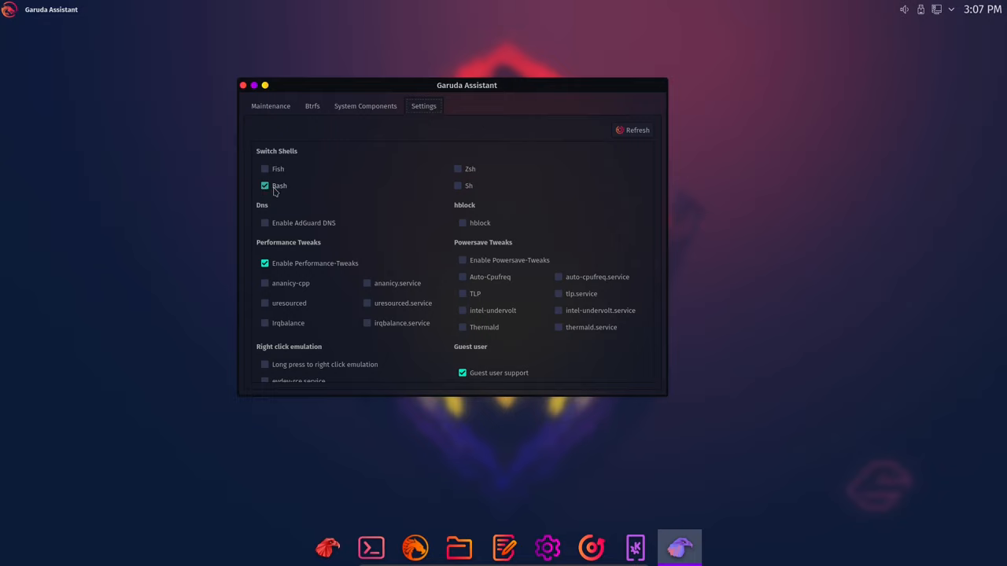
{"action": "mouse_move", "coordinate": [398, 232]}
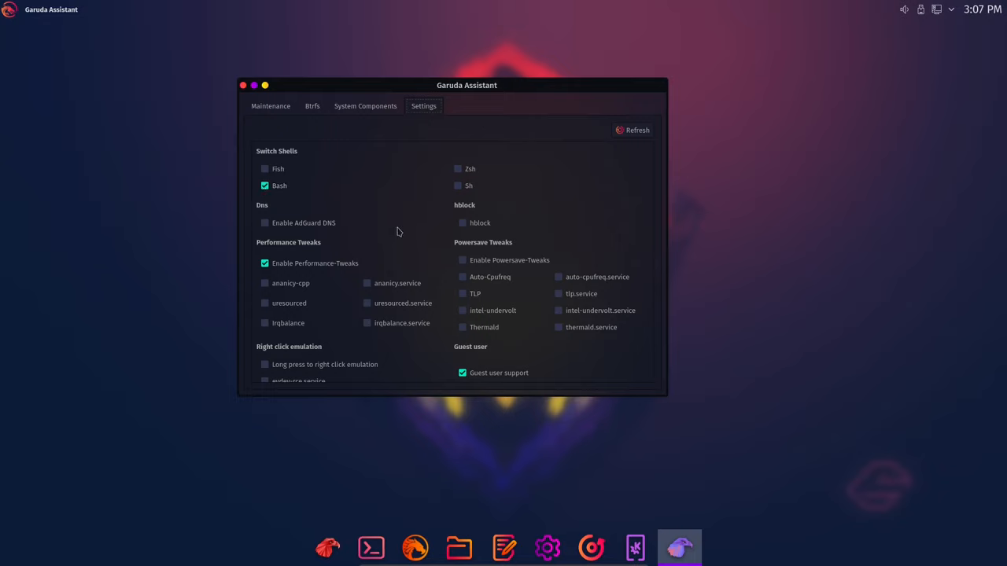
{"action": "mouse_move", "coordinate": [543, 545]}
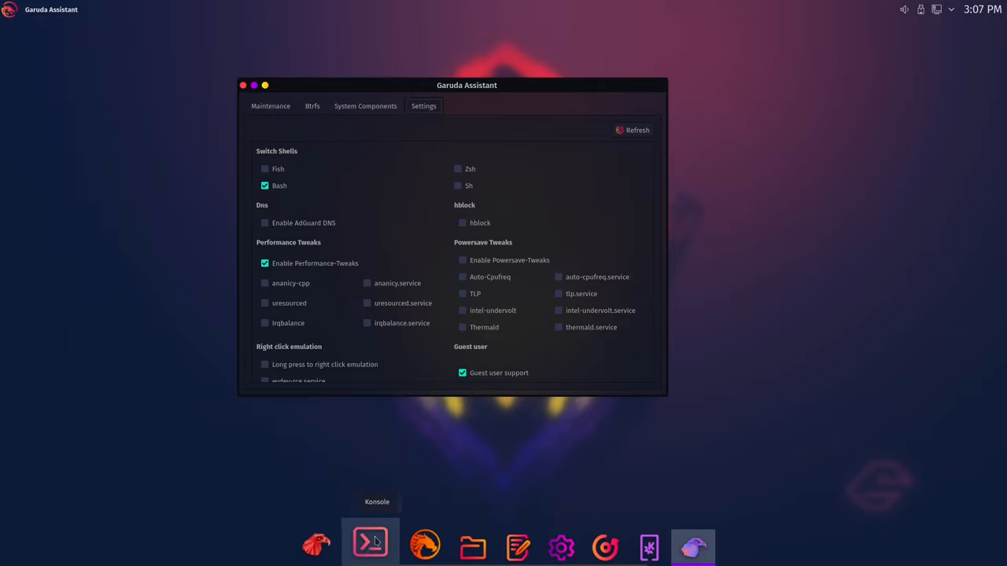
Open Konsole from the dock showing Garuda system info, and move it left.
{"action": "left_click", "coordinate": [369, 543]}
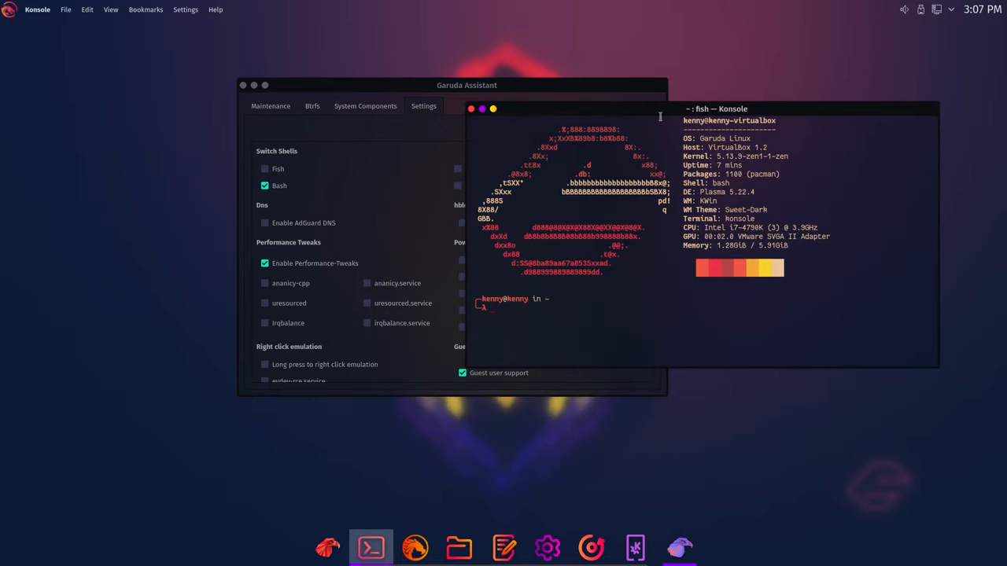
{"action": "left_click_drag", "start_coordinate": [466, 85], "coordinate": [263, 137]}
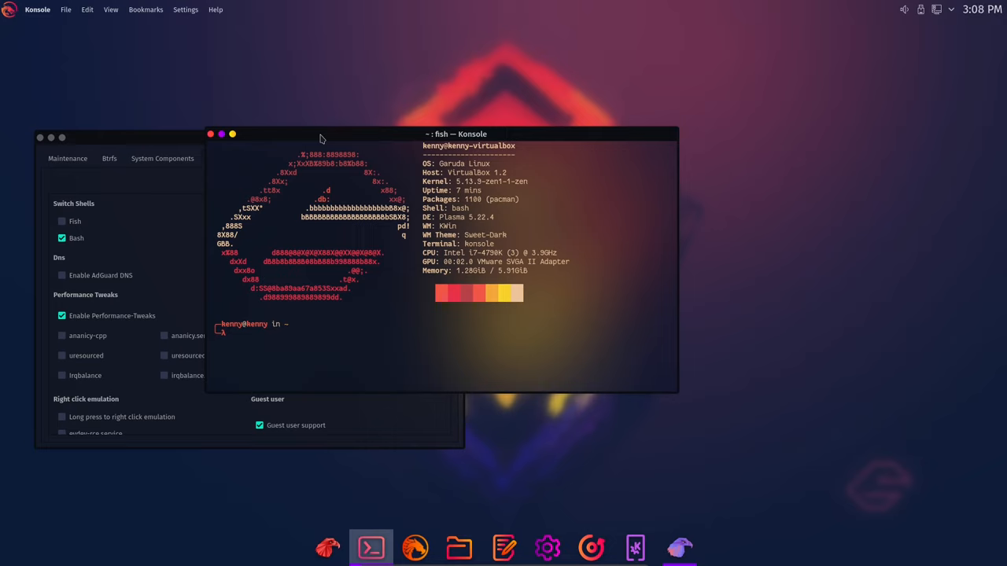
{"action": "mouse_move", "coordinate": [372, 142]}
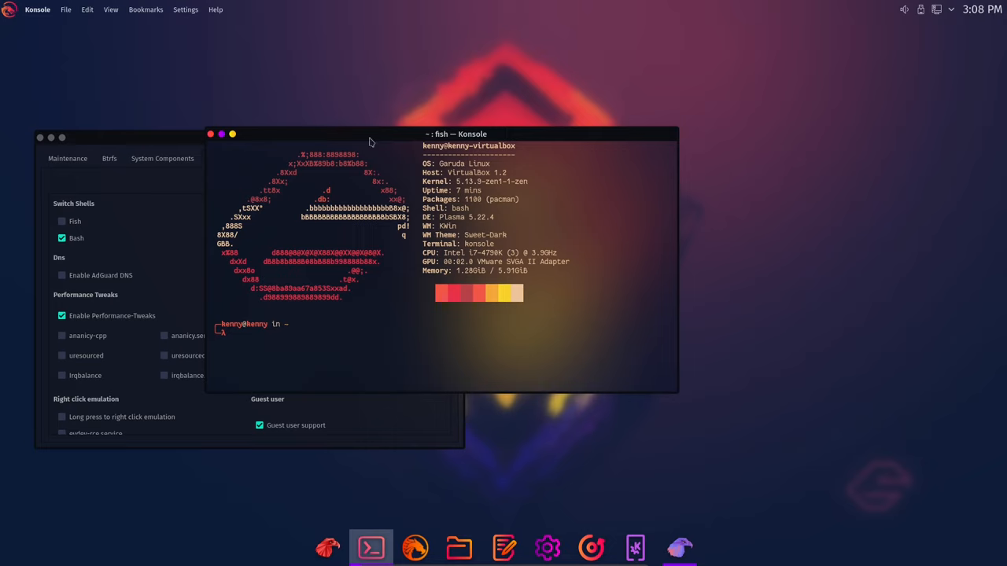
{"action": "mouse_move", "coordinate": [448, 55]}
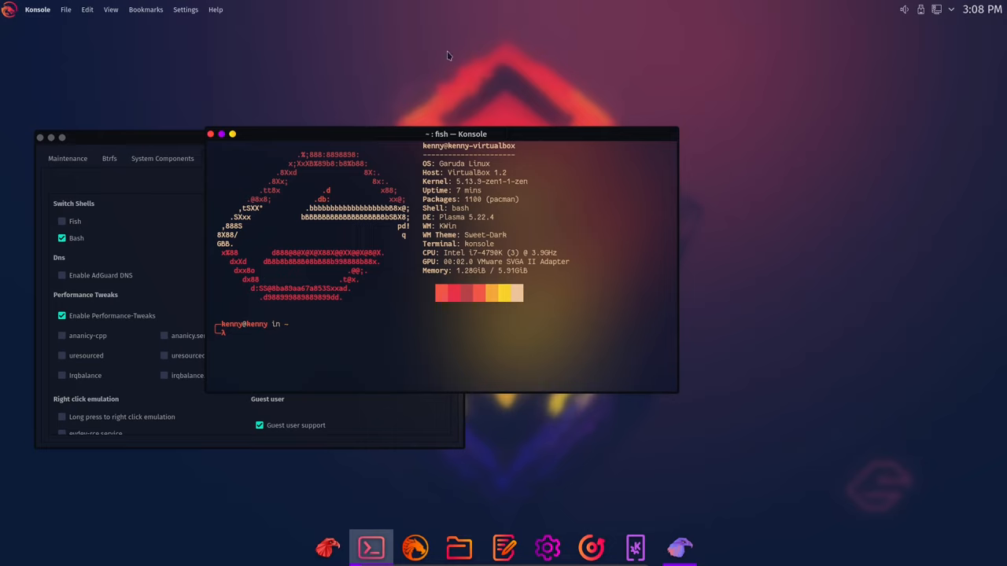
{"action": "mouse_move", "coordinate": [416, 106]}
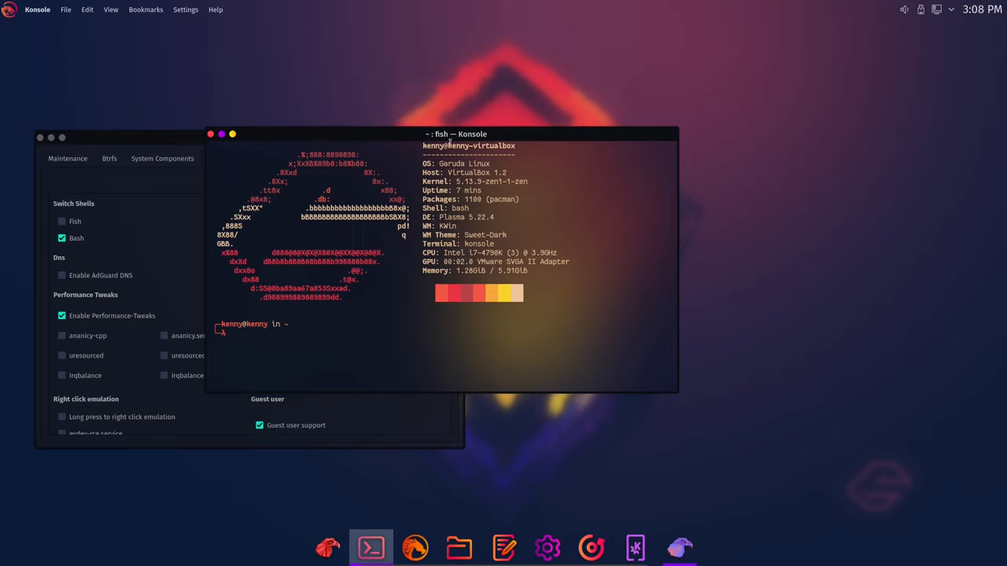
{"action": "mouse_move", "coordinate": [472, 135]}
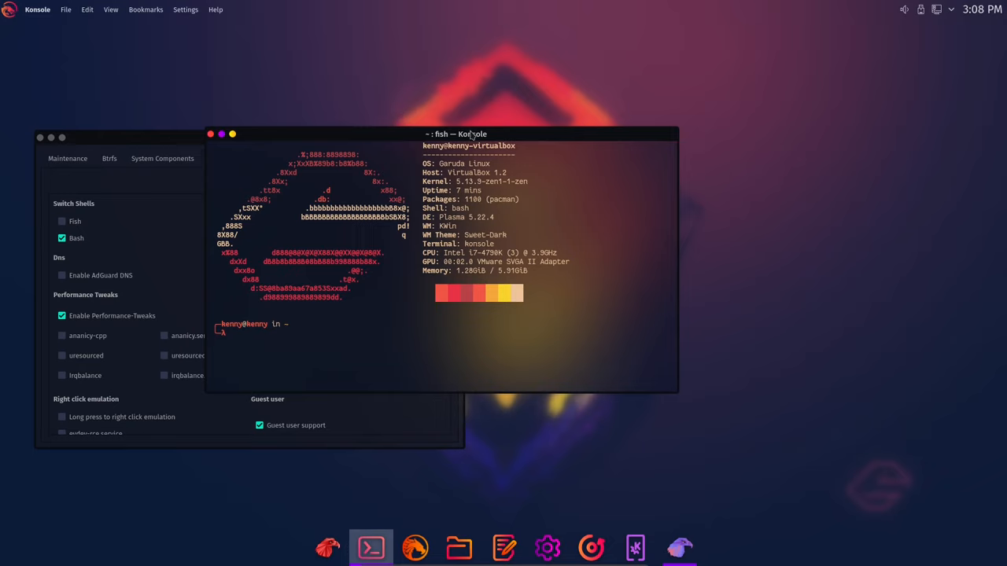
{"action": "left_click_drag", "start_coordinate": [468, 133], "coordinate": [390, 128]}
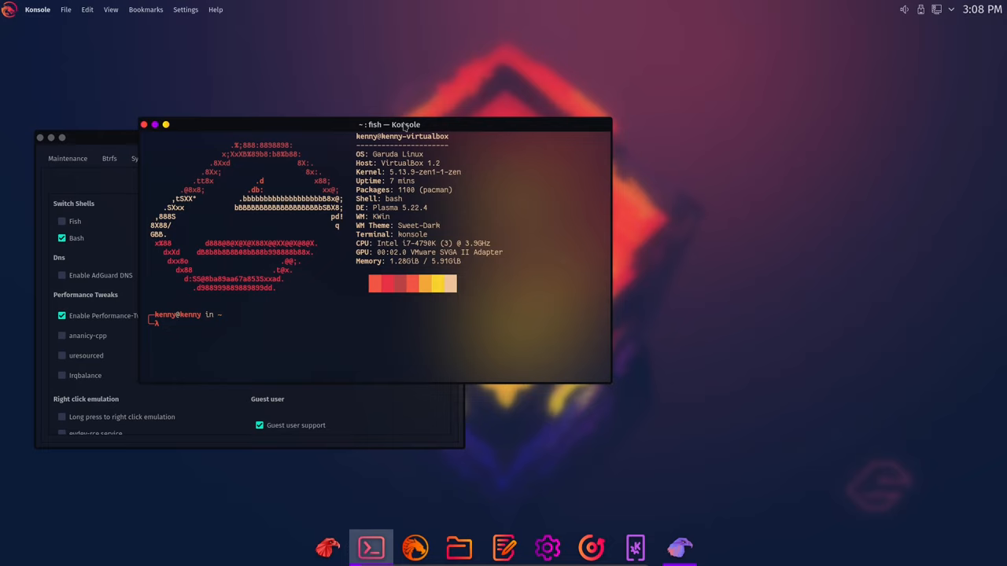
{"action": "mouse_move", "coordinate": [533, 101]}
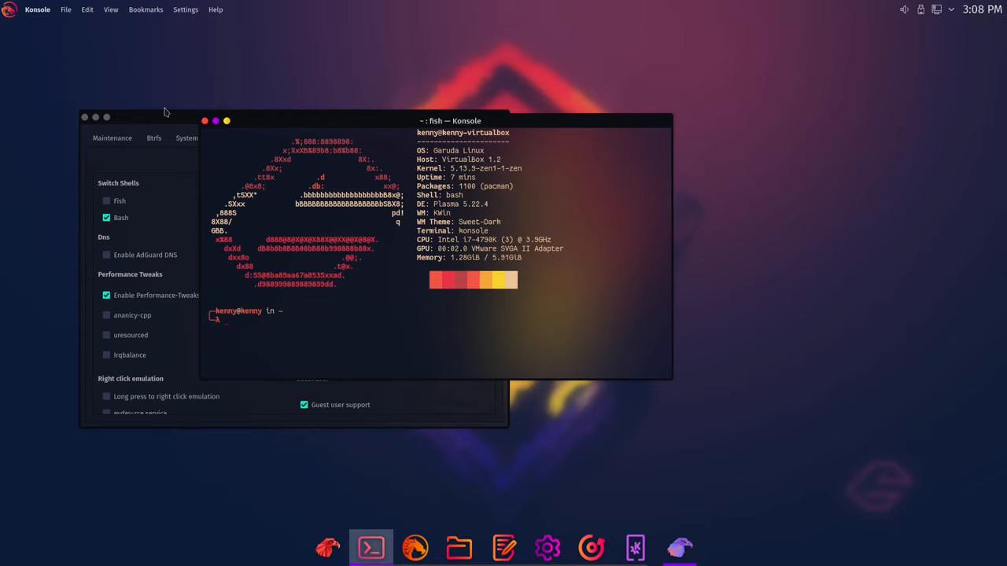
{"action": "mouse_move", "coordinate": [160, 115]}
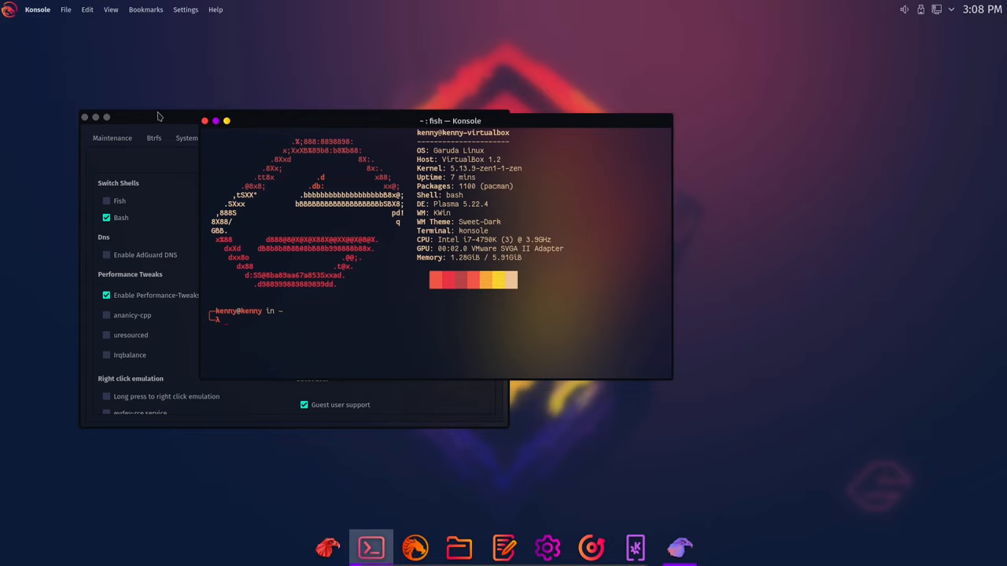
{"action": "mouse_move", "coordinate": [524, 128]}
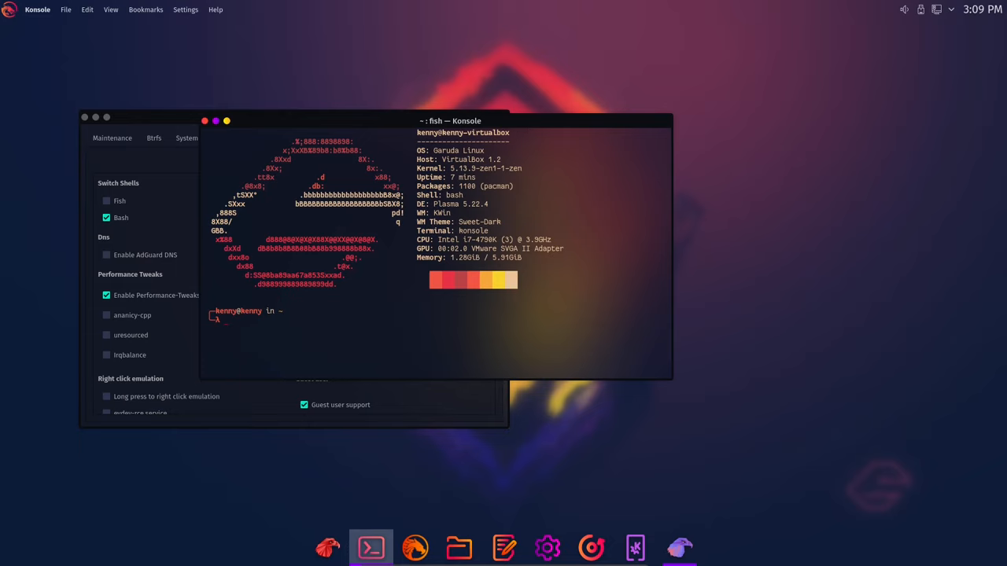
{"action": "mouse_move", "coordinate": [693, 306]}
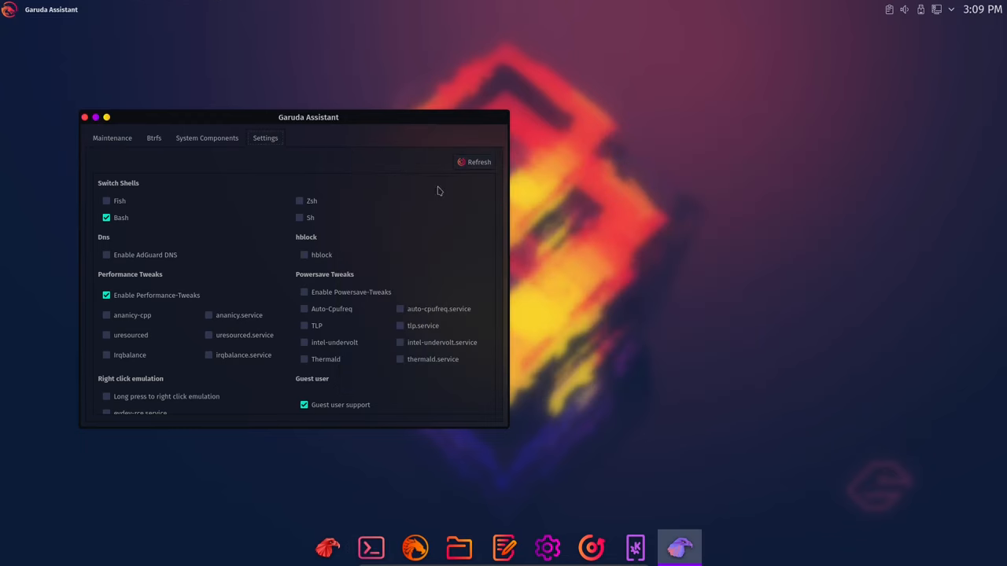
Move the Garuda Assistant window back toward the centre, slightly up and left.
{"action": "left_click_drag", "start_coordinate": [308, 117], "coordinate": [467, 119]}
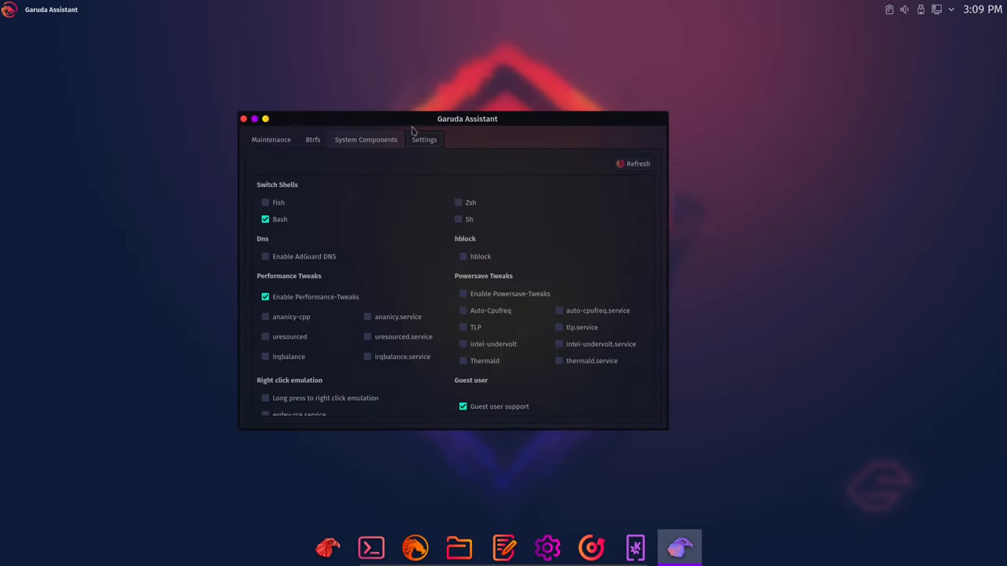
{"action": "left_click_drag", "start_coordinate": [467, 118], "coordinate": [419, 94]}
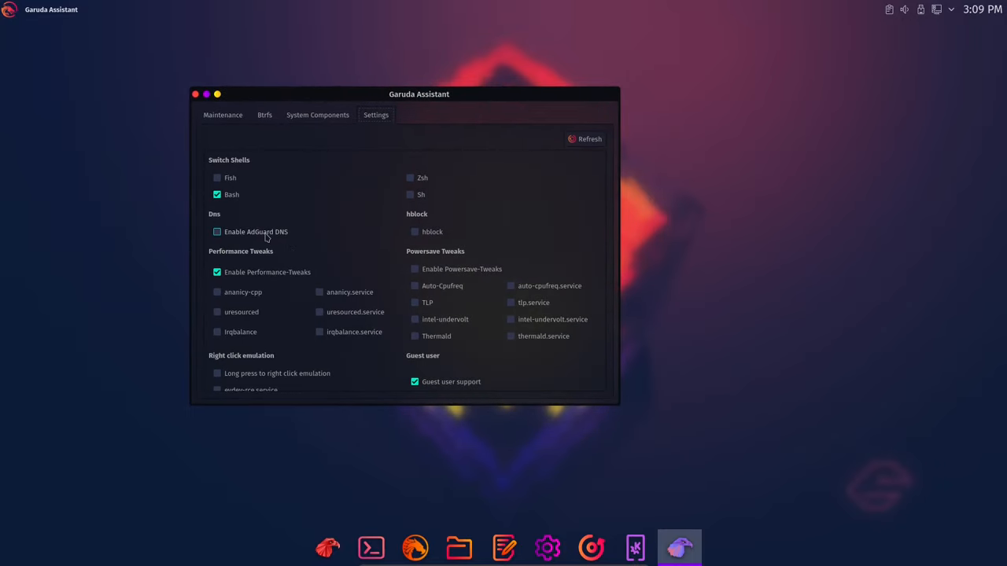
{"action": "mouse_move", "coordinate": [282, 238]}
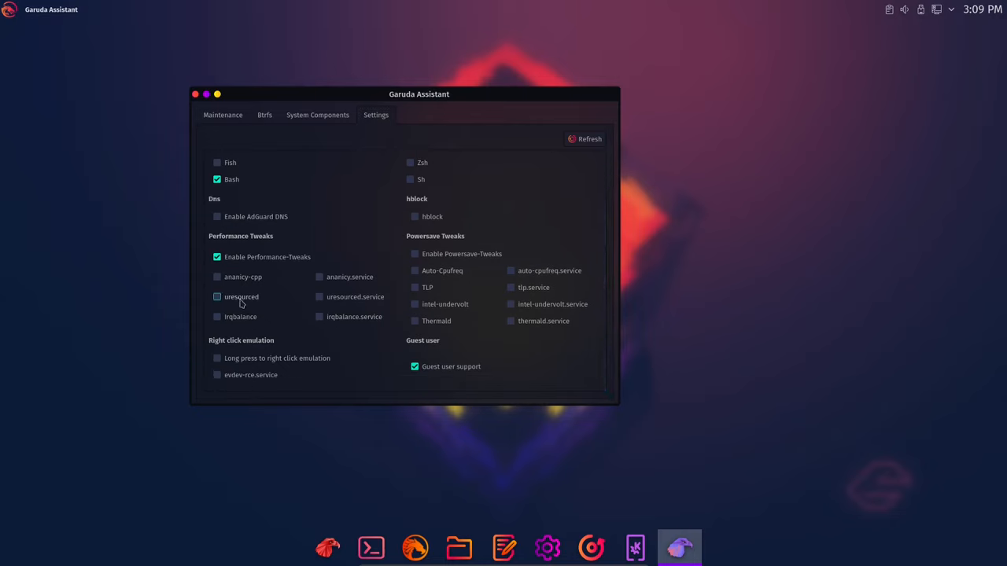
{"action": "mouse_move", "coordinate": [243, 303]}
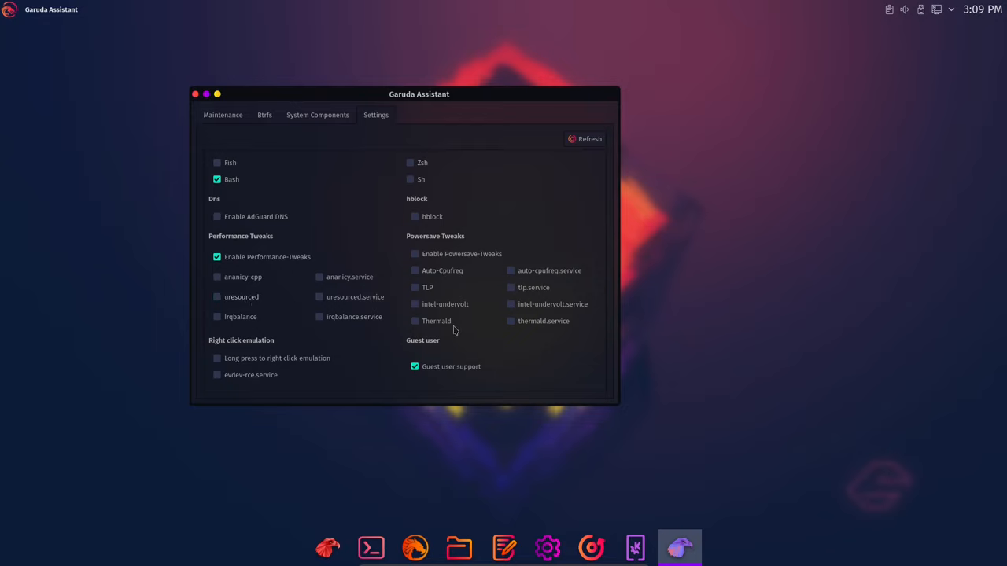
{"action": "mouse_move", "coordinate": [292, 63]}
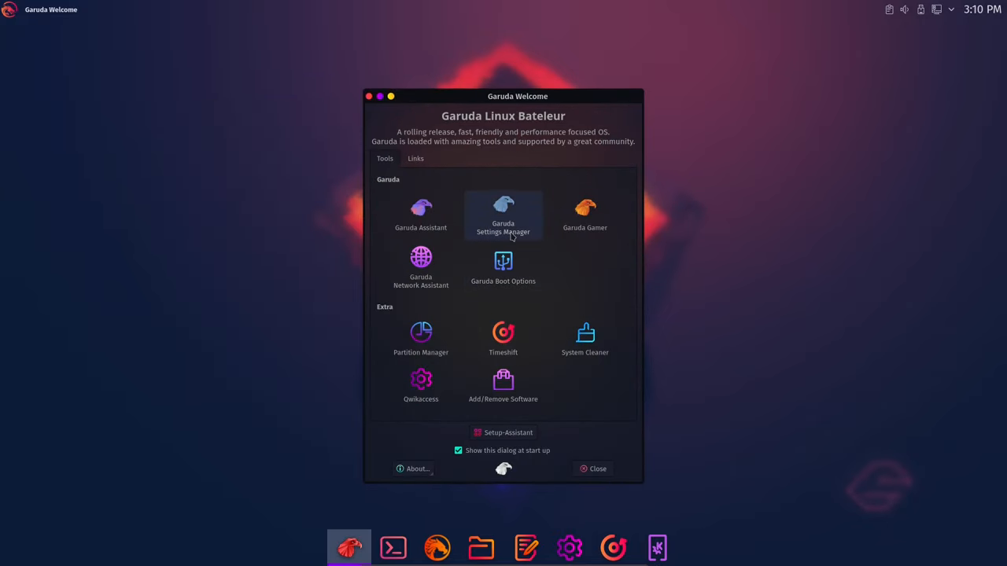
{"action": "left_click", "coordinate": [597, 469]}
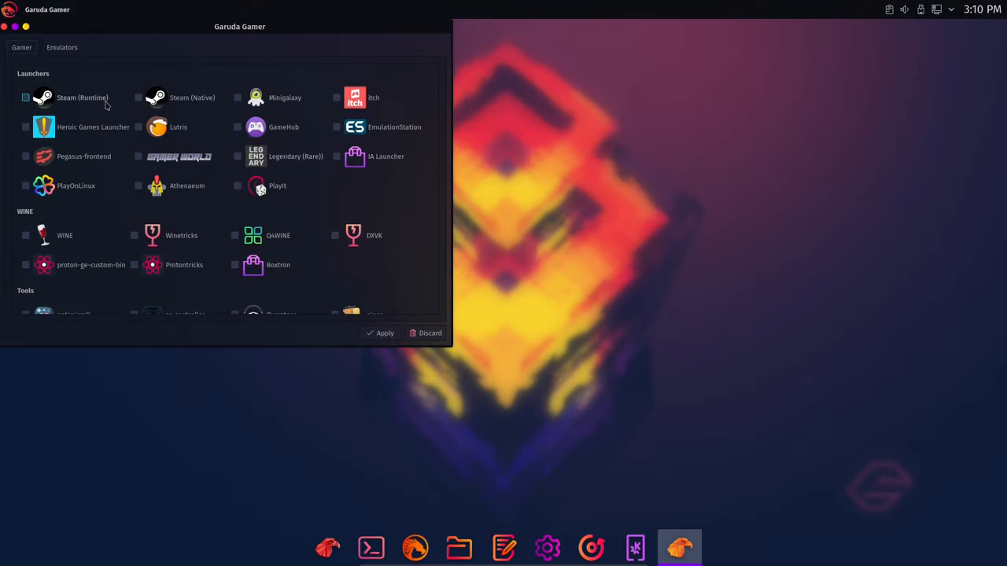
{"action": "left_click_drag", "start_coordinate": [239, 26], "coordinate": [409, 93]}
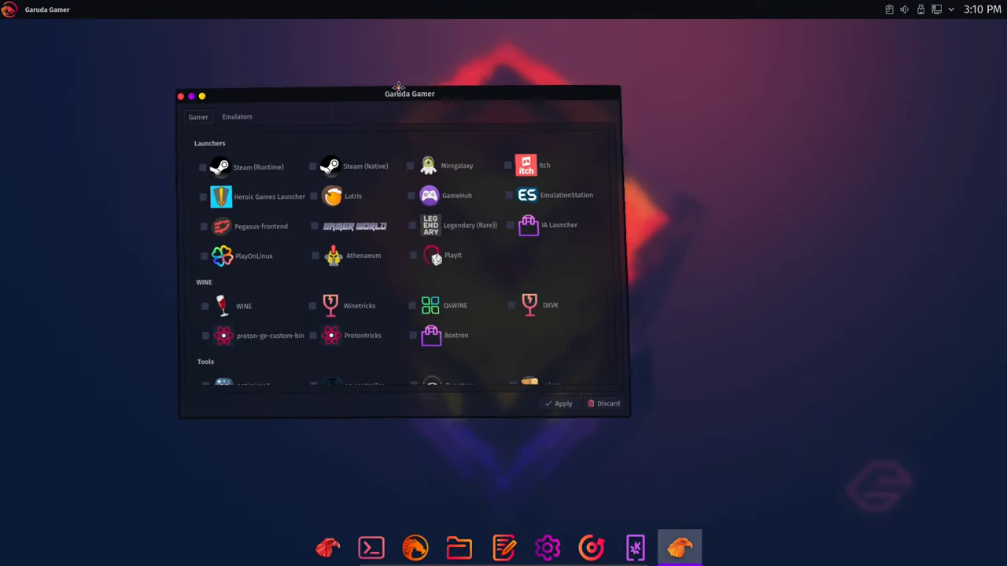
{"action": "left_click_drag", "start_coordinate": [409, 93], "coordinate": [442, 112]}
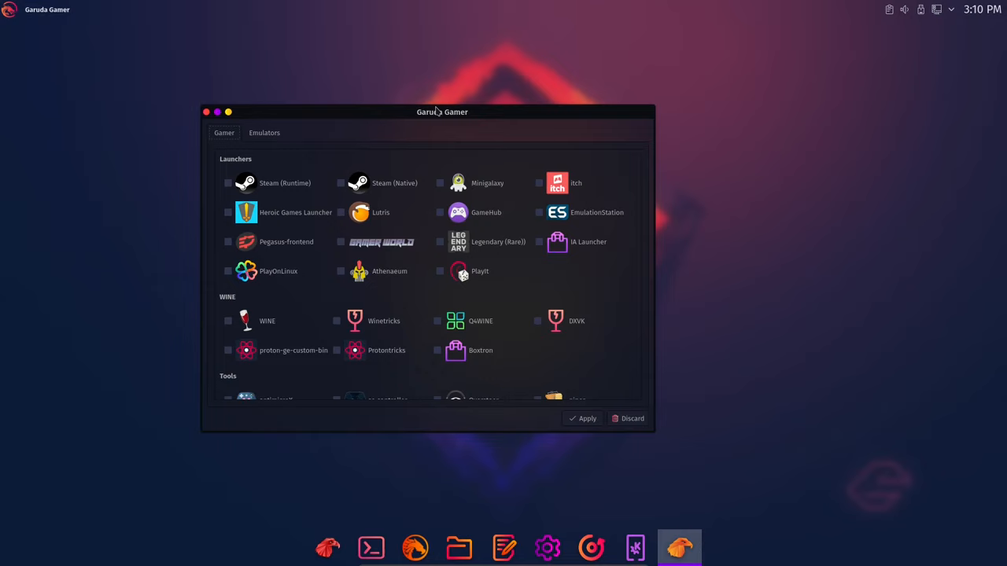
{"action": "mouse_move", "coordinate": [509, 87]}
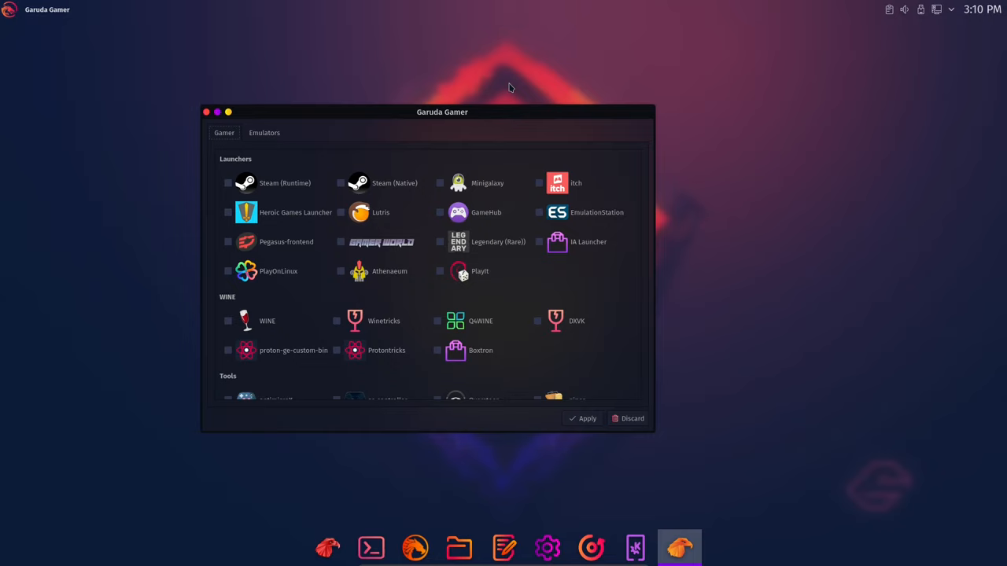
{"action": "mouse_move", "coordinate": [494, 100]}
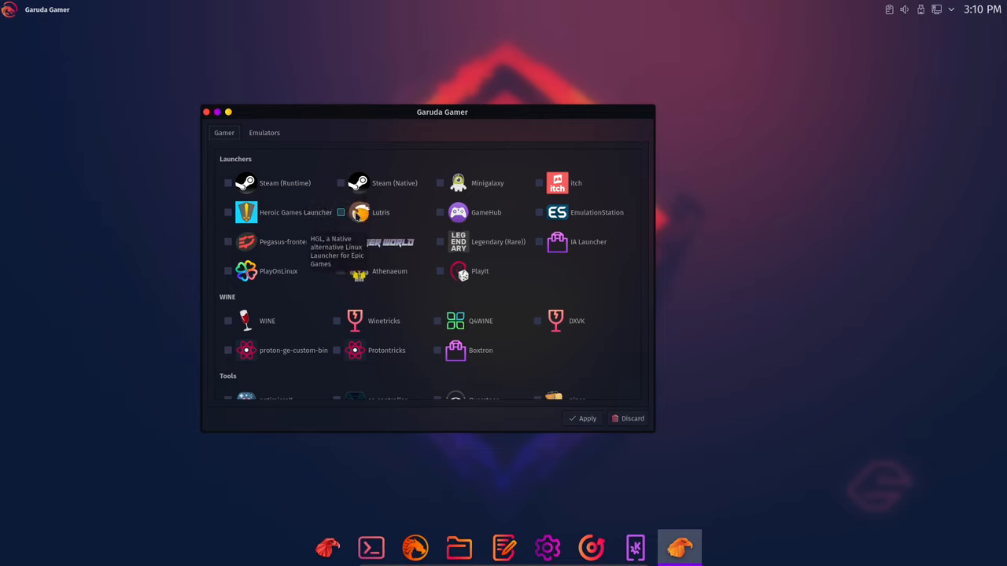
{"action": "mouse_move", "coordinate": [381, 213]}
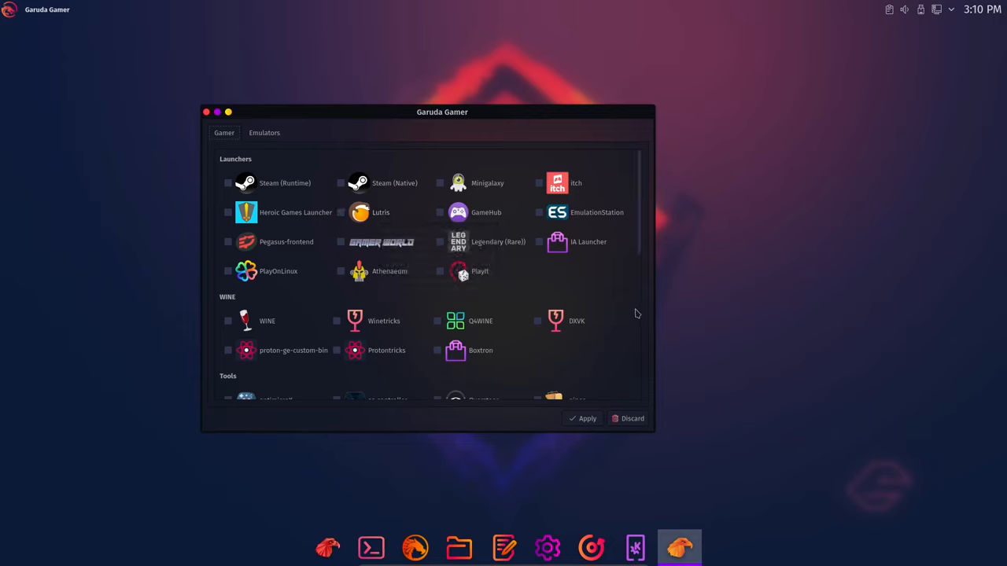
{"action": "mouse_move", "coordinate": [558, 184]}
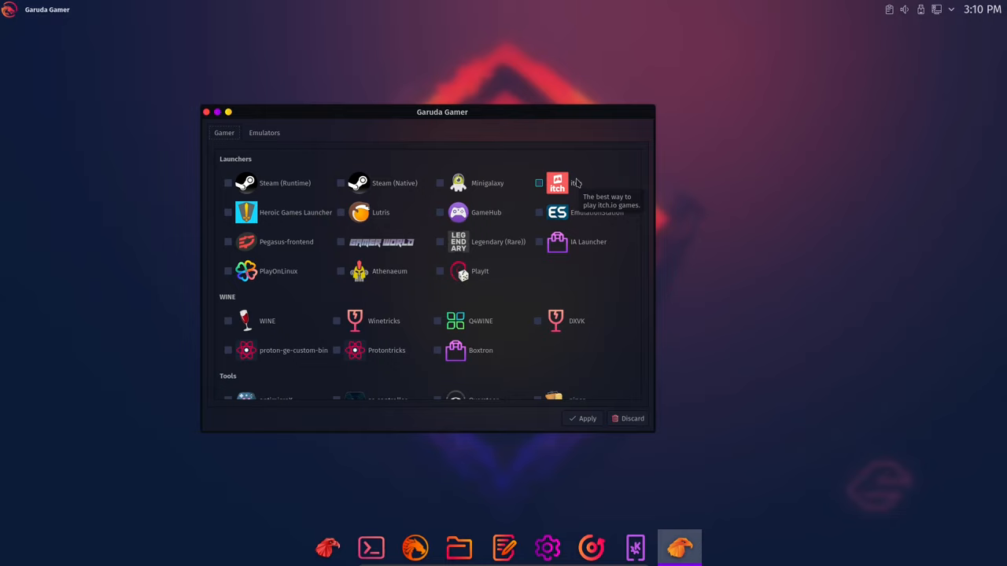
{"action": "mouse_move", "coordinate": [555, 190]}
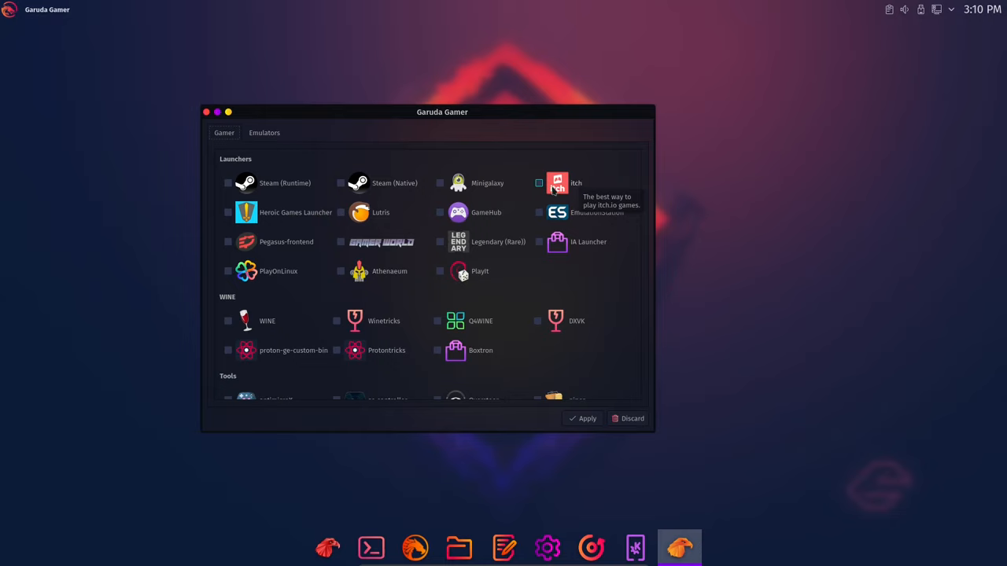
{"action": "scroll", "scroll_direction": "down", "scroll_amount": 3}
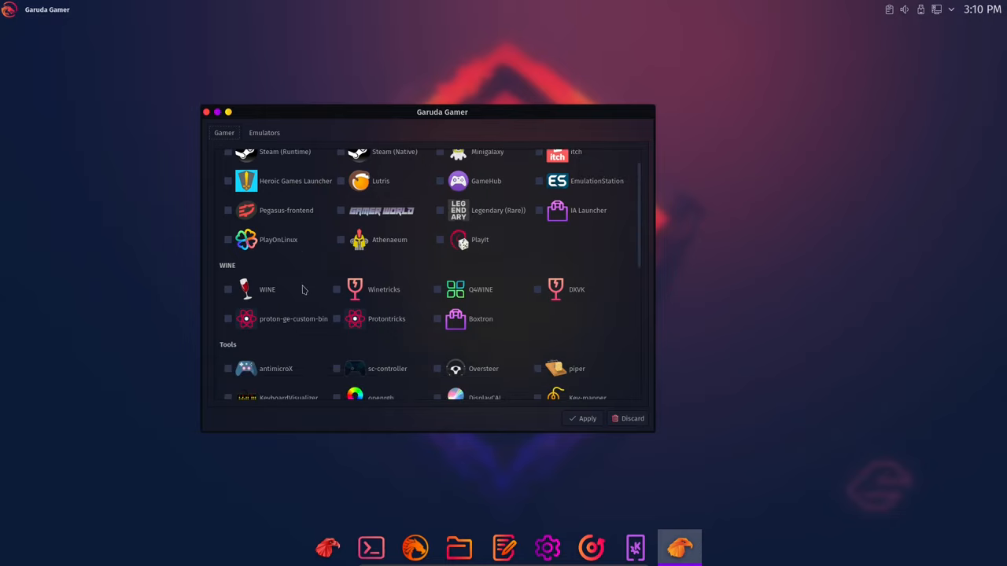
{"action": "left_click", "coordinate": [228, 290]}
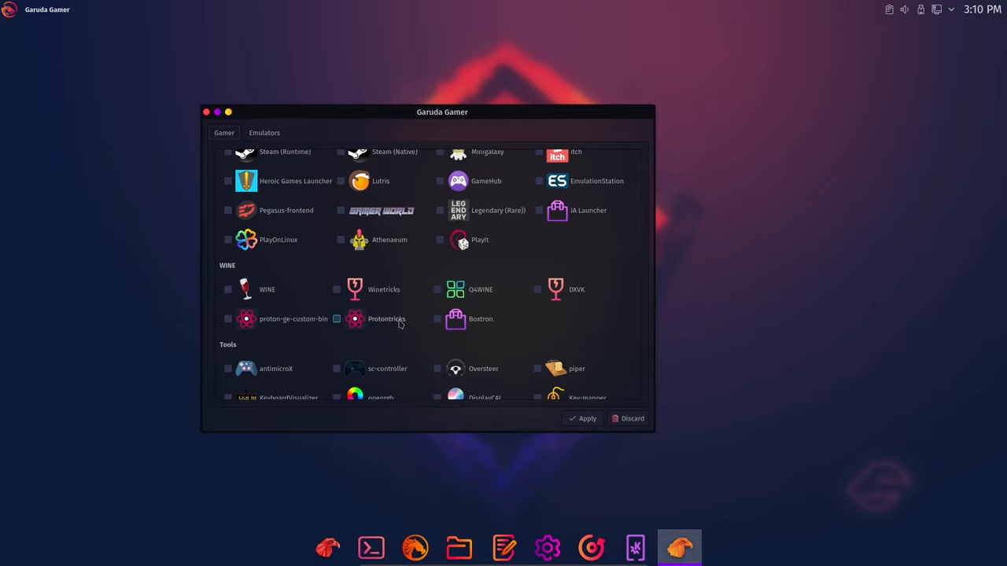
{"action": "scroll", "scroll_direction": "down", "scroll_amount": 3}
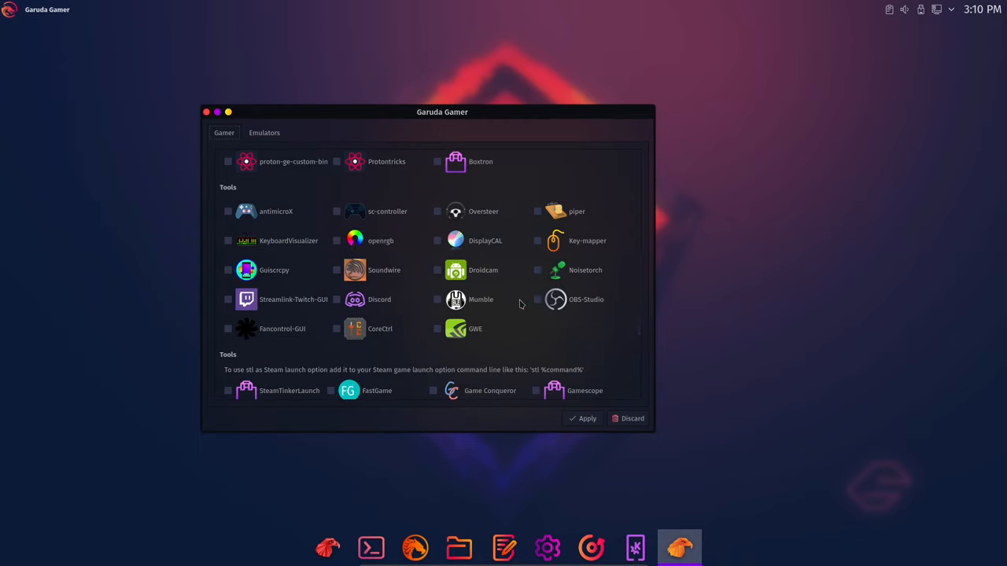
{"action": "scroll", "scroll_direction": "down", "scroll_amount": 3}
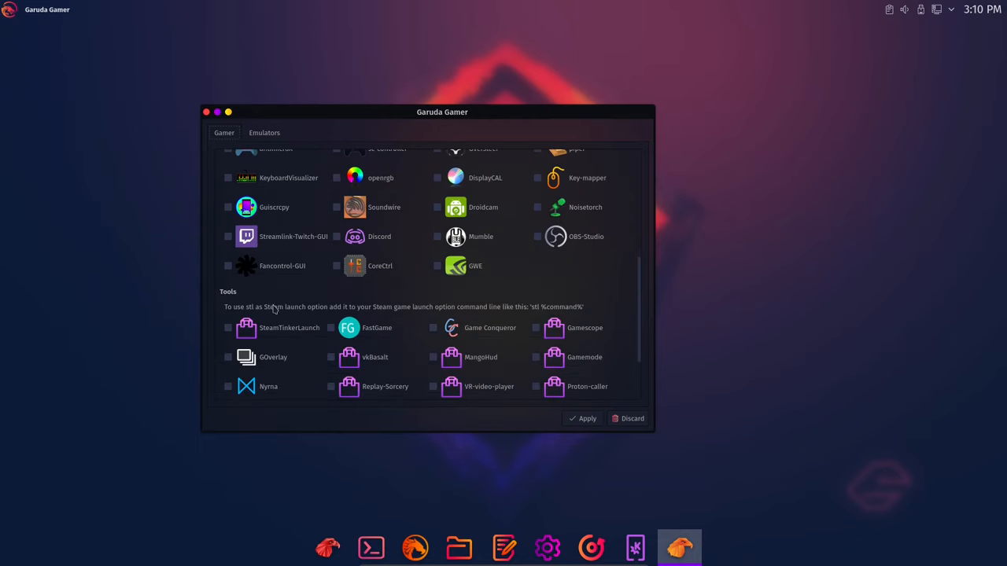
{"action": "scroll", "scroll_direction": "down", "scroll_amount": 3}
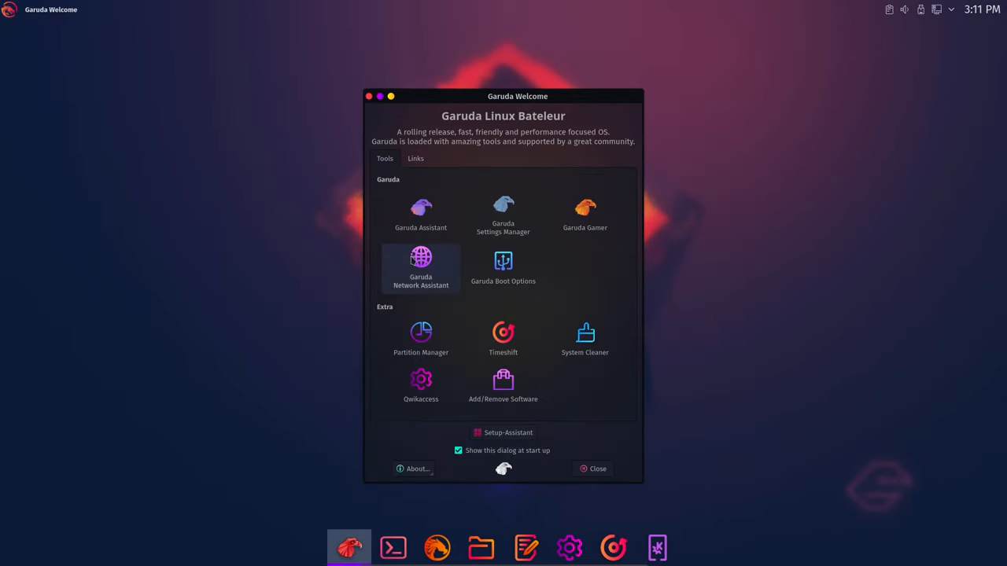
{"action": "left_click", "coordinate": [420, 268]}
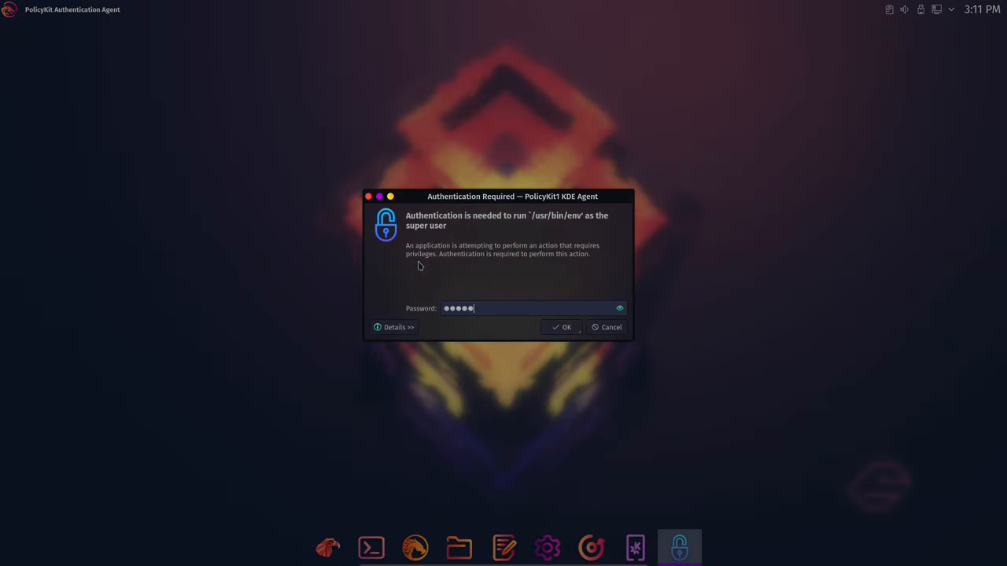
{"action": "left_click", "coordinate": [561, 327]}
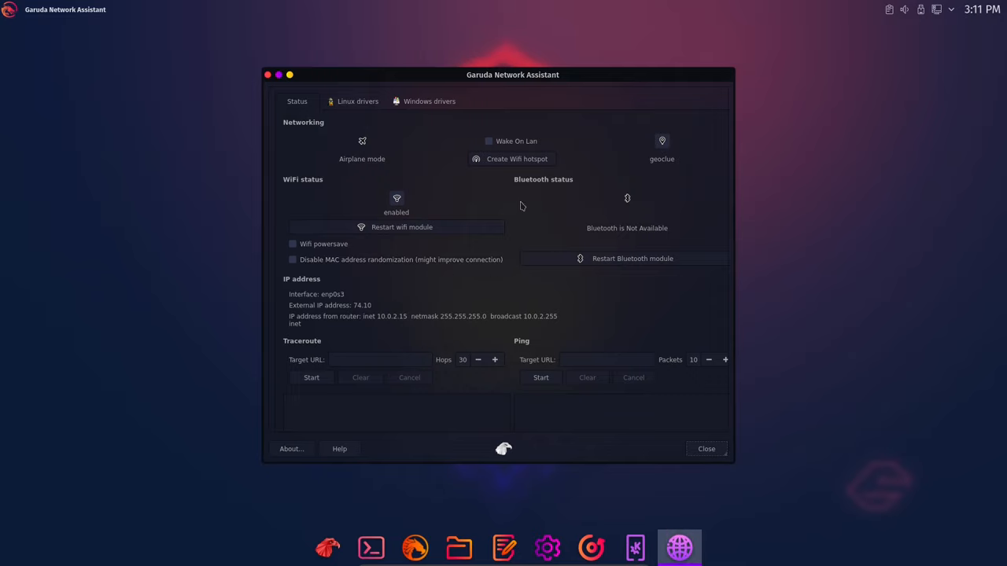
{"action": "left_click", "coordinate": [357, 101]}
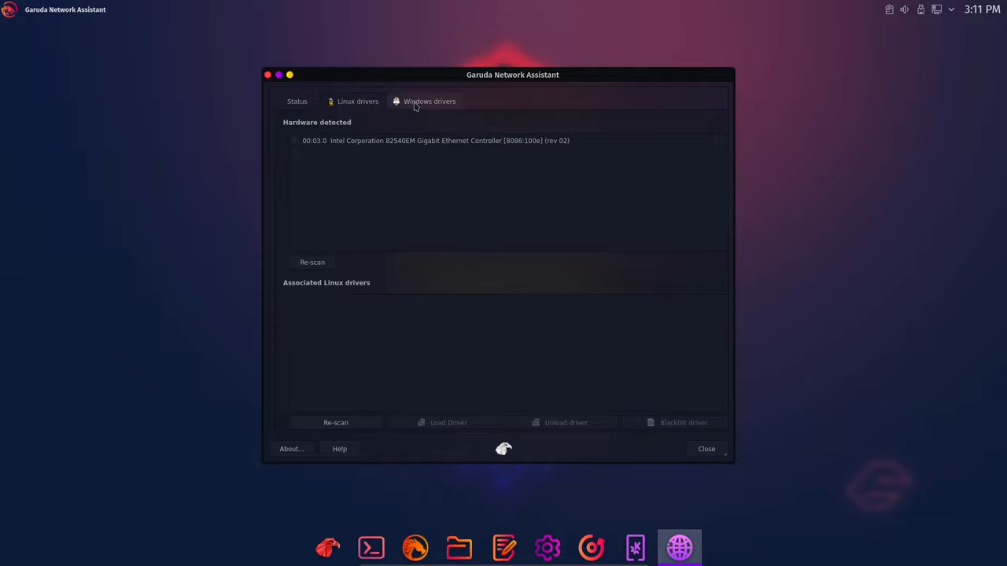
{"action": "left_click", "coordinate": [429, 100]}
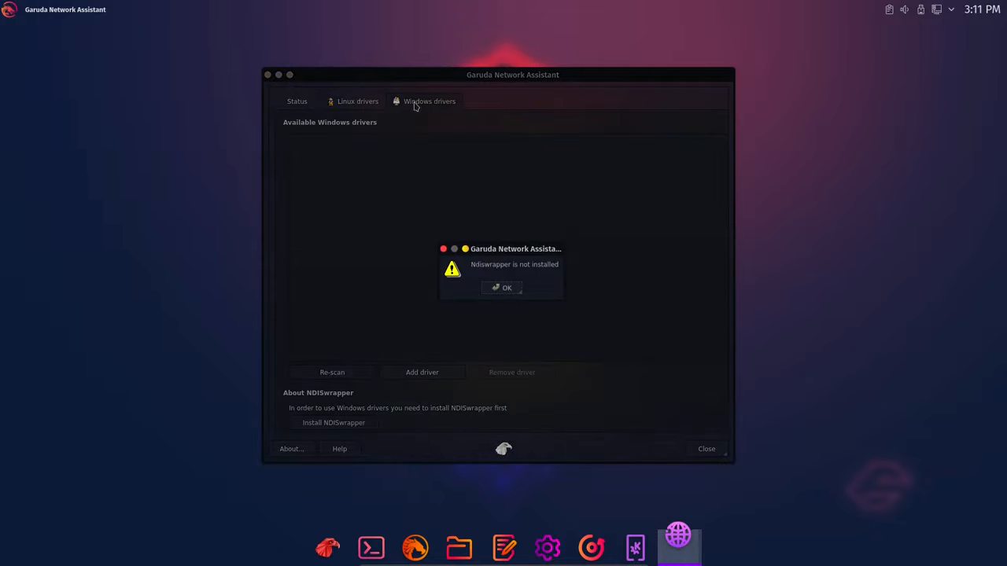
{"action": "left_click", "coordinate": [502, 287]}
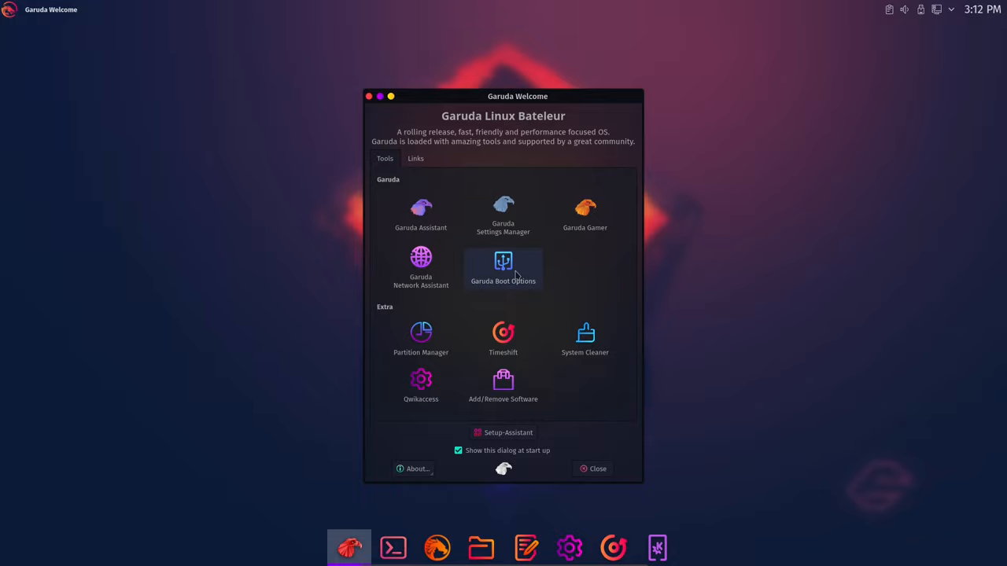
{"action": "left_click", "coordinate": [503, 267]}
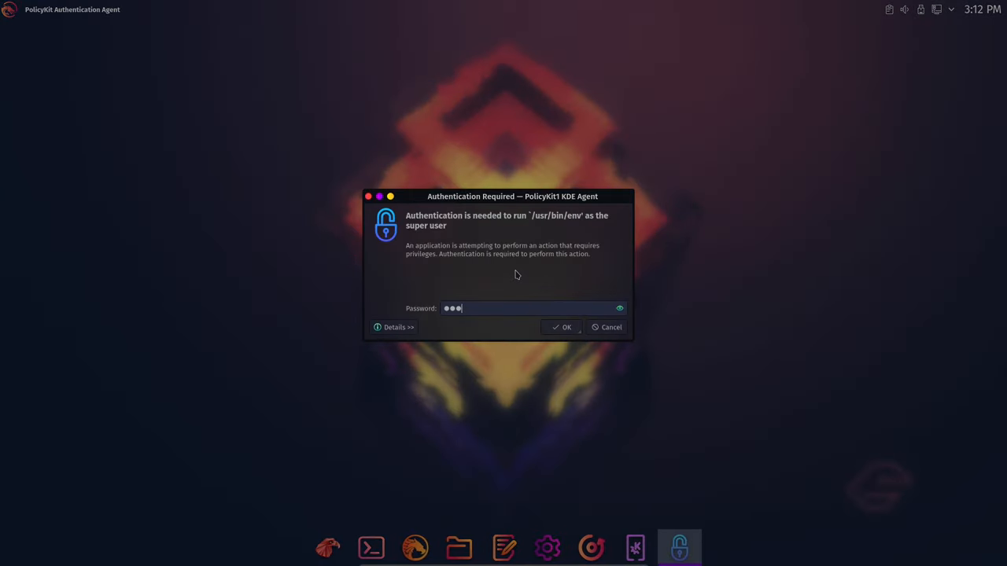
{"action": "left_click", "coordinate": [562, 327]}
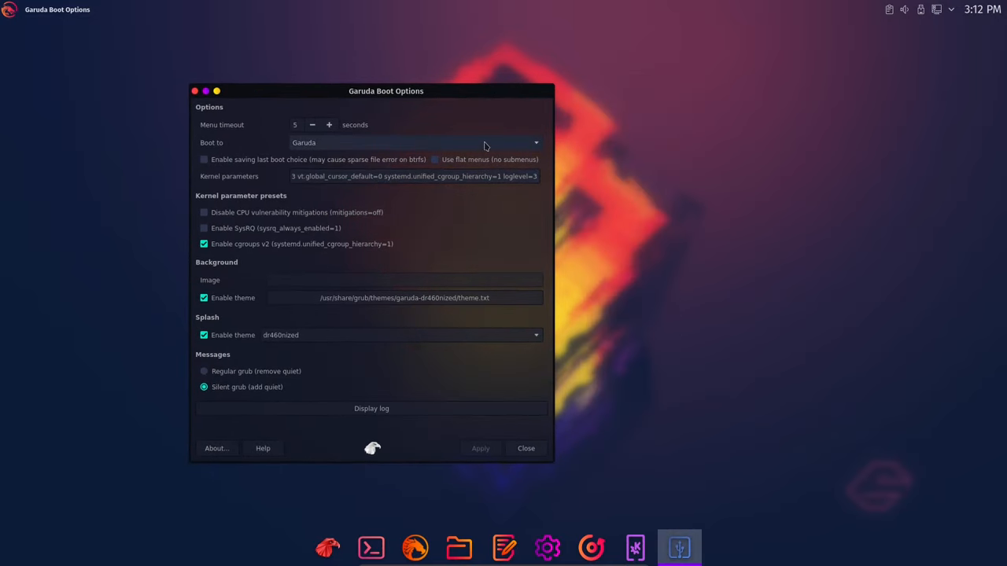
{"action": "left_click", "coordinate": [416, 142]}
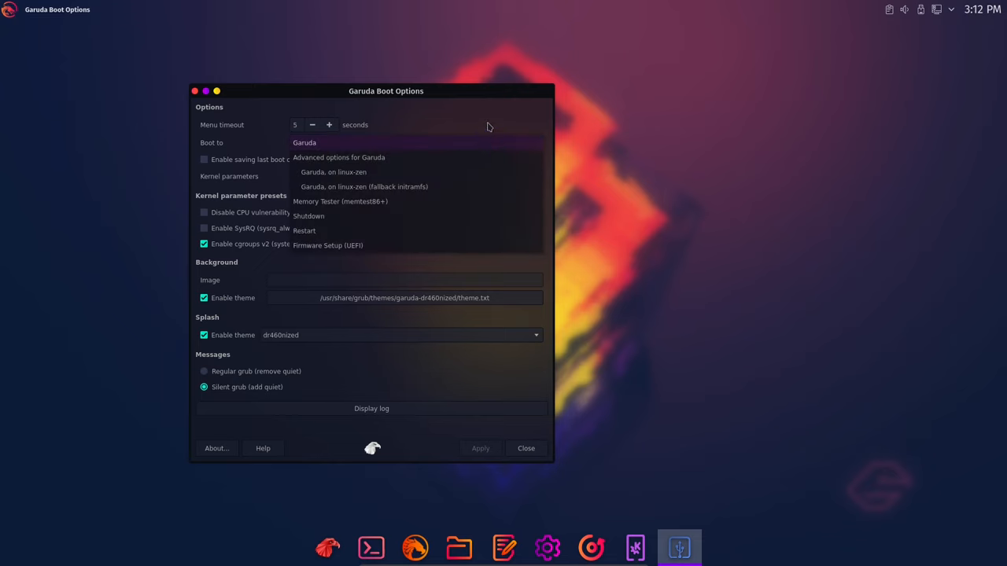
{"action": "left_click", "coordinate": [304, 142]}
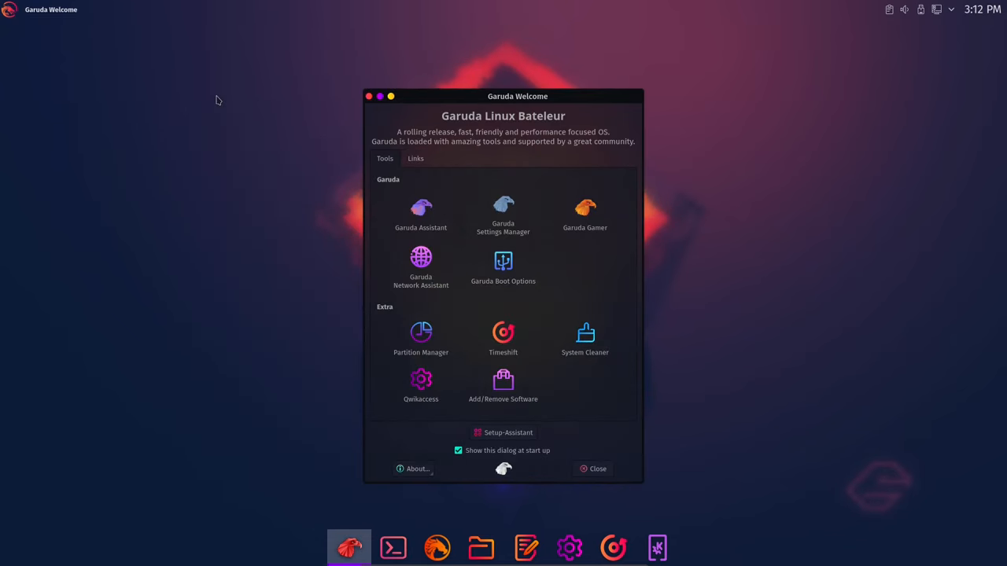
{"action": "mouse_move", "coordinate": [503, 340]}
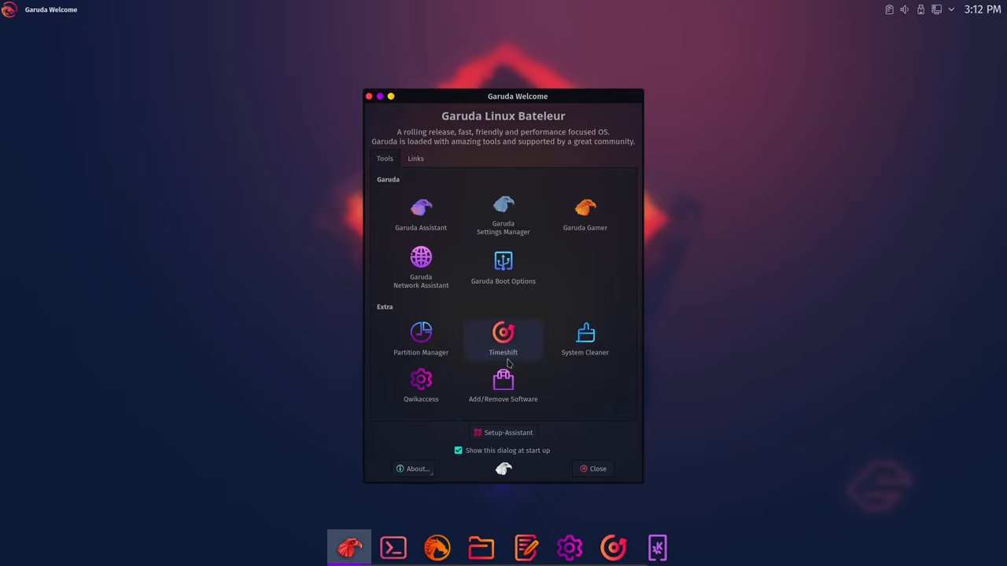
{"action": "mouse_move", "coordinate": [572, 275]}
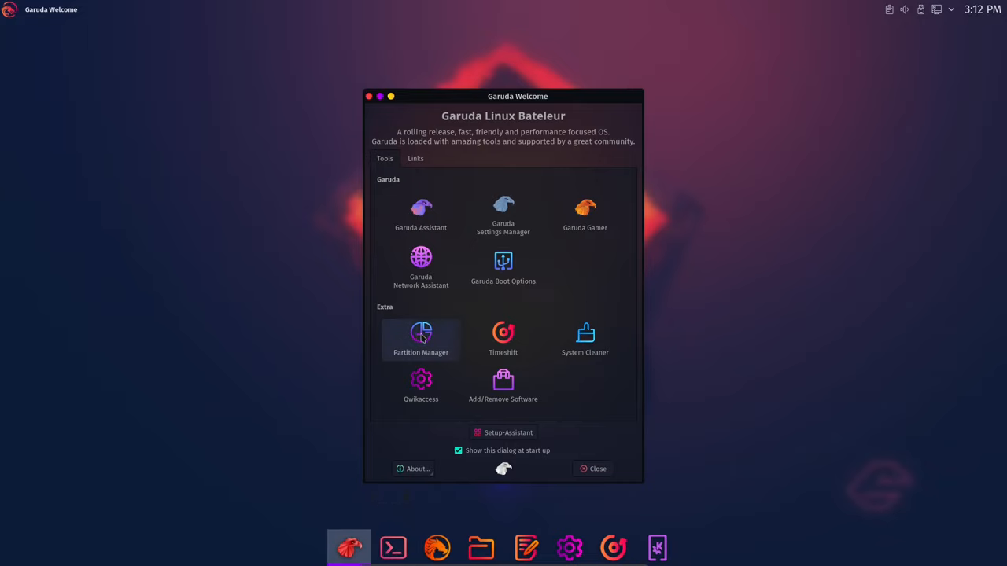
{"action": "mouse_move", "coordinate": [503, 340]}
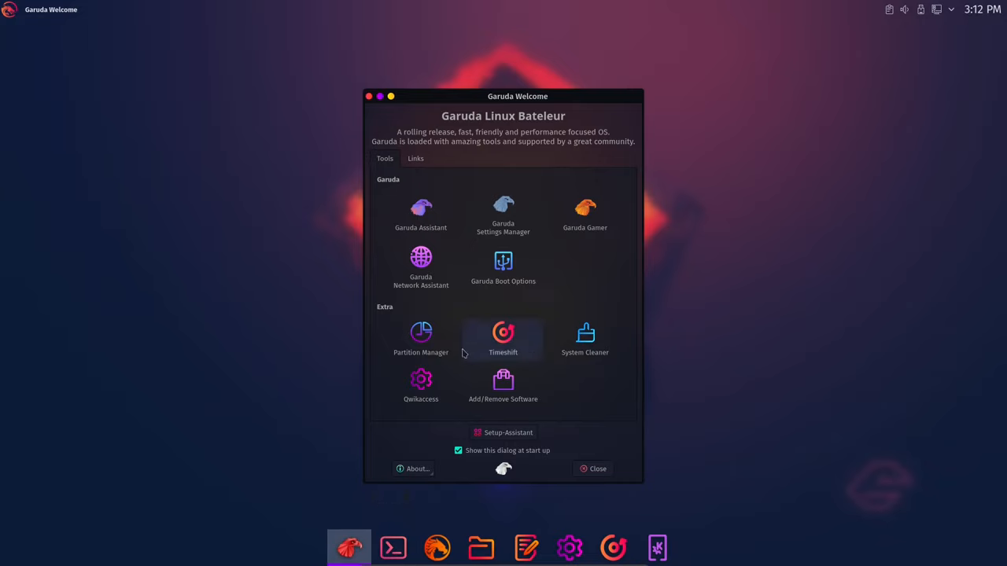
Launch Timeshift from the Extra section of Garuda Welcome.
{"action": "left_click", "coordinate": [592, 469]}
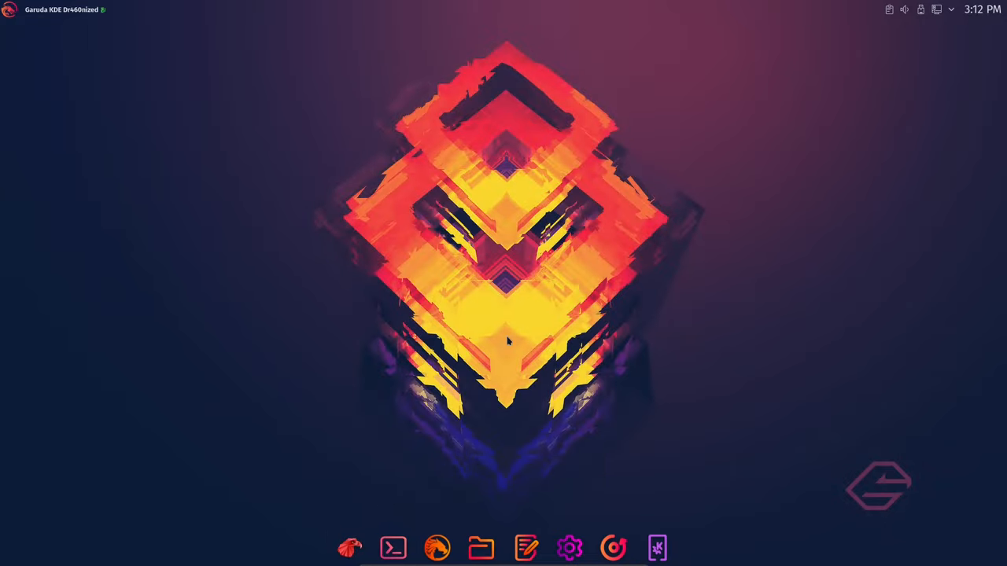
Dismiss the Timeshift setup wizard and close Timeshift without creating snapshots.
{"action": "left_click", "coordinate": [612, 548]}
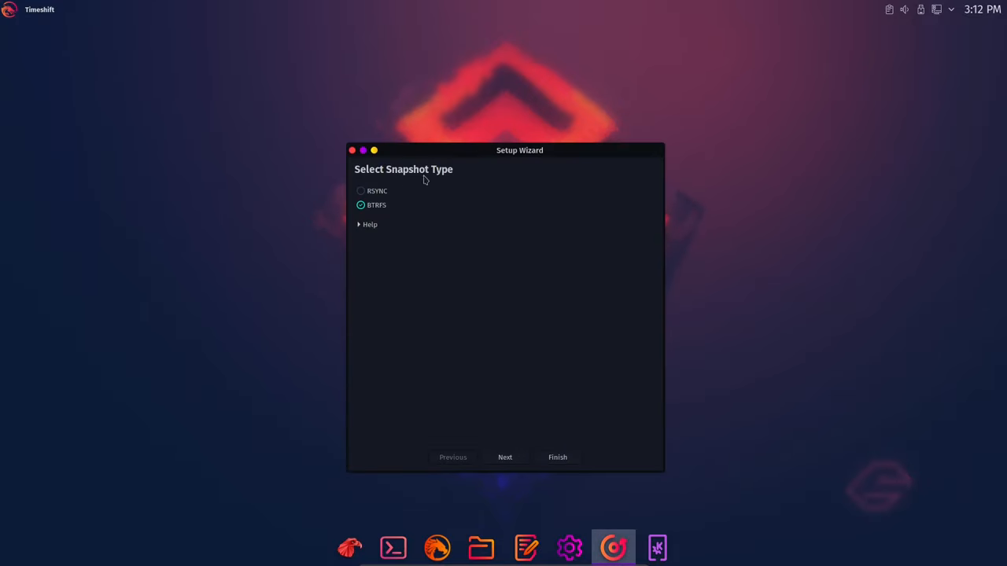
{"action": "mouse_move", "coordinate": [492, 247]}
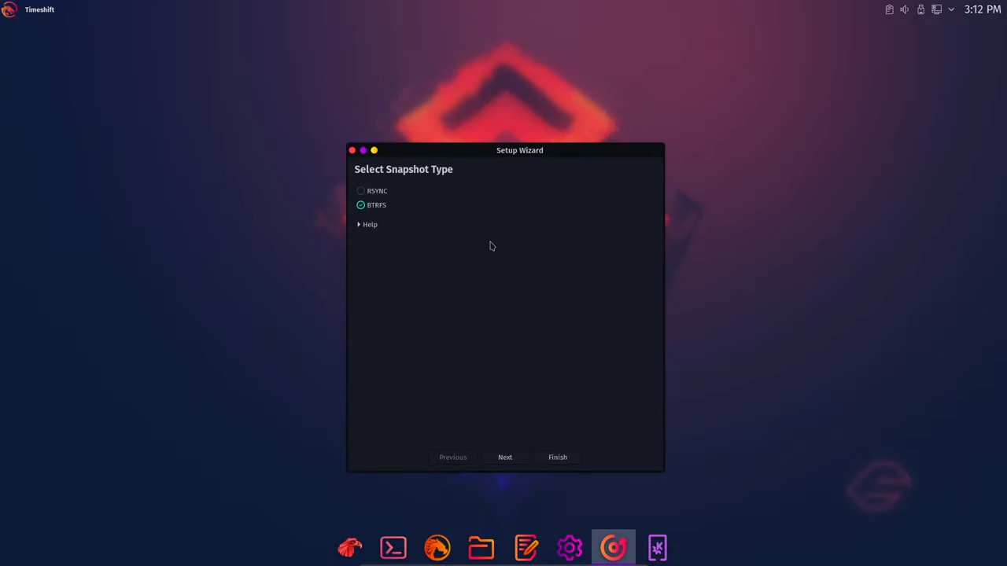
{"action": "mouse_move", "coordinate": [503, 277]}
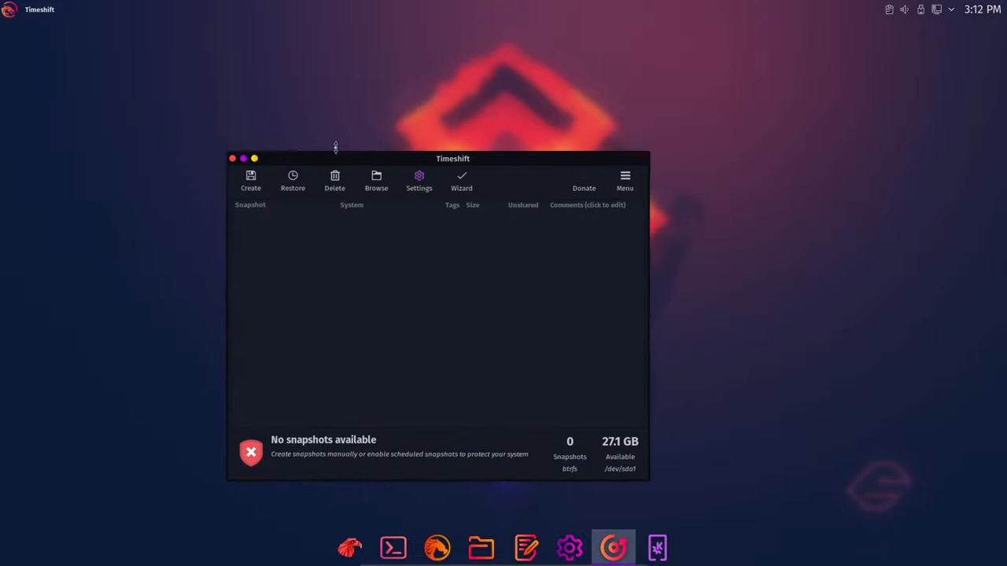
{"action": "left_click", "coordinate": [349, 549]}
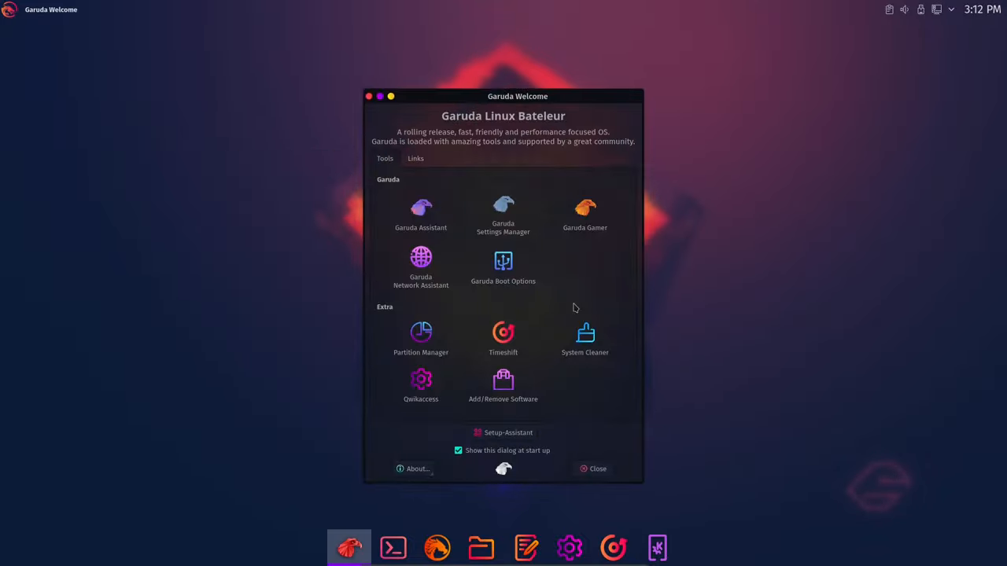
{"action": "mouse_move", "coordinate": [503, 340]}
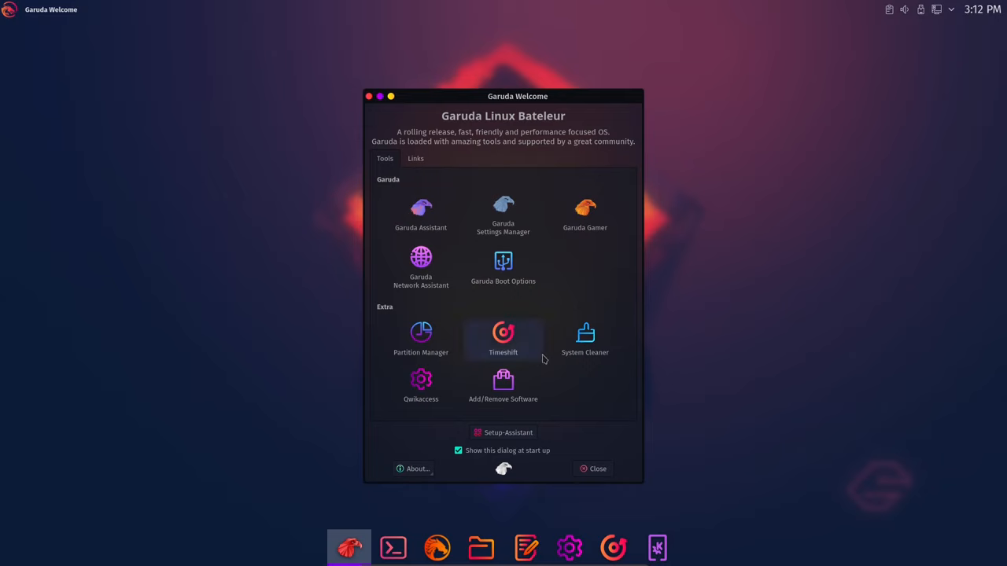
{"action": "mouse_move", "coordinate": [578, 372]}
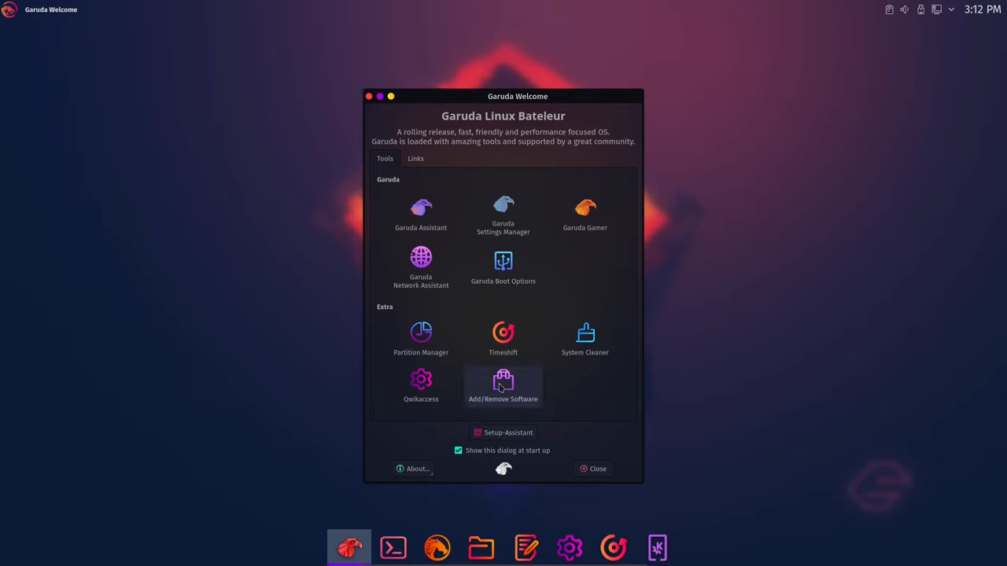
{"action": "mouse_move", "coordinate": [584, 340]}
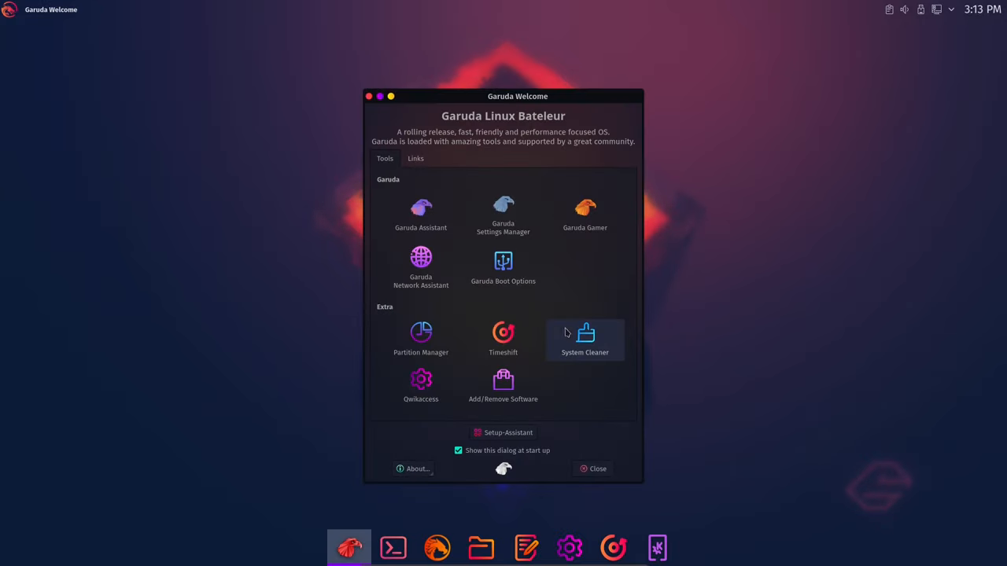
{"action": "mouse_move", "coordinate": [605, 107]}
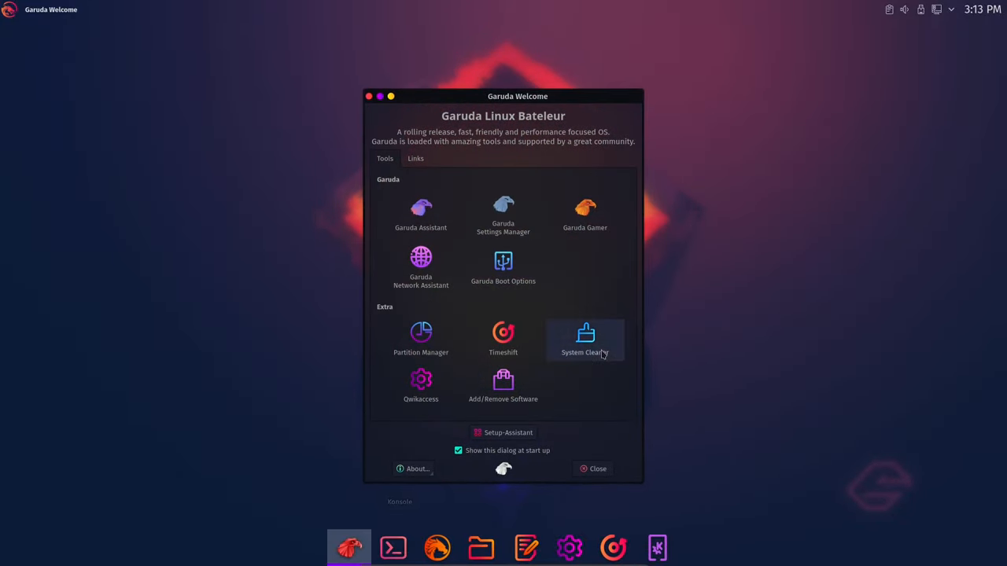
{"action": "mouse_move", "coordinate": [421, 386]}
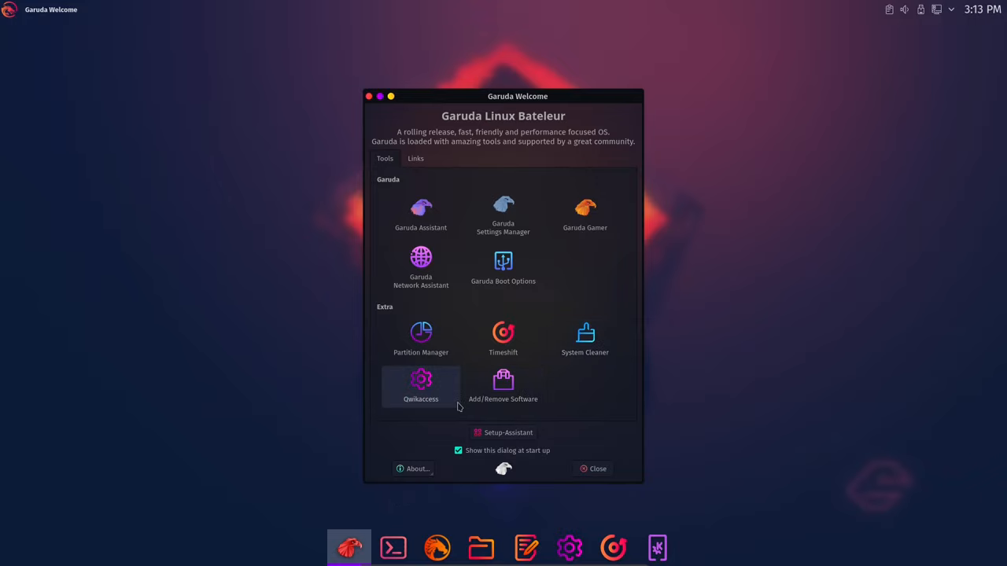
{"action": "mouse_move", "coordinate": [503, 385]}
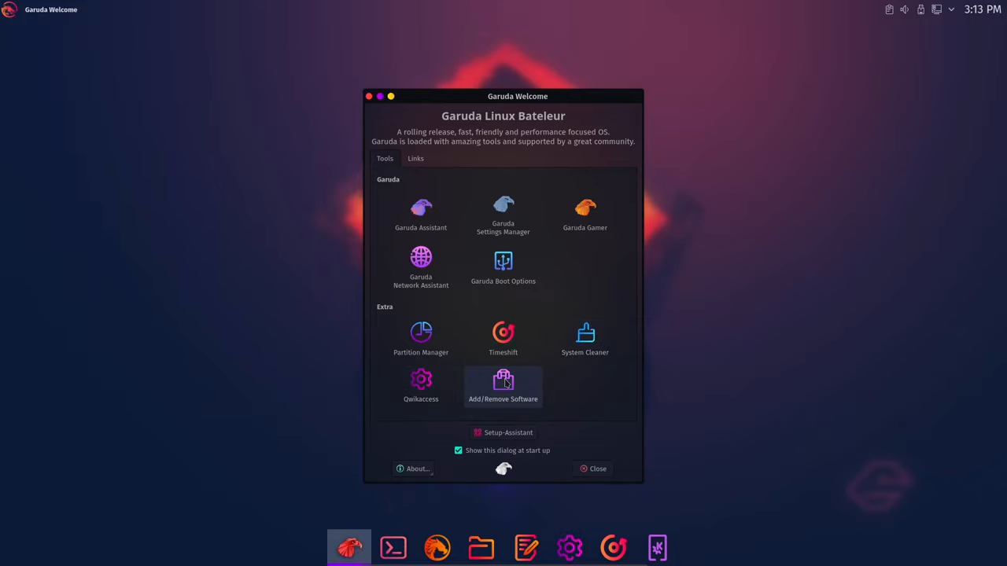
Open Add/Remove Software from Garuda Welcome's Extra tools.
{"action": "left_click", "coordinate": [503, 385]}
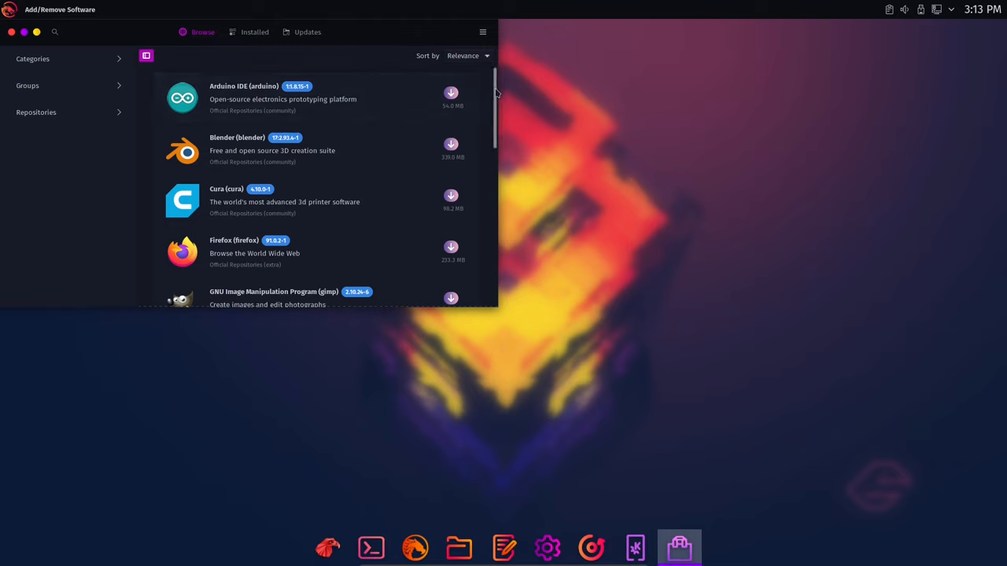
Scroll past the featured apps and switch to the Installed packages list.
{"action": "scroll", "scroll_direction": "down", "scroll_amount": 3}
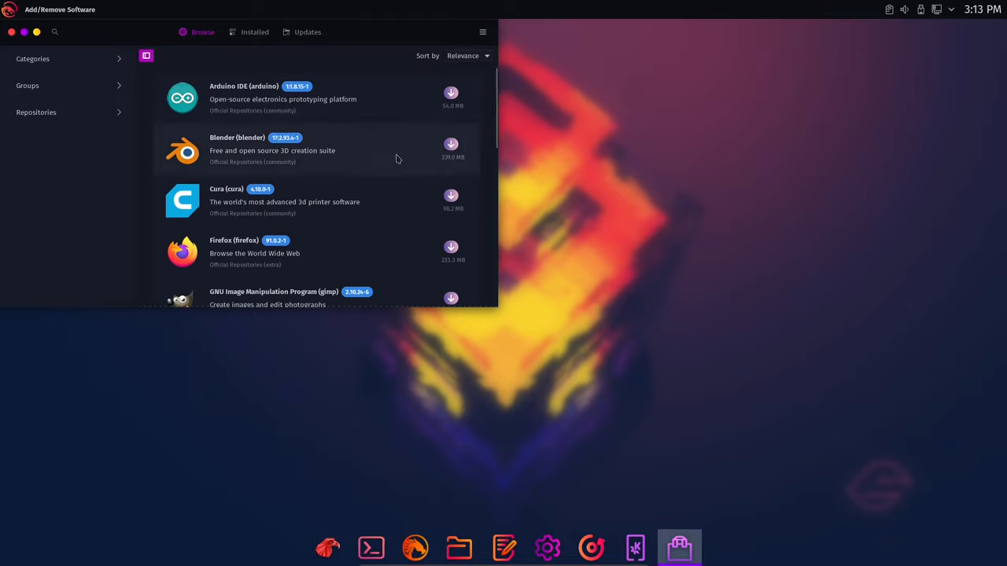
{"action": "scroll", "scroll_direction": "down", "scroll_amount": 3}
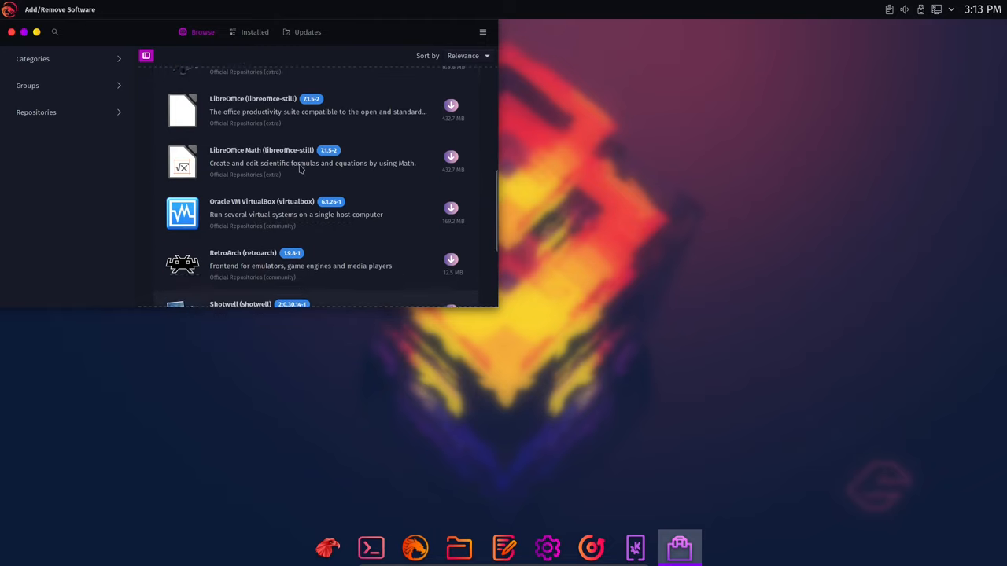
{"action": "left_click", "coordinate": [254, 32]}
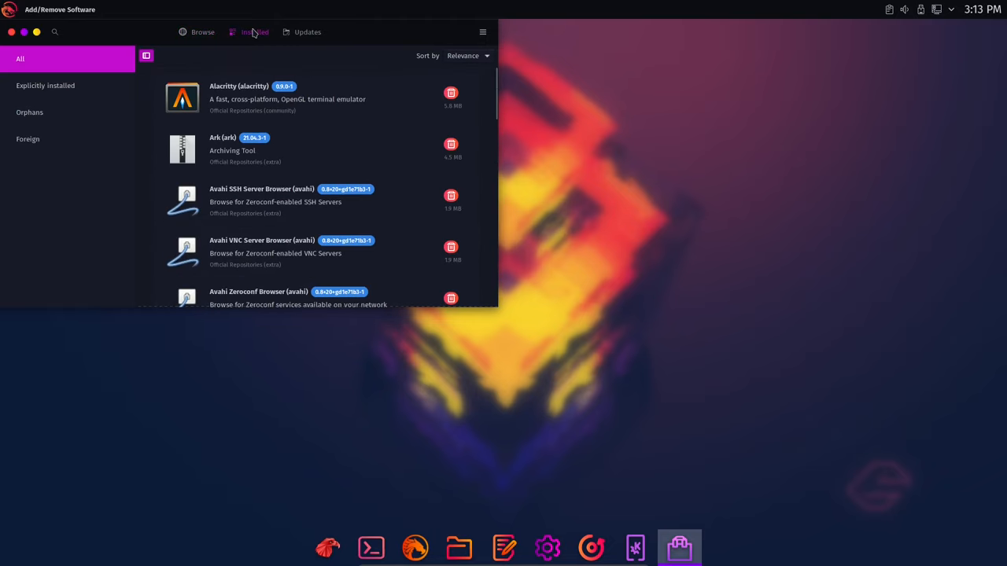
Scroll the installed packages past Konsole, Okular and Qt tools down to yad.
{"action": "scroll", "scroll_direction": "down", "scroll_amount": 3}
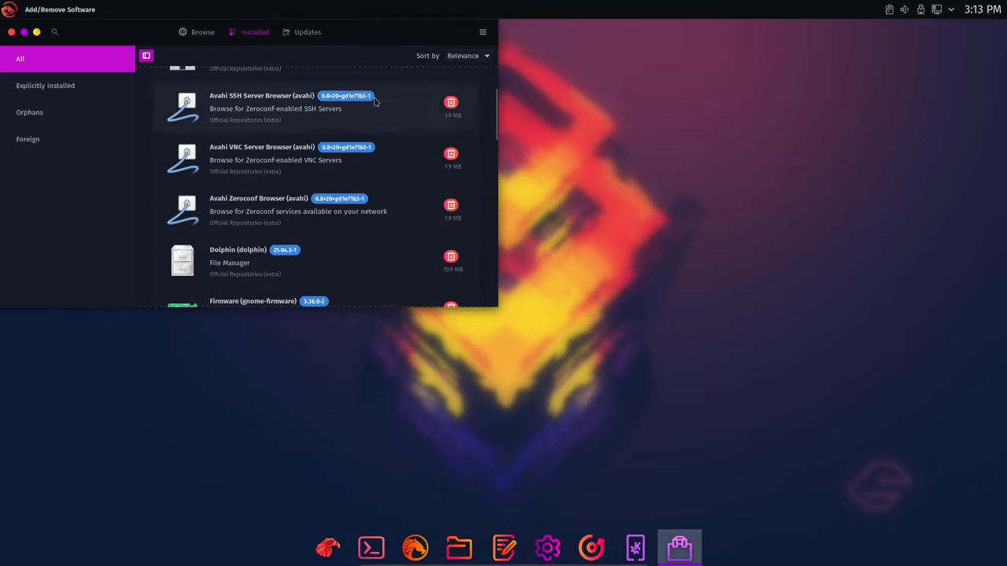
{"action": "scroll", "scroll_direction": "down", "scroll_amount": 3}
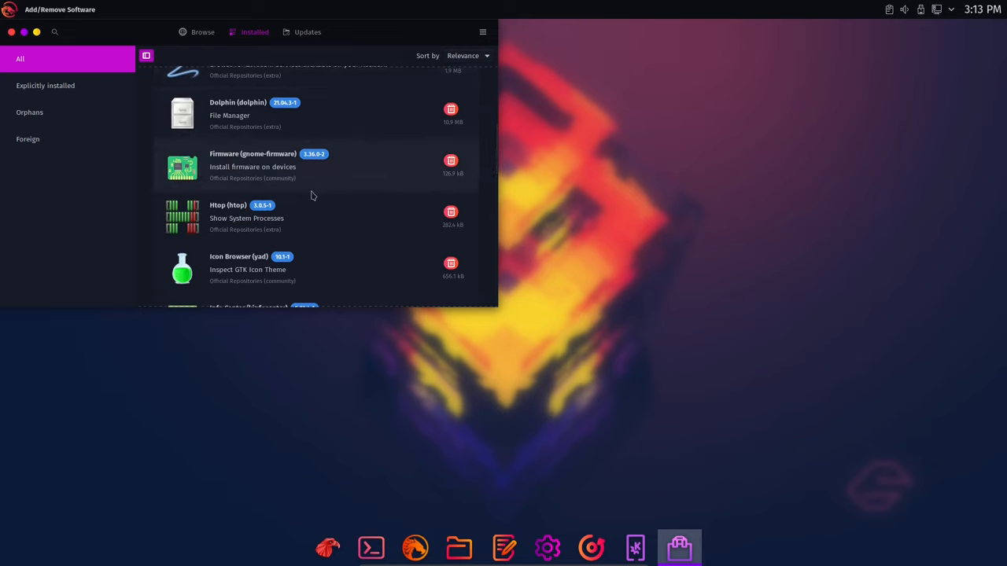
{"action": "scroll", "scroll_direction": "down", "scroll_amount": 3}
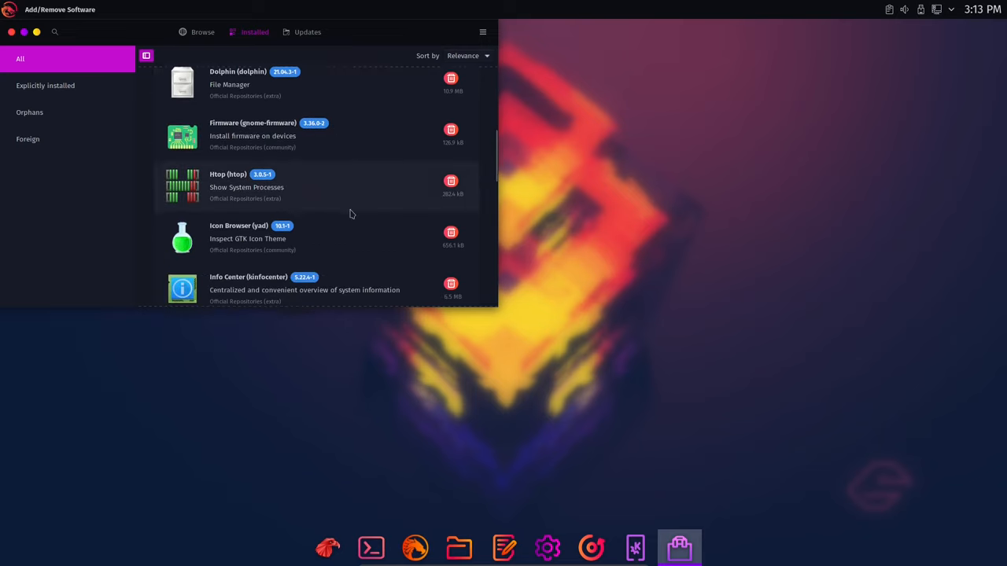
{"action": "scroll", "scroll_direction": "down", "scroll_amount": 3}
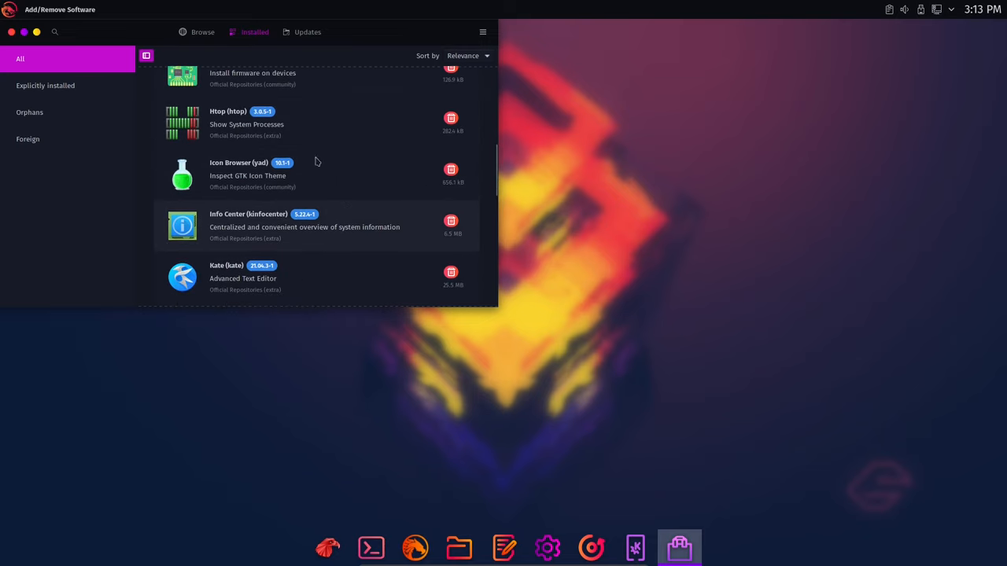
{"action": "scroll", "scroll_direction": "down", "scroll_amount": 3}
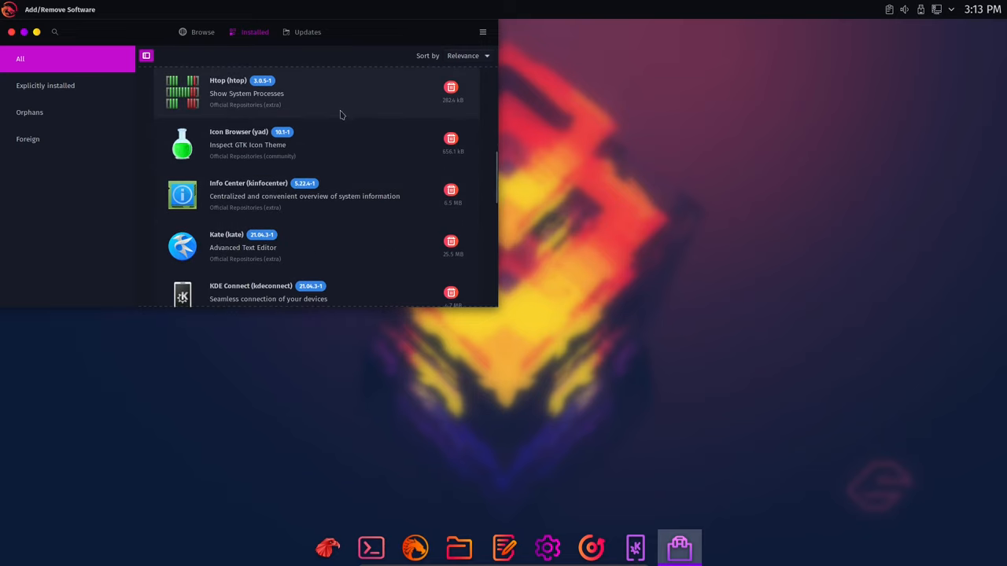
{"action": "scroll", "scroll_direction": "down", "scroll_amount": 3}
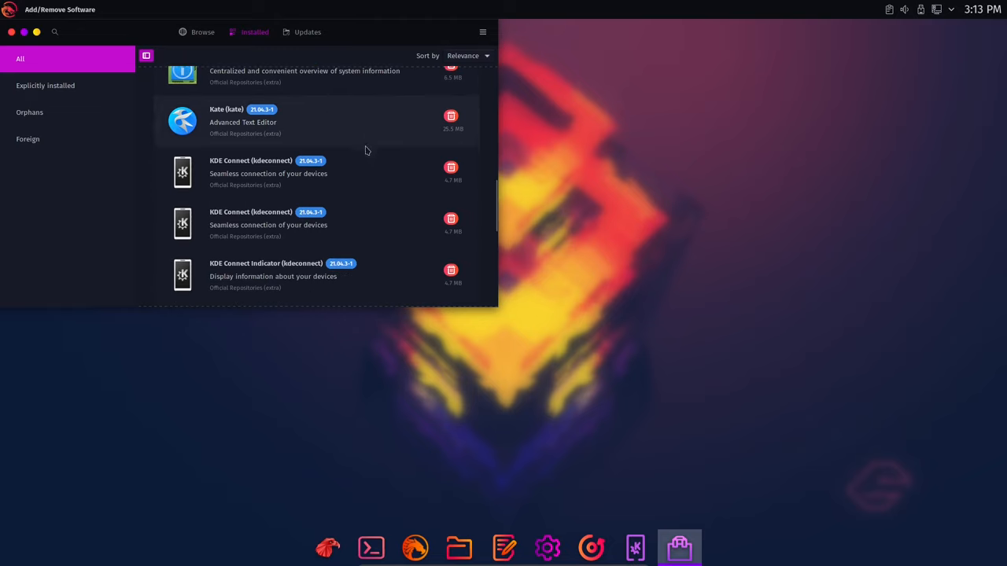
{"action": "scroll", "scroll_direction": "down", "scroll_amount": 3}
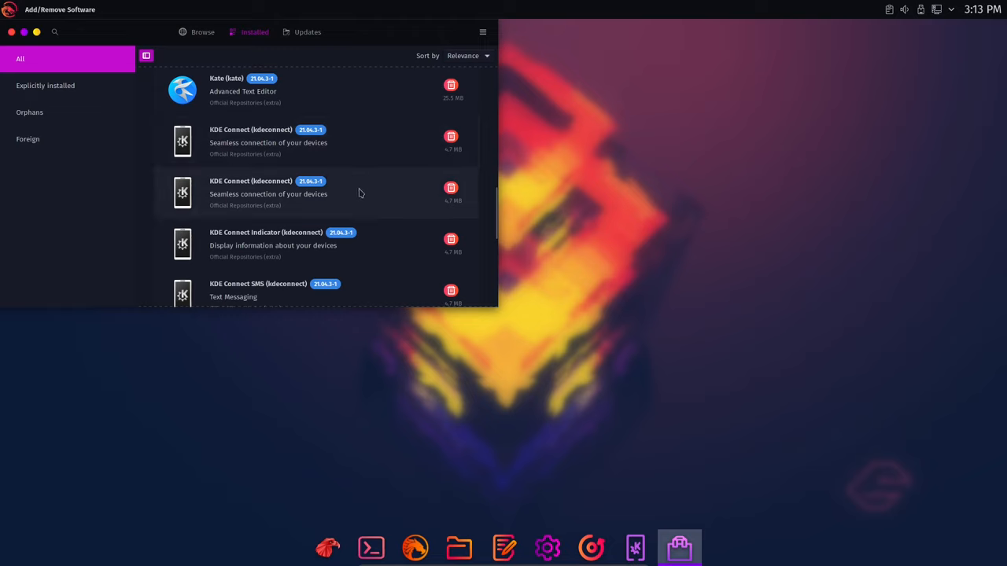
{"action": "scroll", "scroll_direction": "down", "scroll_amount": 3}
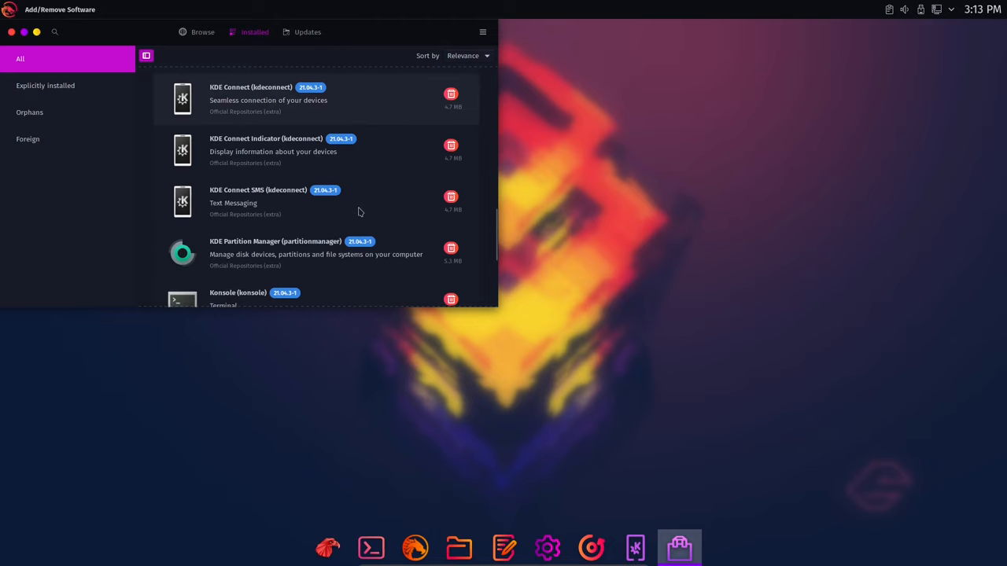
{"action": "scroll", "scroll_direction": "down", "scroll_amount": 3}
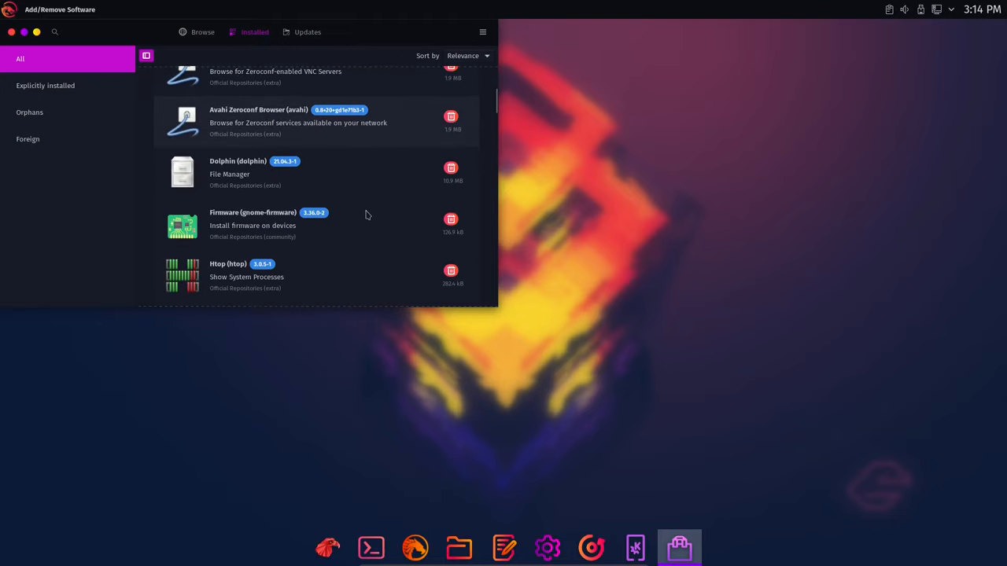
{"action": "scroll", "scroll_direction": "down", "scroll_amount": 3}
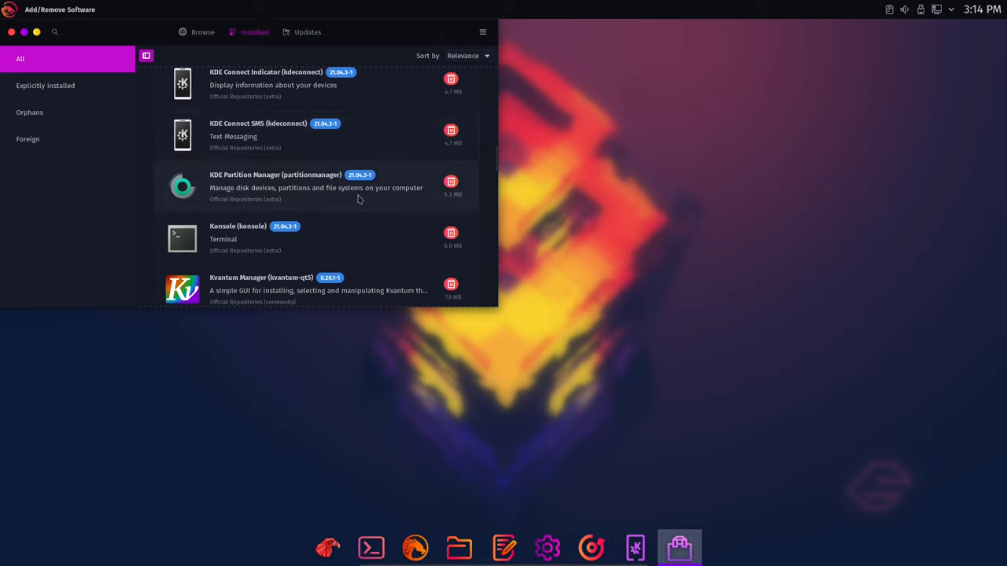
{"action": "scroll", "scroll_direction": "down", "scroll_amount": 3}
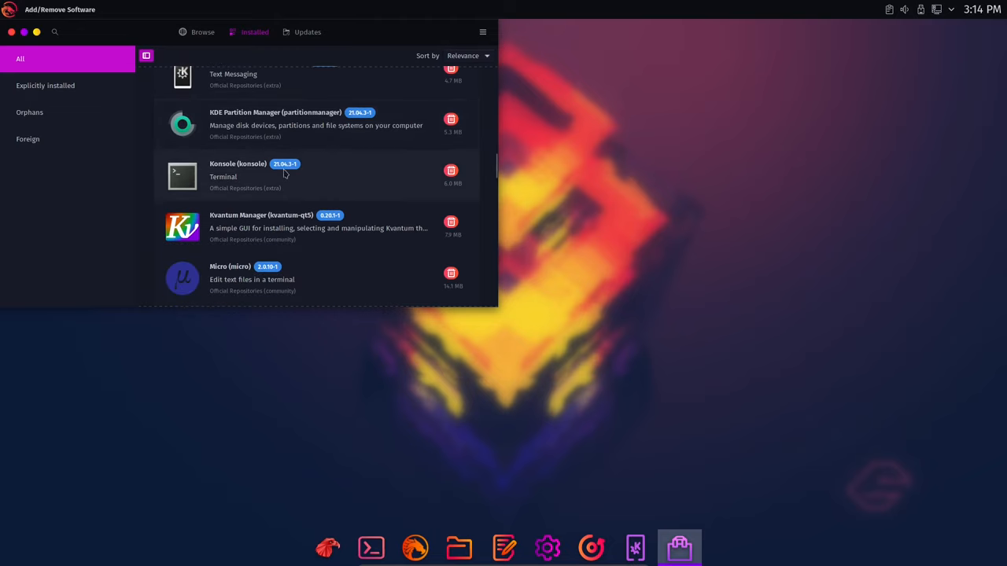
{"action": "scroll", "scroll_direction": "down", "scroll_amount": 3}
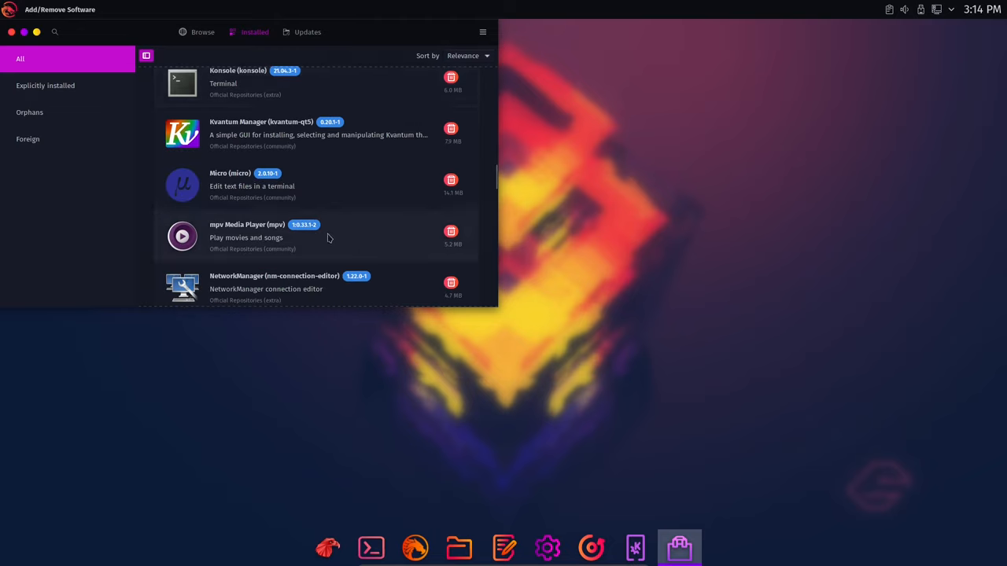
{"action": "mouse_move", "coordinate": [293, 253]}
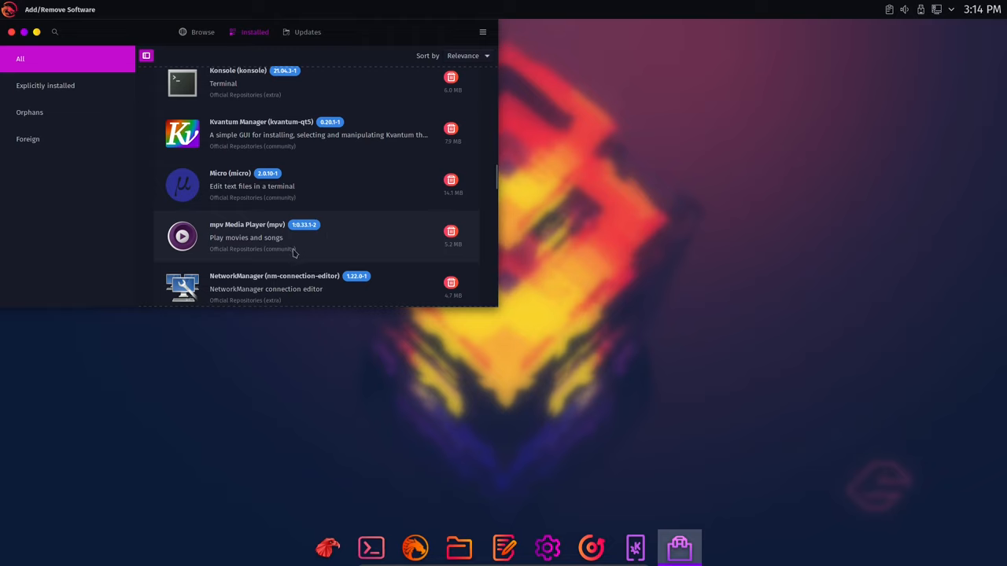
{"action": "scroll", "scroll_direction": "down", "scroll_amount": 3}
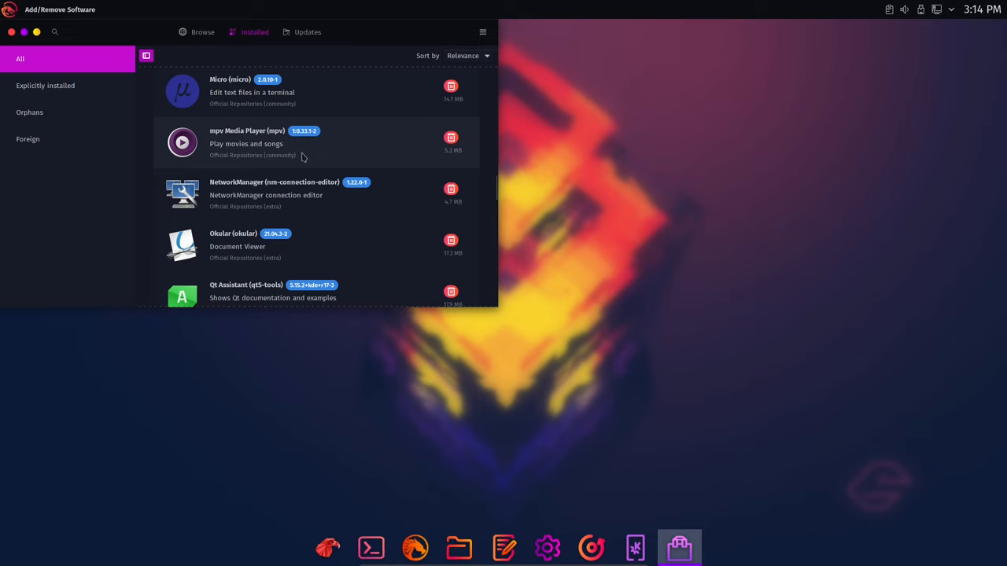
{"action": "scroll", "scroll_direction": "down", "scroll_amount": 3}
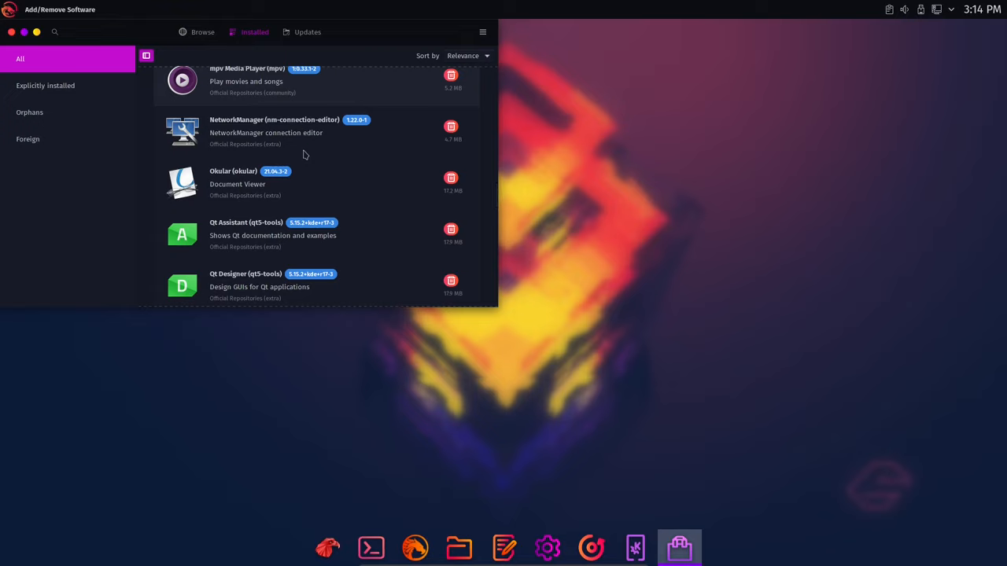
{"action": "scroll", "scroll_direction": "down", "scroll_amount": 3}
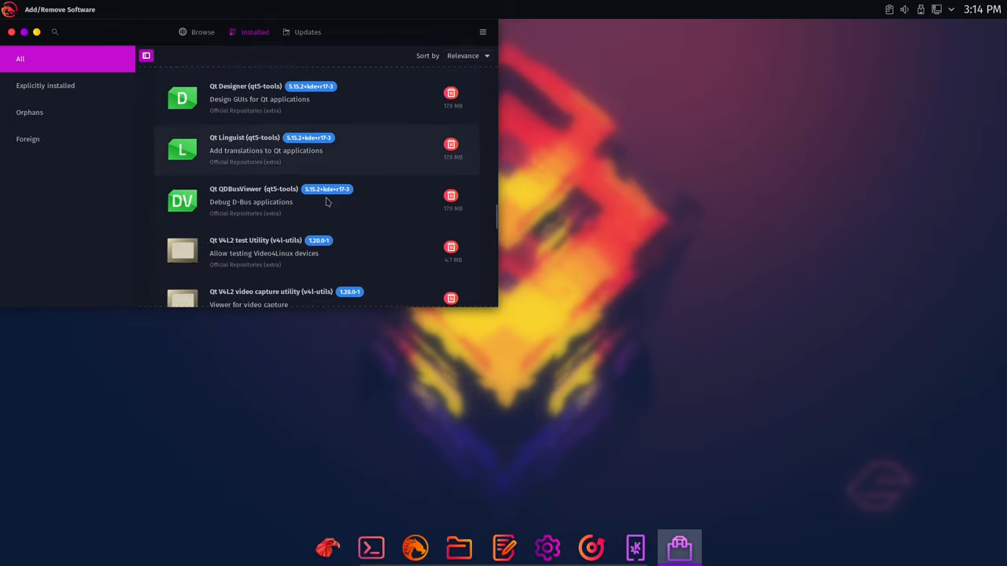
{"action": "scroll", "scroll_direction": "down", "scroll_amount": 3}
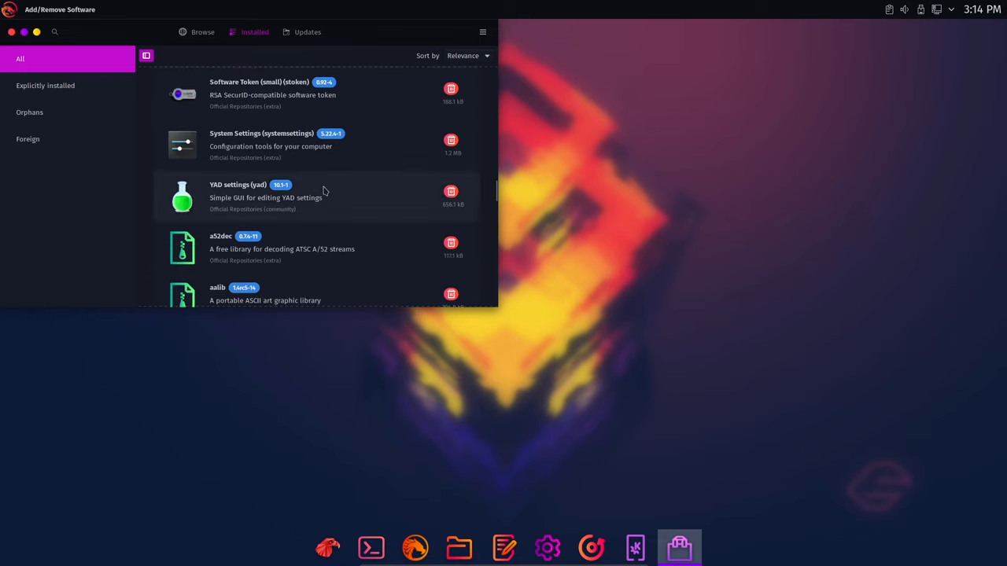
{"action": "scroll", "scroll_direction": "down", "scroll_amount": 3}
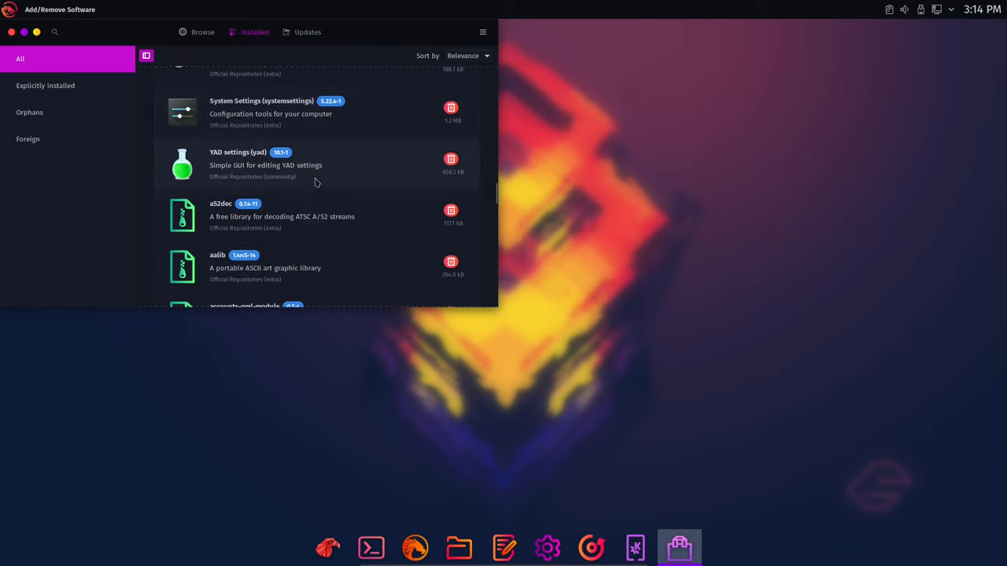
{"action": "scroll", "scroll_direction": "down", "scroll_amount": 3}
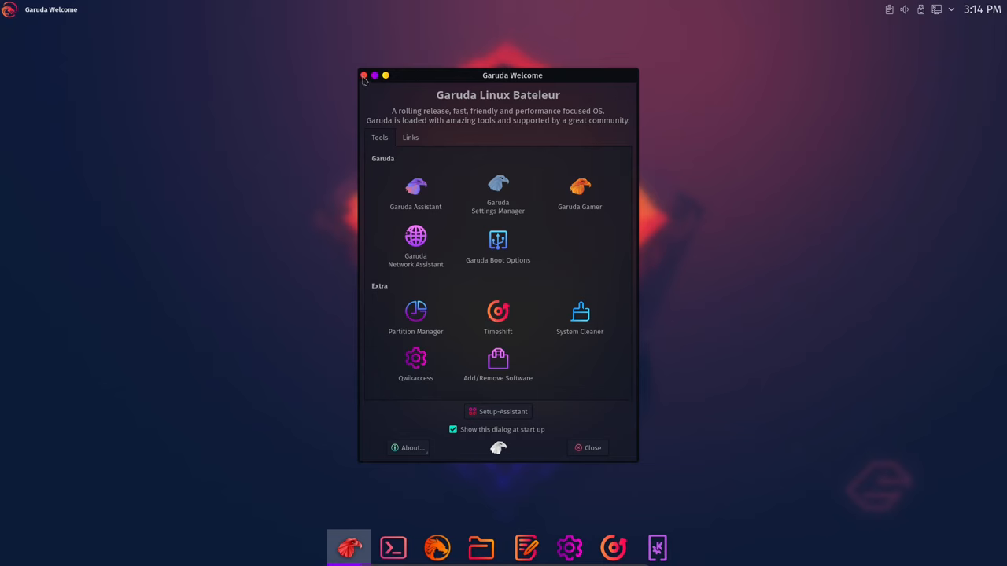
Close Garuda Welcome and launch the FireDragon web browser from the dock.
{"action": "left_click", "coordinate": [363, 75]}
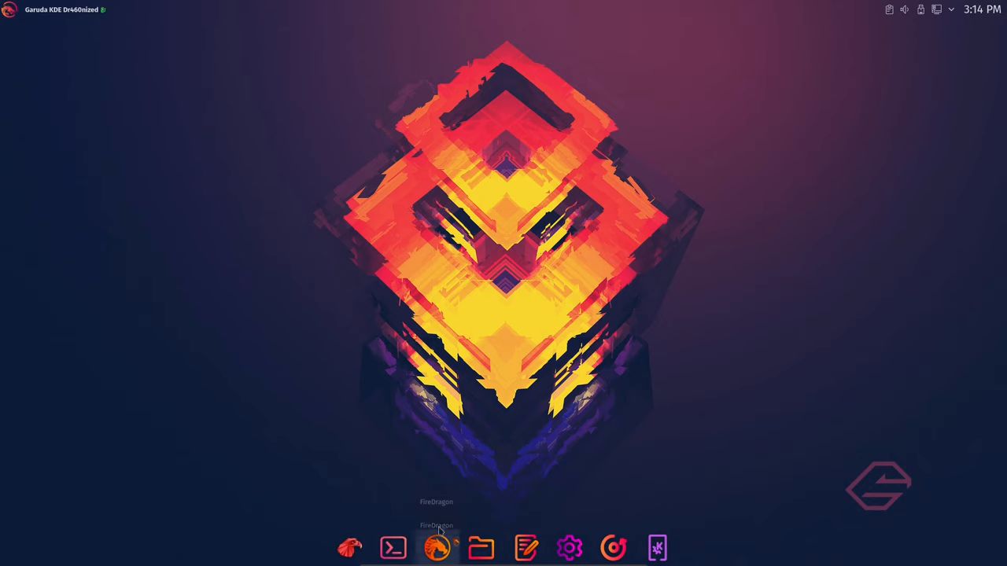
{"action": "left_click", "coordinate": [437, 548]}
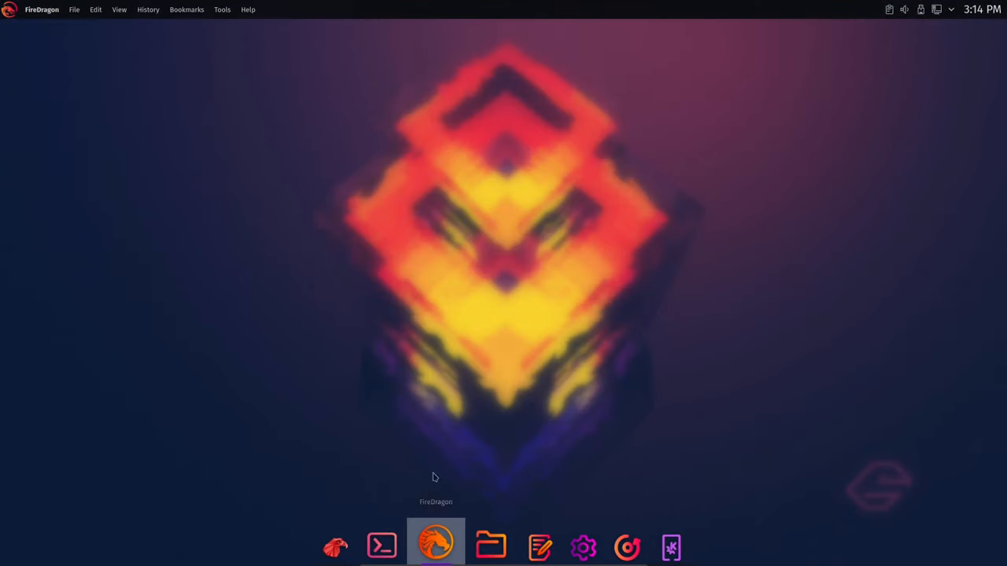
{"action": "left_click", "coordinate": [435, 546]}
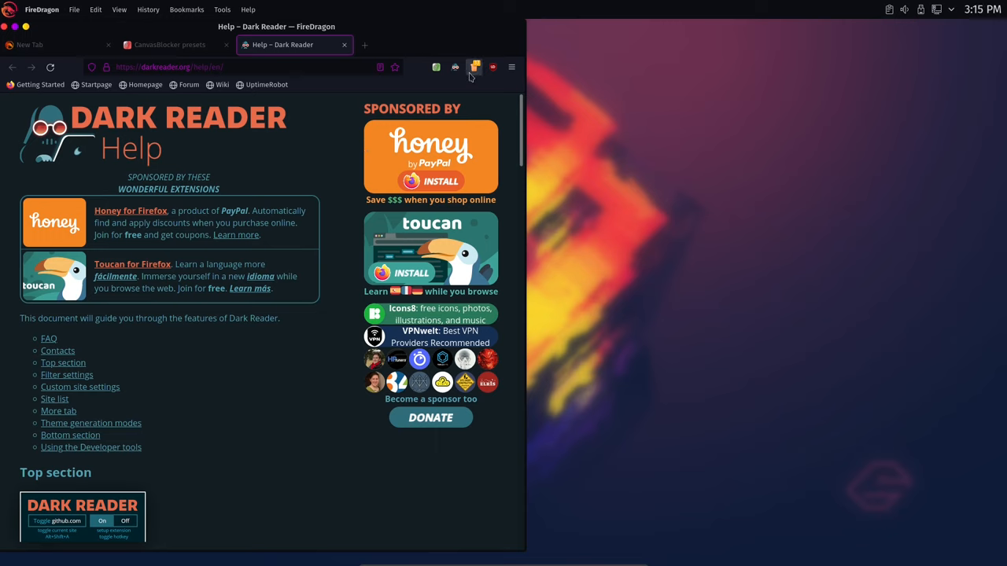
{"action": "mouse_move", "coordinate": [475, 67]}
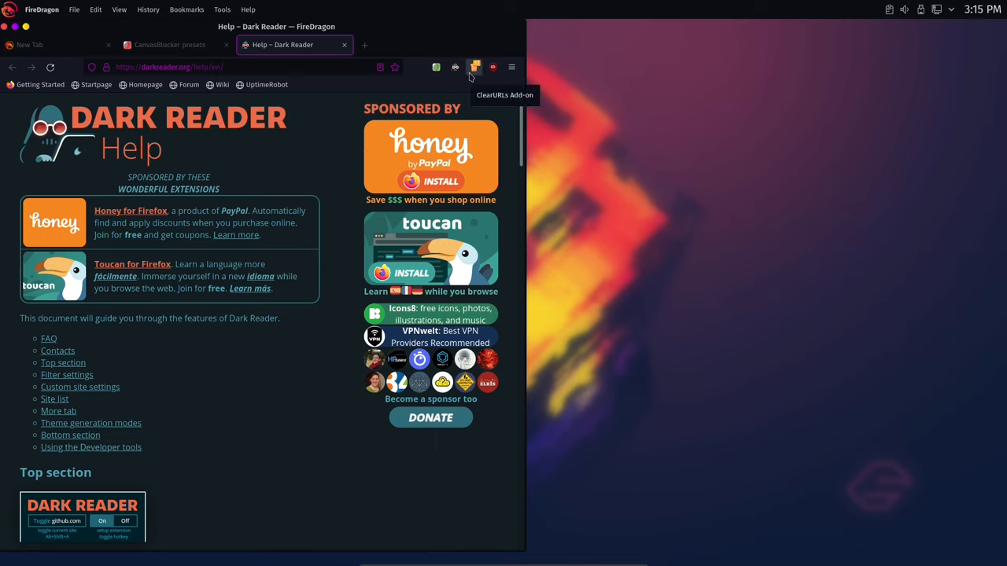
{"action": "mouse_move", "coordinate": [474, 76]}
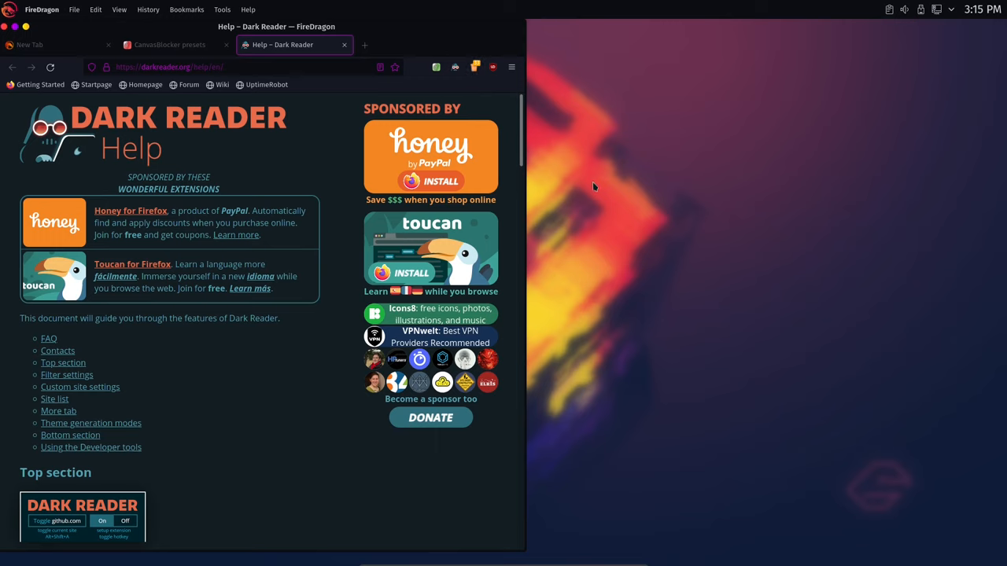
{"action": "mouse_move", "coordinate": [591, 184]}
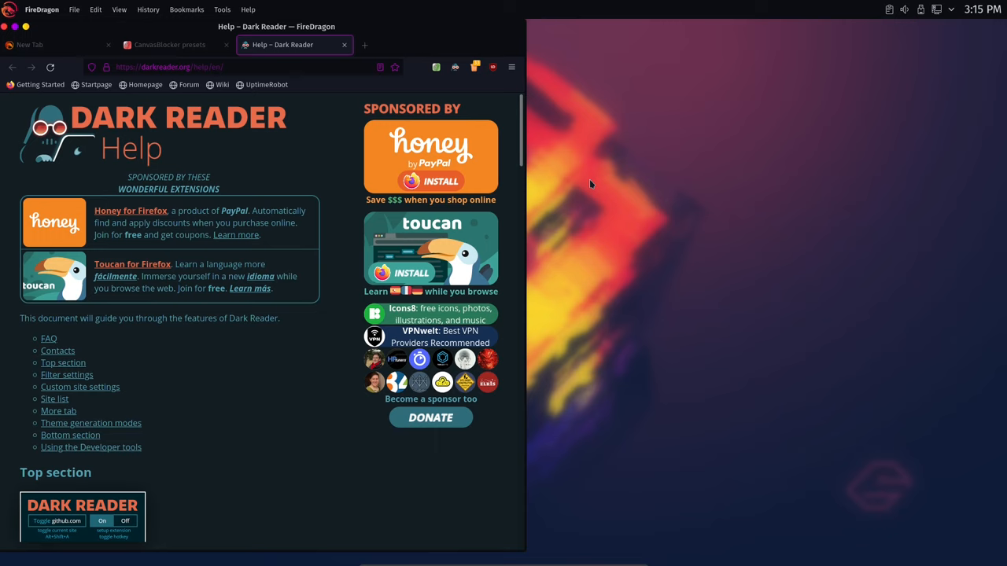
{"action": "mouse_move", "coordinate": [451, 83]}
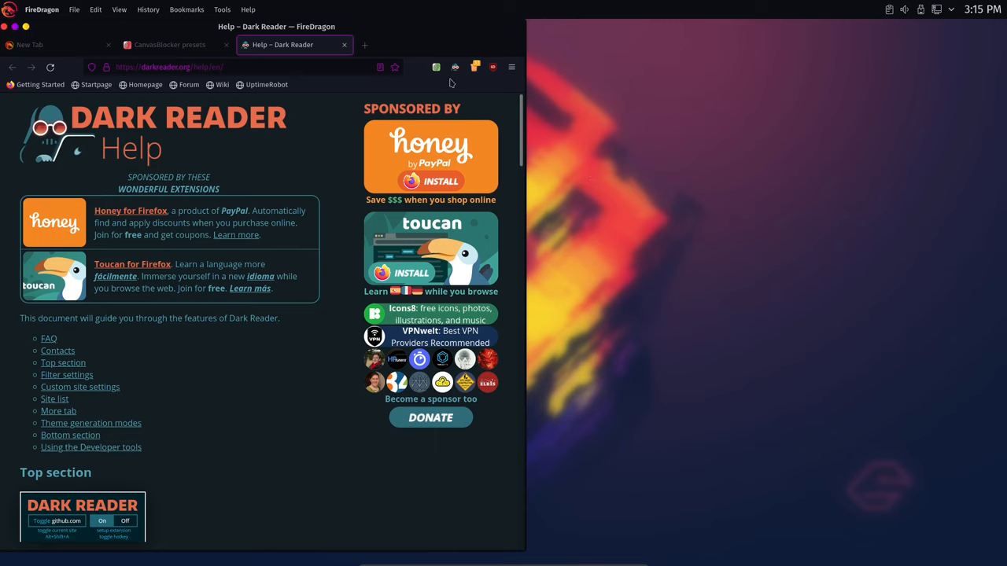
{"action": "mouse_move", "coordinate": [436, 67]}
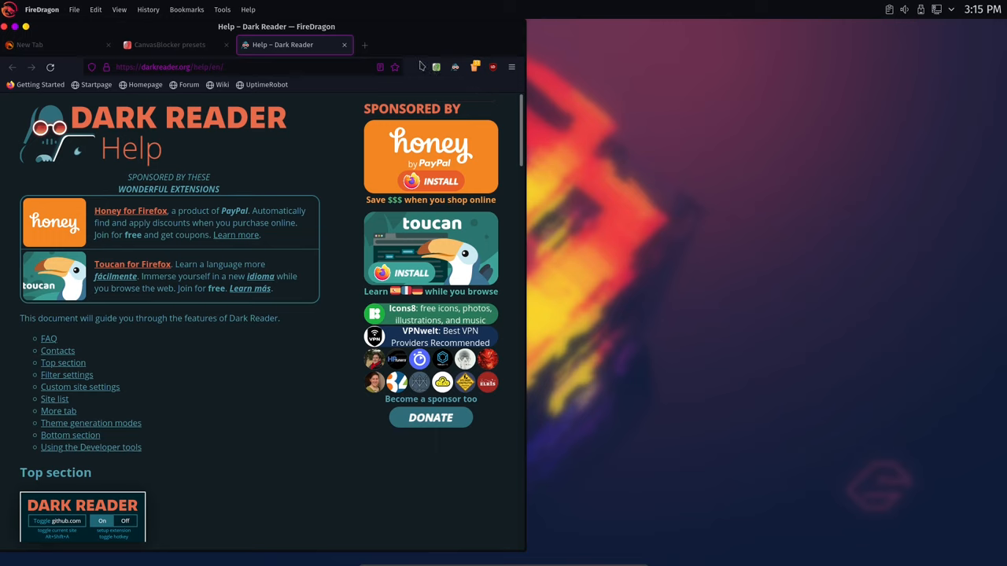
{"action": "mouse_move", "coordinate": [427, 78]}
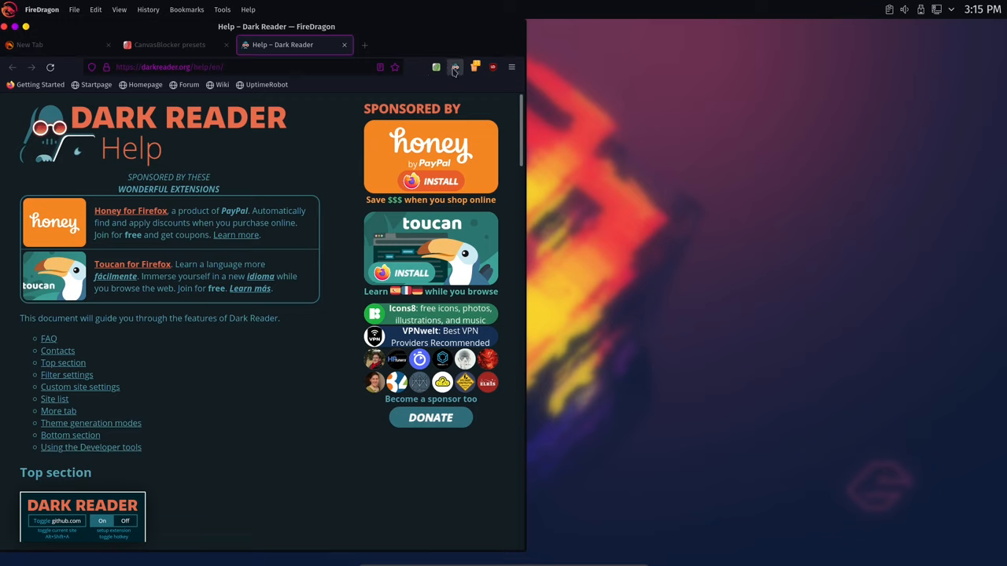
{"action": "mouse_move", "coordinate": [455, 66]}
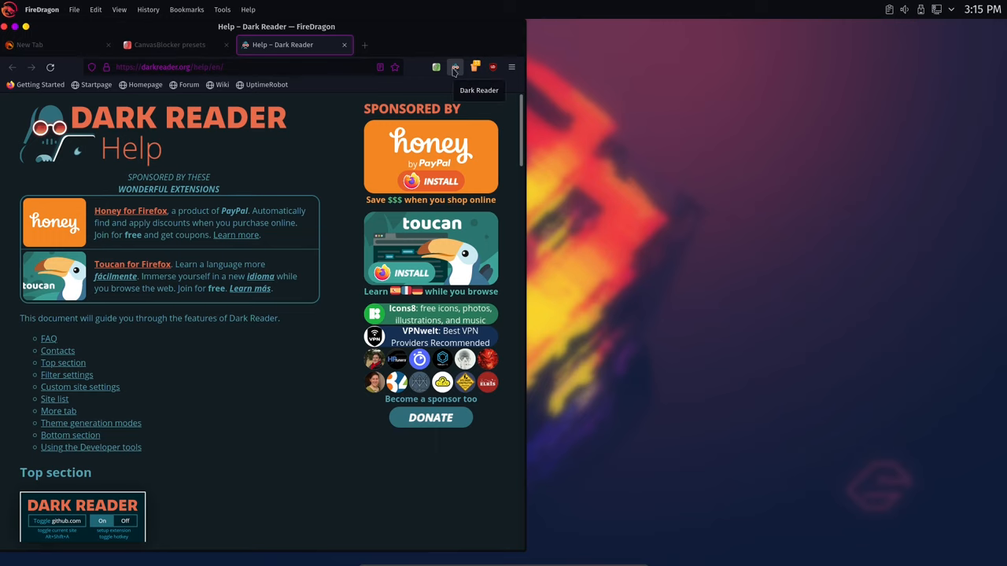
{"action": "mouse_move", "coordinate": [301, 381]}
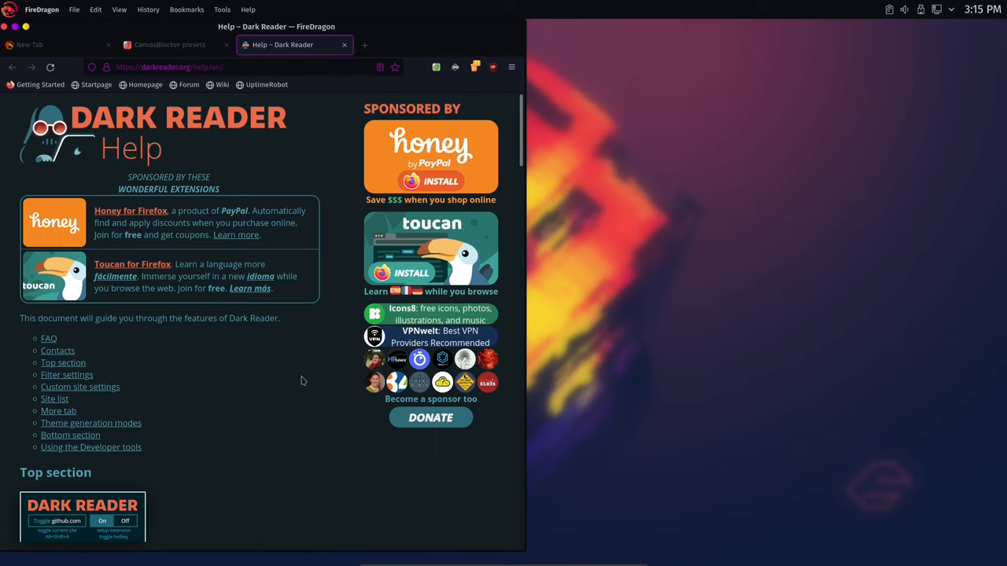
Browse the Dark Reader help page and float FireDragon as a centred window.
{"action": "scroll", "scroll_direction": "down", "scroll_amount": 3}
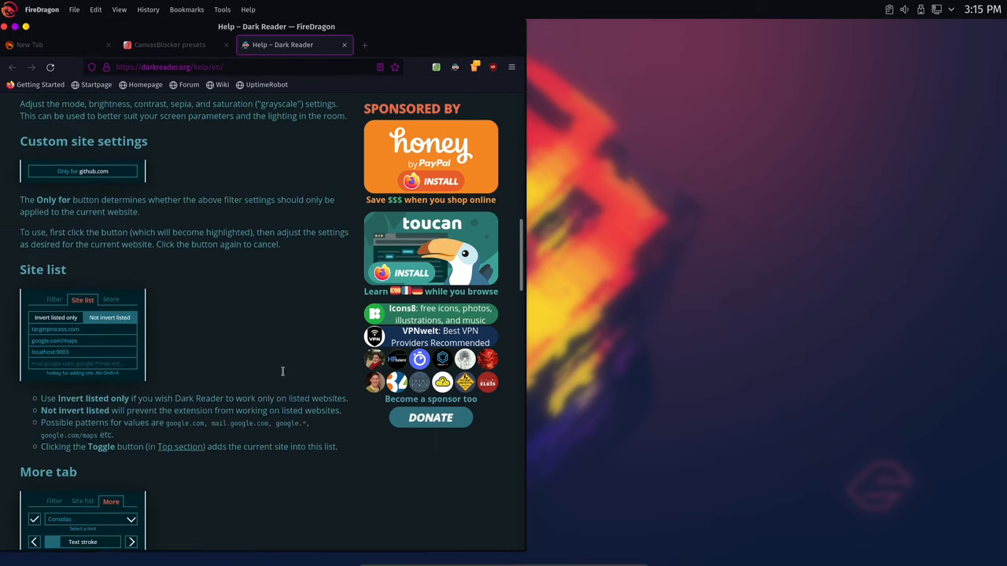
{"action": "scroll", "scroll_direction": "up", "scroll_amount": 3}
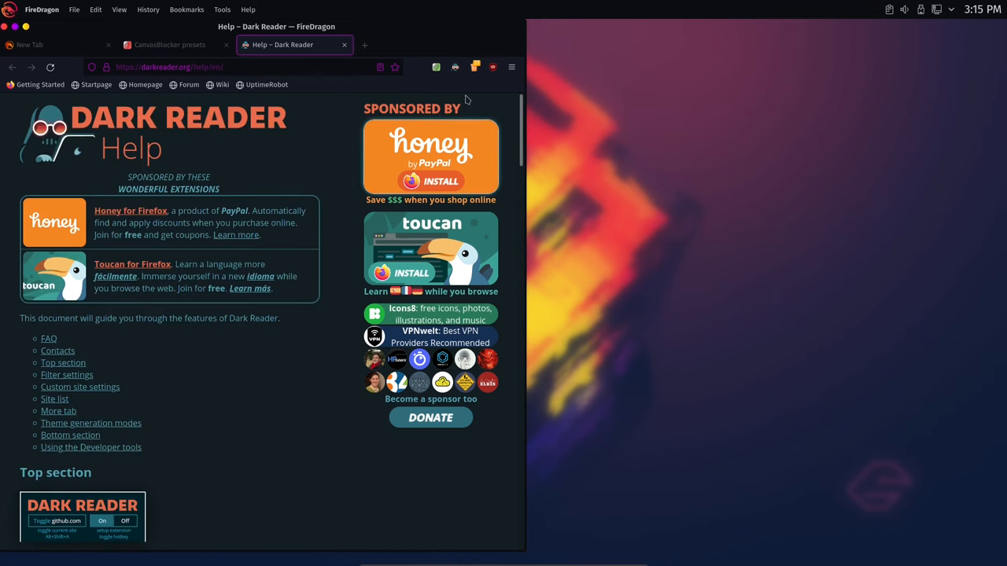
{"action": "left_click", "coordinate": [492, 67]}
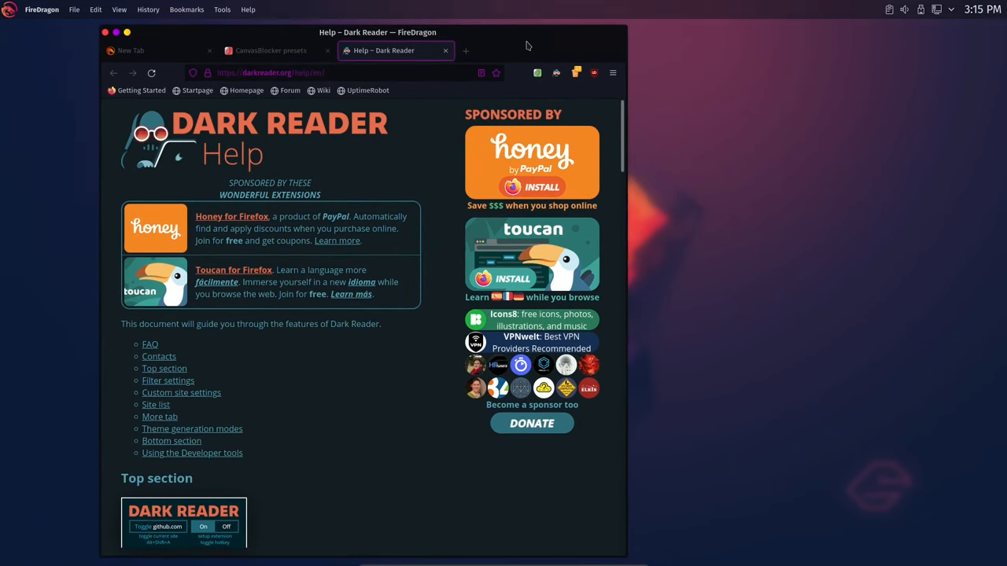
{"action": "mouse_move", "coordinate": [608, 21]}
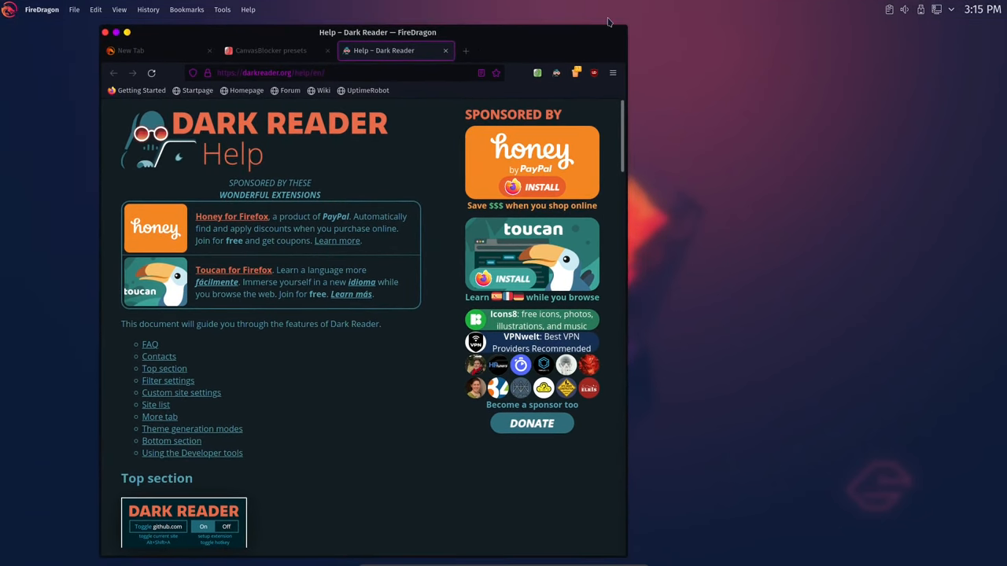
{"action": "mouse_move", "coordinate": [594, 73]}
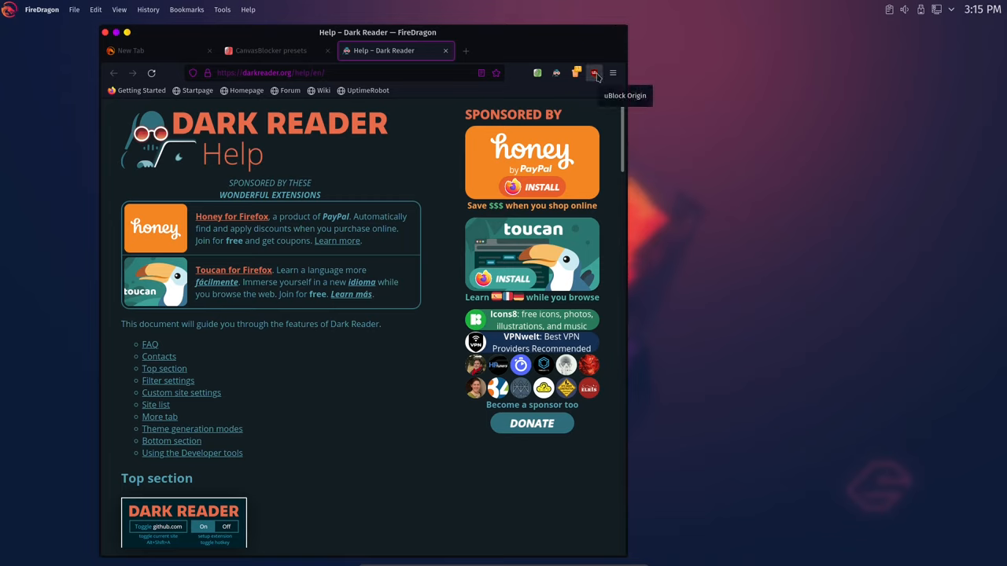
Enable uBlock Origin's 'Prevent WebRTC from leaking local IP addresses', then close its dashboard.
{"action": "left_click", "coordinate": [594, 73]}
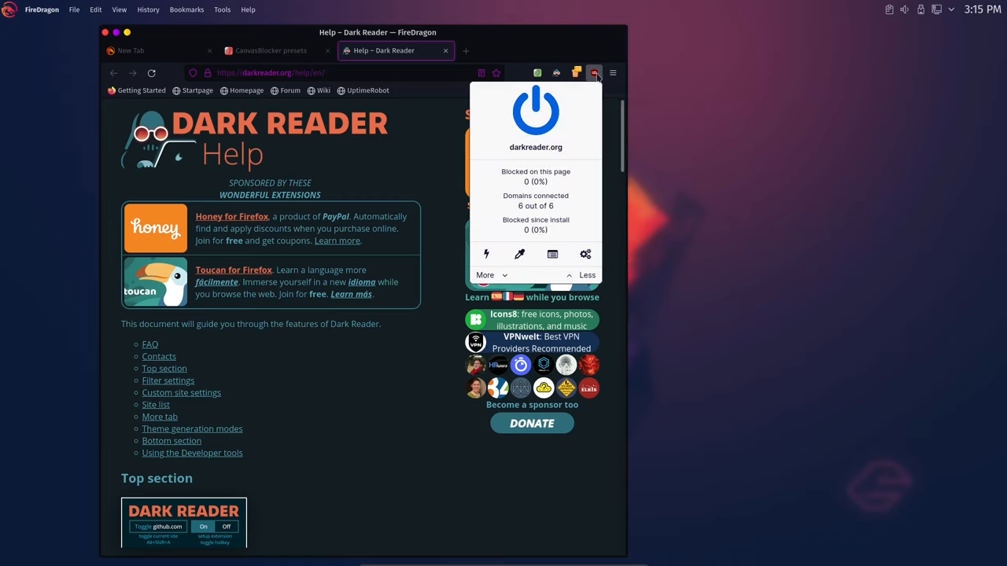
{"action": "mouse_move", "coordinate": [585, 254]}
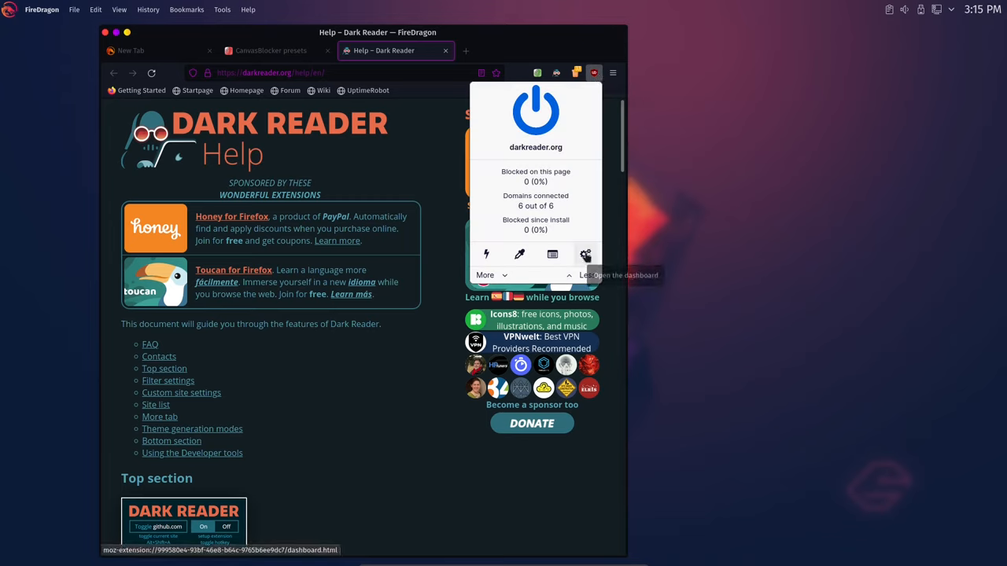
{"action": "left_click", "coordinate": [586, 253]}
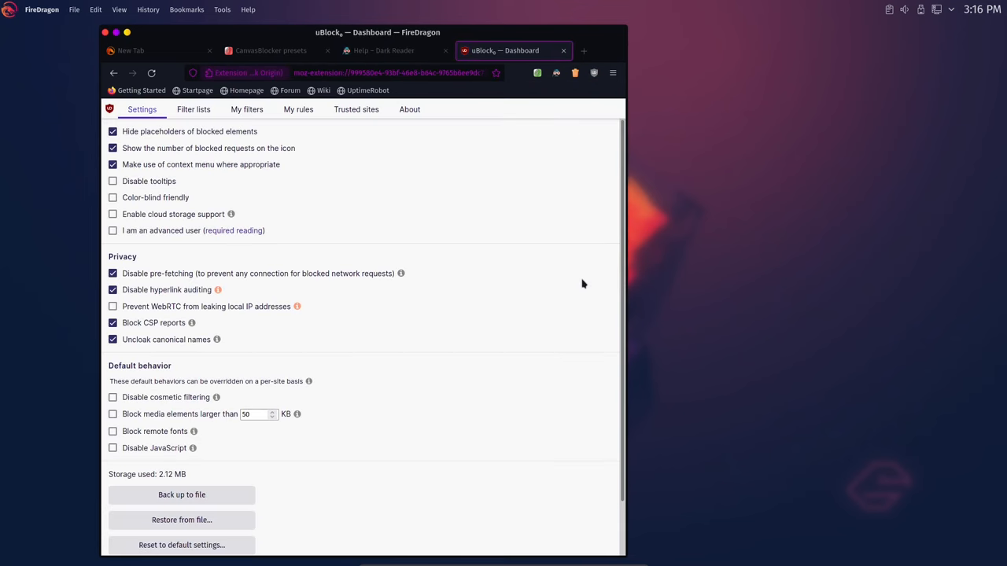
{"action": "scroll", "scroll_direction": "down", "scroll_amount": 3}
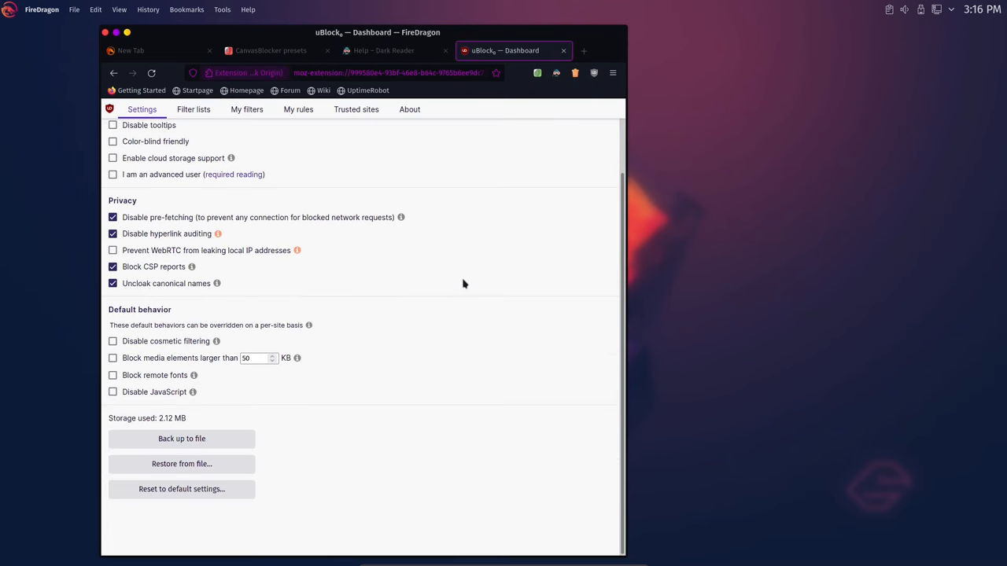
{"action": "mouse_move", "coordinate": [462, 306]}
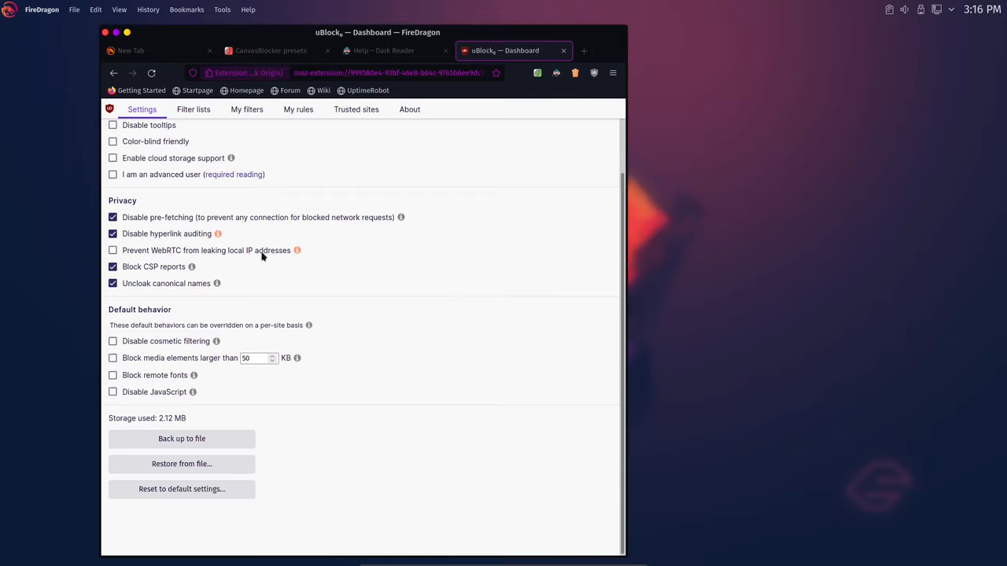
{"action": "mouse_move", "coordinate": [264, 252]}
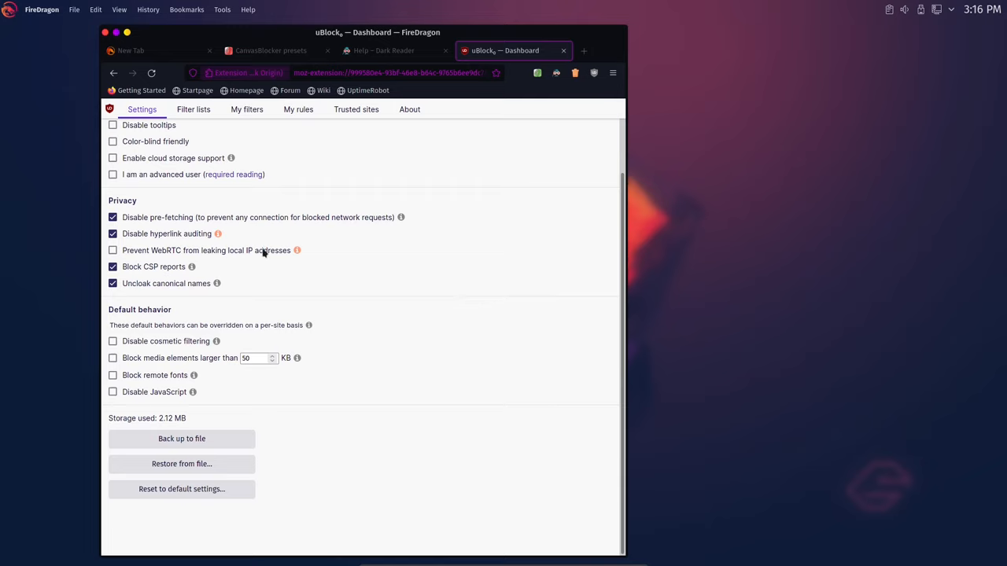
{"action": "mouse_move", "coordinate": [279, 251]}
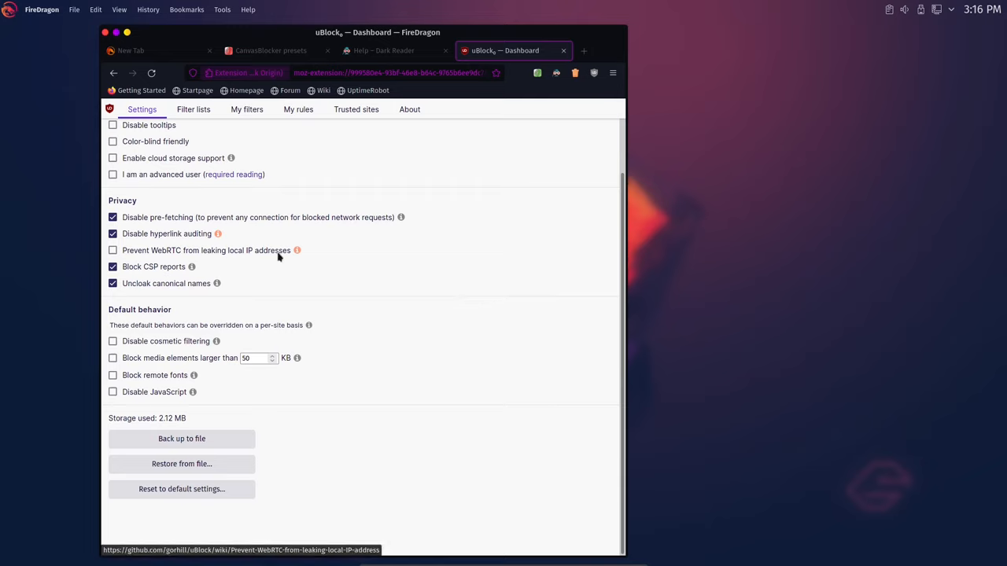
{"action": "mouse_move", "coordinate": [300, 276]}
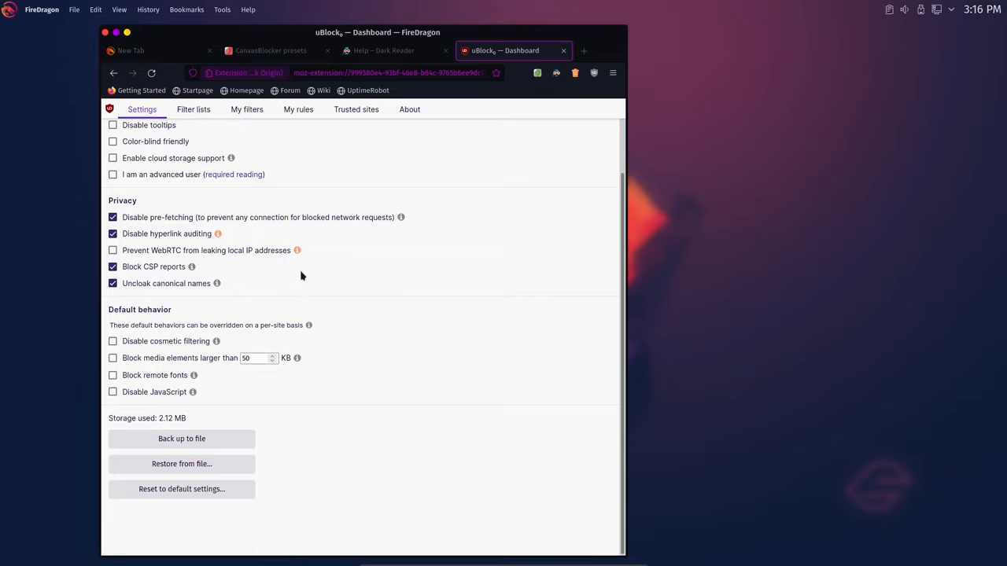
{"action": "mouse_move", "coordinate": [306, 274]}
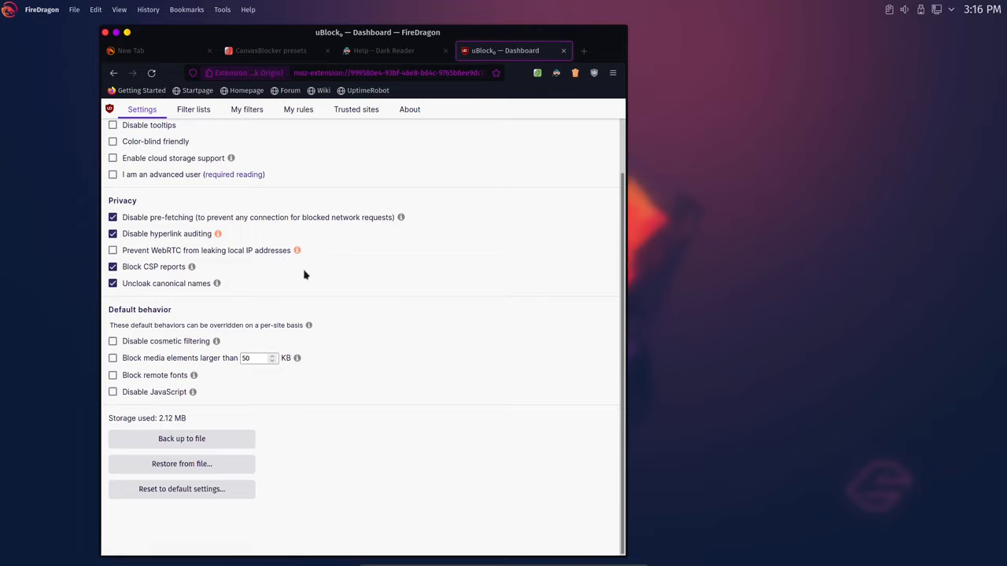
{"action": "mouse_move", "coordinate": [251, 266]}
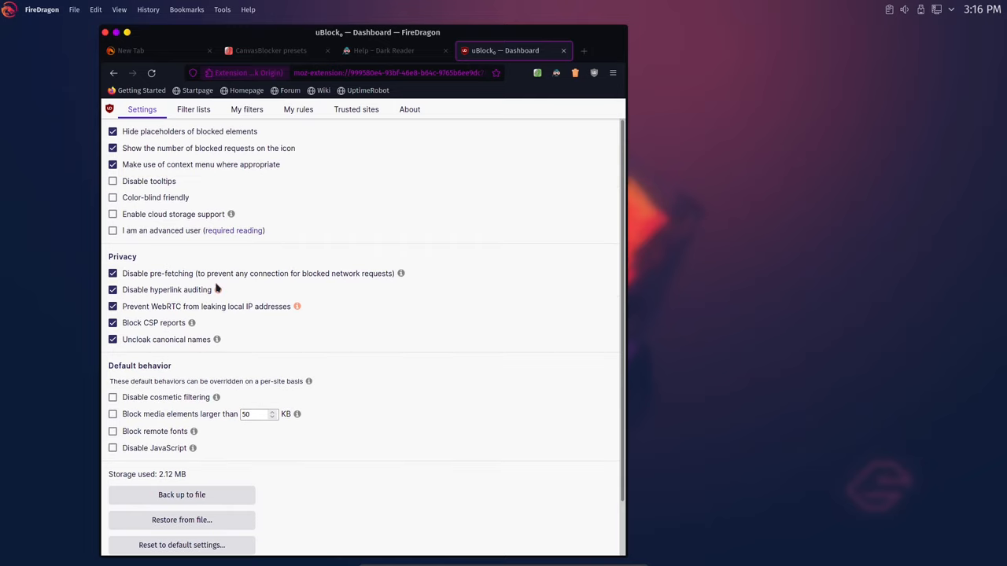
{"action": "scroll", "scroll_direction": "down", "scroll_amount": 3}
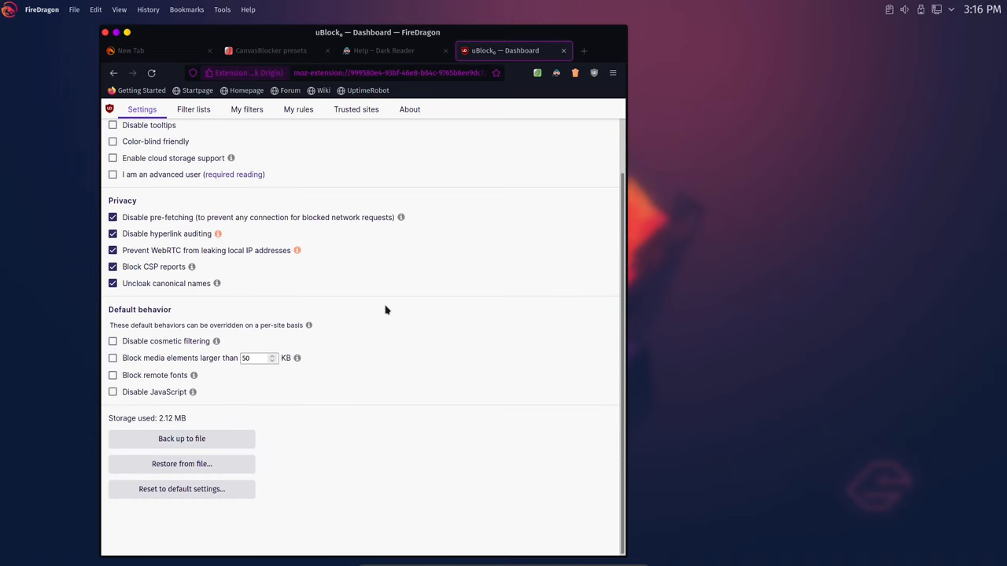
{"action": "scroll", "scroll_direction": "up", "scroll_amount": 3}
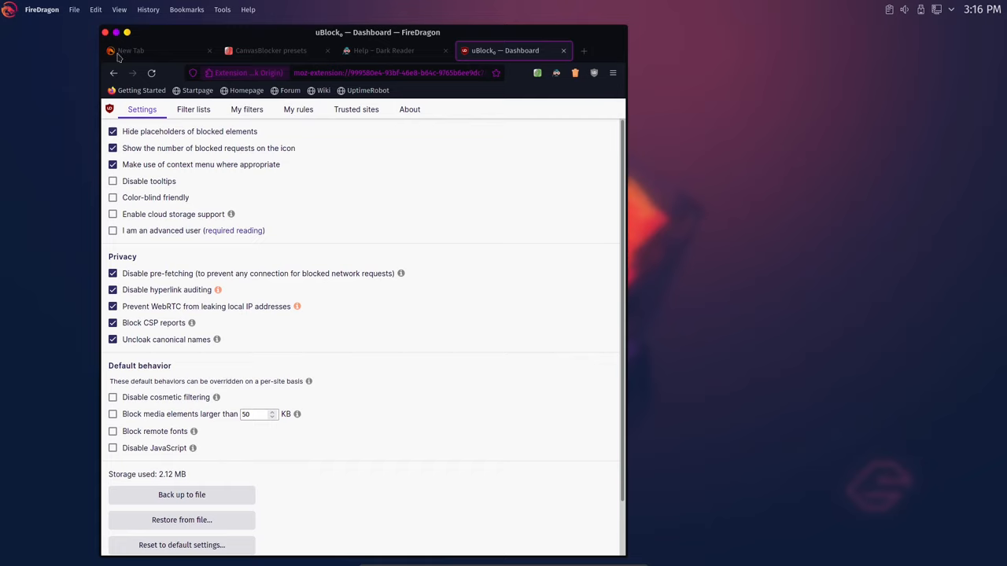
{"action": "mouse_move", "coordinate": [147, 448]}
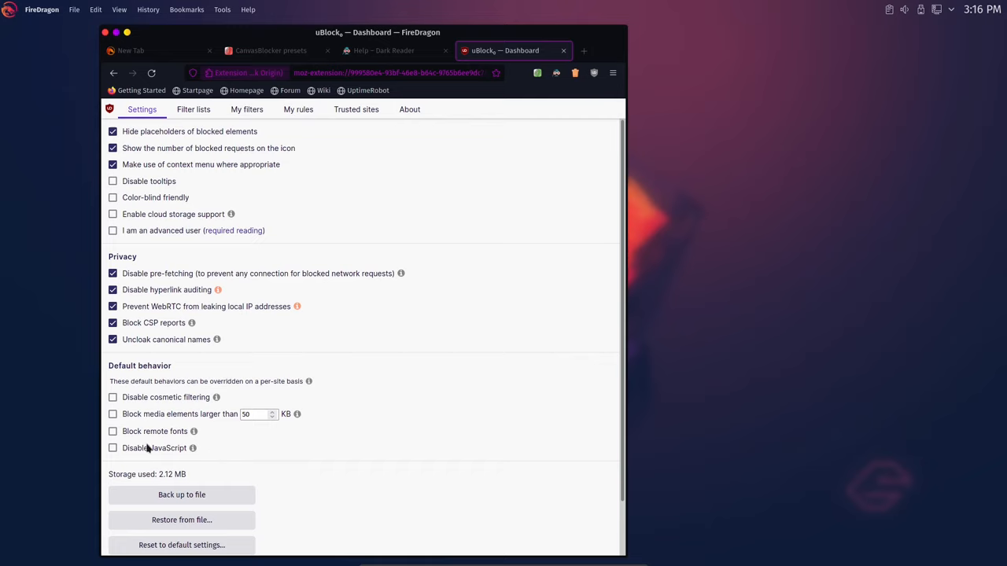
{"action": "mouse_move", "coordinate": [581, 46]}
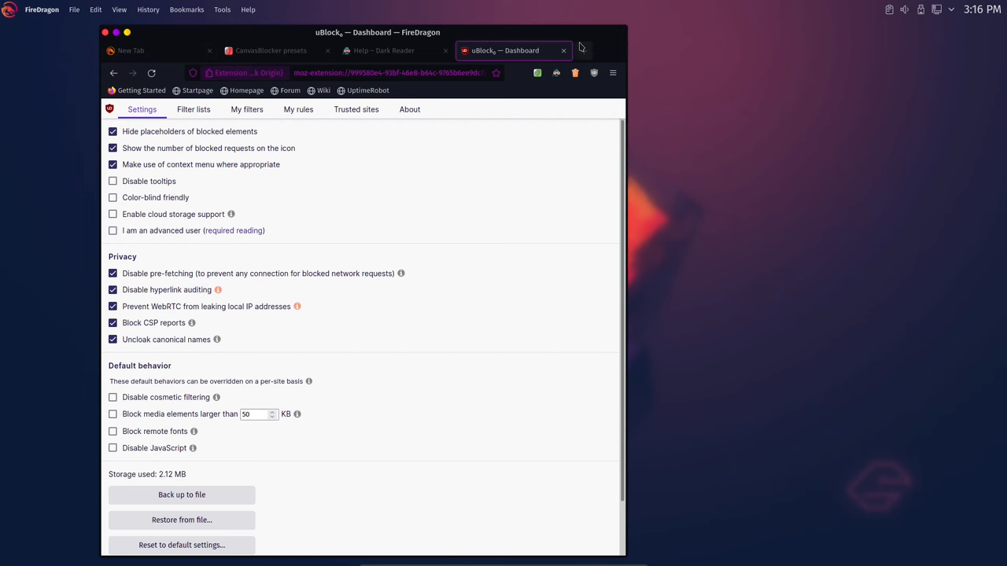
{"action": "left_click", "coordinate": [383, 50]}
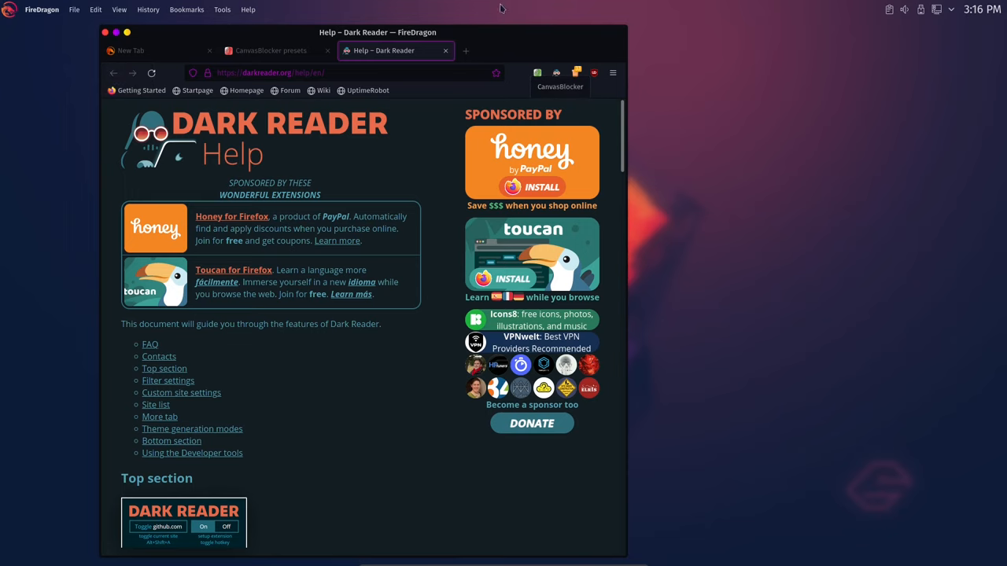
Enter garudalinux.org in the new tab, then close FireDragon.
{"action": "left_click", "coordinate": [130, 50]}
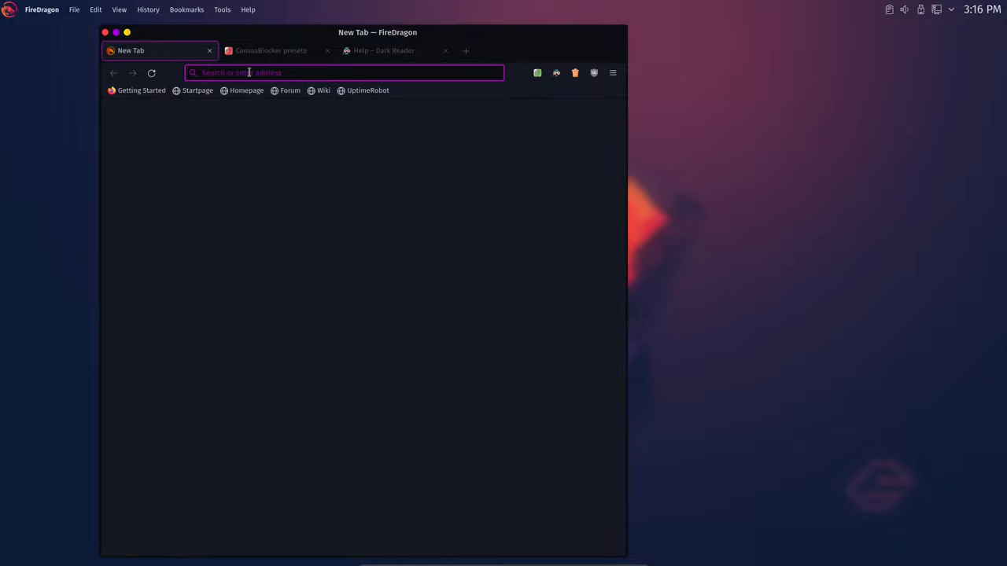
{"action": "type", "text": "garudalinux.org"}
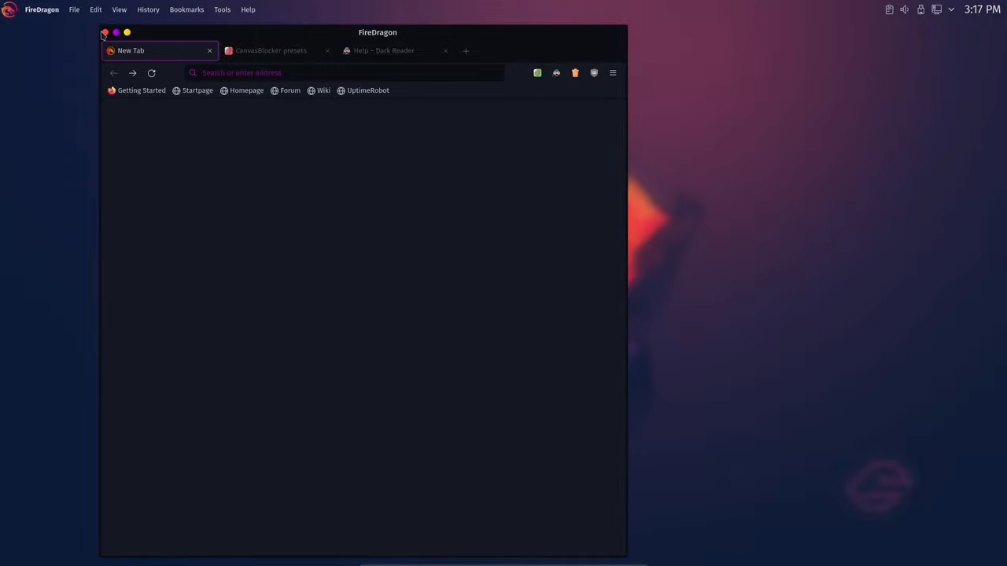
{"action": "left_click", "coordinate": [104, 32]}
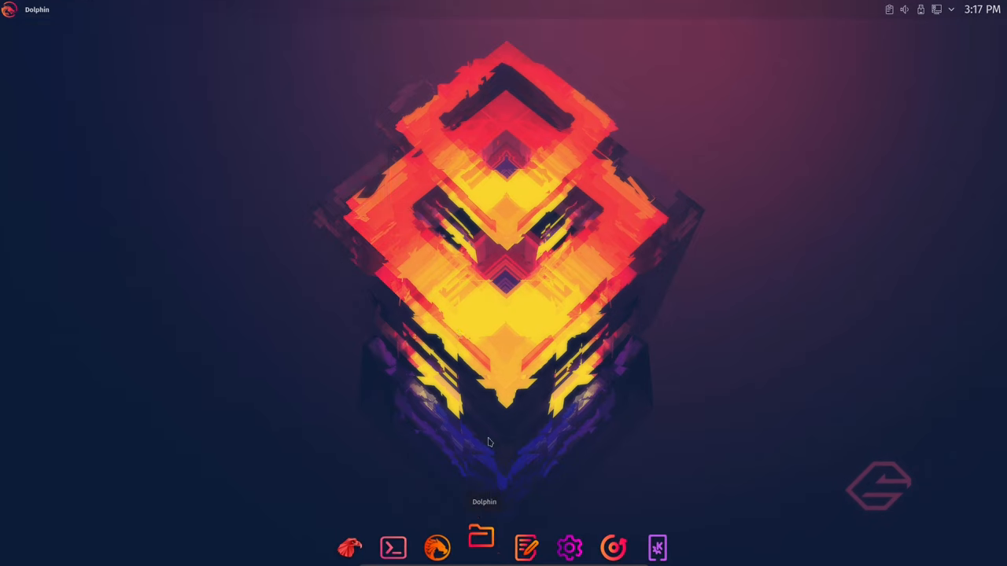
{"action": "left_click", "coordinate": [480, 549]}
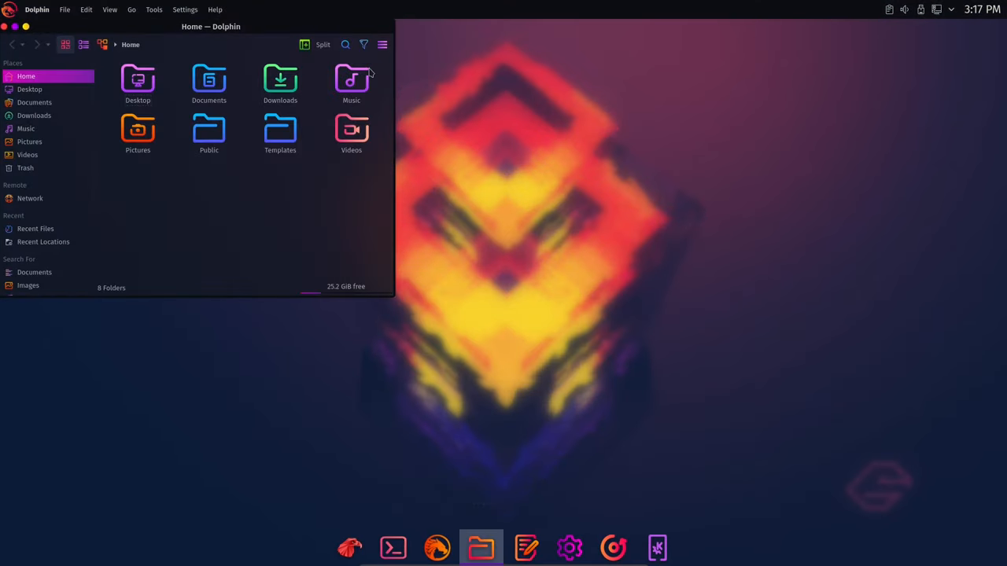
{"action": "left_click_drag", "start_coordinate": [210, 26], "coordinate": [294, 164]}
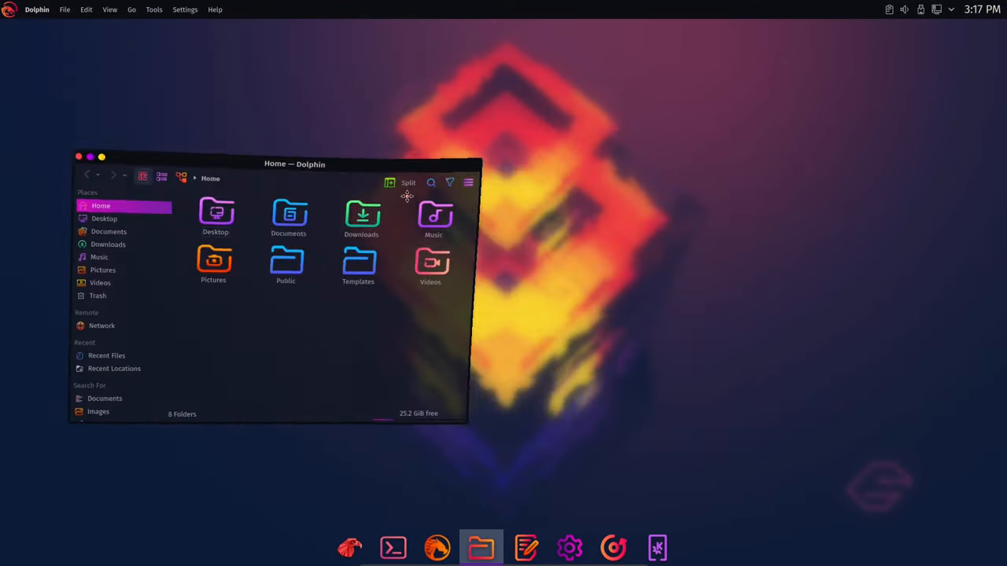
{"action": "left_click_drag", "start_coordinate": [294, 163], "coordinate": [448, 154]}
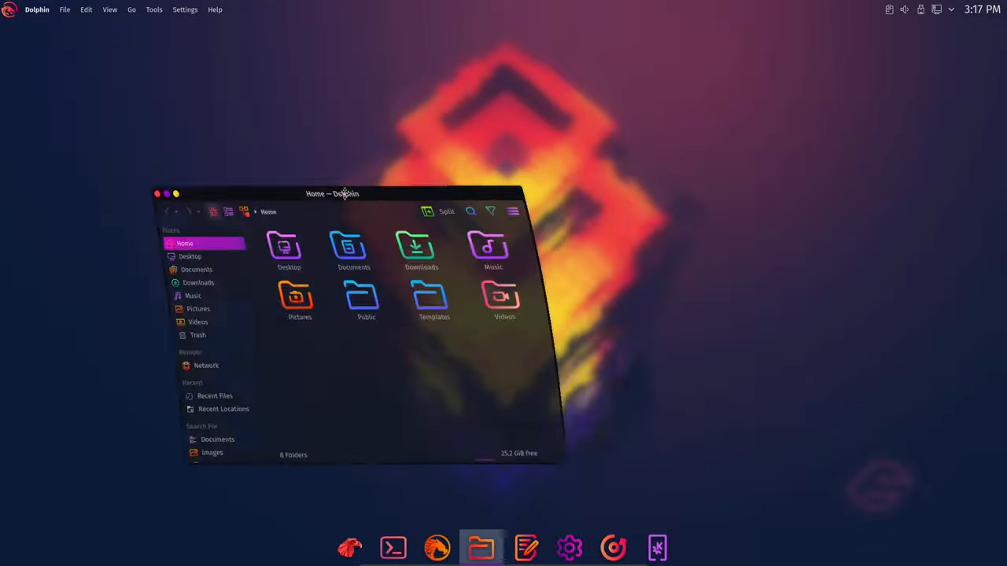
{"action": "left_click_drag", "start_coordinate": [331, 194], "coordinate": [823, 123]}
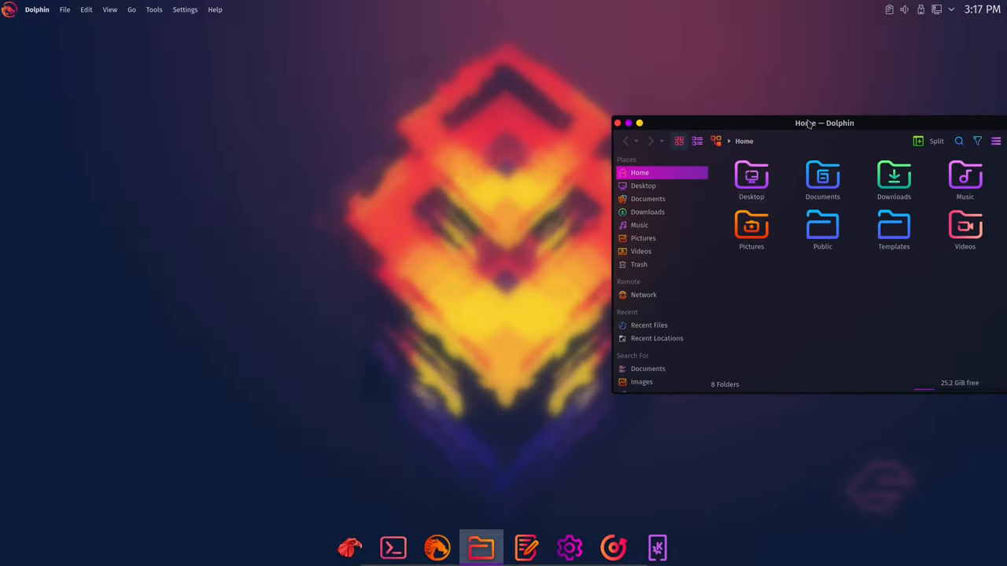
{"action": "left_click_drag", "start_coordinate": [825, 122], "coordinate": [680, 134]}
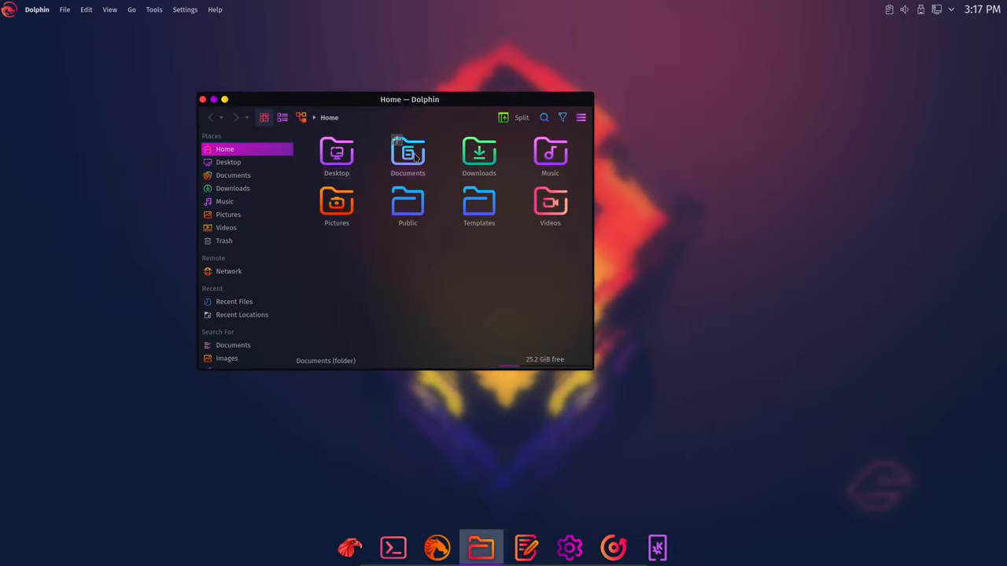
{"action": "left_click", "coordinate": [408, 155]}
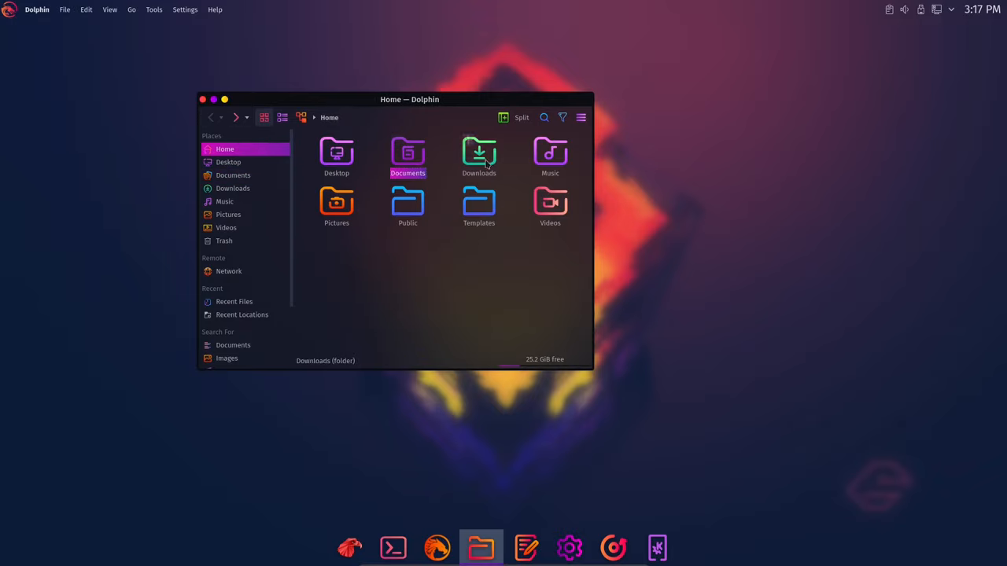
{"action": "left_click", "coordinate": [479, 156]}
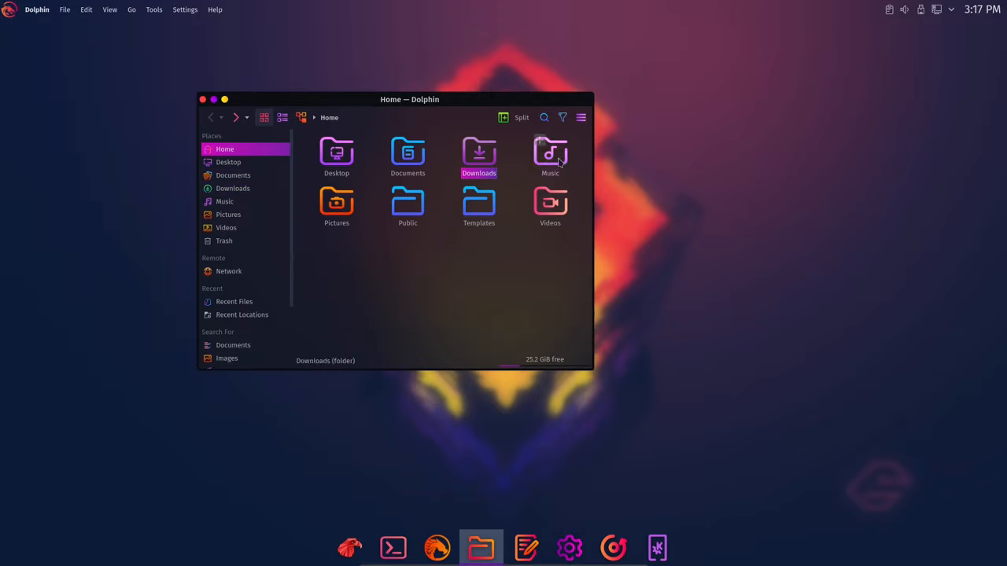
{"action": "left_click", "coordinate": [550, 156]}
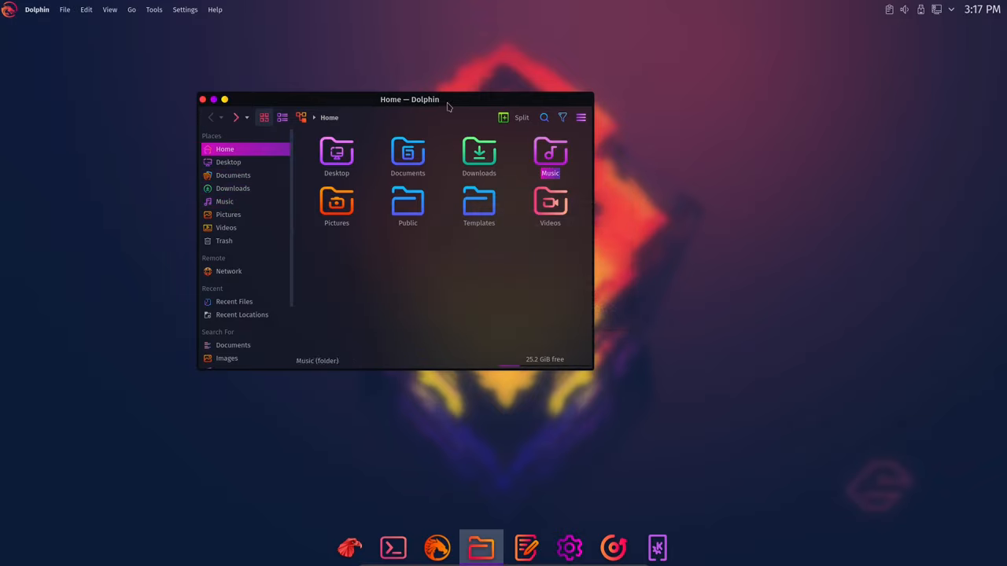
{"action": "left_click", "coordinate": [202, 99]}
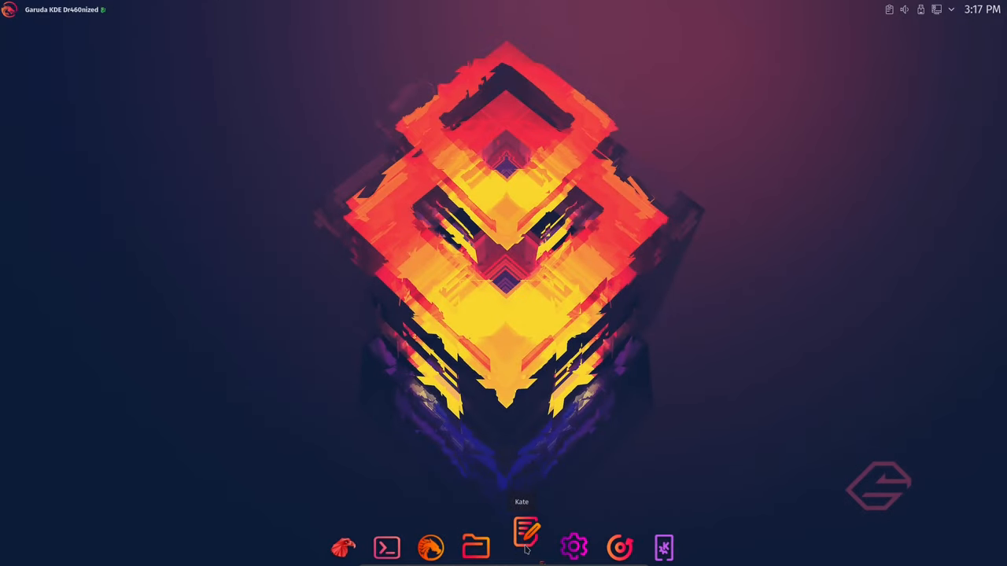
{"action": "left_click", "coordinate": [525, 549]}
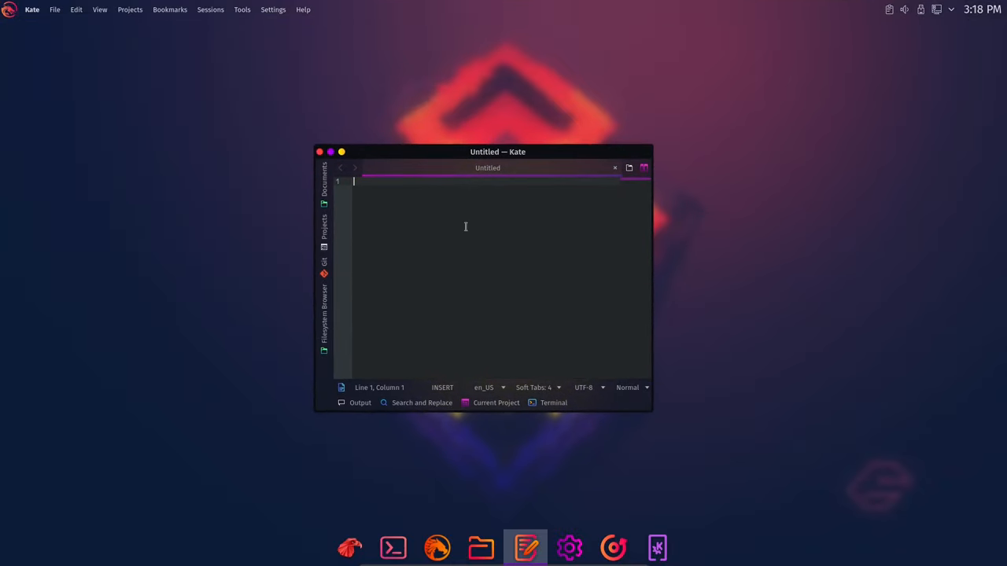
{"action": "type", "text": "hello"}
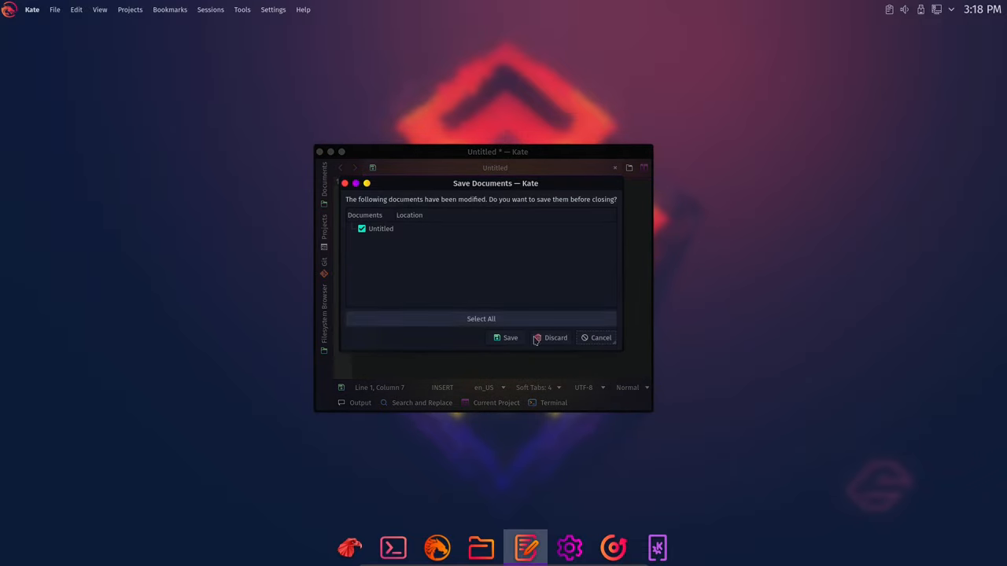
{"action": "left_click", "coordinate": [554, 338]}
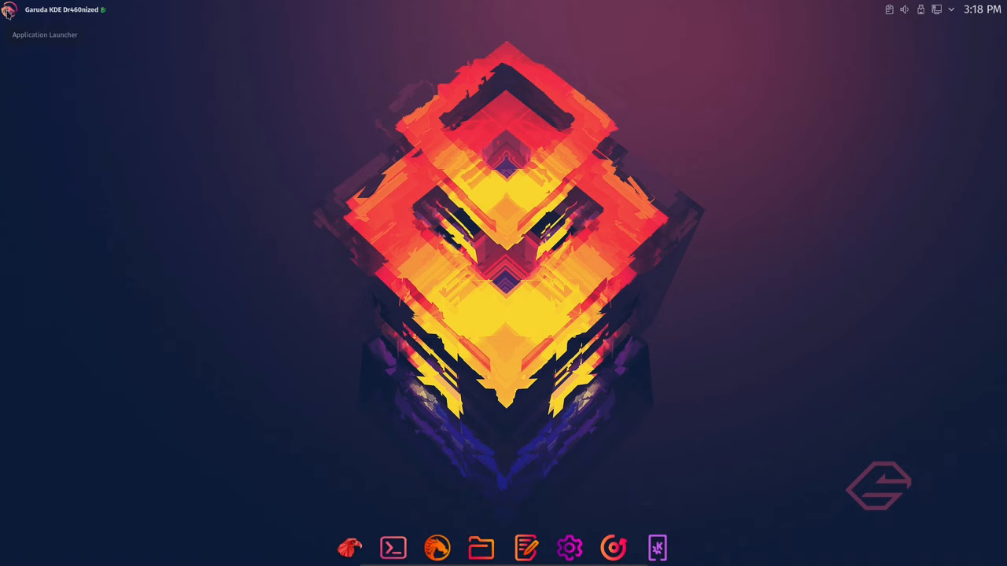
{"action": "left_click", "coordinate": [9, 9]}
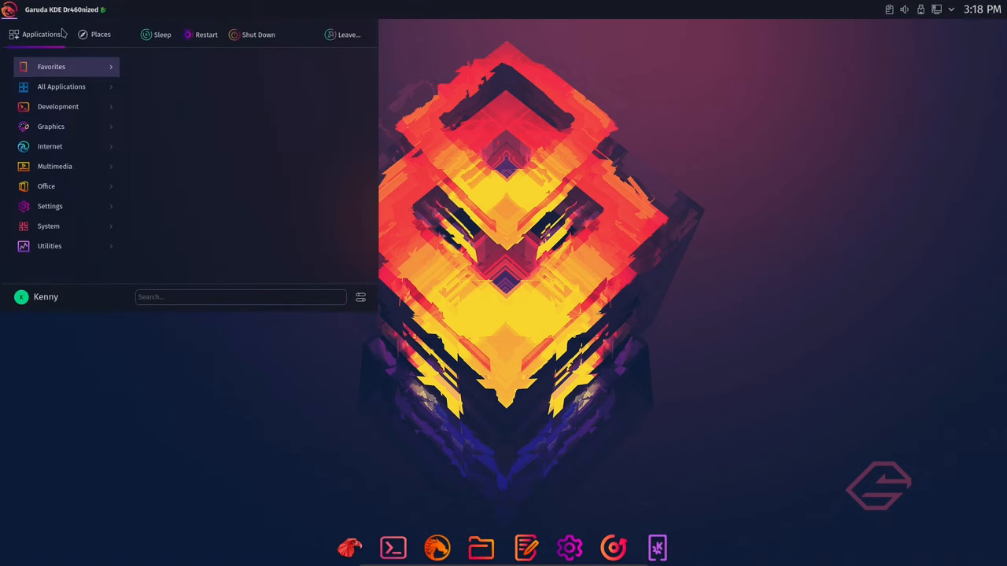
{"action": "left_click", "coordinate": [62, 86]}
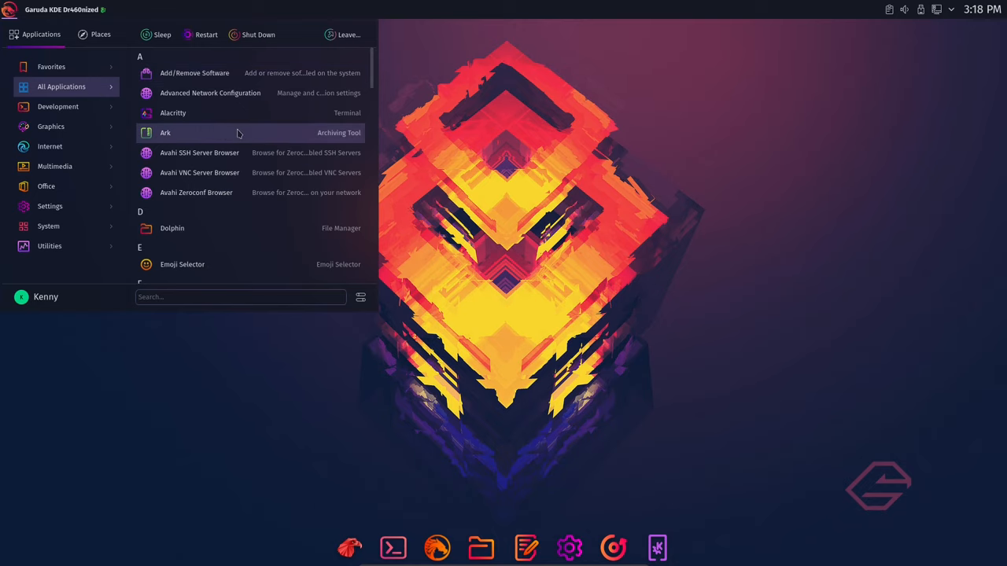
{"action": "scroll", "scroll_direction": "down", "scroll_amount": 3}
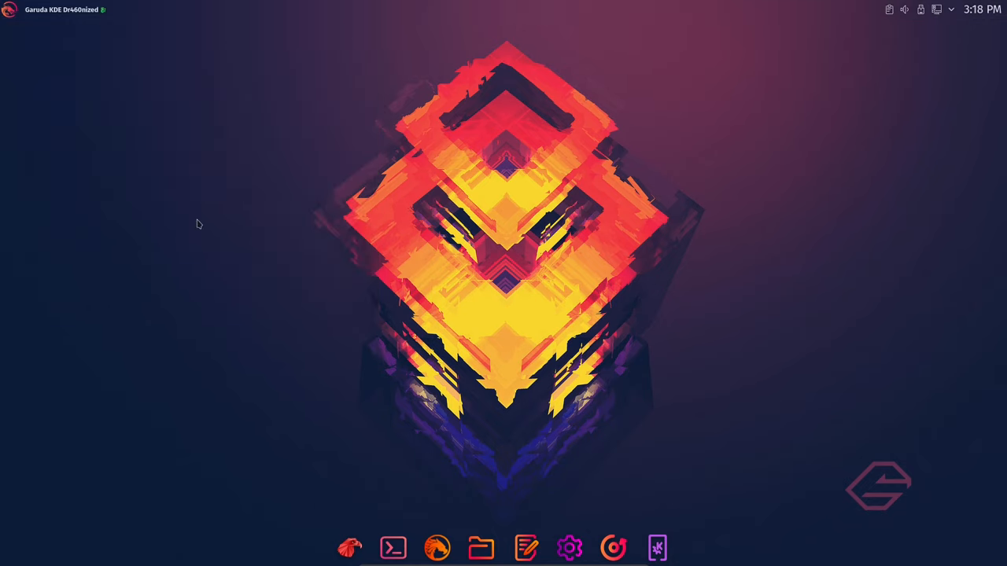
{"action": "left_click", "coordinate": [679, 549]}
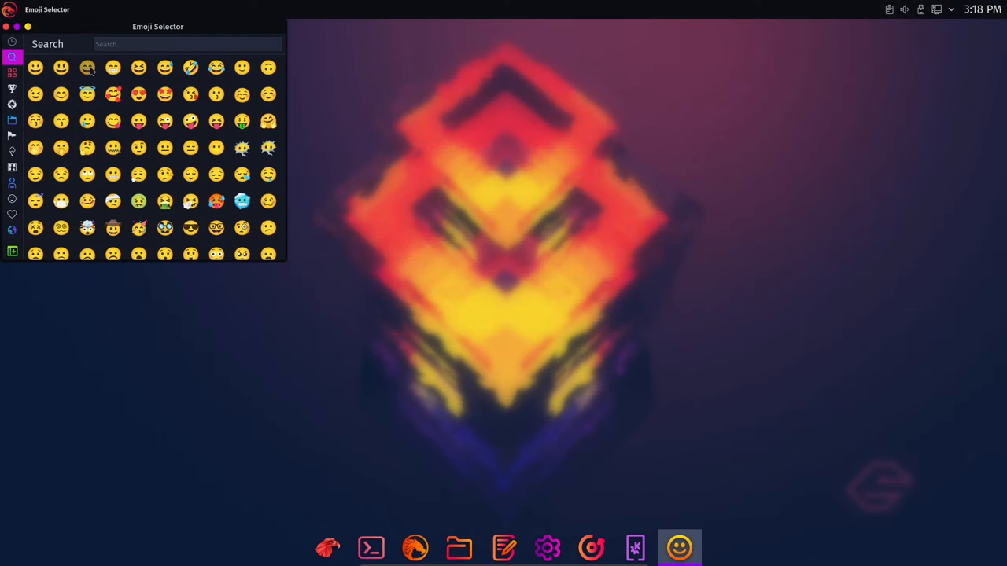
{"action": "mouse_move", "coordinate": [86, 69]}
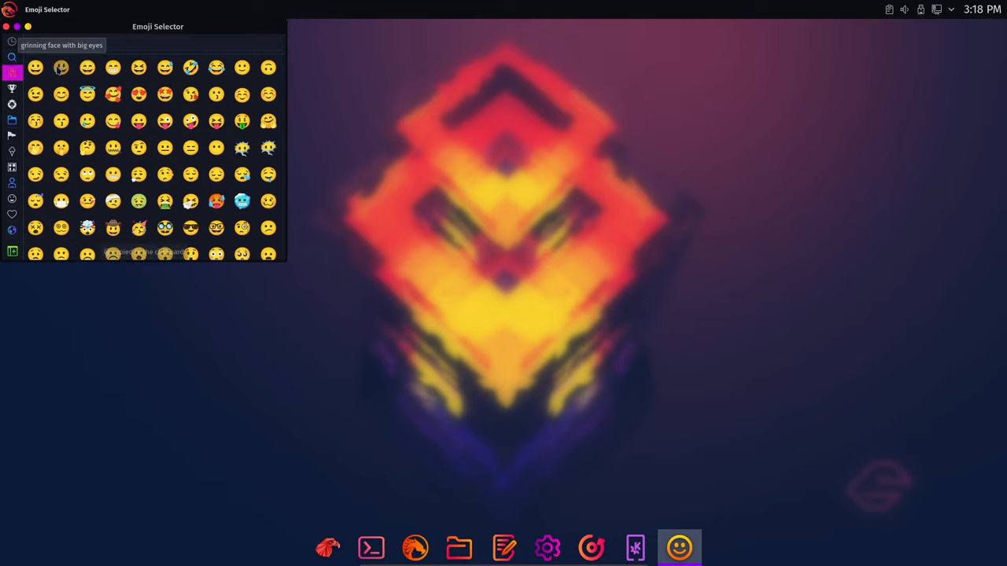
Show the full emoji set, then close Kate and discard the emoji text.
{"action": "left_click", "coordinate": [61, 67]}
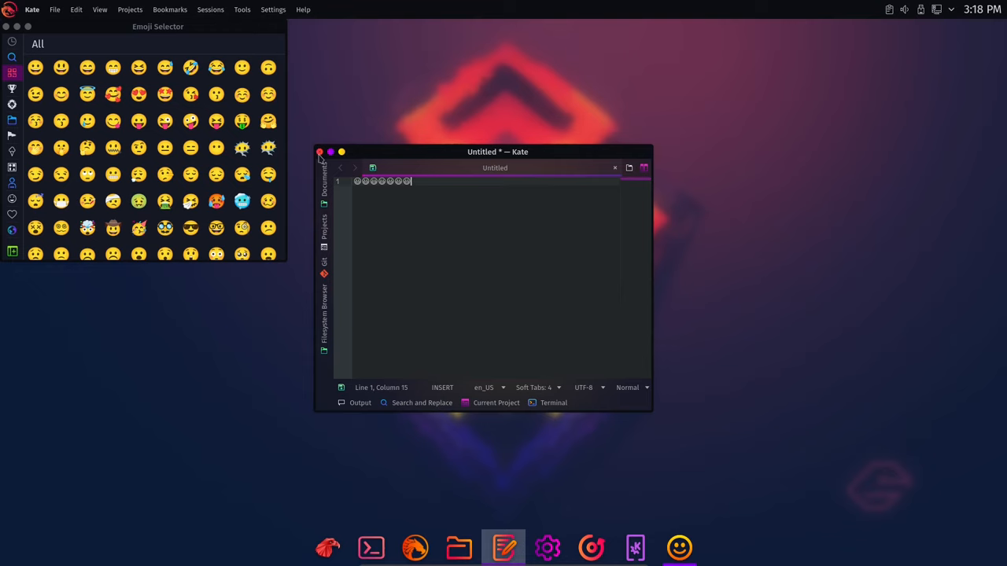
{"action": "left_click", "coordinate": [319, 152]}
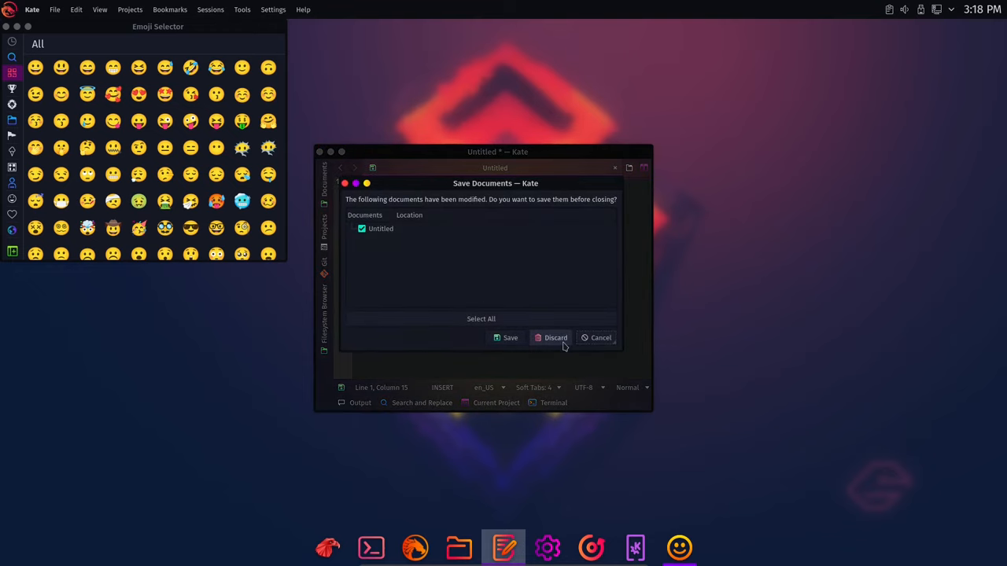
{"action": "left_click", "coordinate": [555, 337]}
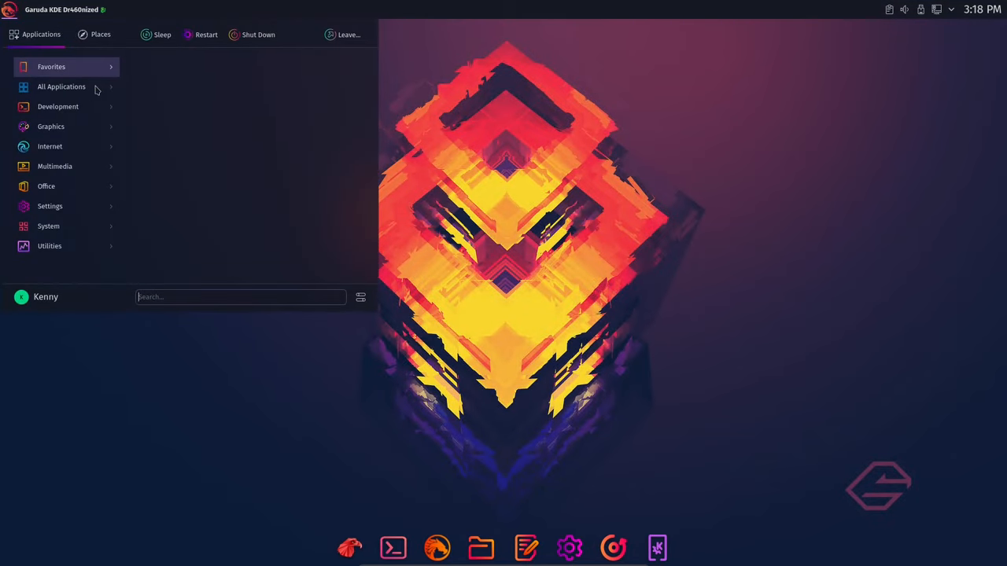
From All Applications, scroll to H and start Hardware Locality (lstopo).
{"action": "left_click", "coordinate": [62, 87]}
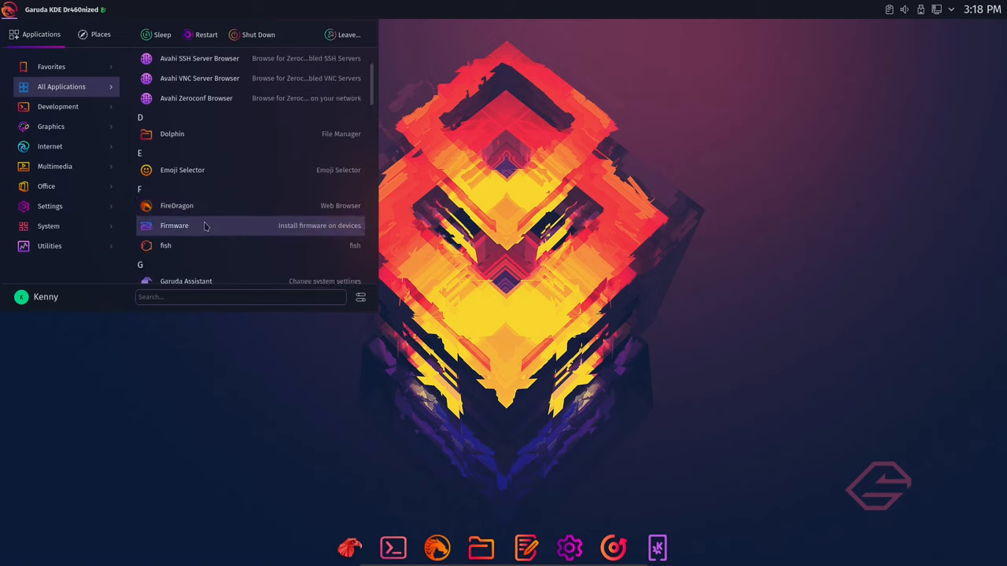
{"action": "scroll", "scroll_direction": "down", "scroll_amount": 3}
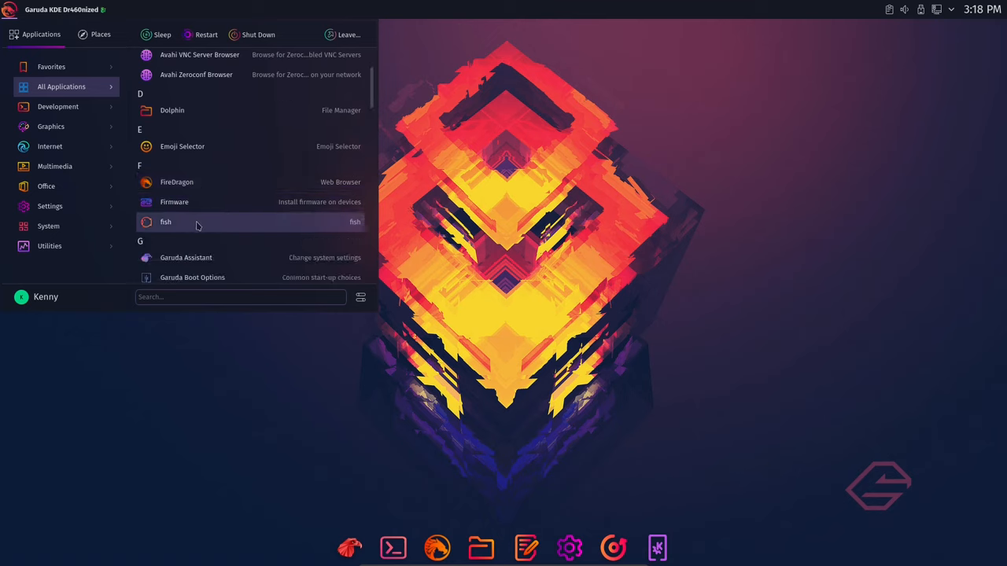
{"action": "scroll", "scroll_direction": "down", "scroll_amount": 3}
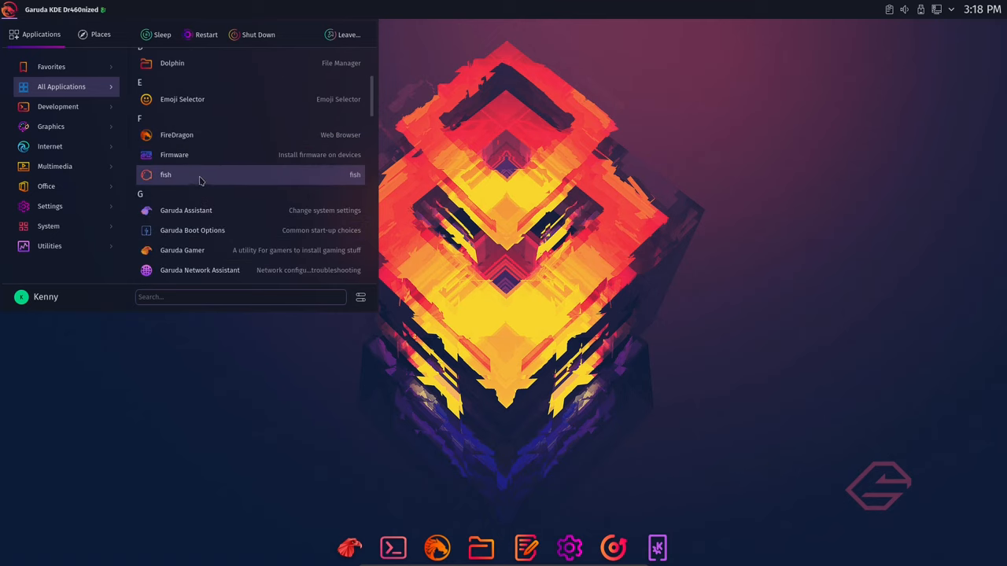
{"action": "scroll", "scroll_direction": "down", "scroll_amount": 3}
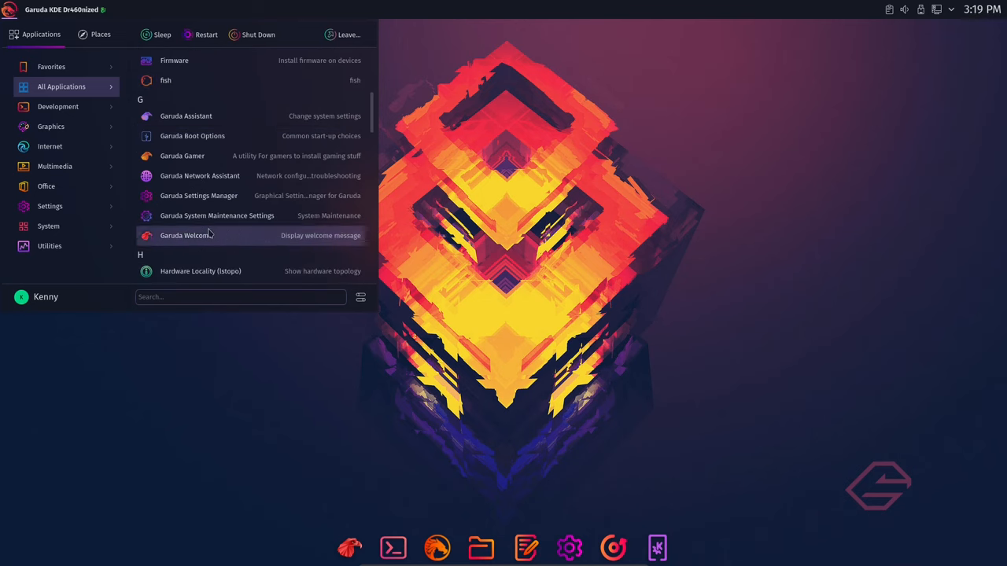
{"action": "scroll", "scroll_direction": "down", "scroll_amount": 3}
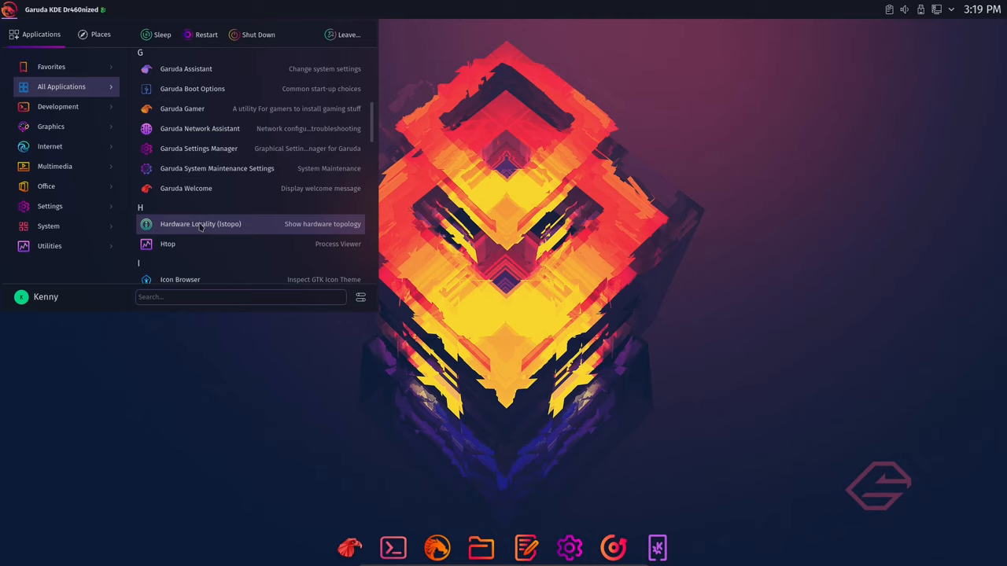
{"action": "left_click", "coordinate": [200, 225]}
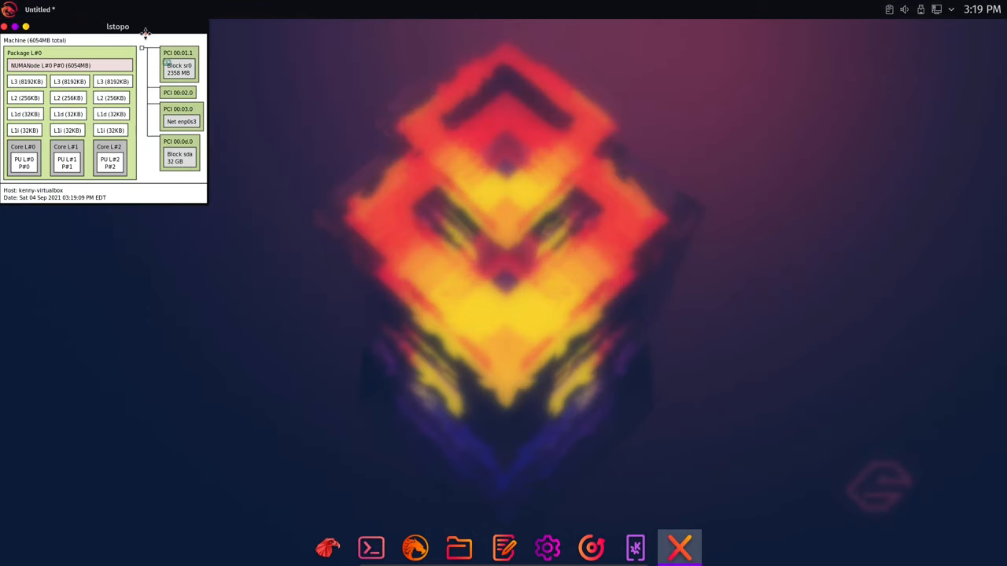
Drag the lstopo topology window to the centre of the desktop.
{"action": "left_click_drag", "start_coordinate": [118, 26], "coordinate": [544, 172]}
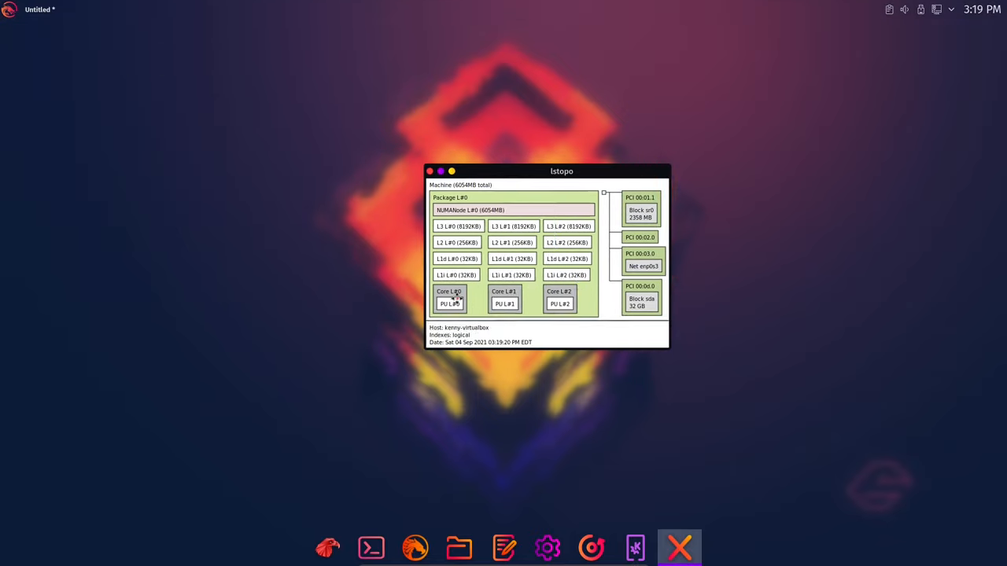
{"action": "mouse_move", "coordinate": [488, 312]}
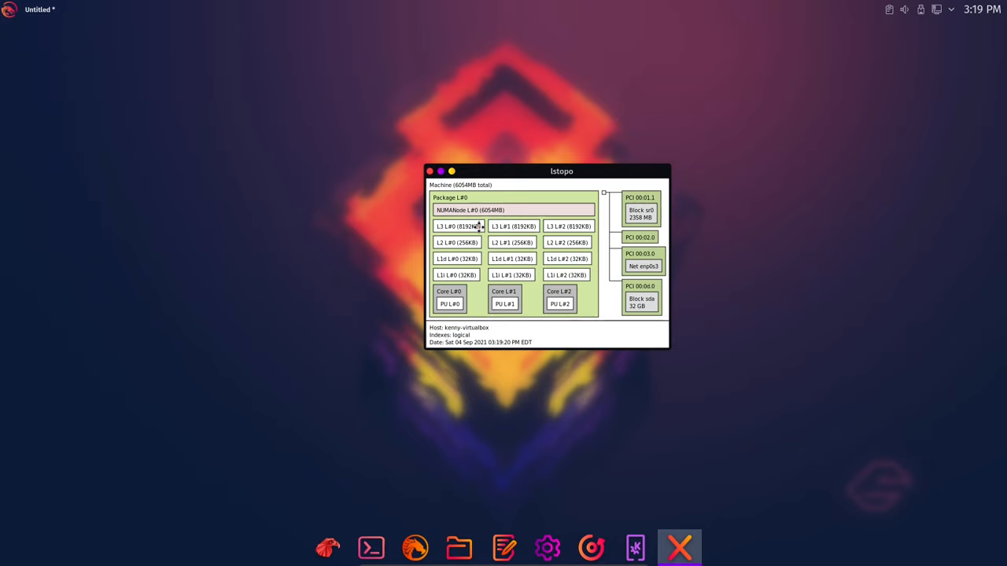
{"action": "mouse_move", "coordinate": [493, 272]}
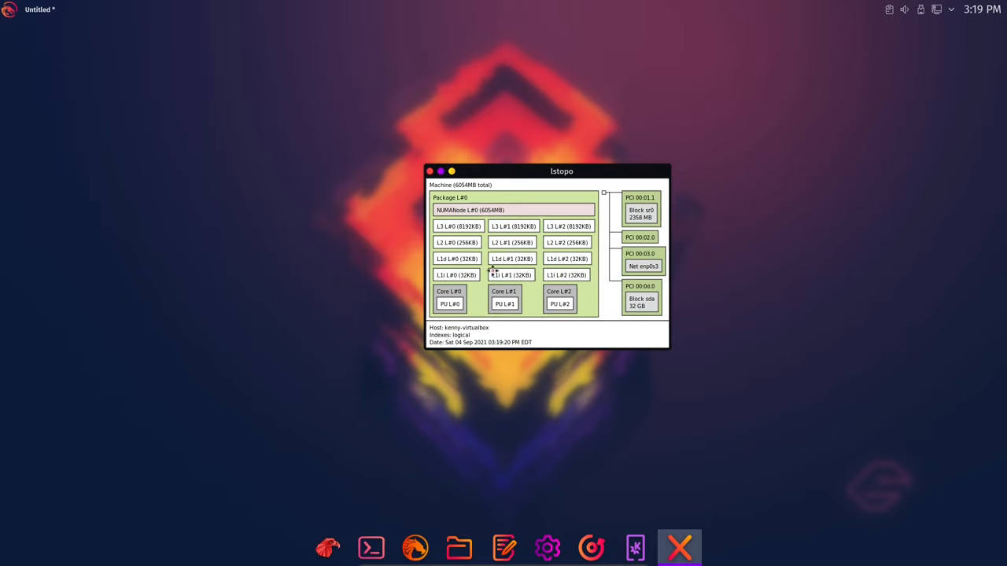
{"action": "mouse_move", "coordinate": [459, 259]}
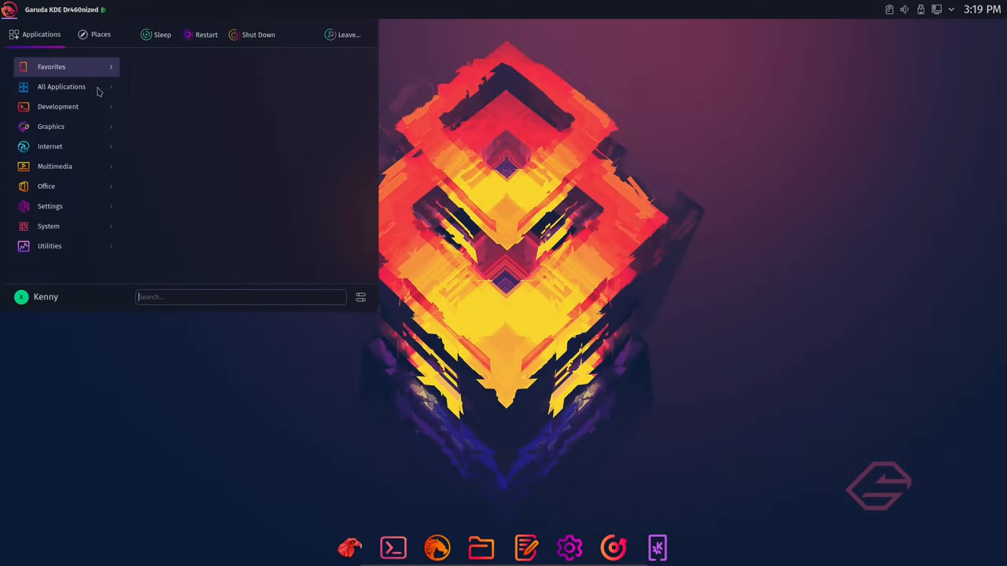
Scroll through the full All Applications list in the launcher.
{"action": "left_click", "coordinate": [61, 87]}
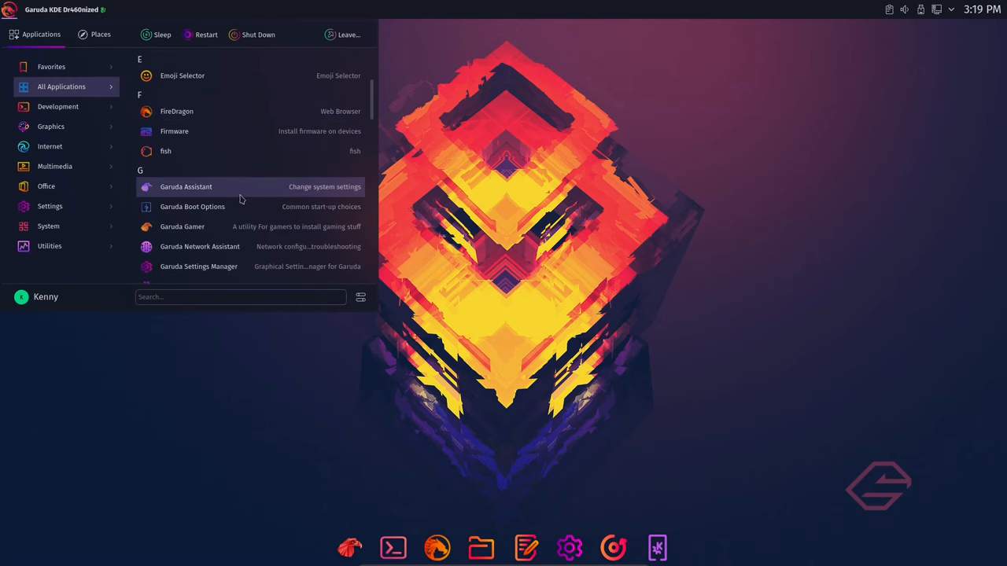
{"action": "scroll", "scroll_direction": "down", "scroll_amount": 3}
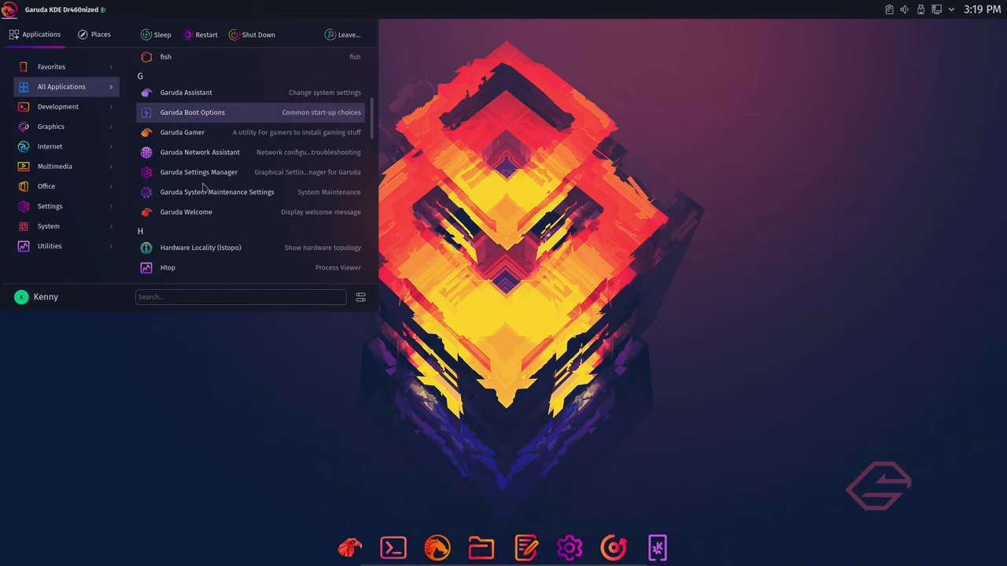
{"action": "scroll", "scroll_direction": "down", "scroll_amount": 3}
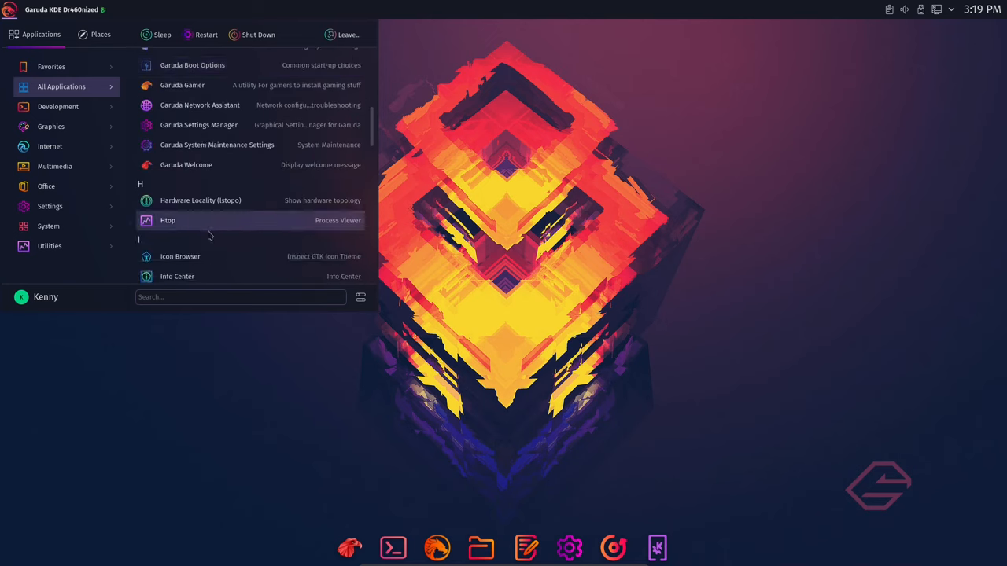
{"action": "scroll", "scroll_direction": "down", "scroll_amount": 3}
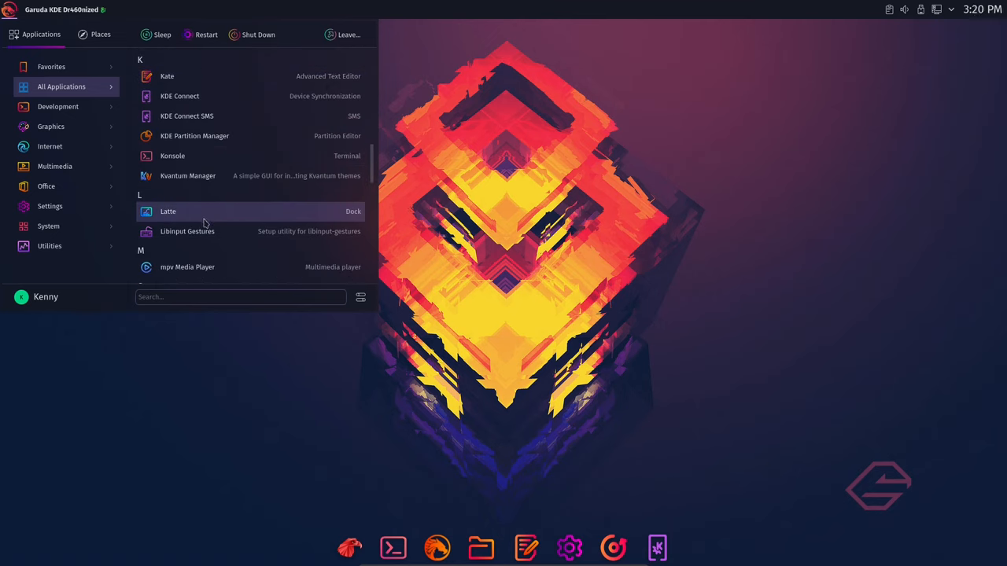
{"action": "scroll", "scroll_direction": "down", "scroll_amount": 3}
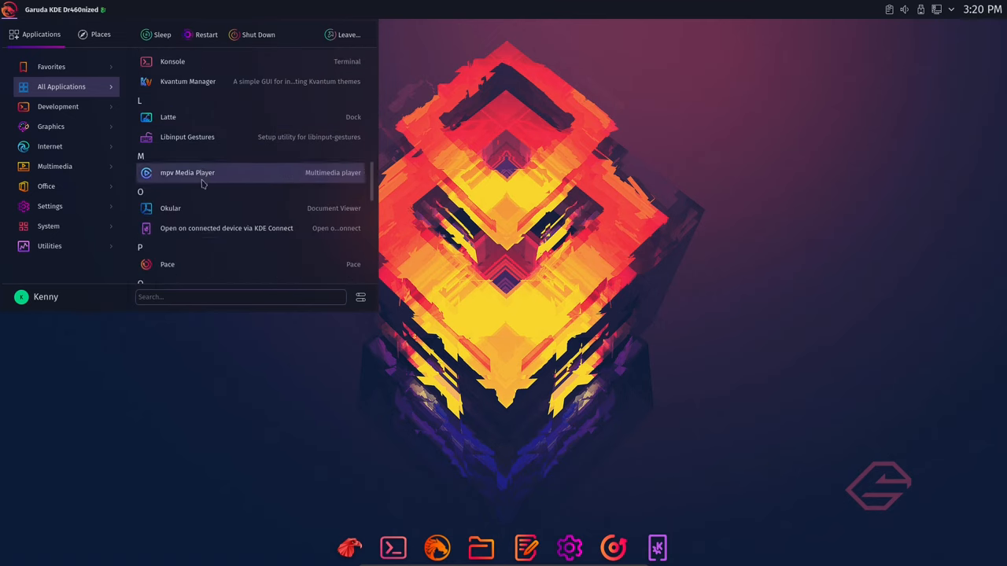
{"action": "scroll", "scroll_direction": "down", "scroll_amount": 3}
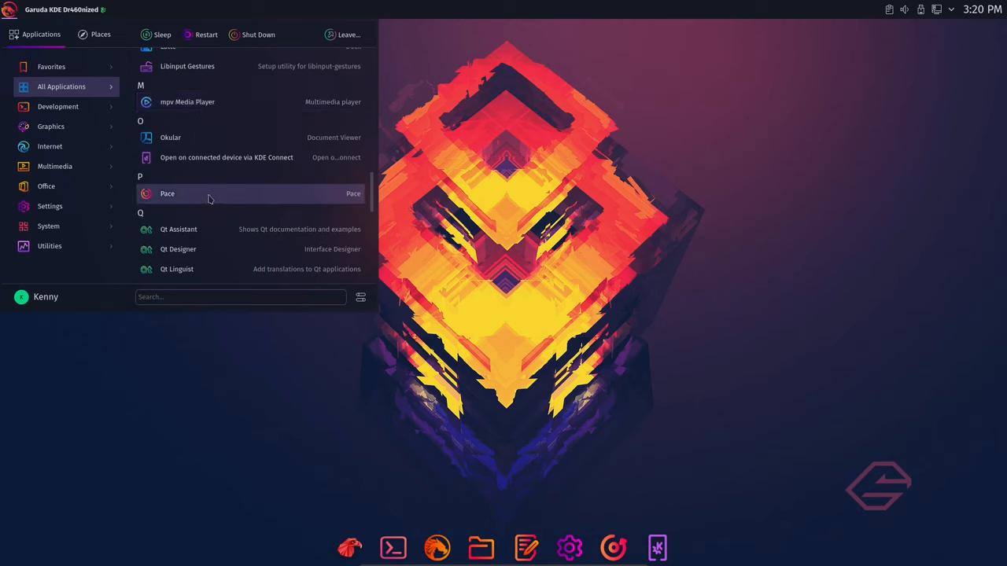
{"action": "mouse_move", "coordinate": [201, 157]}
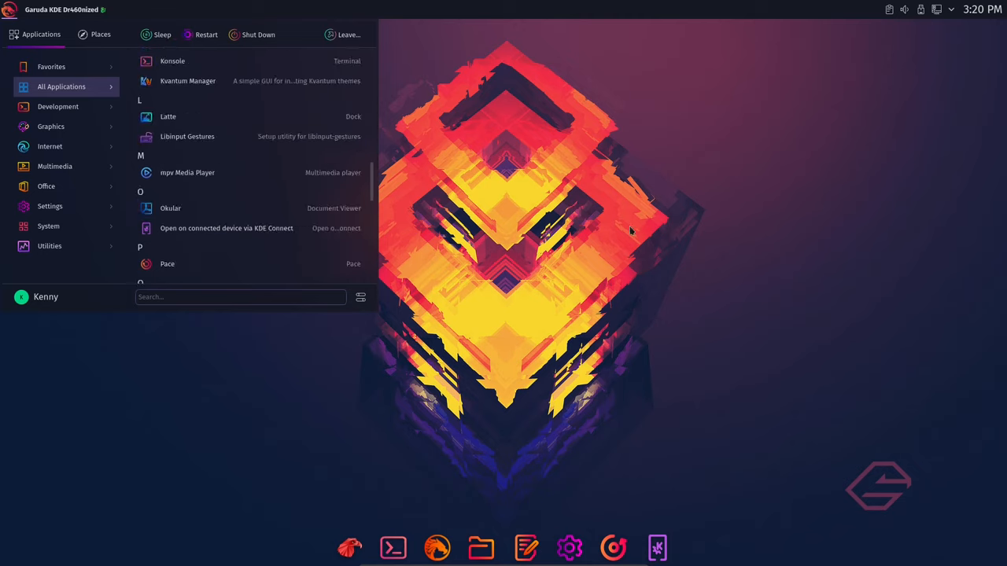
{"action": "scroll", "scroll_direction": "down", "scroll_amount": 3}
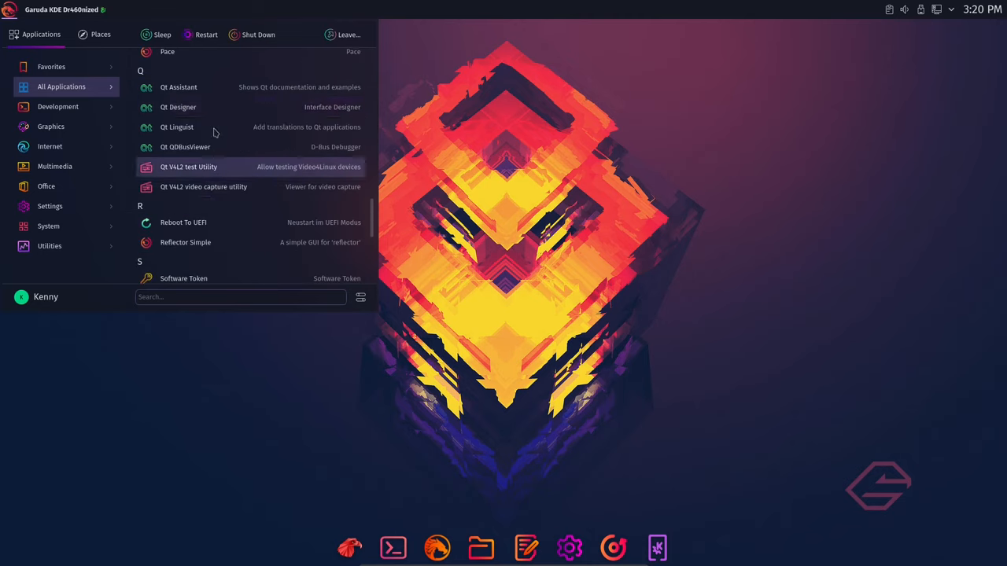
{"action": "scroll", "scroll_direction": "down", "scroll_amount": 3}
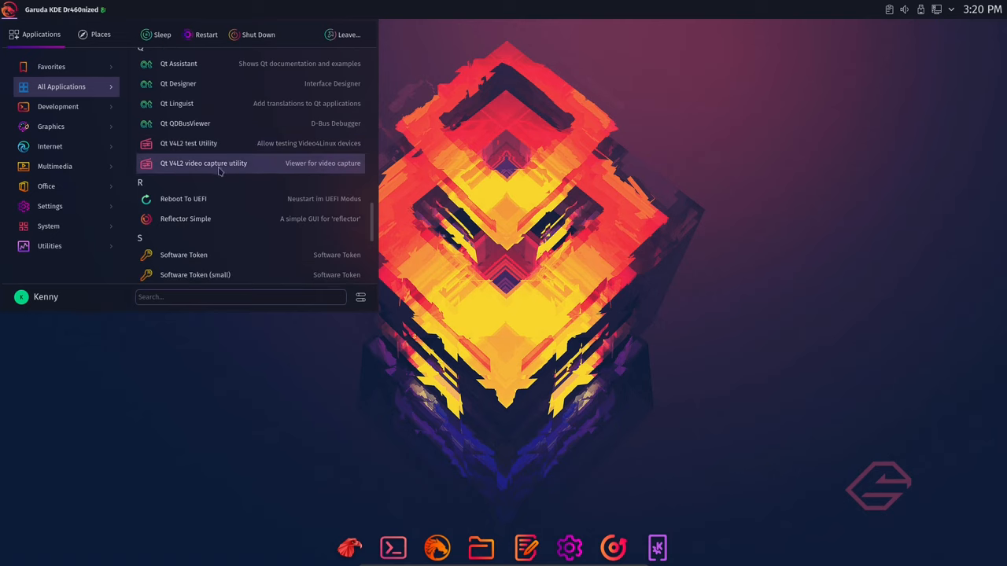
{"action": "scroll", "scroll_direction": "down", "scroll_amount": 3}
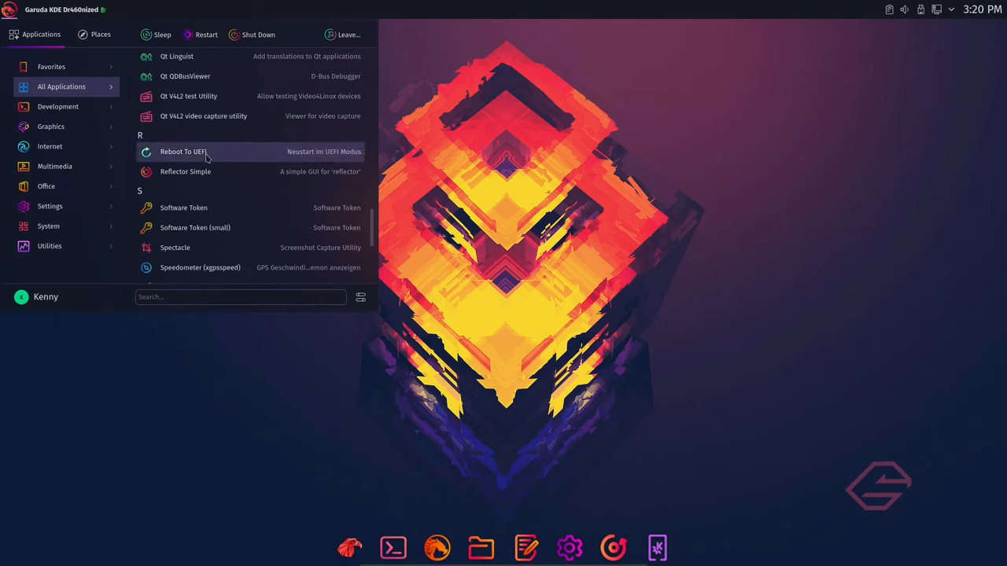
{"action": "scroll", "scroll_direction": "down", "scroll_amount": 3}
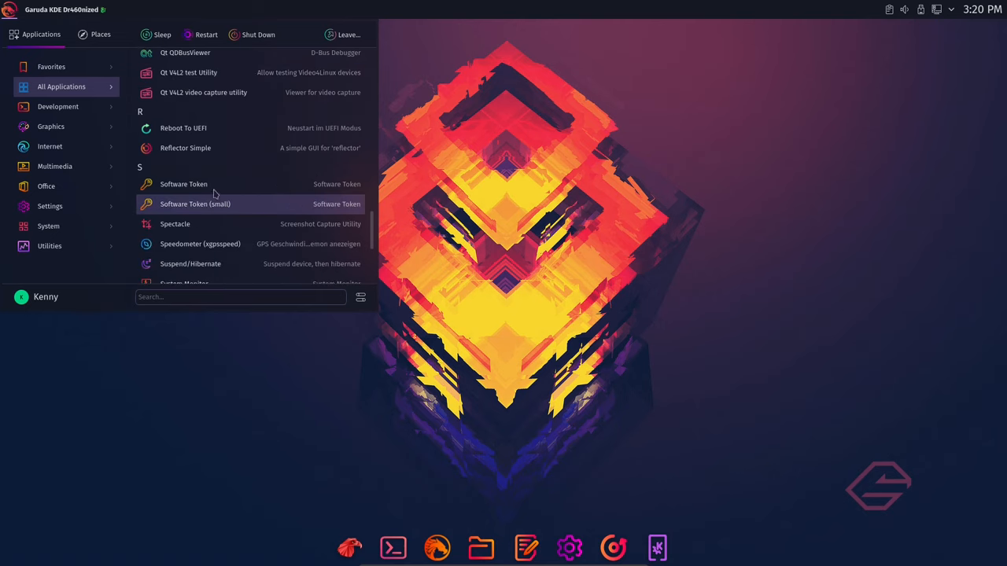
{"action": "scroll", "scroll_direction": "down", "scroll_amount": 3}
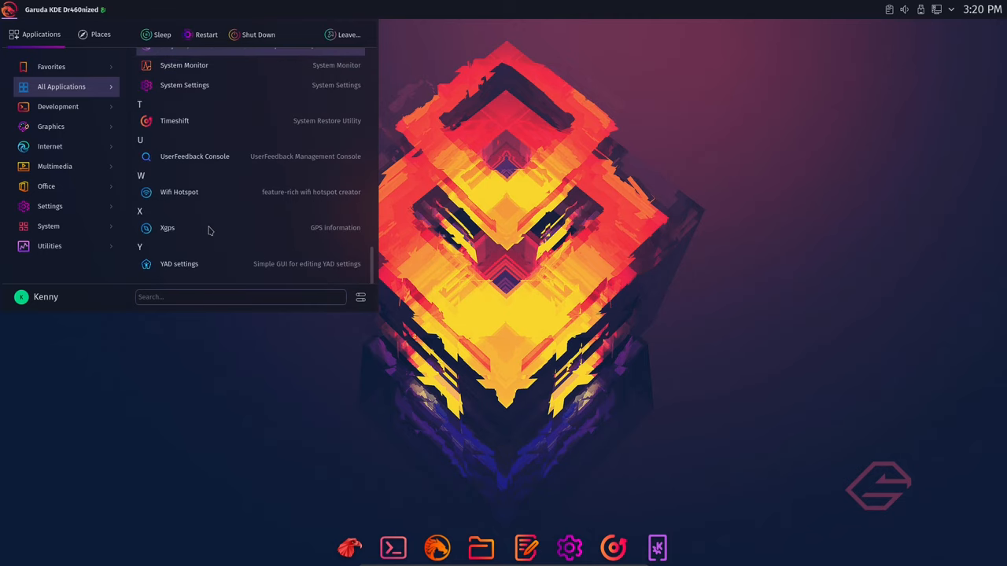
View the Internet and Settings categories, then dismiss the application menu.
{"action": "left_click", "coordinate": [49, 146]}
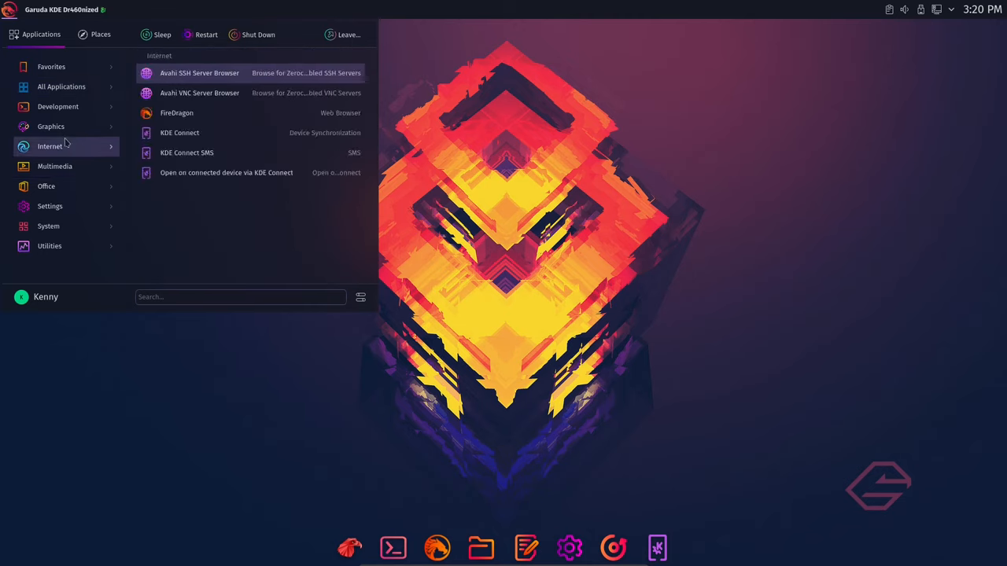
{"action": "left_click", "coordinate": [46, 187]}
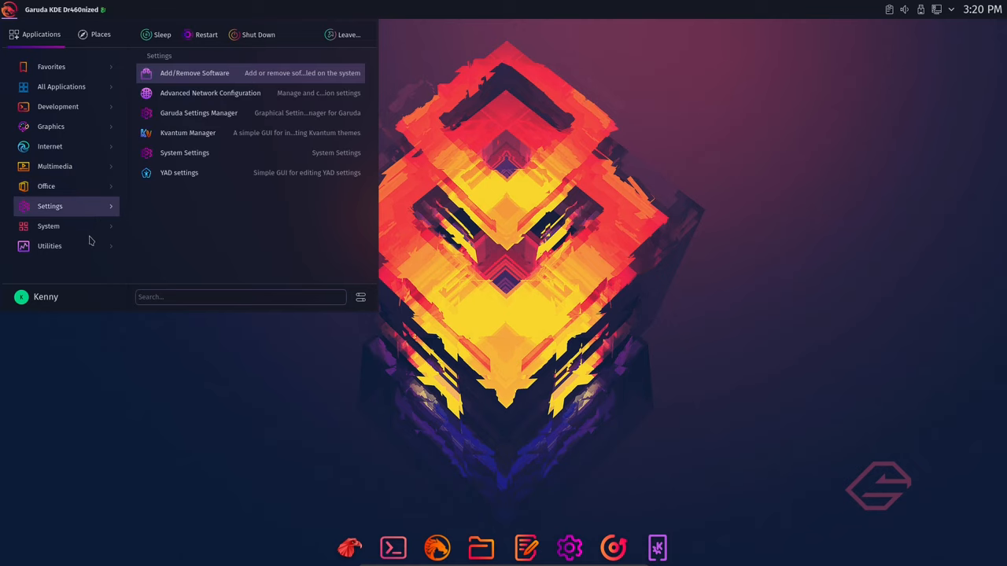
{"action": "left_click", "coordinate": [49, 146]}
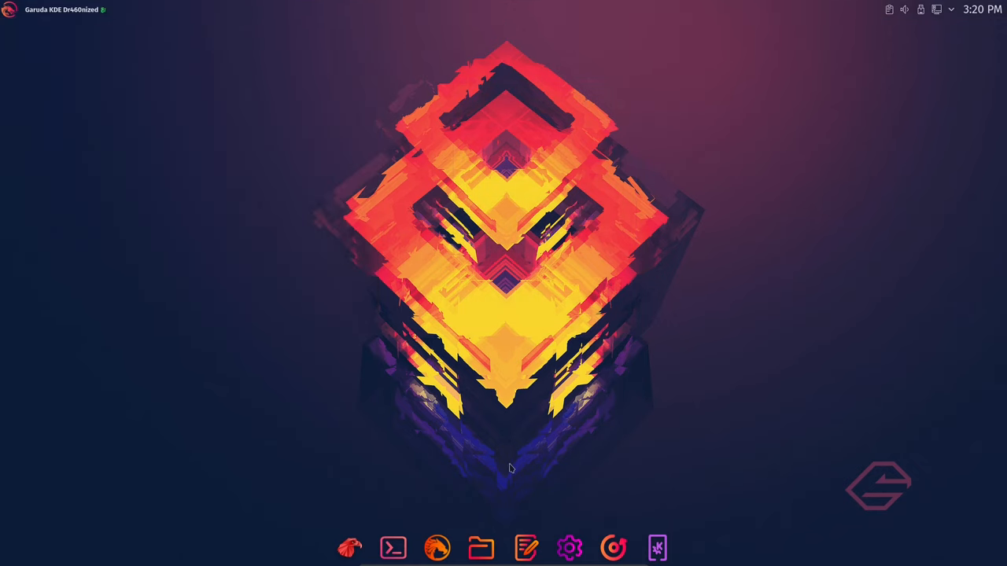
{"action": "mouse_move", "coordinate": [229, 106]}
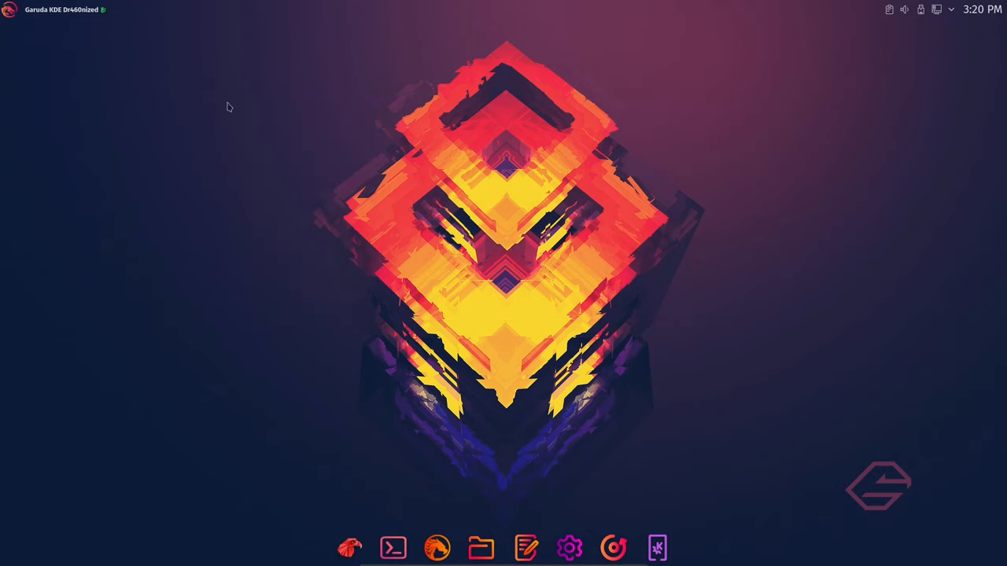
{"action": "mouse_move", "coordinate": [389, 546]}
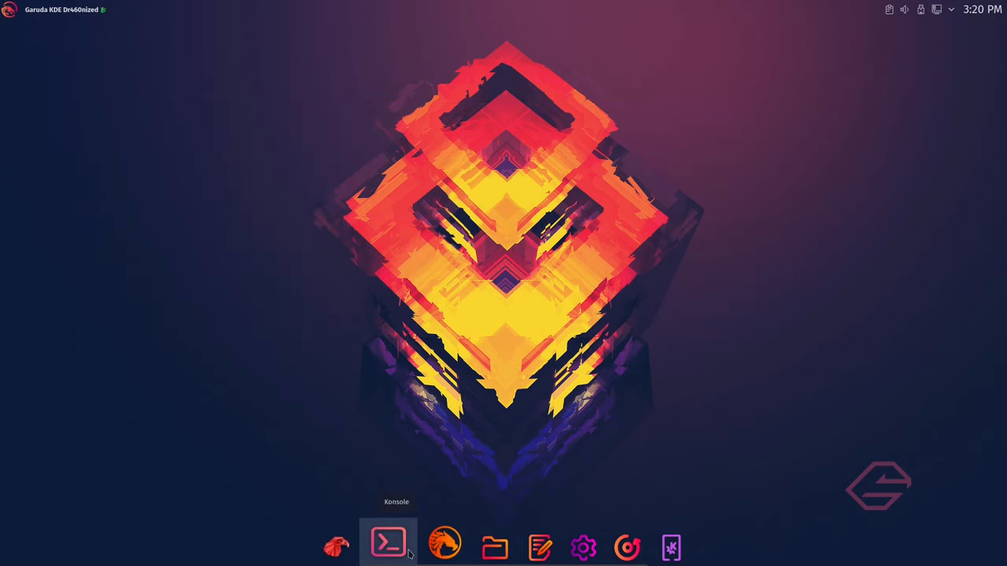
Launch Konsole from the dock and run htop to view processes and memory.
{"action": "left_click", "coordinate": [388, 545]}
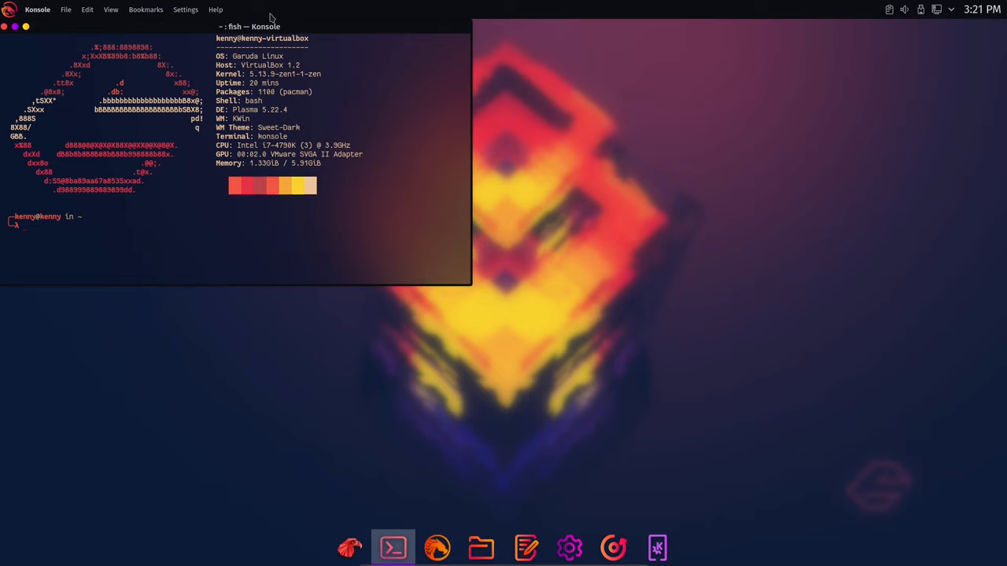
{"action": "mouse_move", "coordinate": [429, 100]}
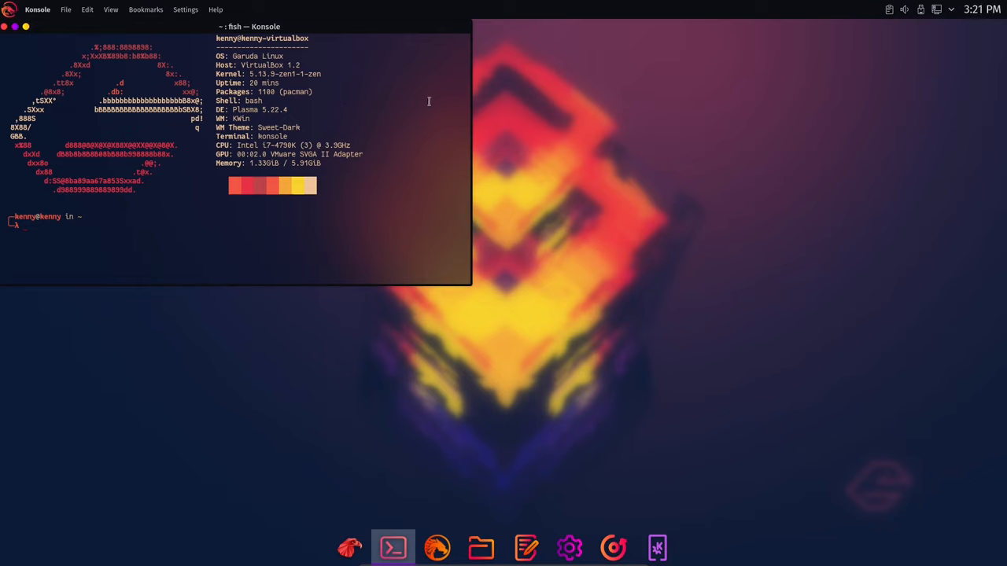
{"action": "mouse_move", "coordinate": [4, 43]}
{"action": "type", "text": "htop"}
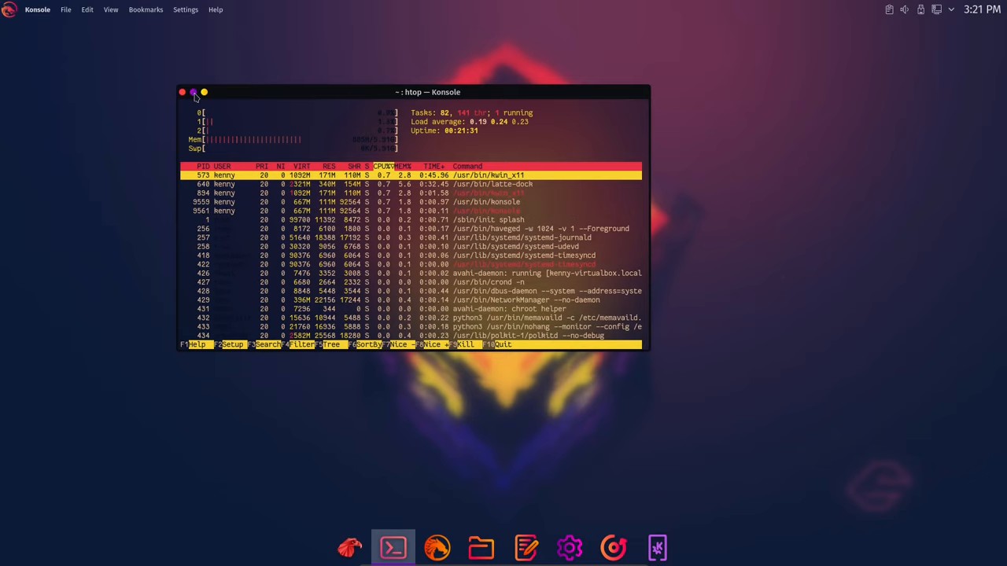
{"action": "left_click", "coordinate": [203, 92]}
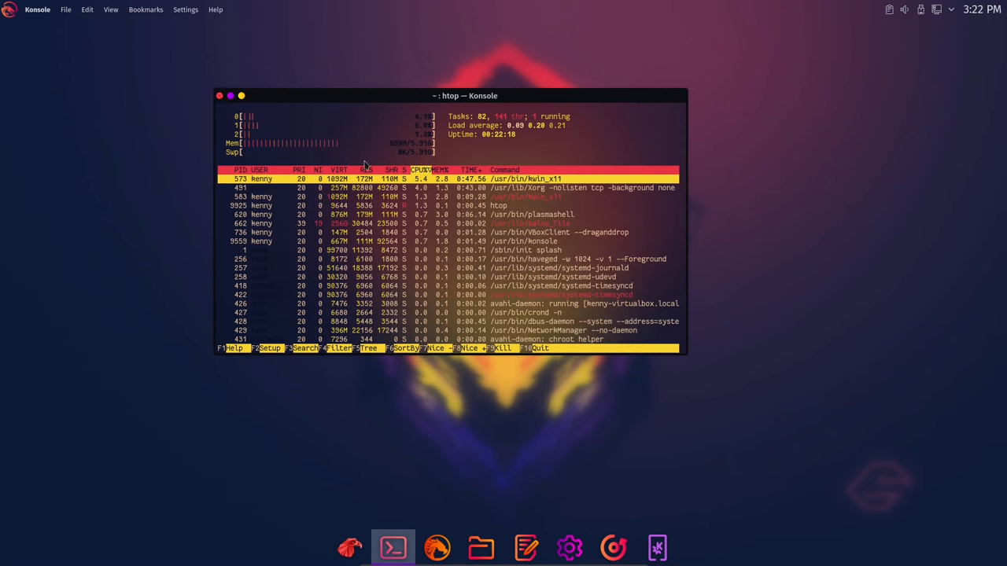
{"action": "left_click", "coordinate": [218, 95]}
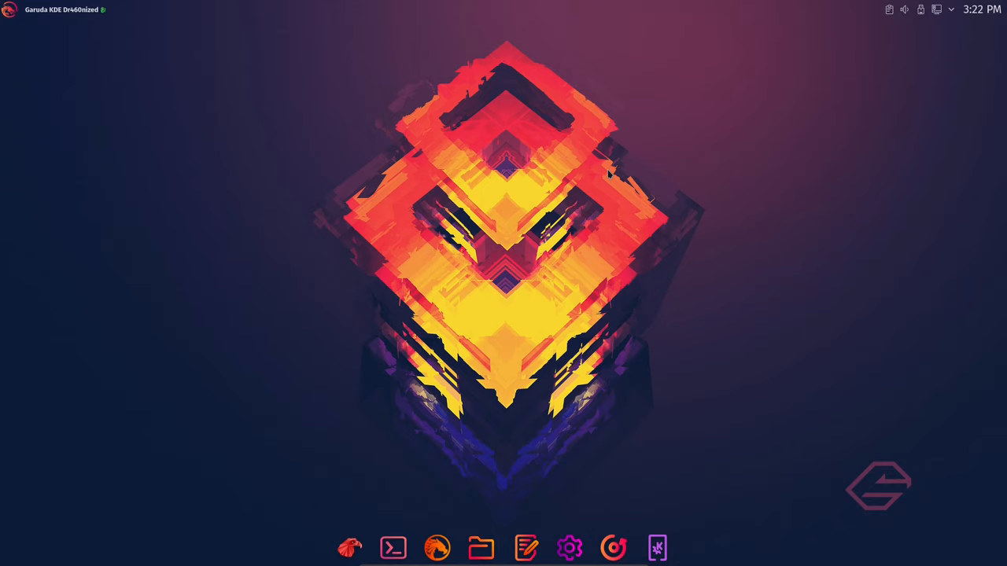
{"action": "mouse_move", "coordinate": [601, 179]}
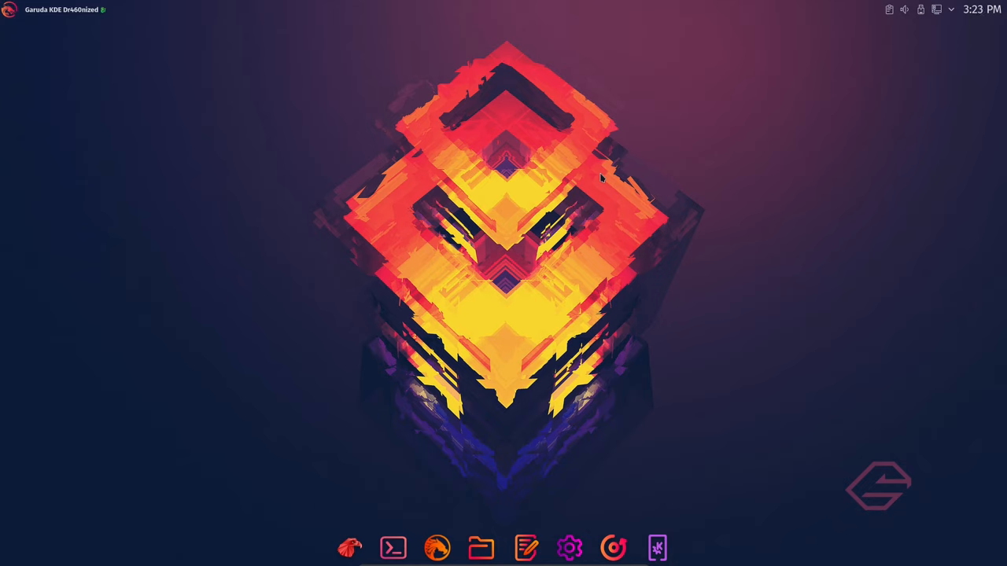
{"action": "mouse_move", "coordinate": [560, 85]}
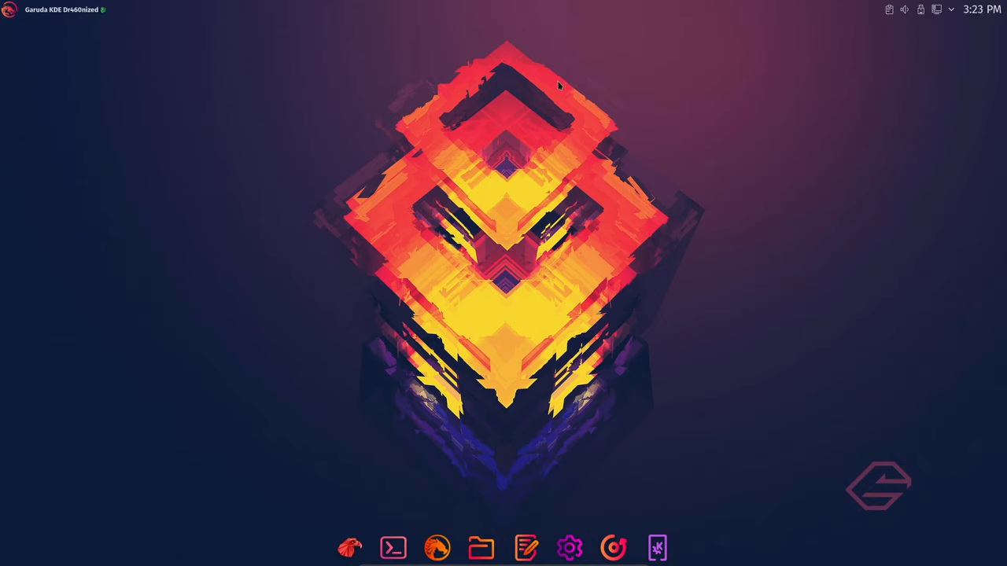